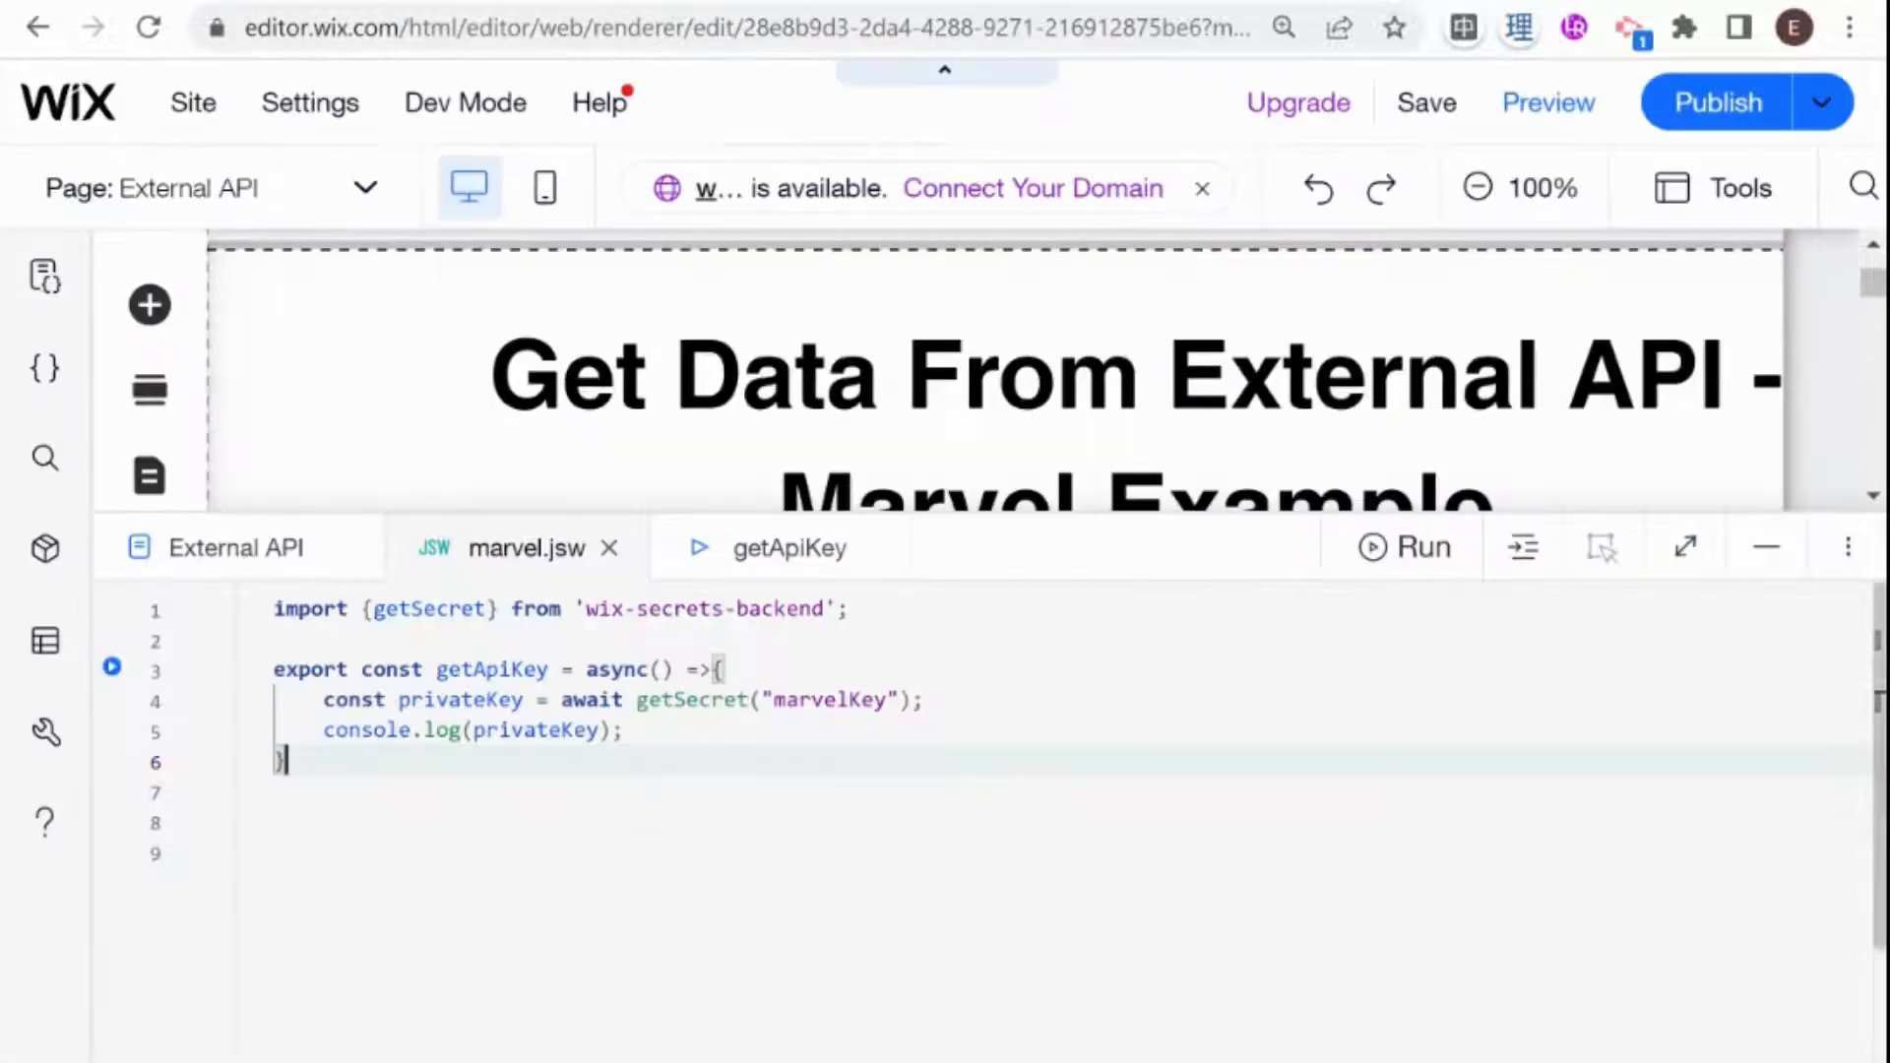
mouse_move(45, 367)
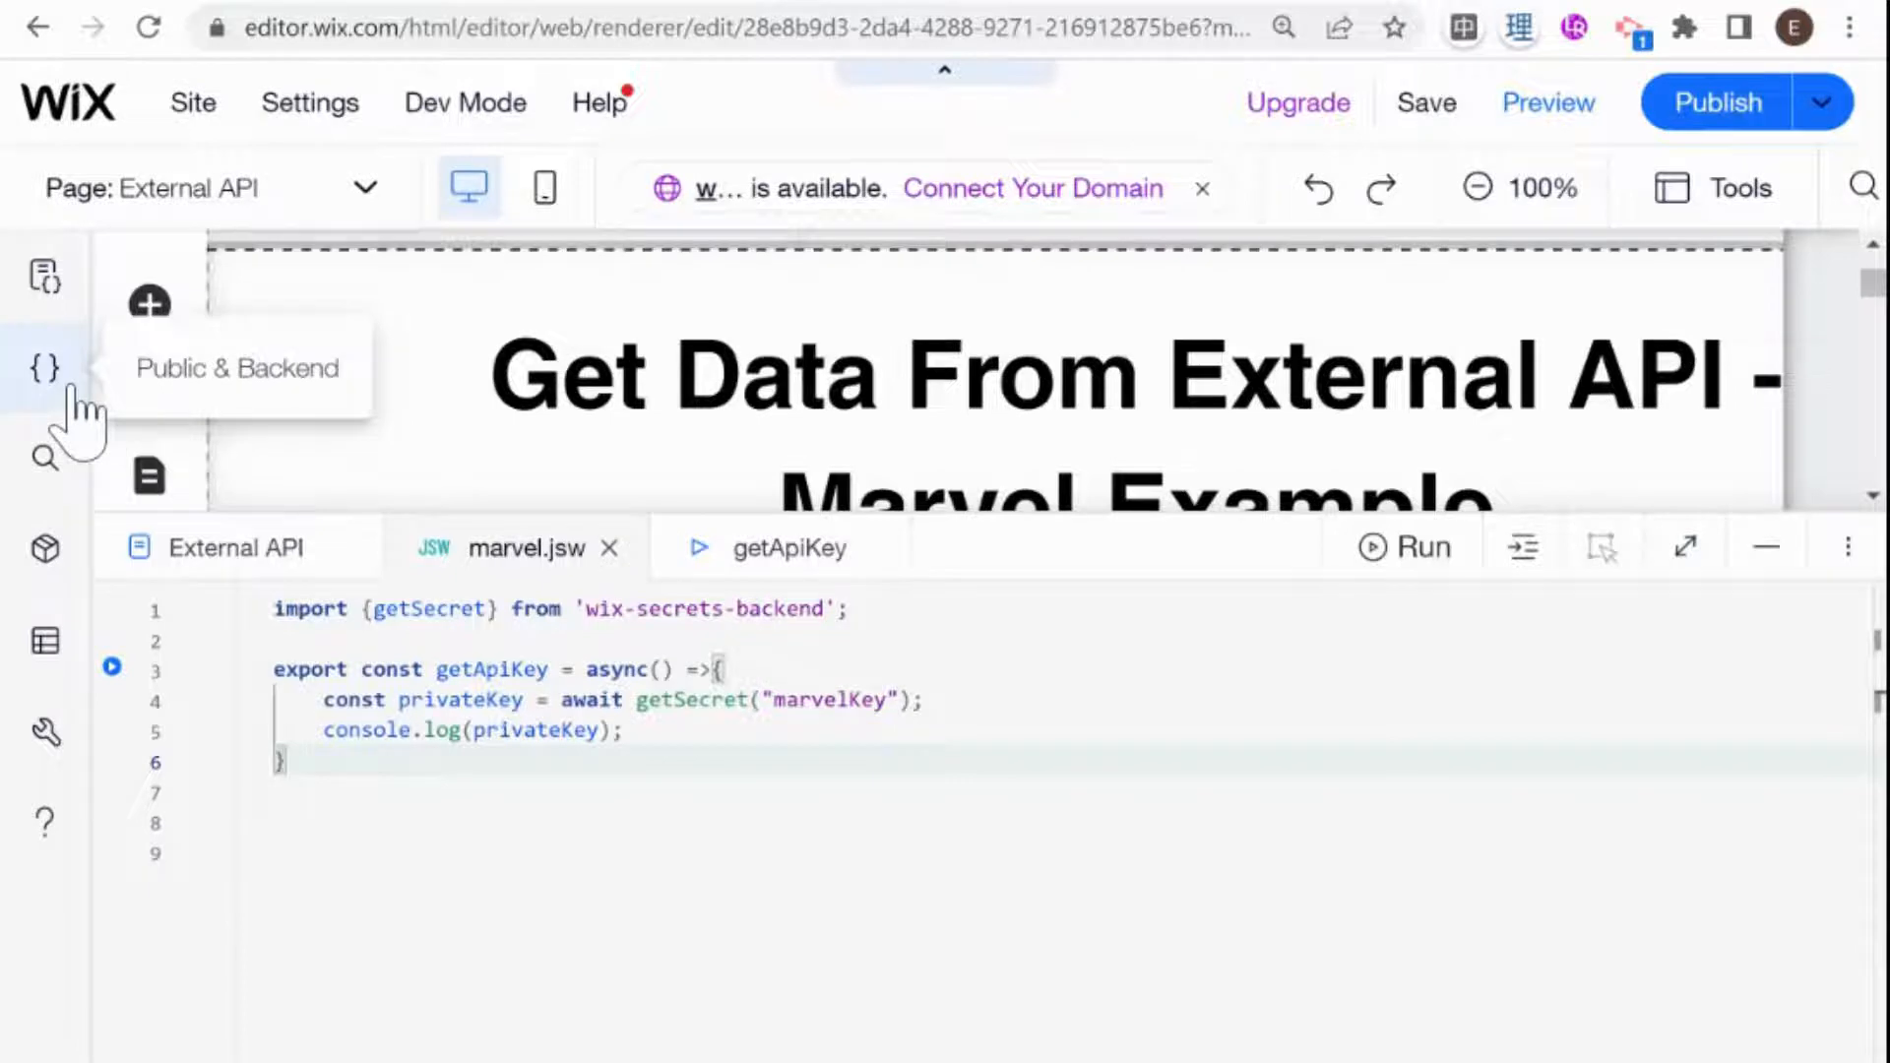
Show the Public & Backend files and add import {fetch} from 'wix-fetch' to marvel.jsw
click(45, 370)
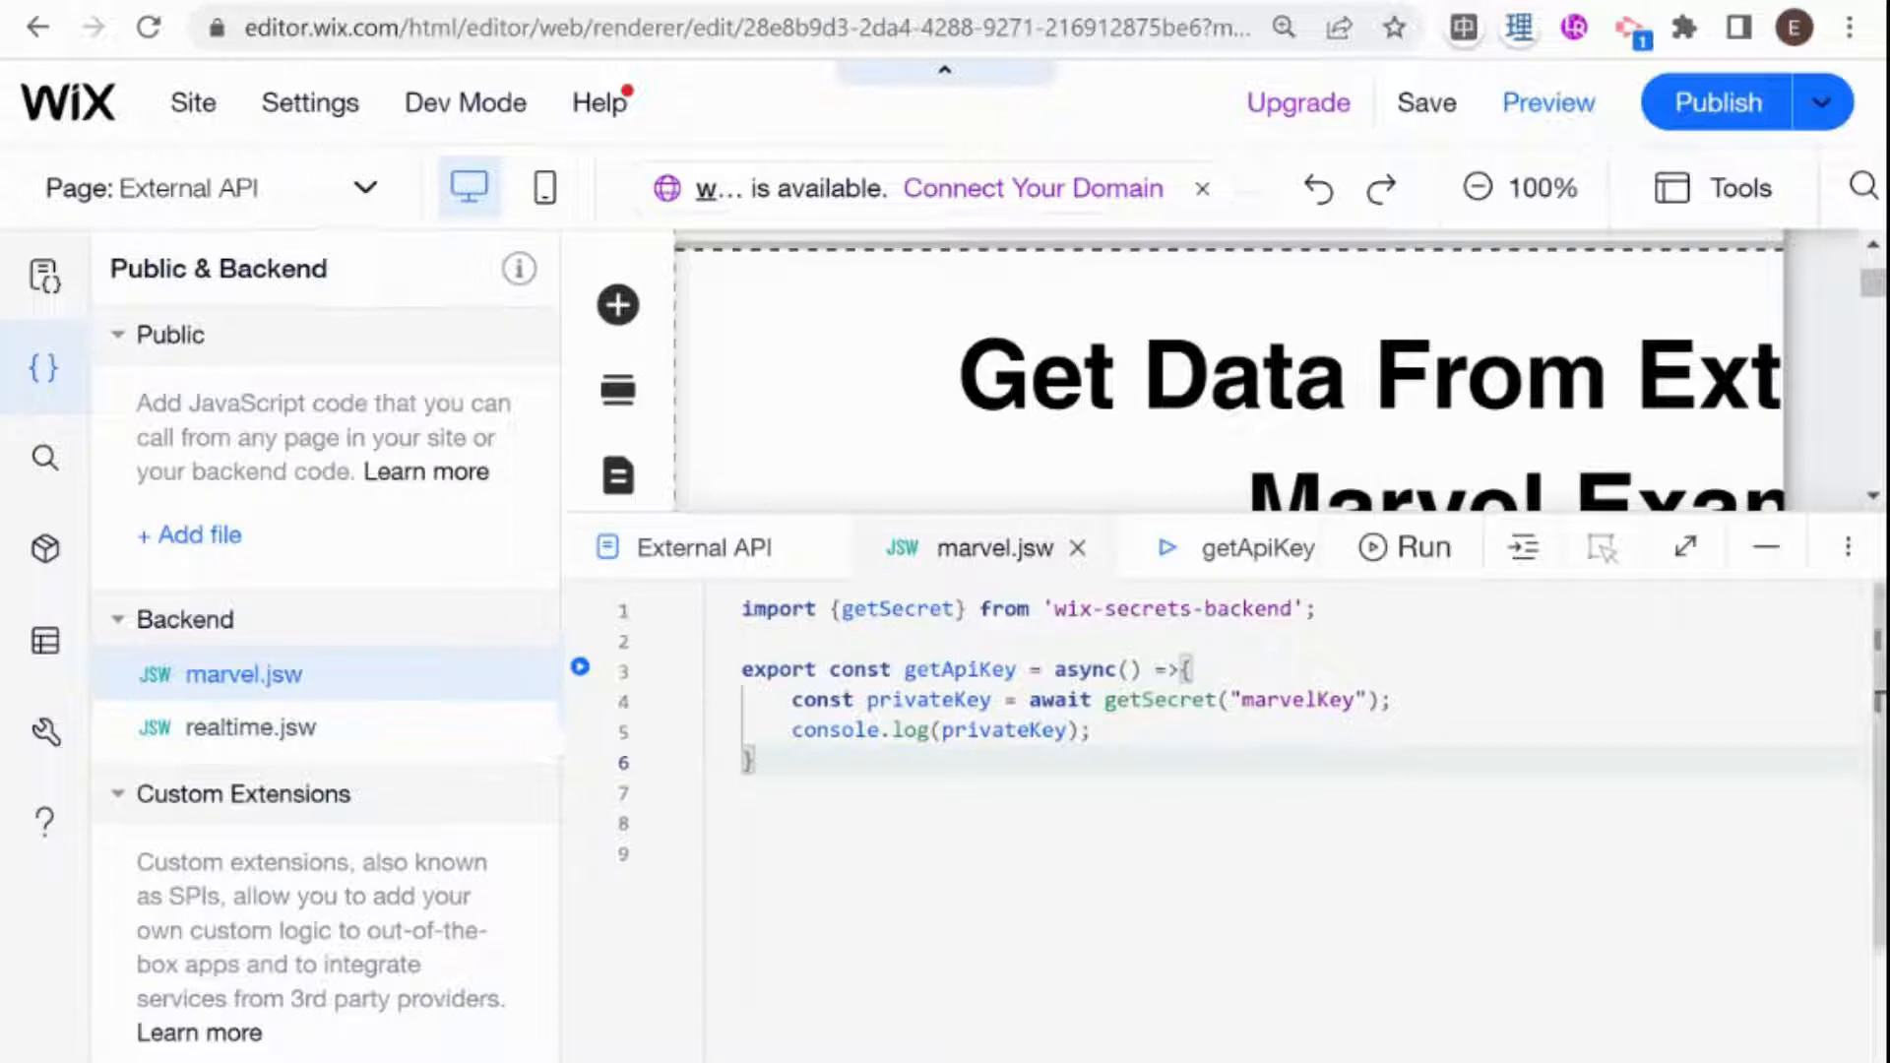
drag(1193, 669, 747, 762)
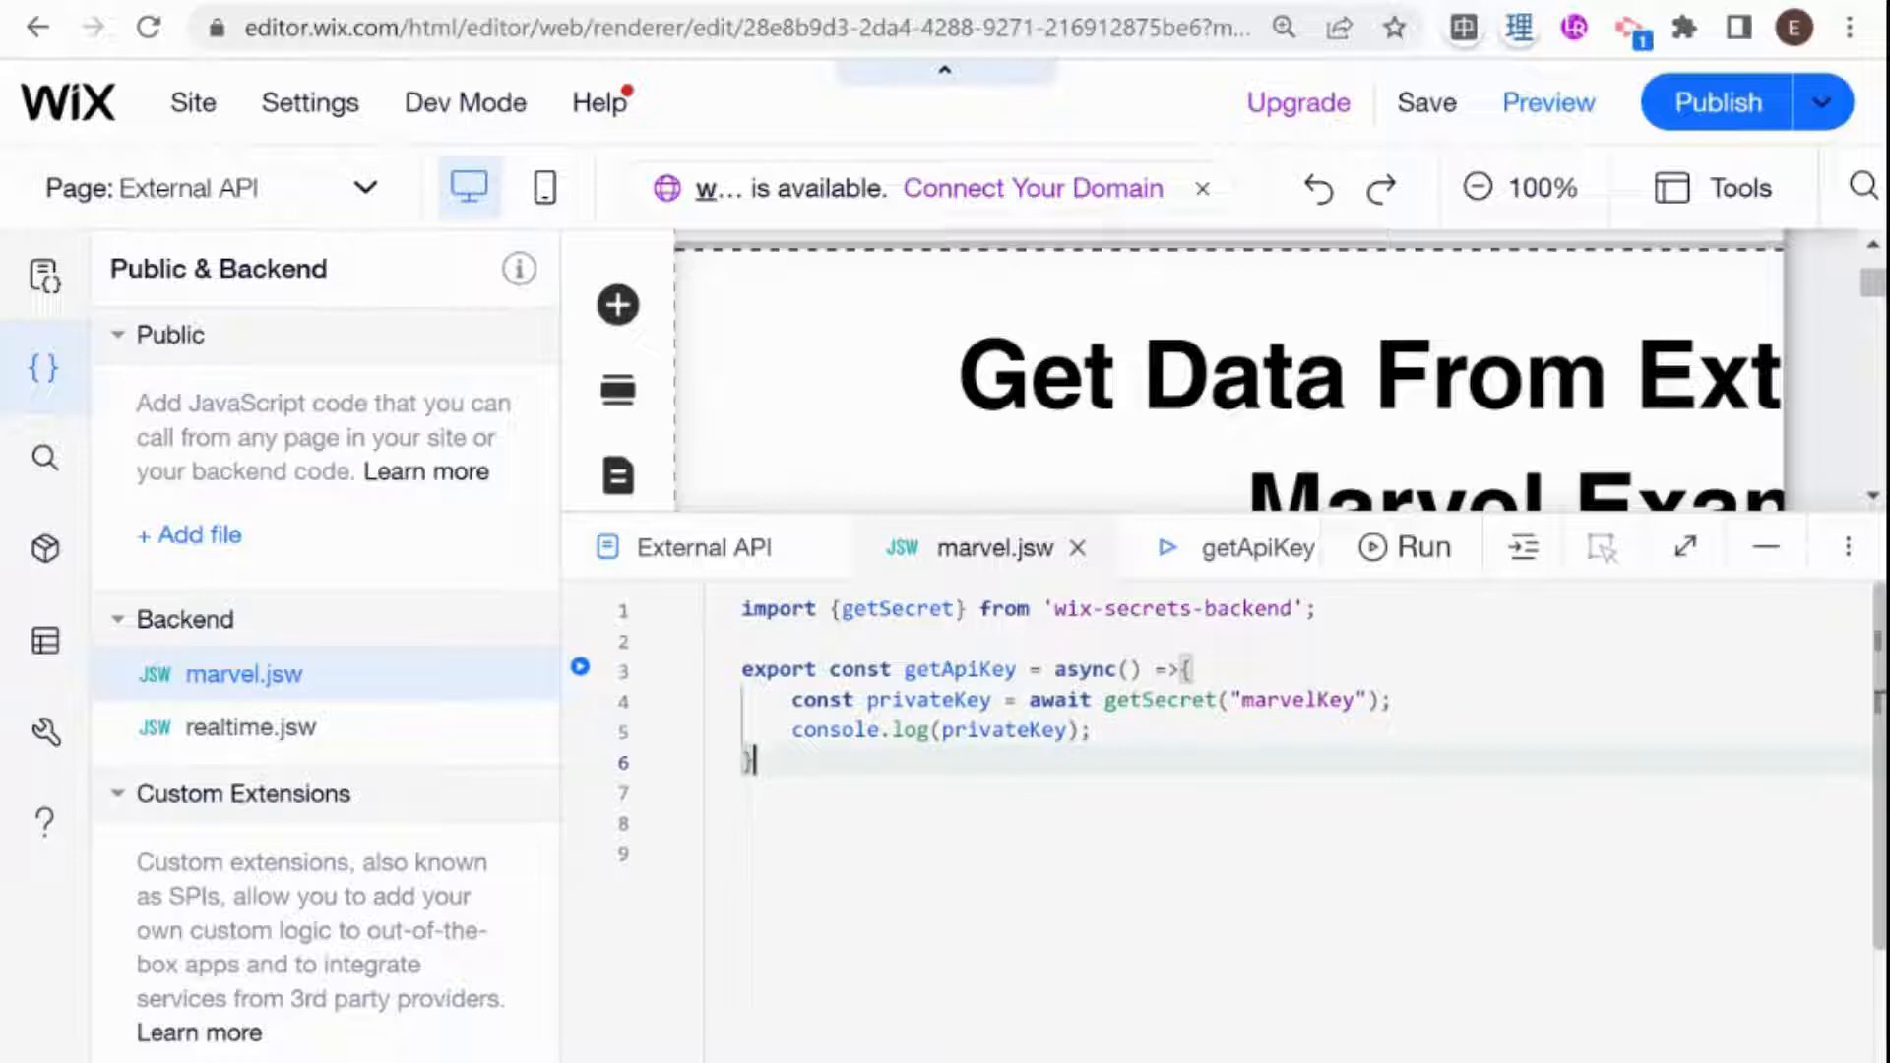
text(import {fetch} from 'wix-fetch';)
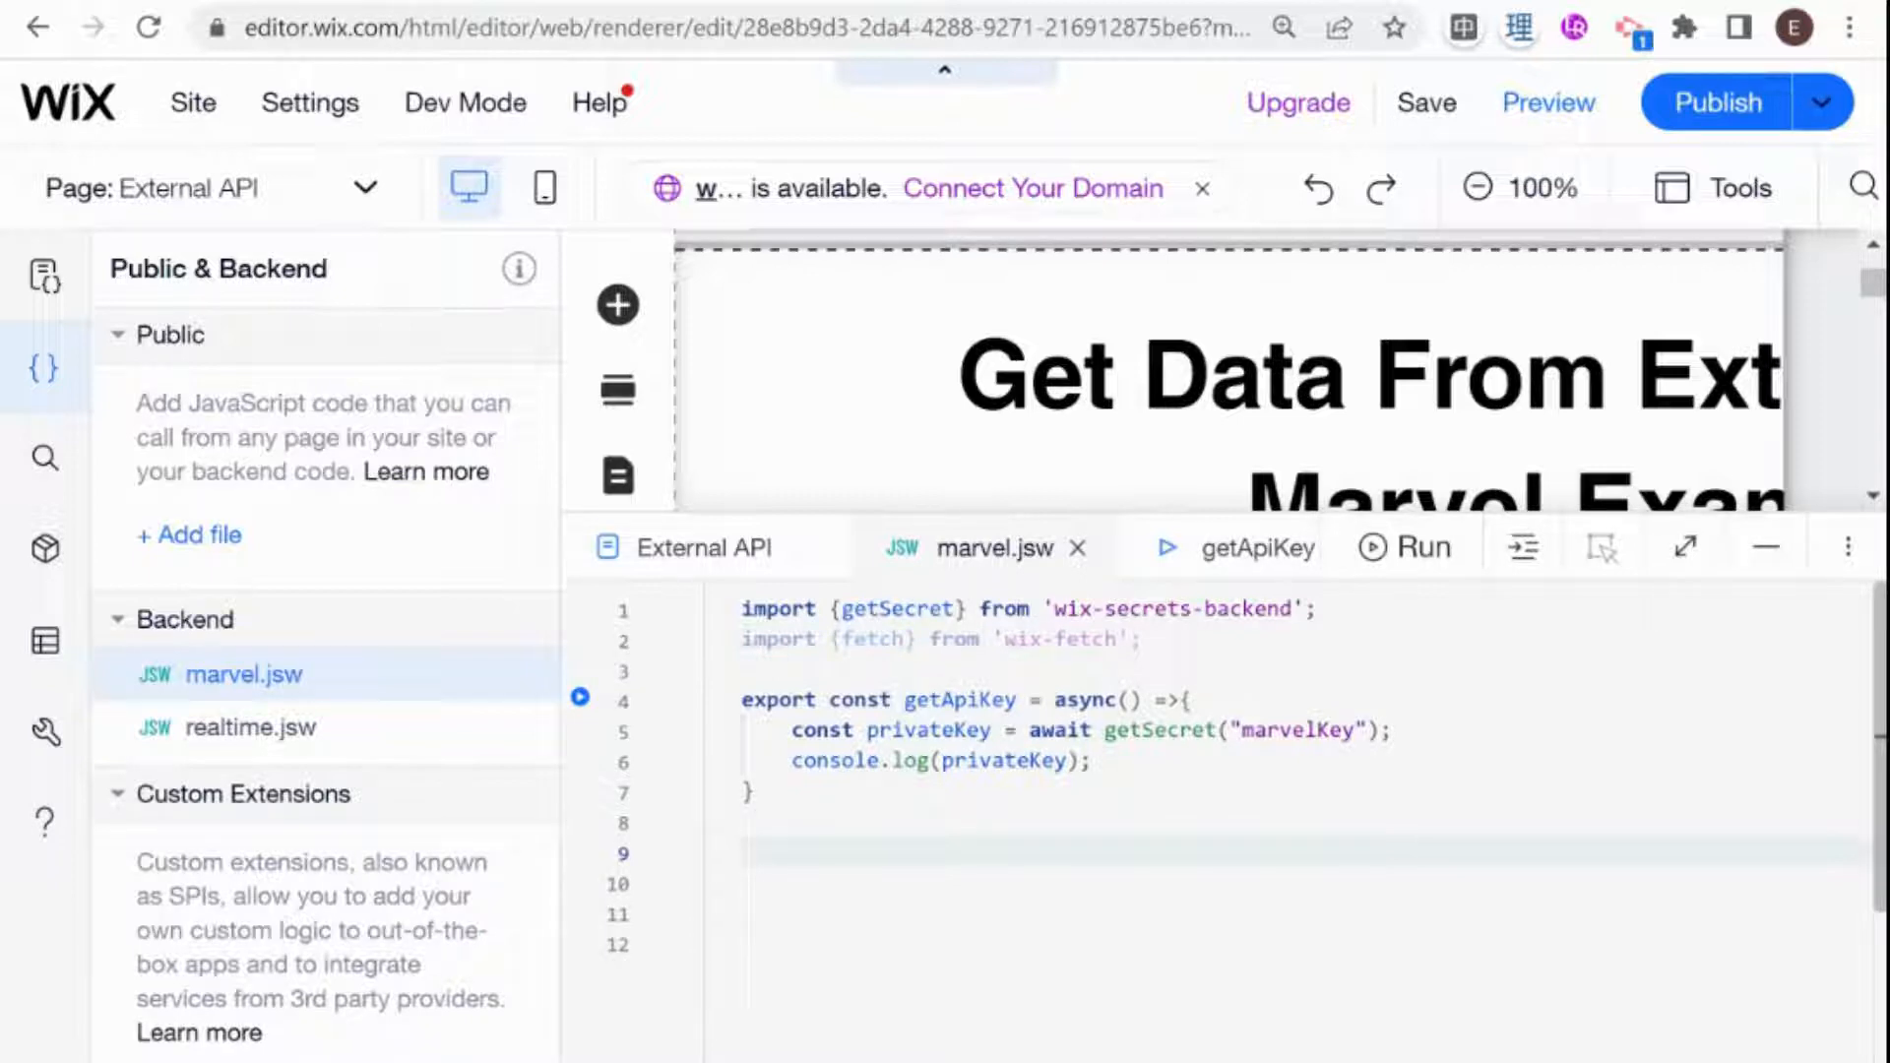
Write 'export const getCharacters = async ()=>{ }' on line 9 below getApiKey
text(export)
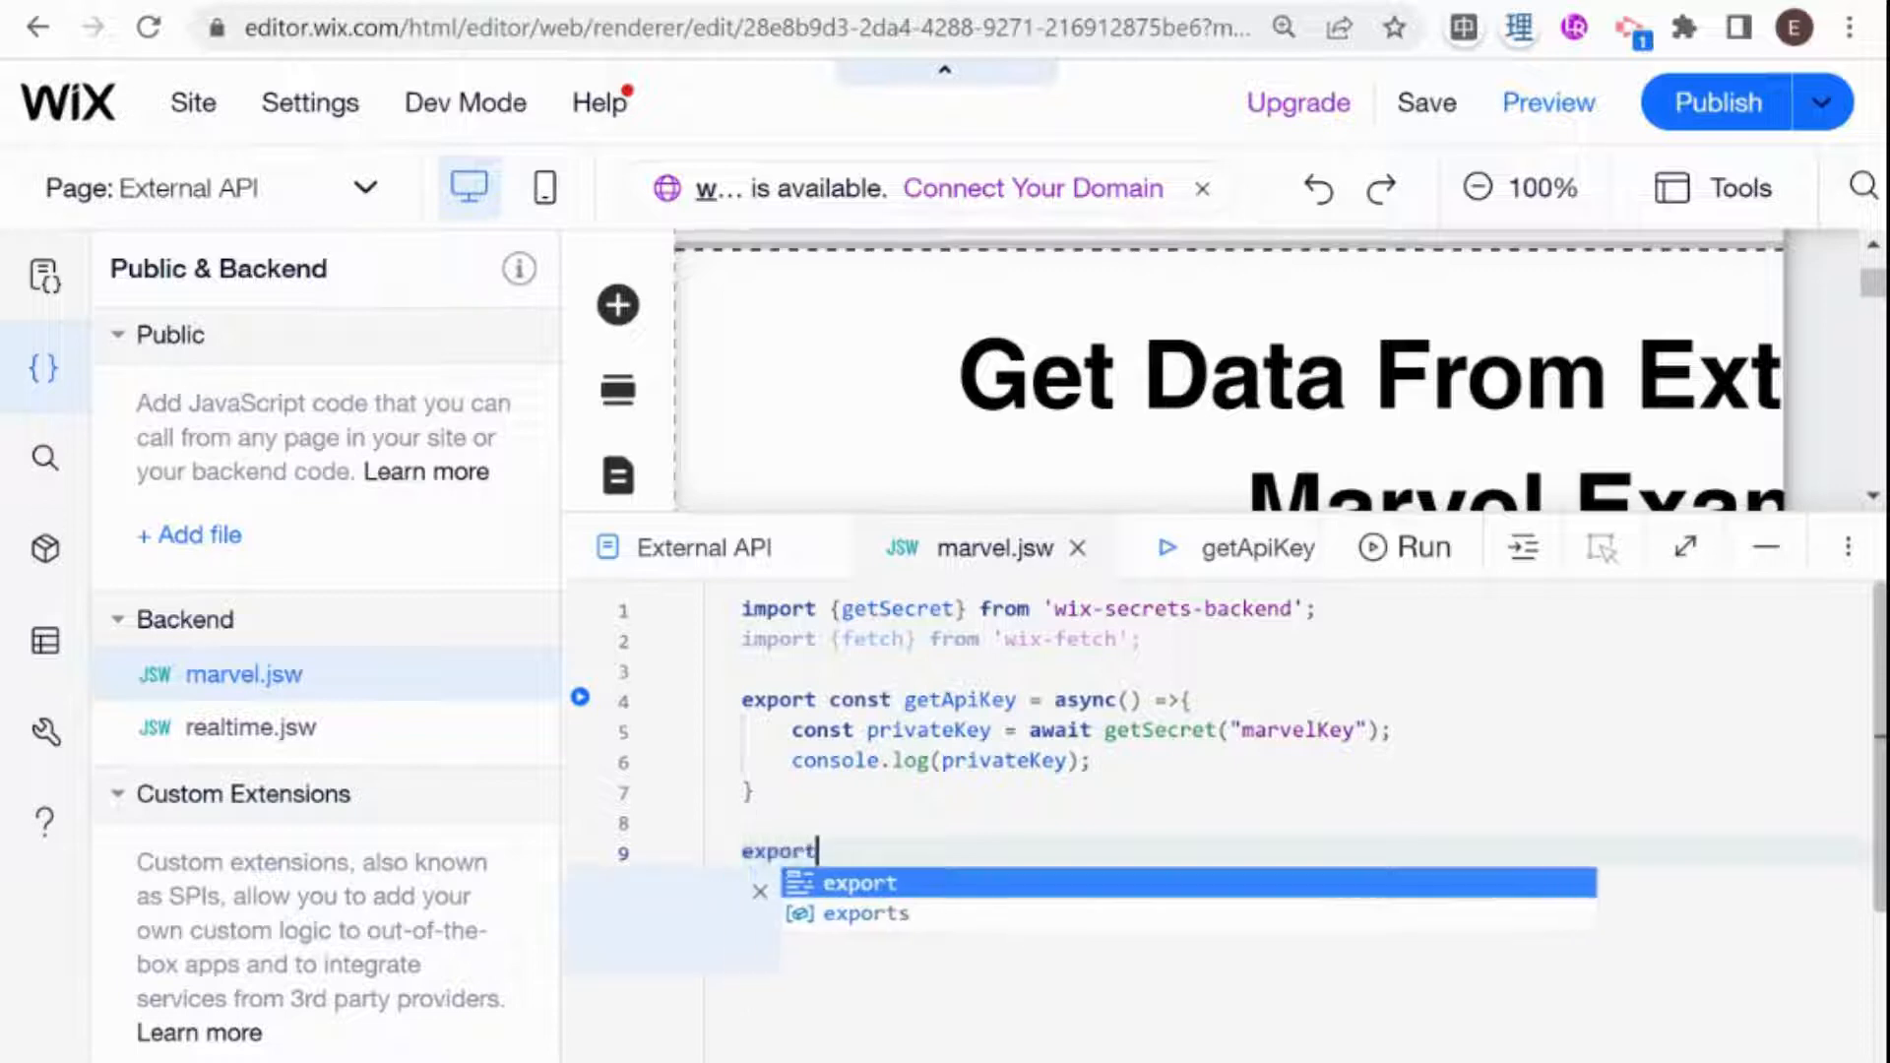
text(const)
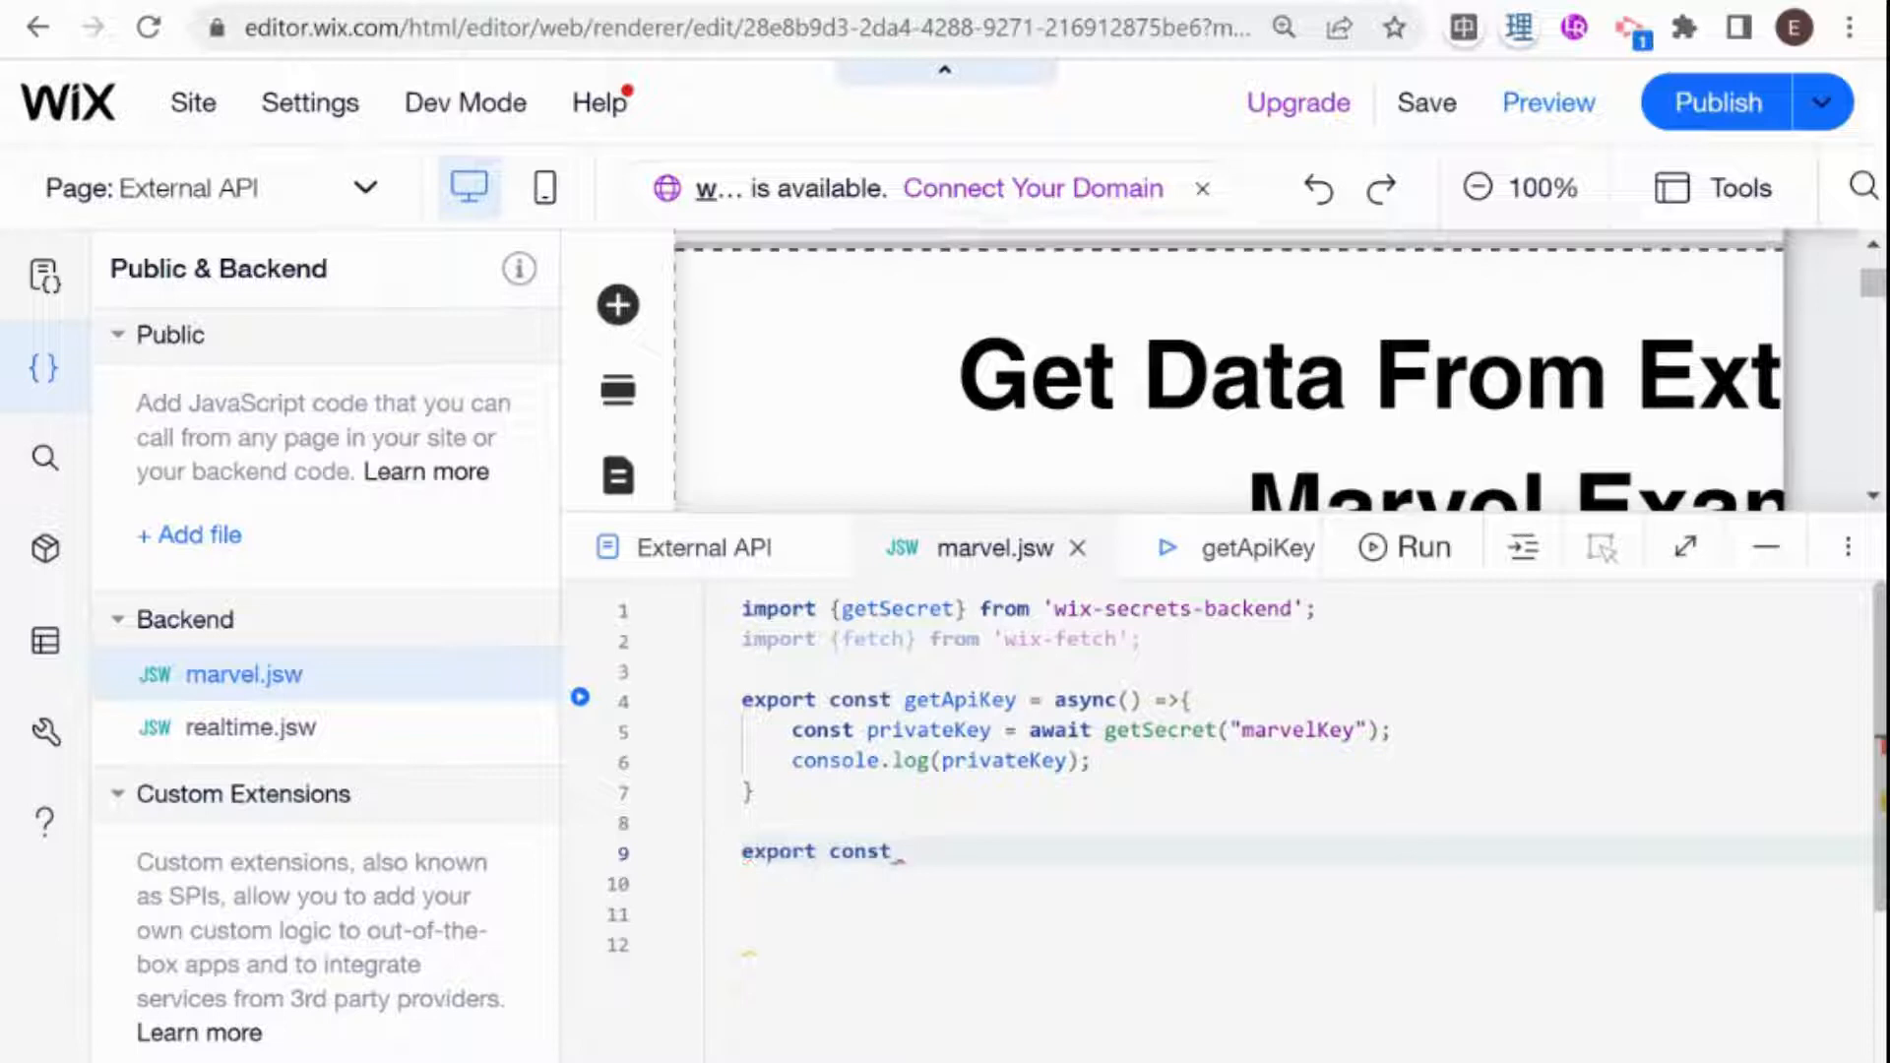
text(get)
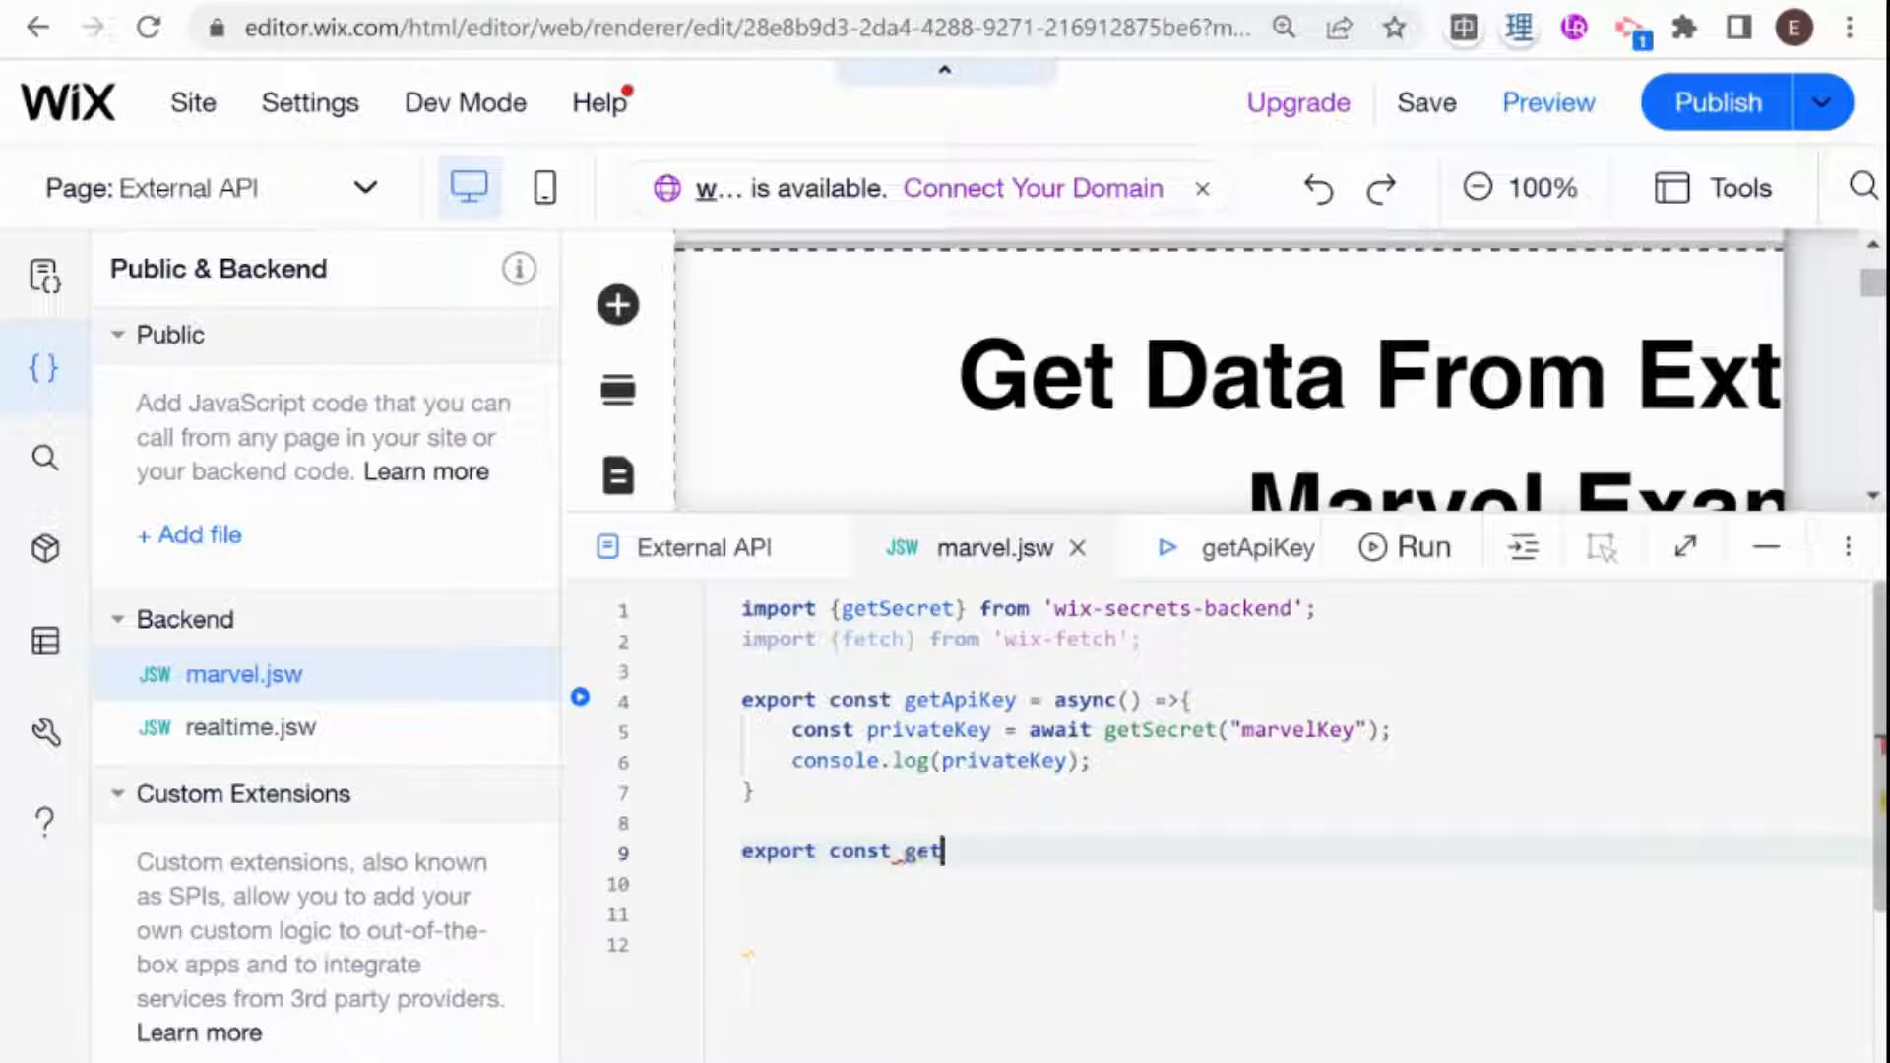
text(Character)
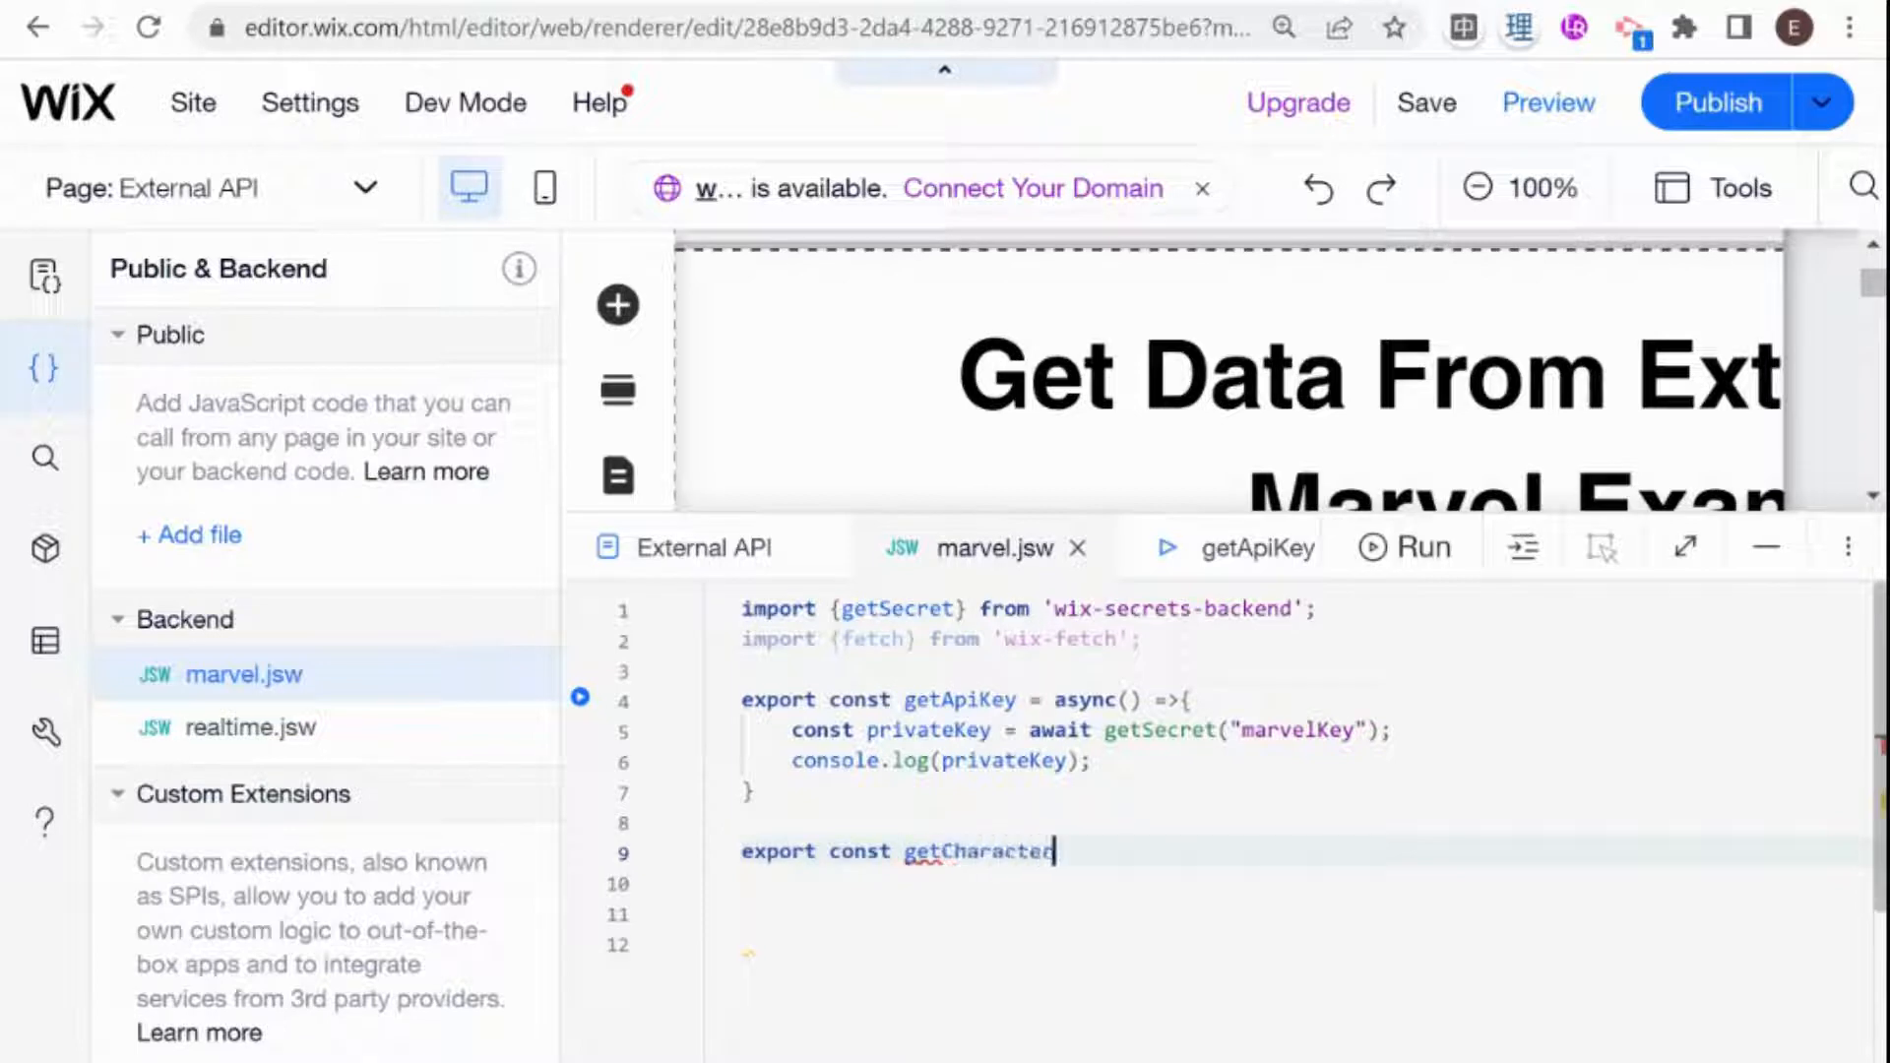
text(s)
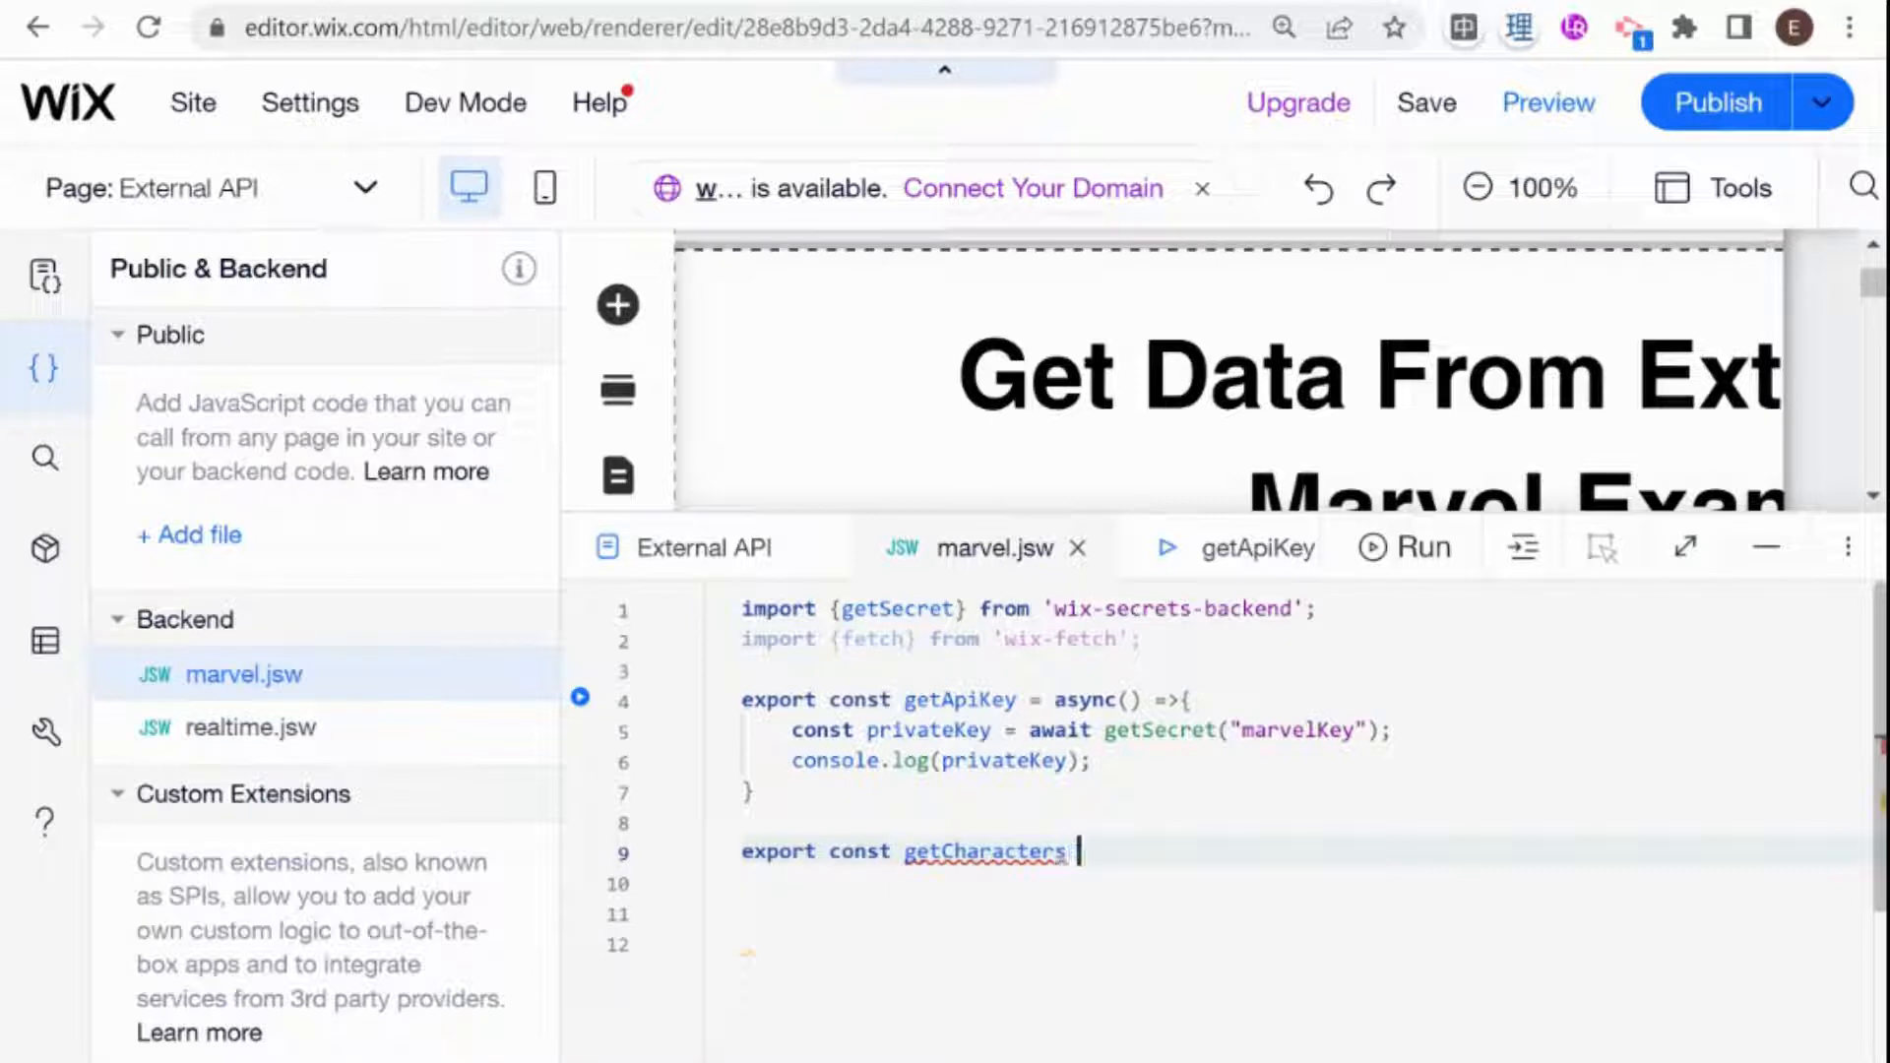
text(= ())
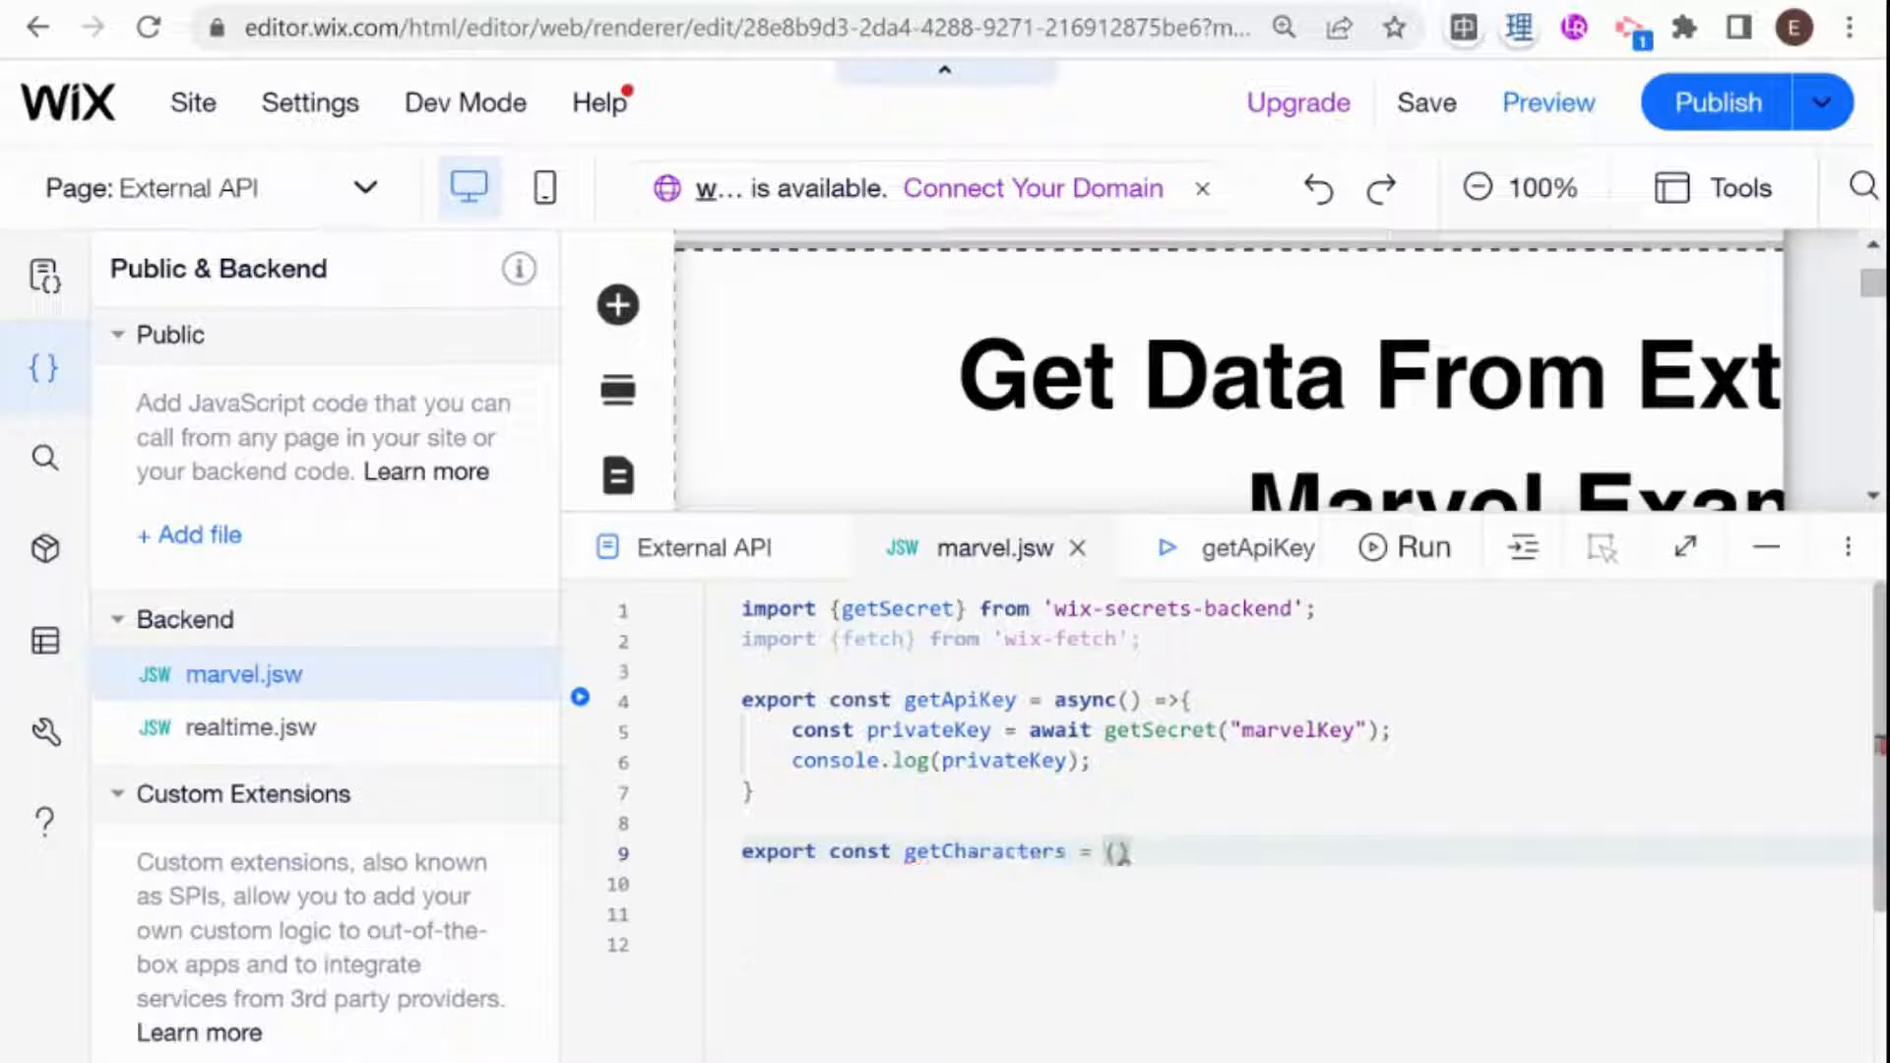
text(=>)
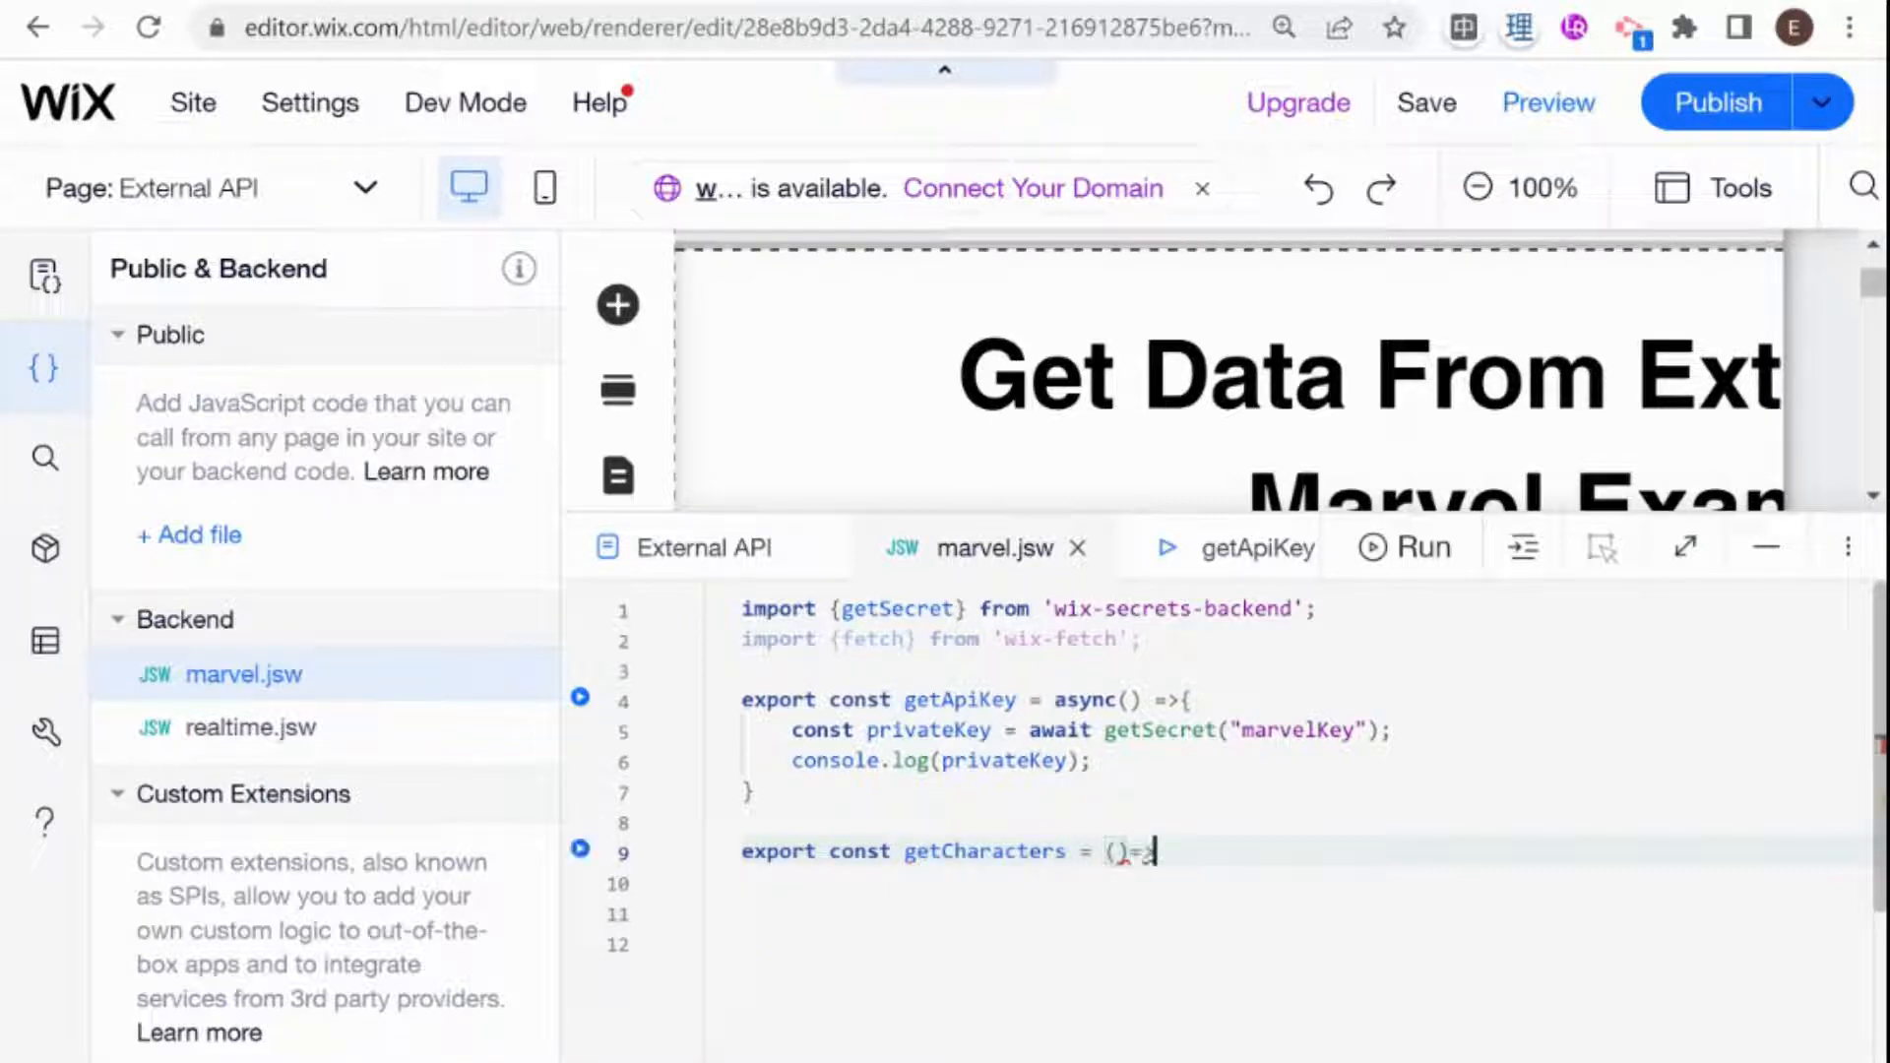
text({)
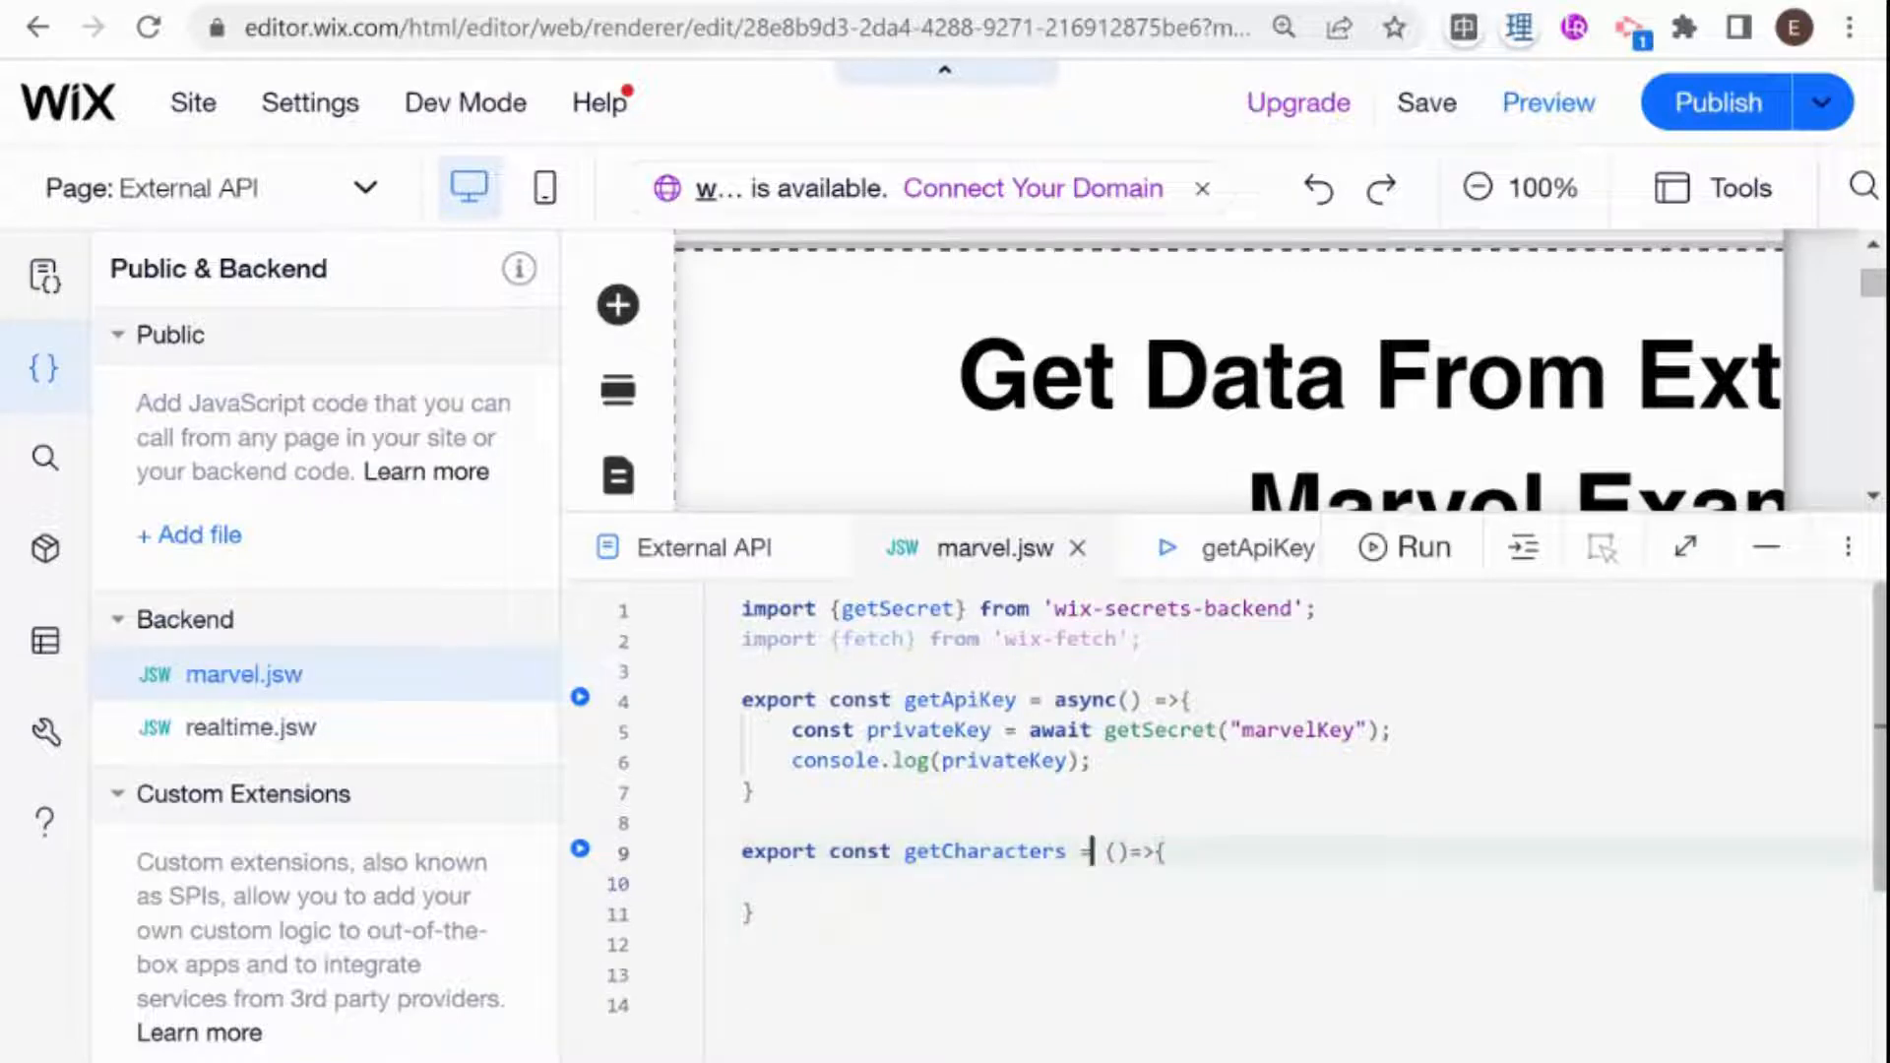
text(async)
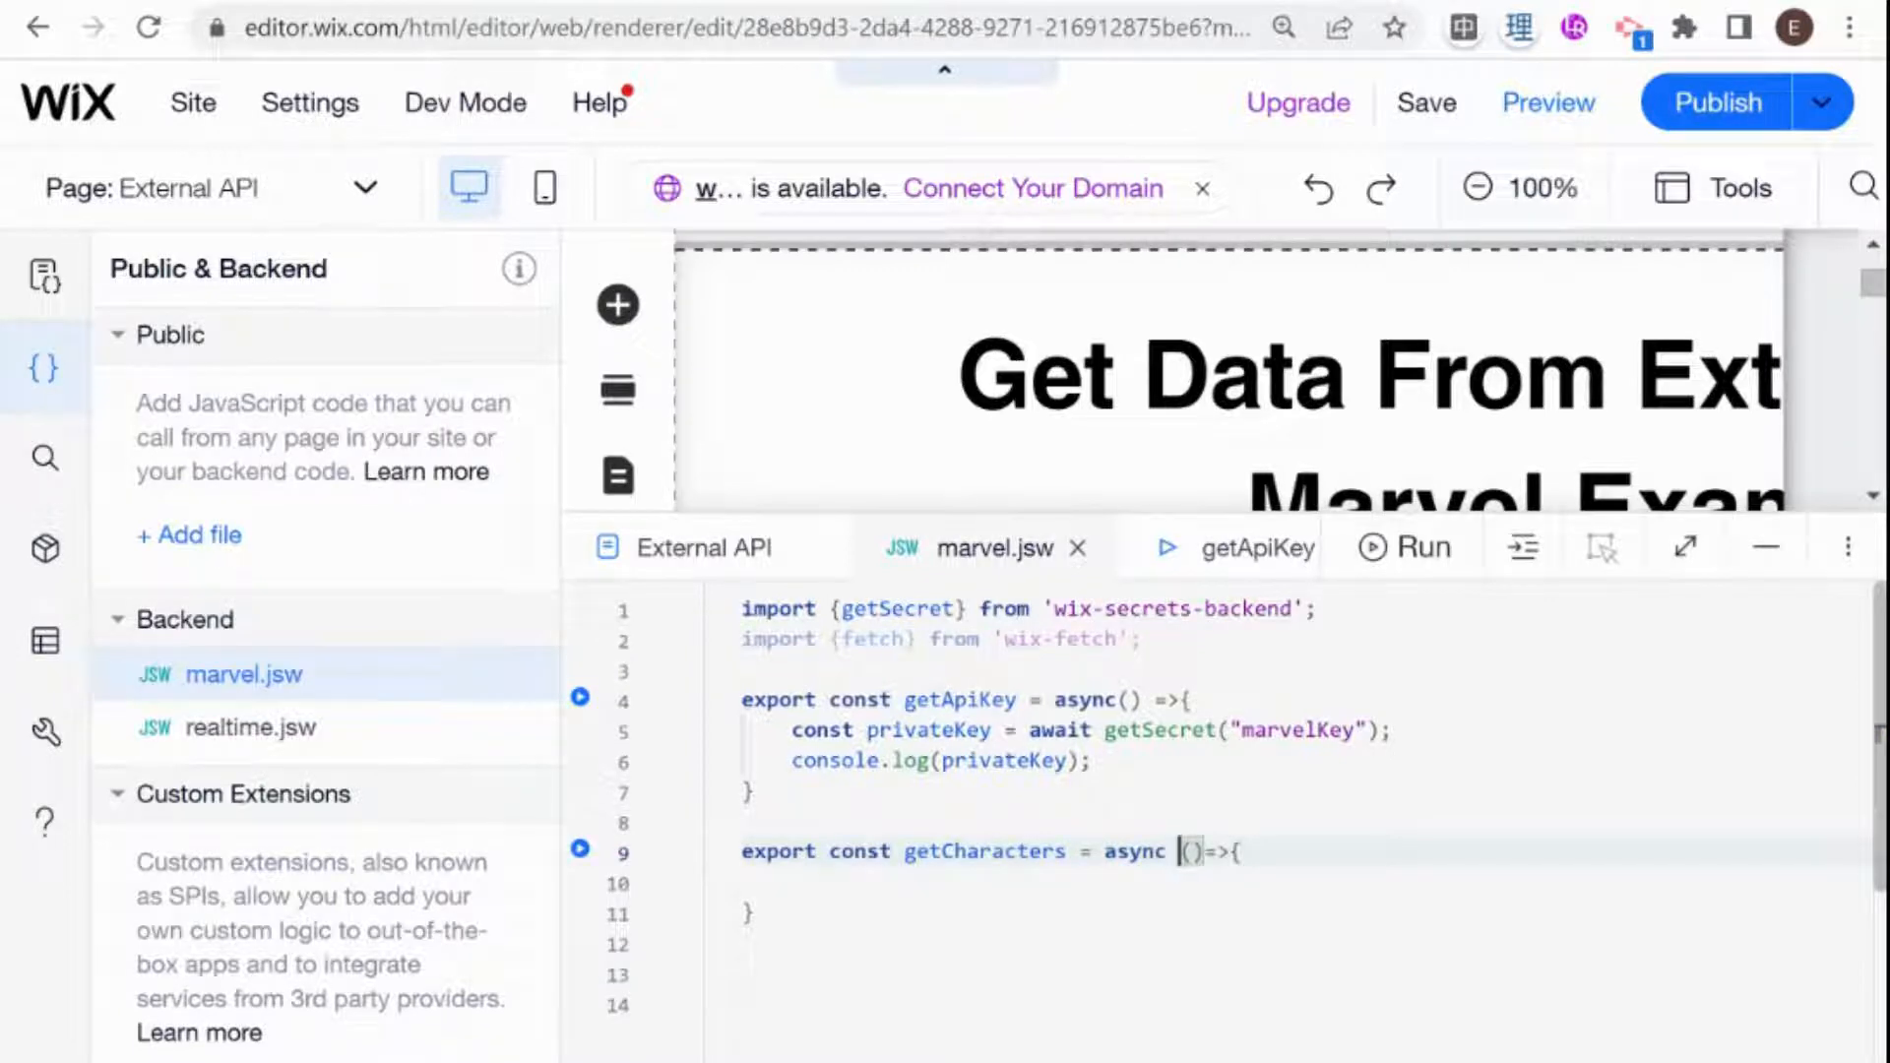
click(1183, 851)
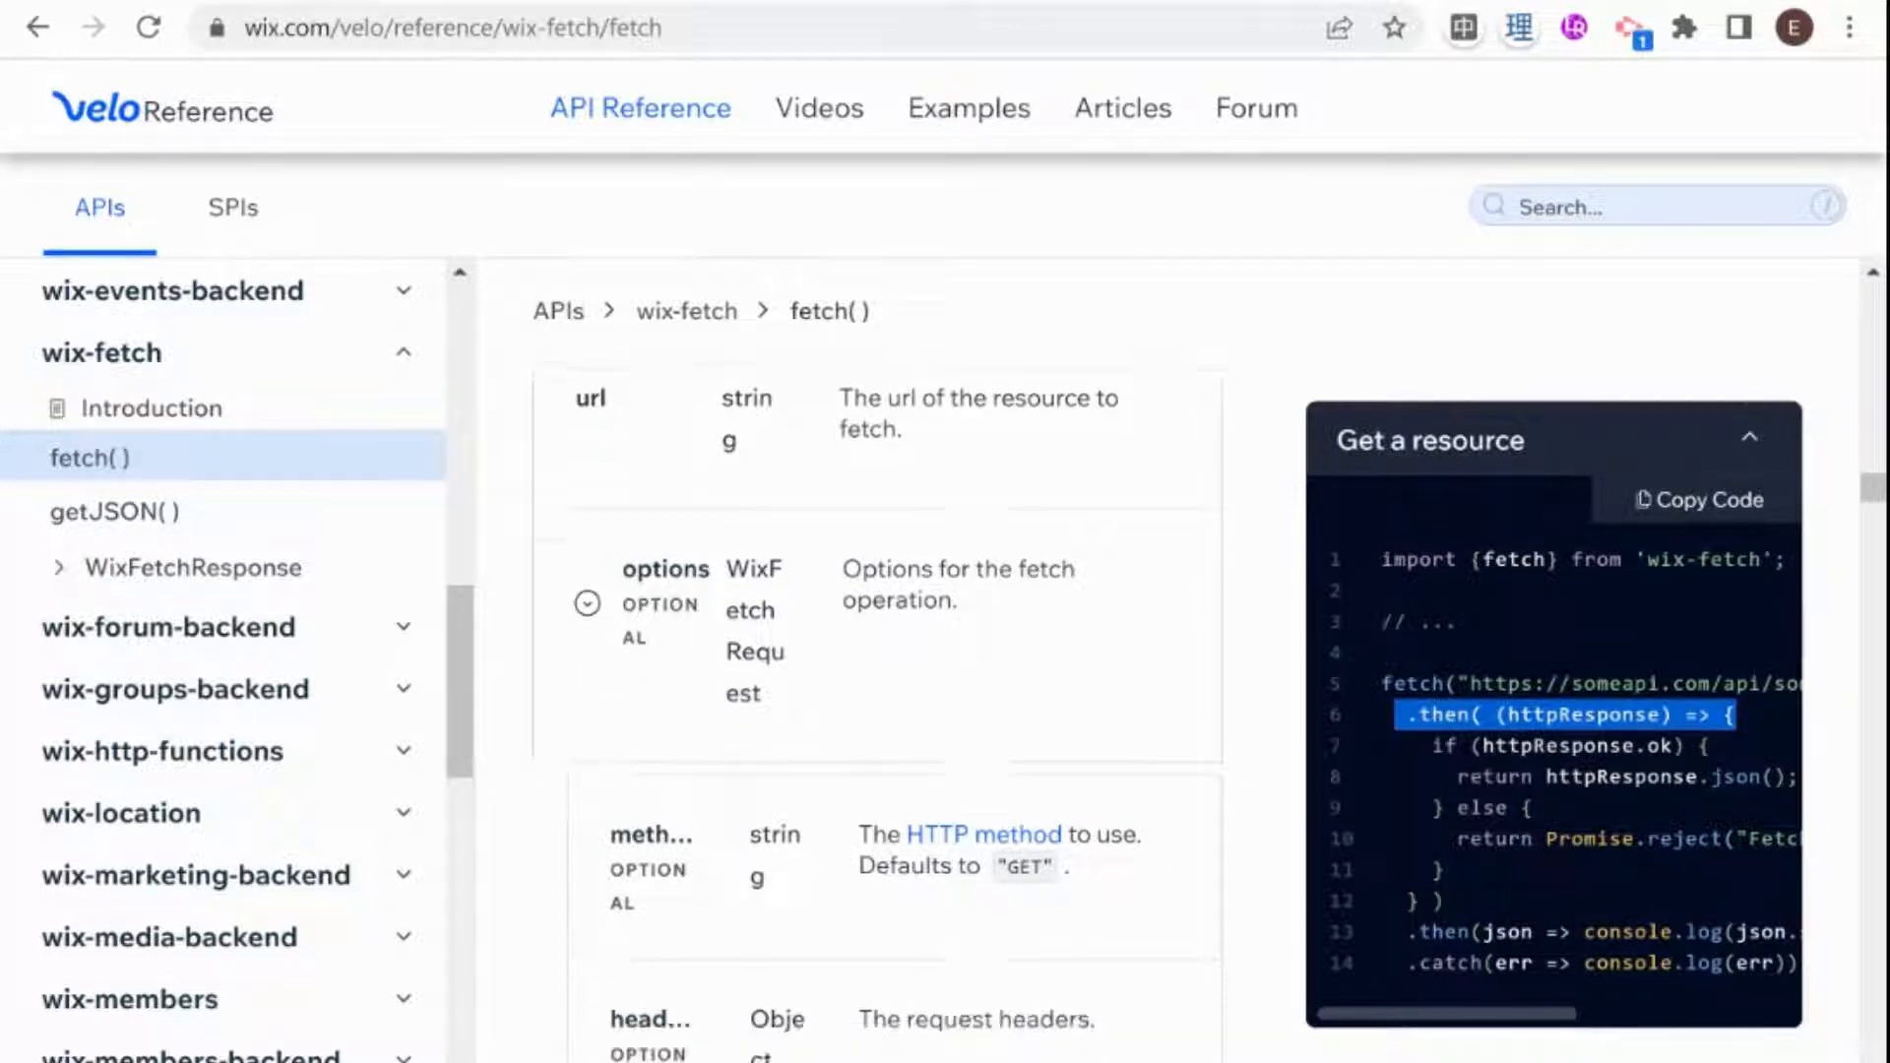
scroll(down, 3)
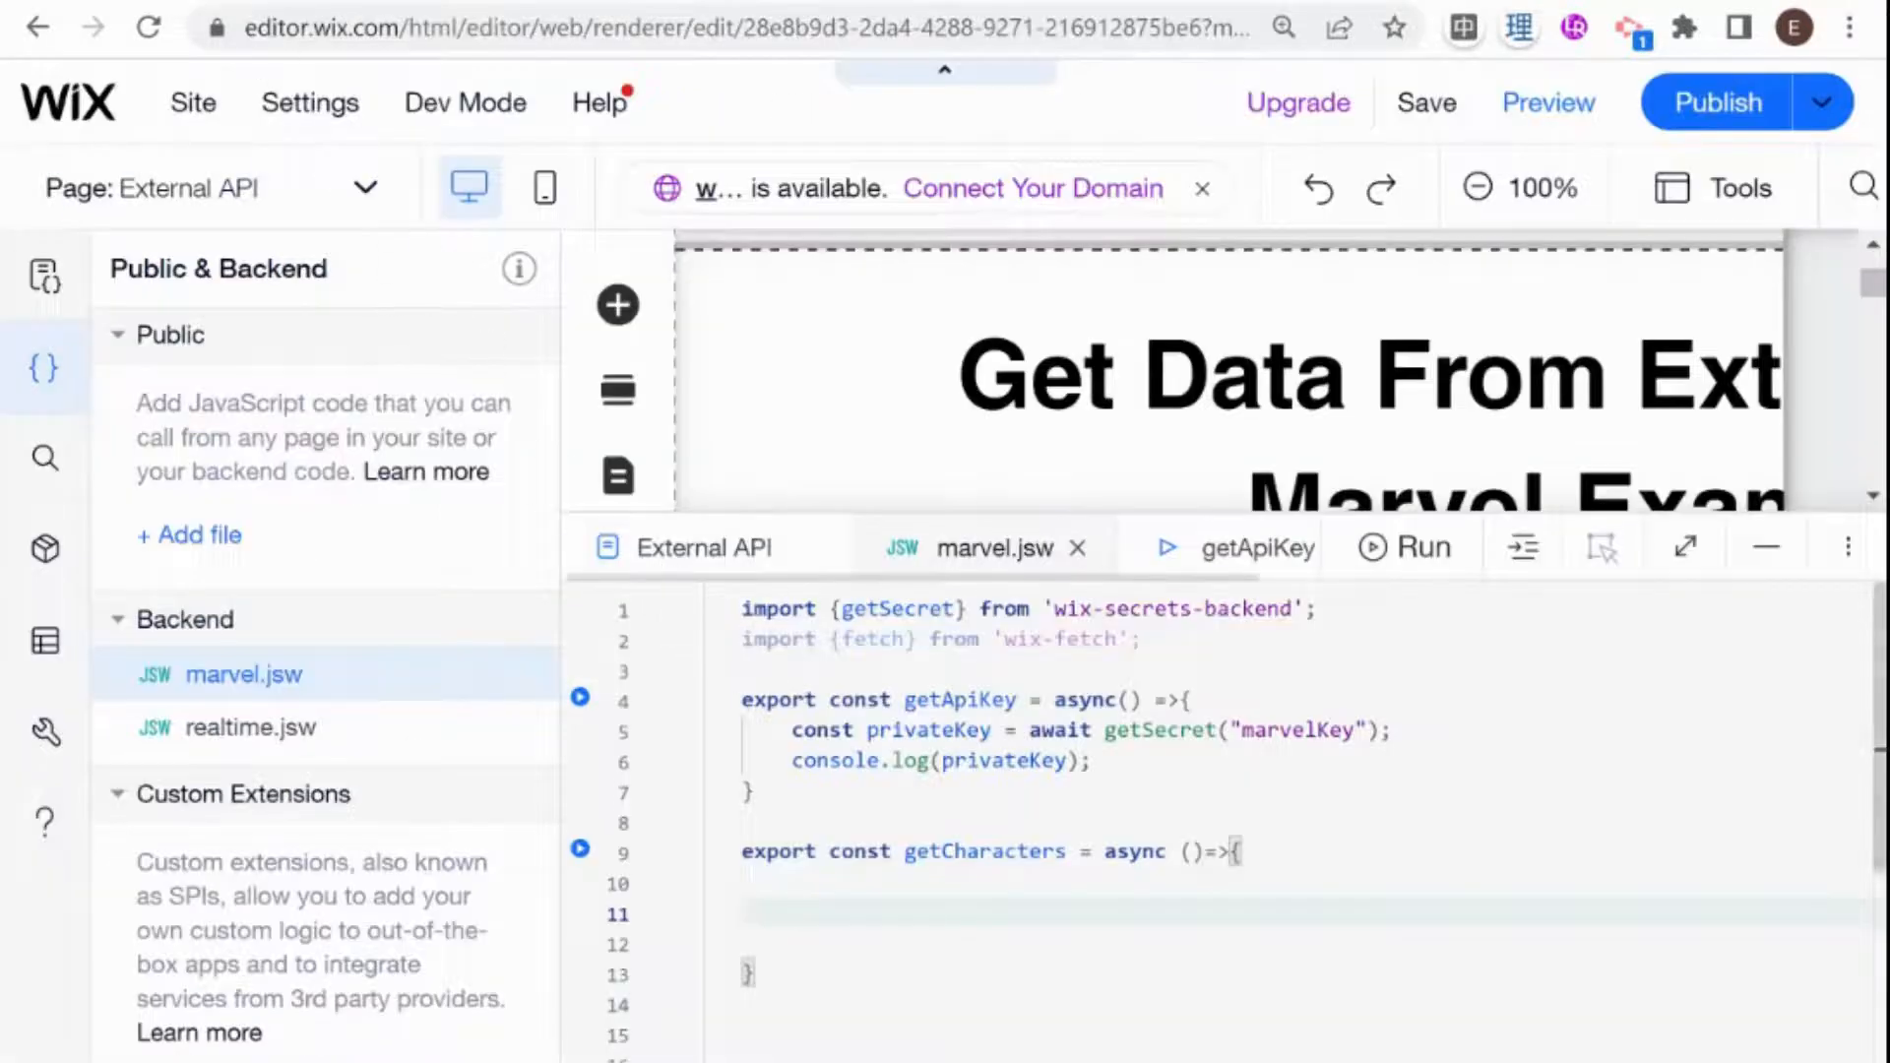
Start the line 'const response = awa' inside getCharacters
text(const)
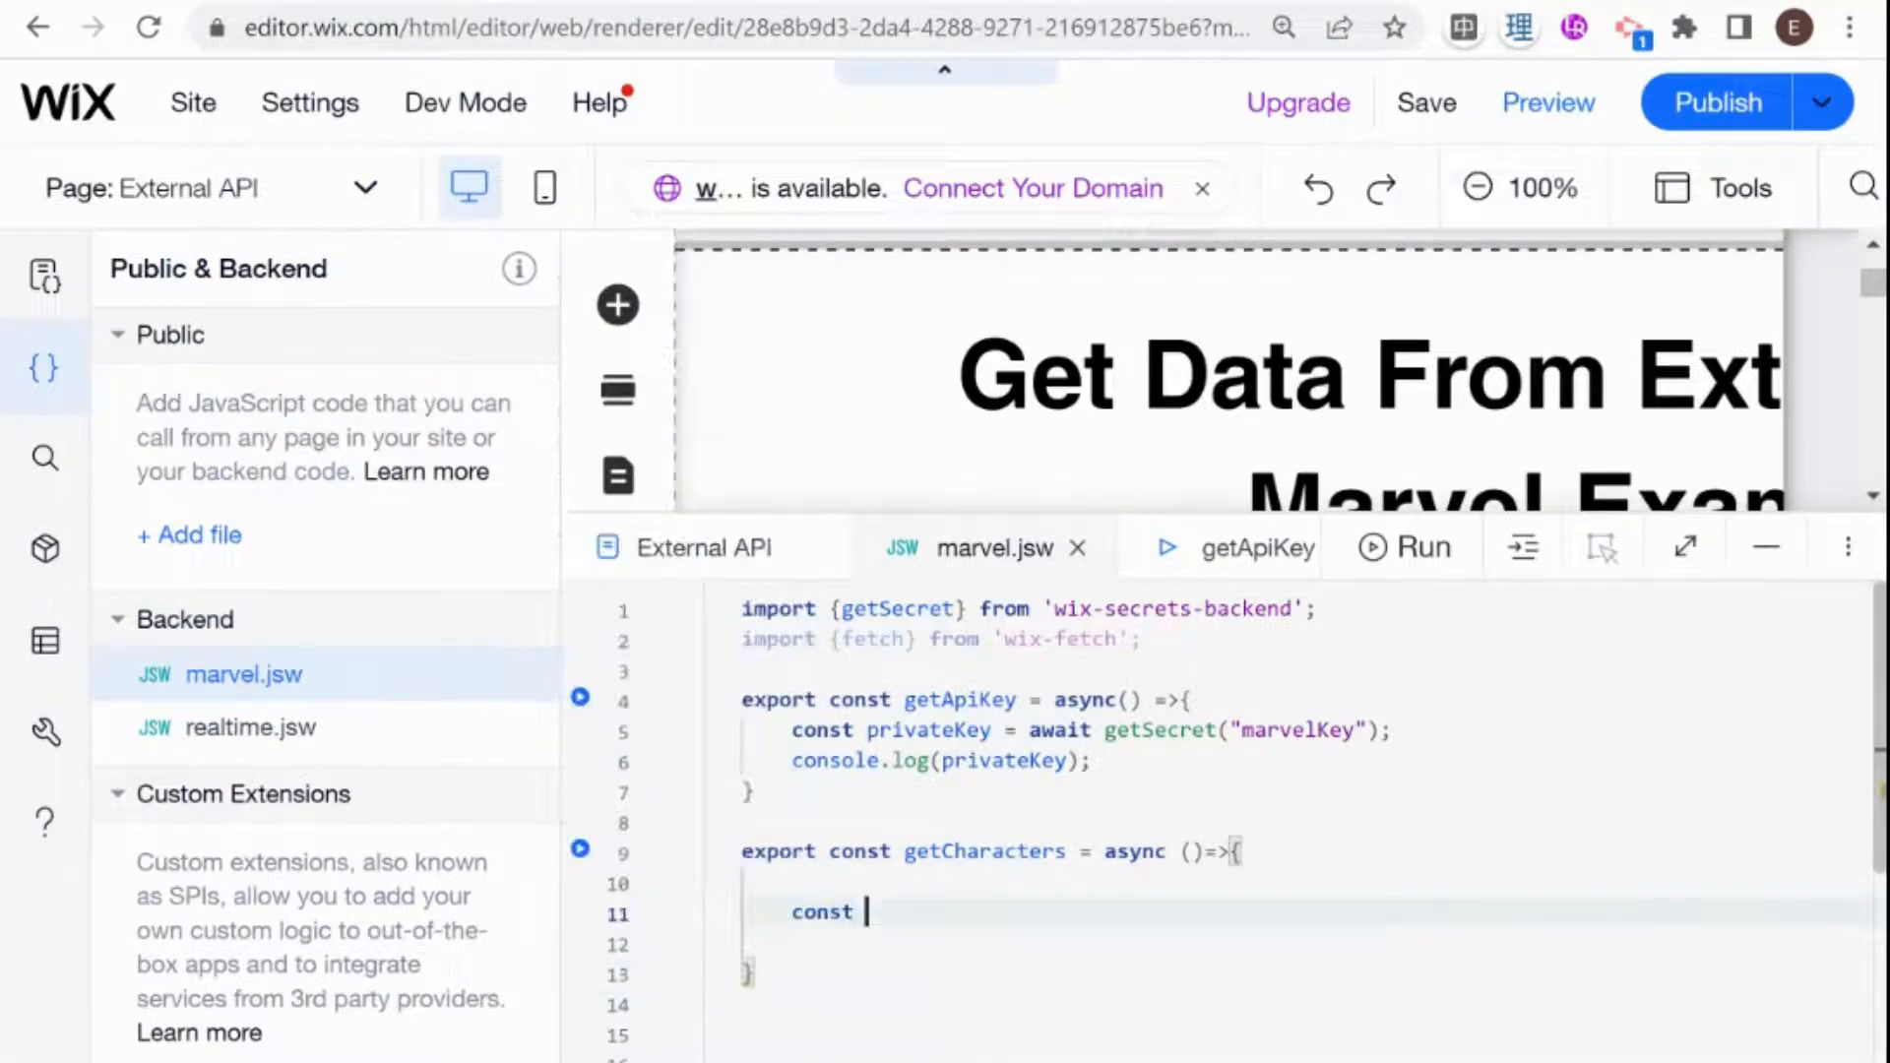
text(response)
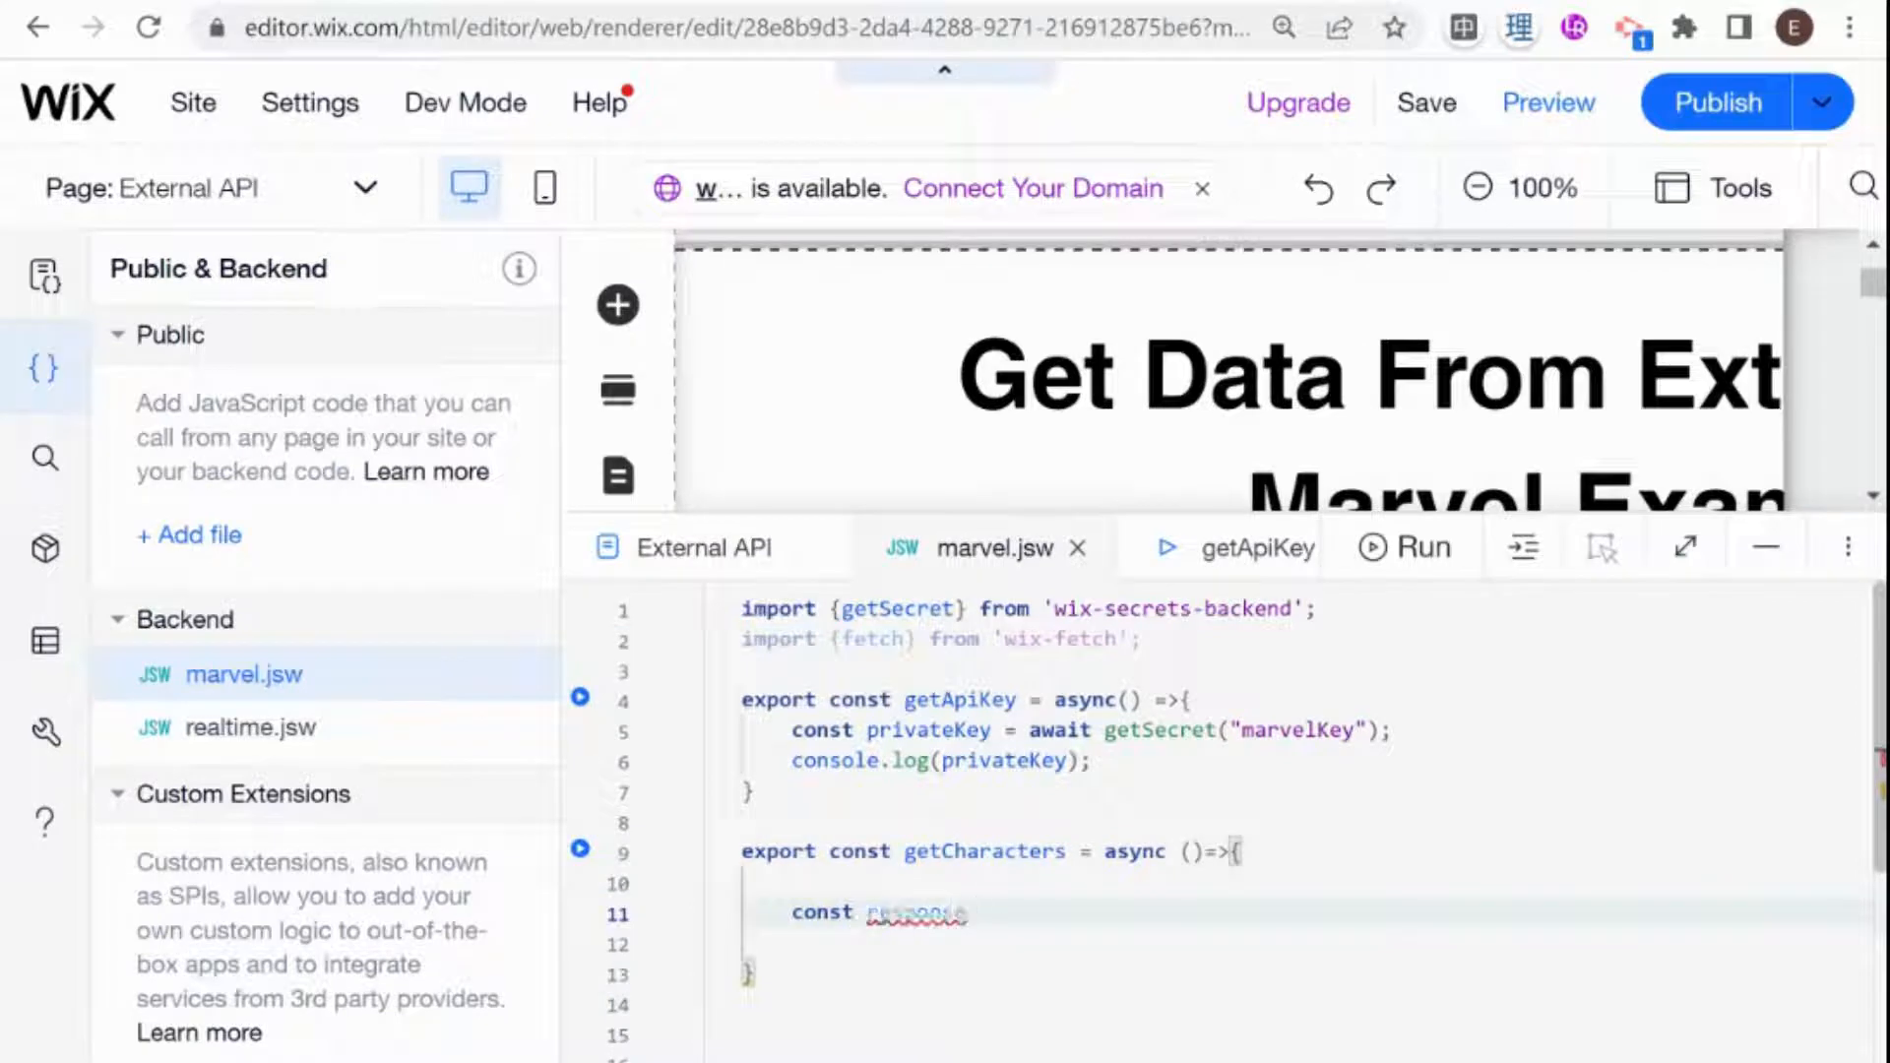
text(response)
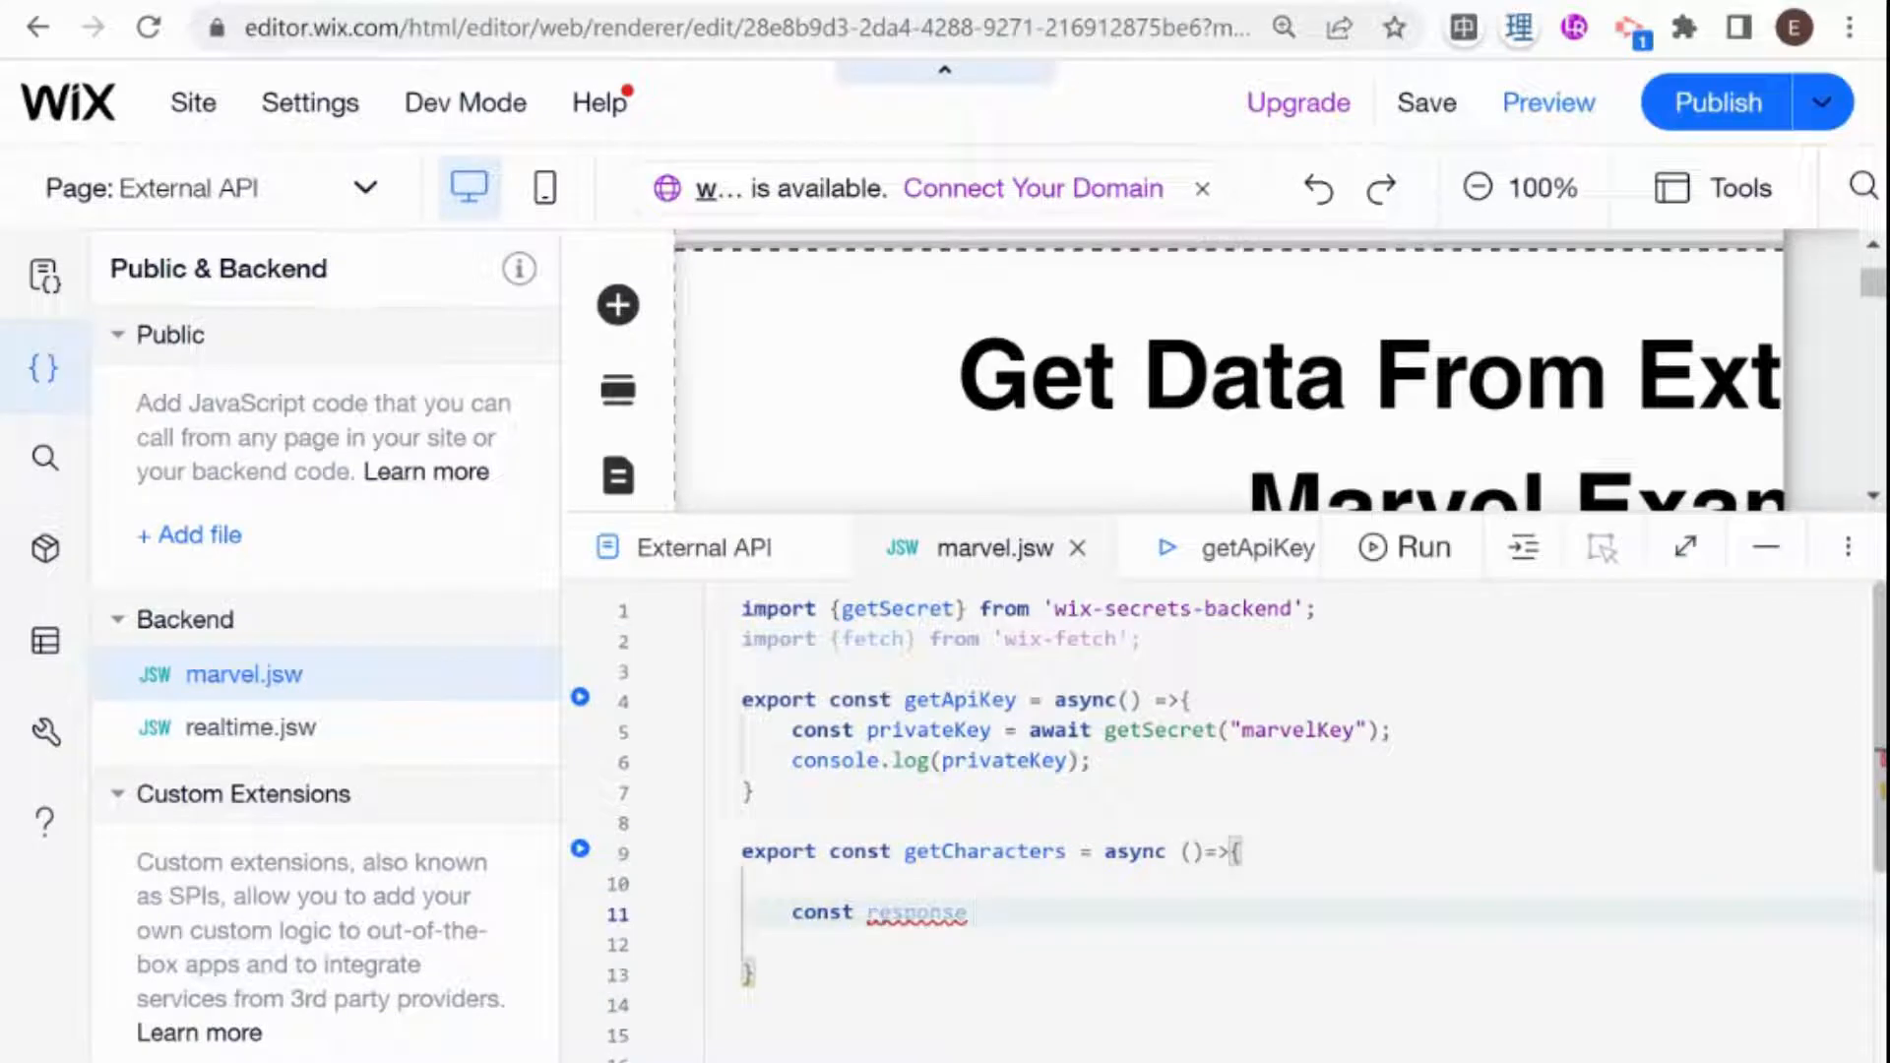
text(= awa)
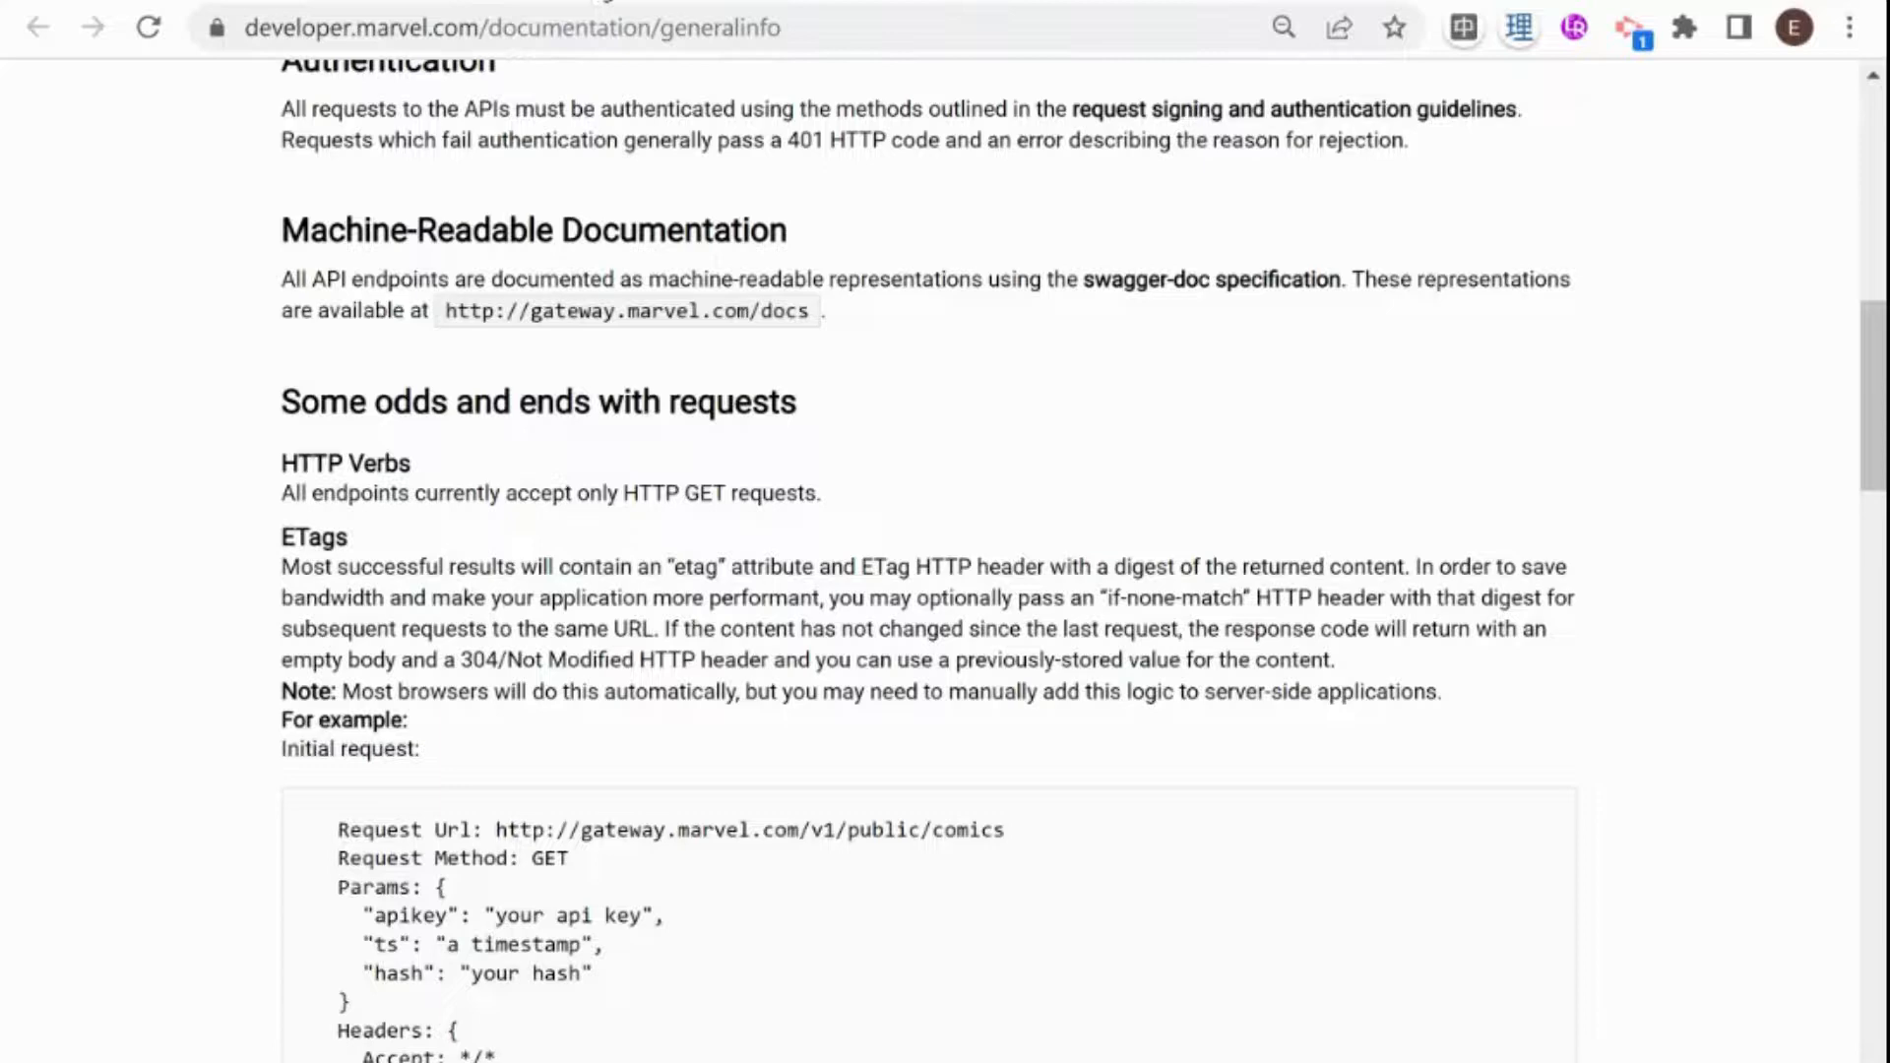
Browse Marvel's General API Information page for the Service Endpoint section
click(1310, 108)
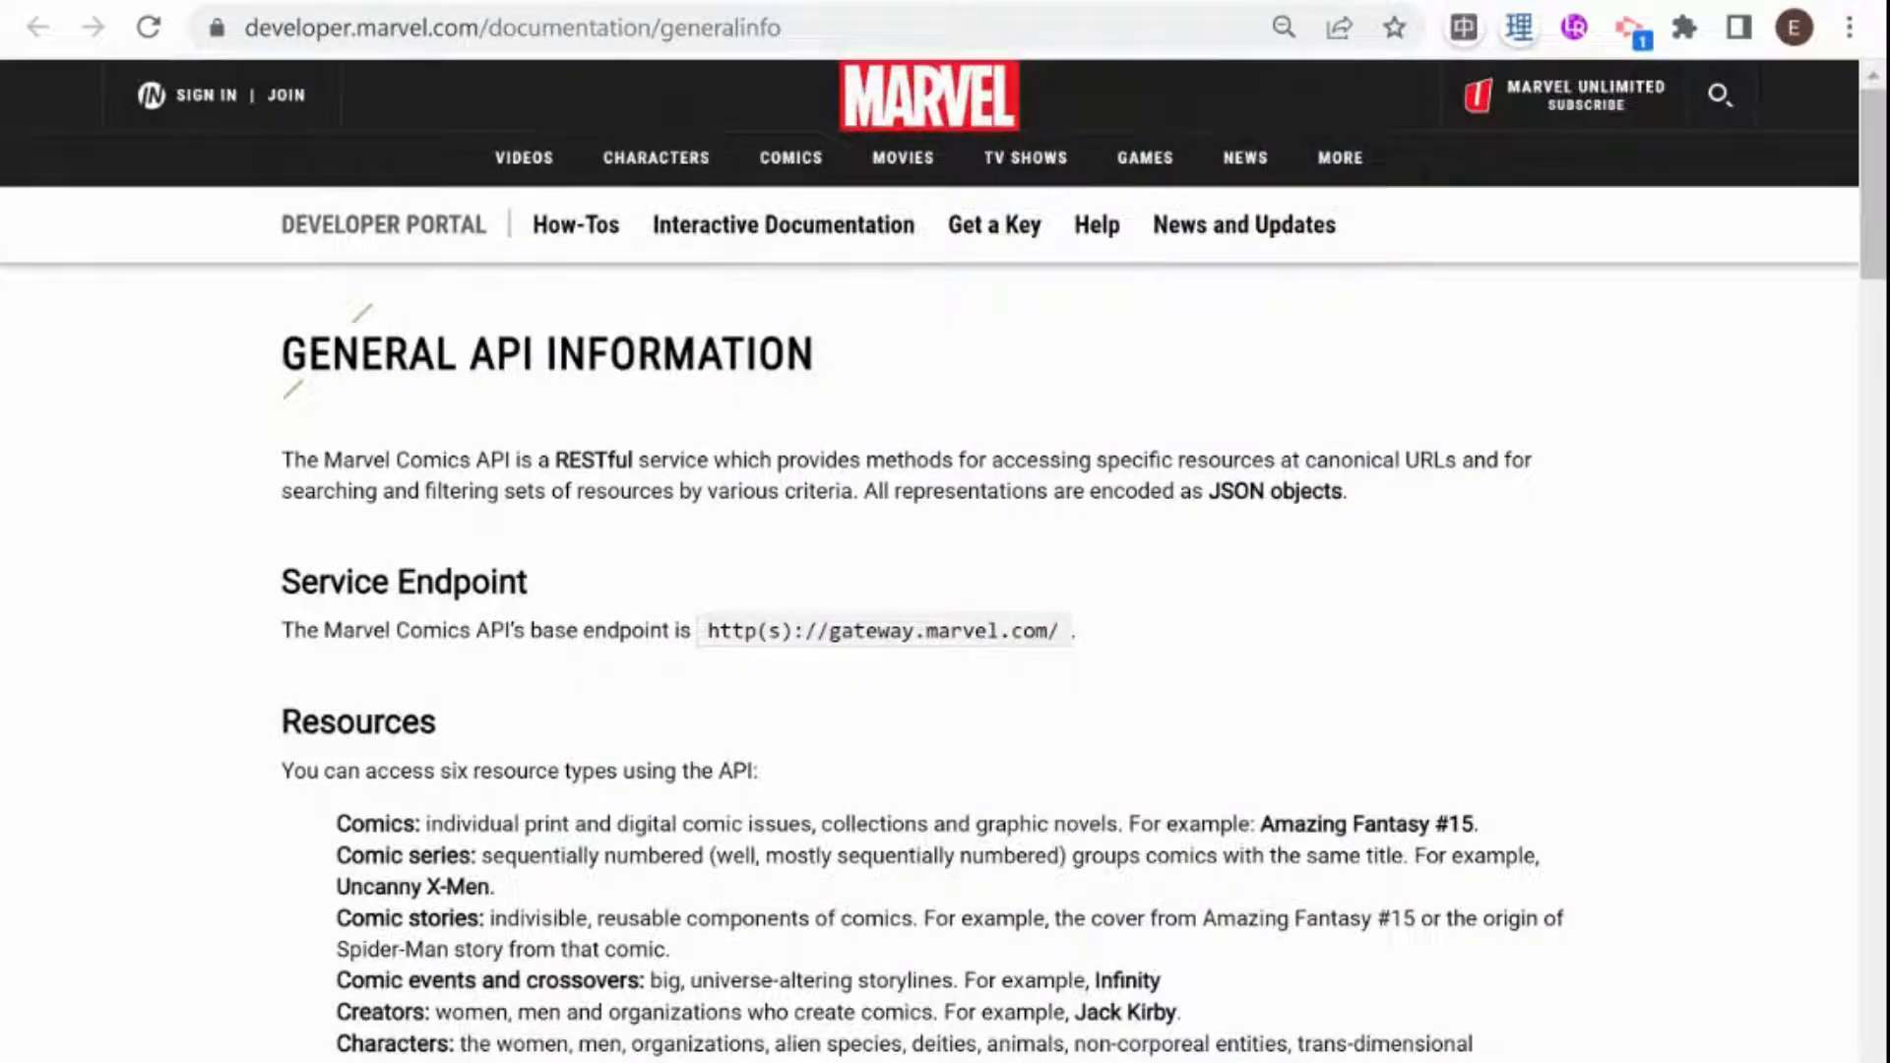
drag(704, 629, 1061, 629)
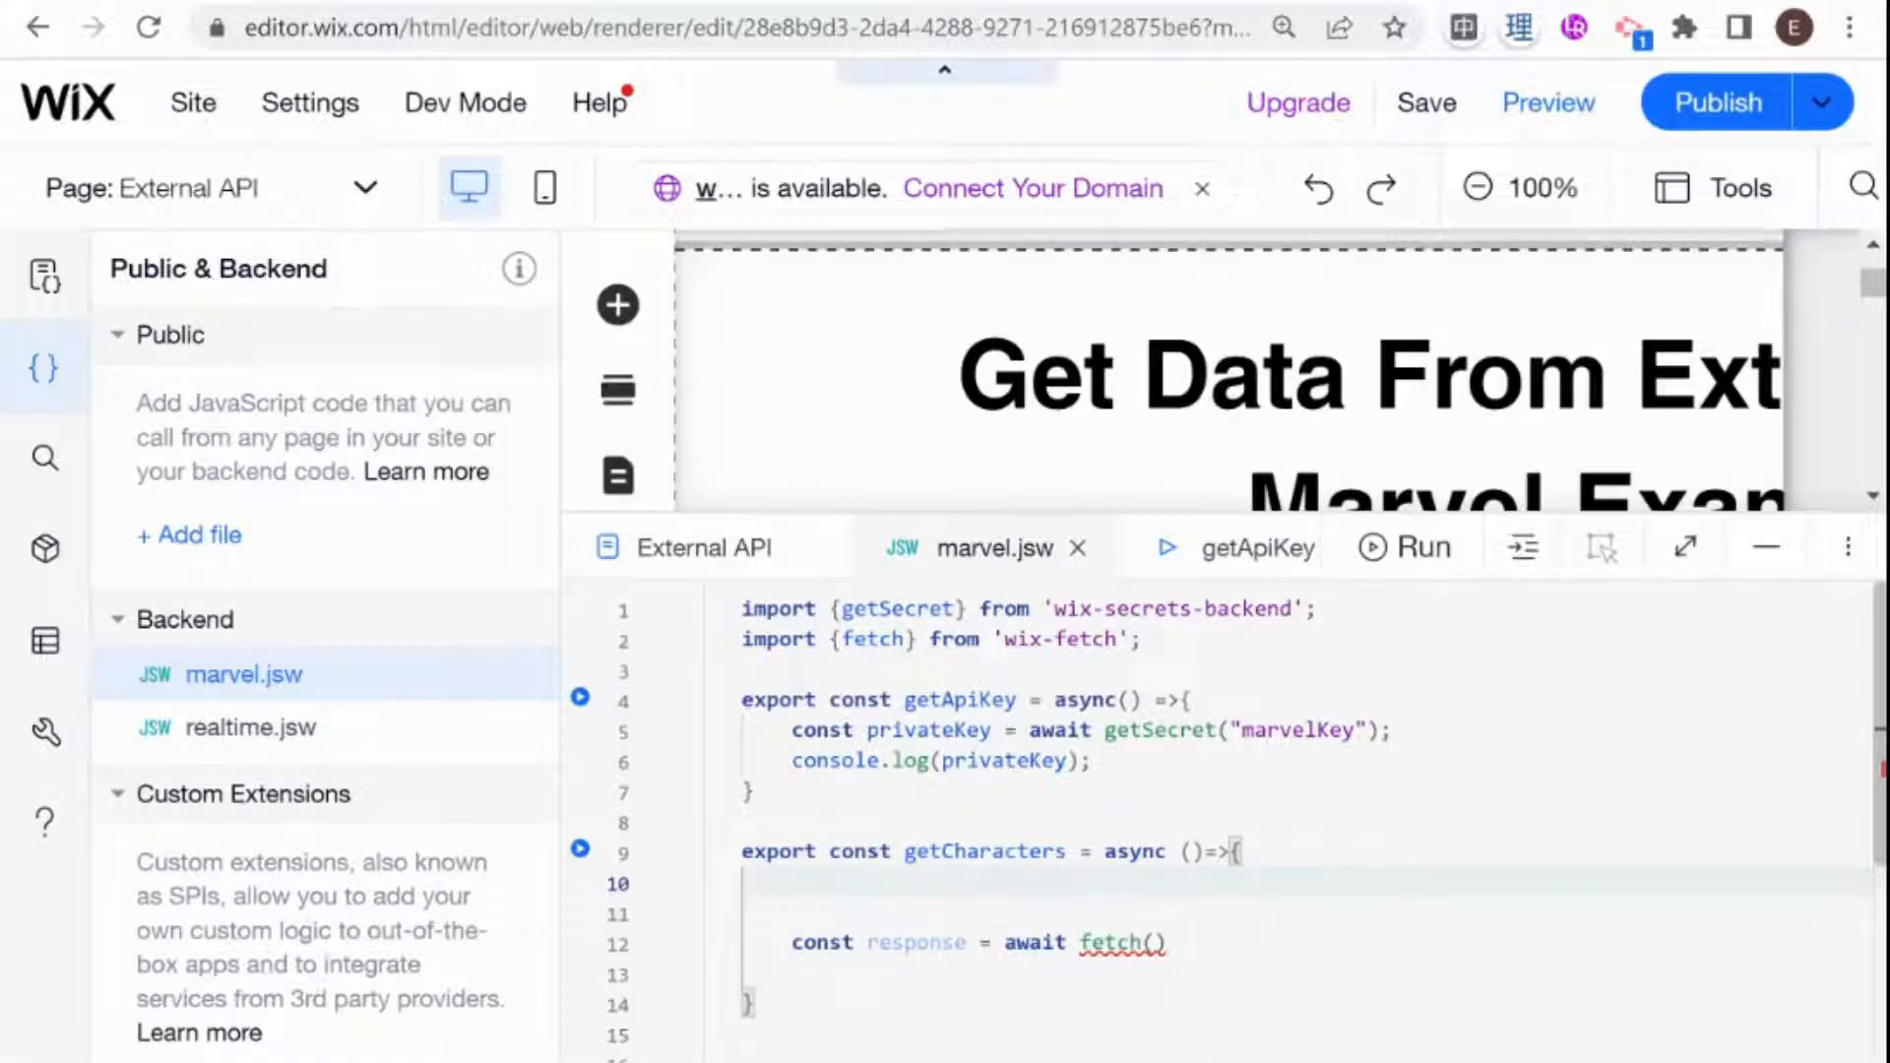
text(const u)
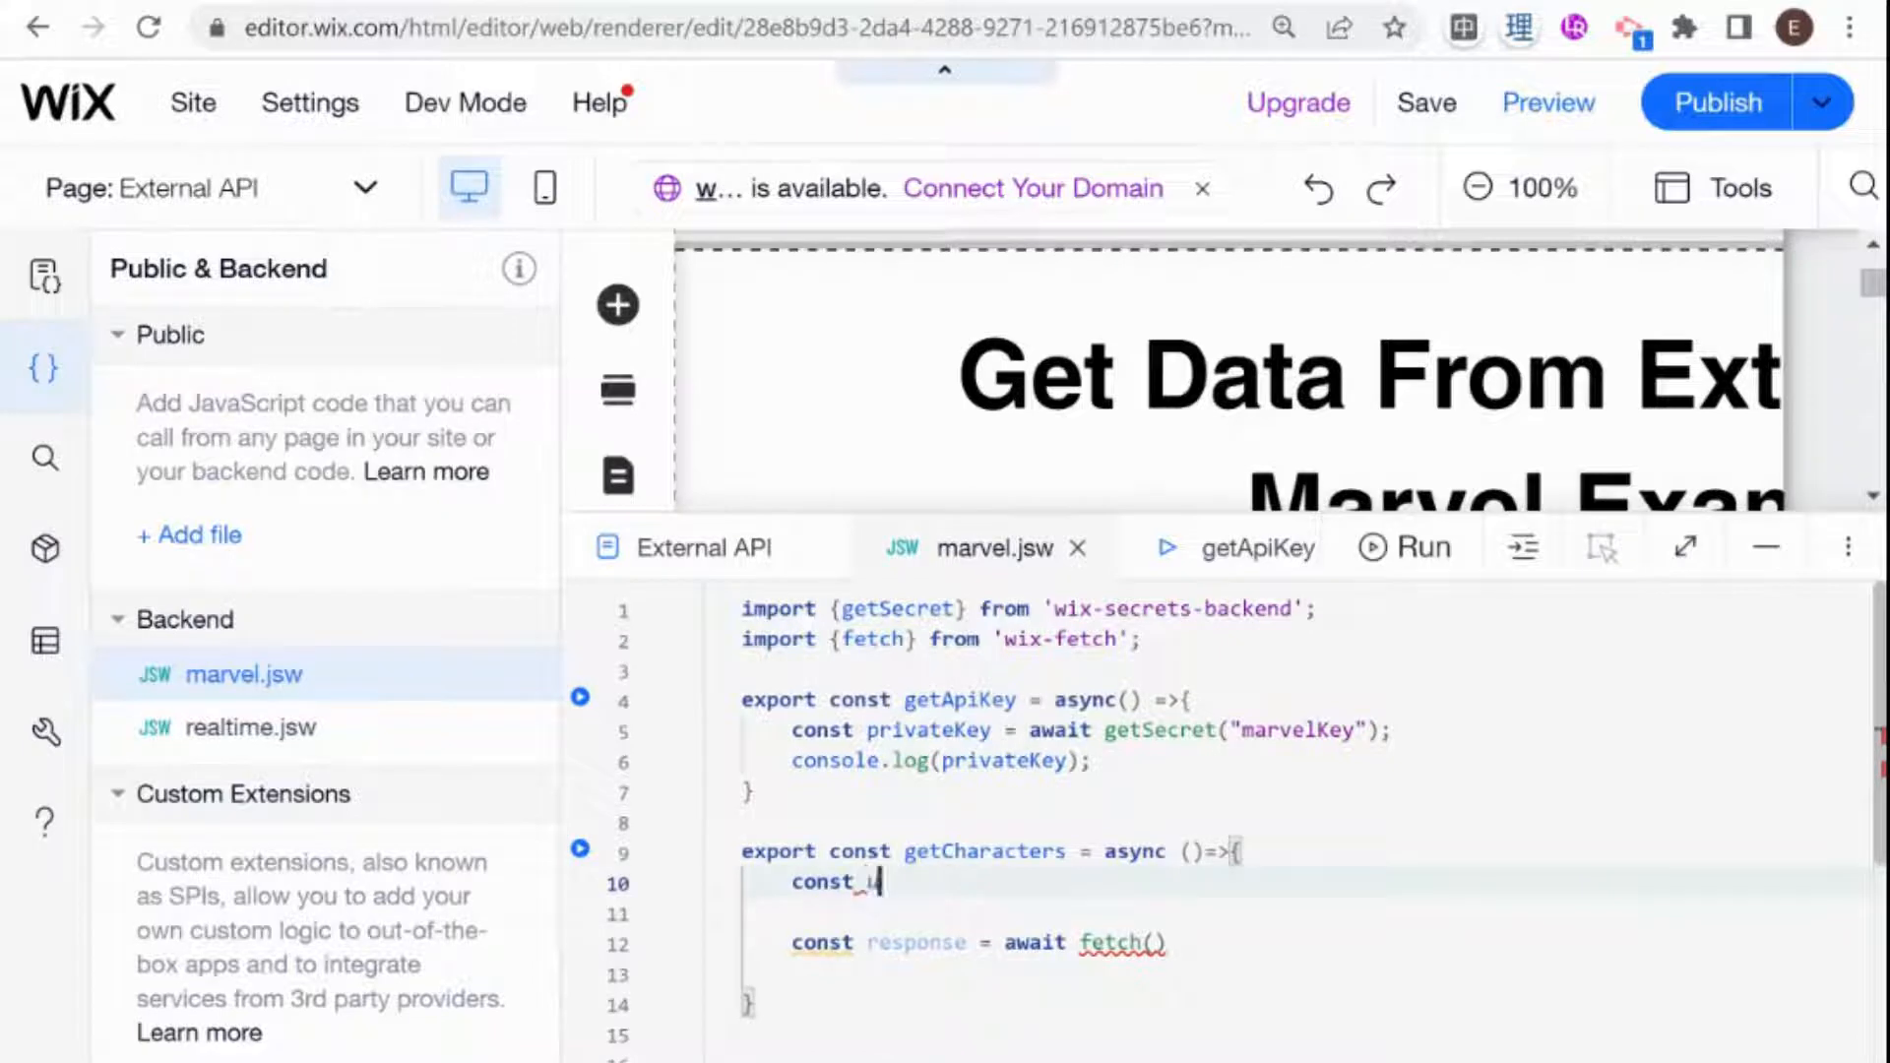
text(rl =)
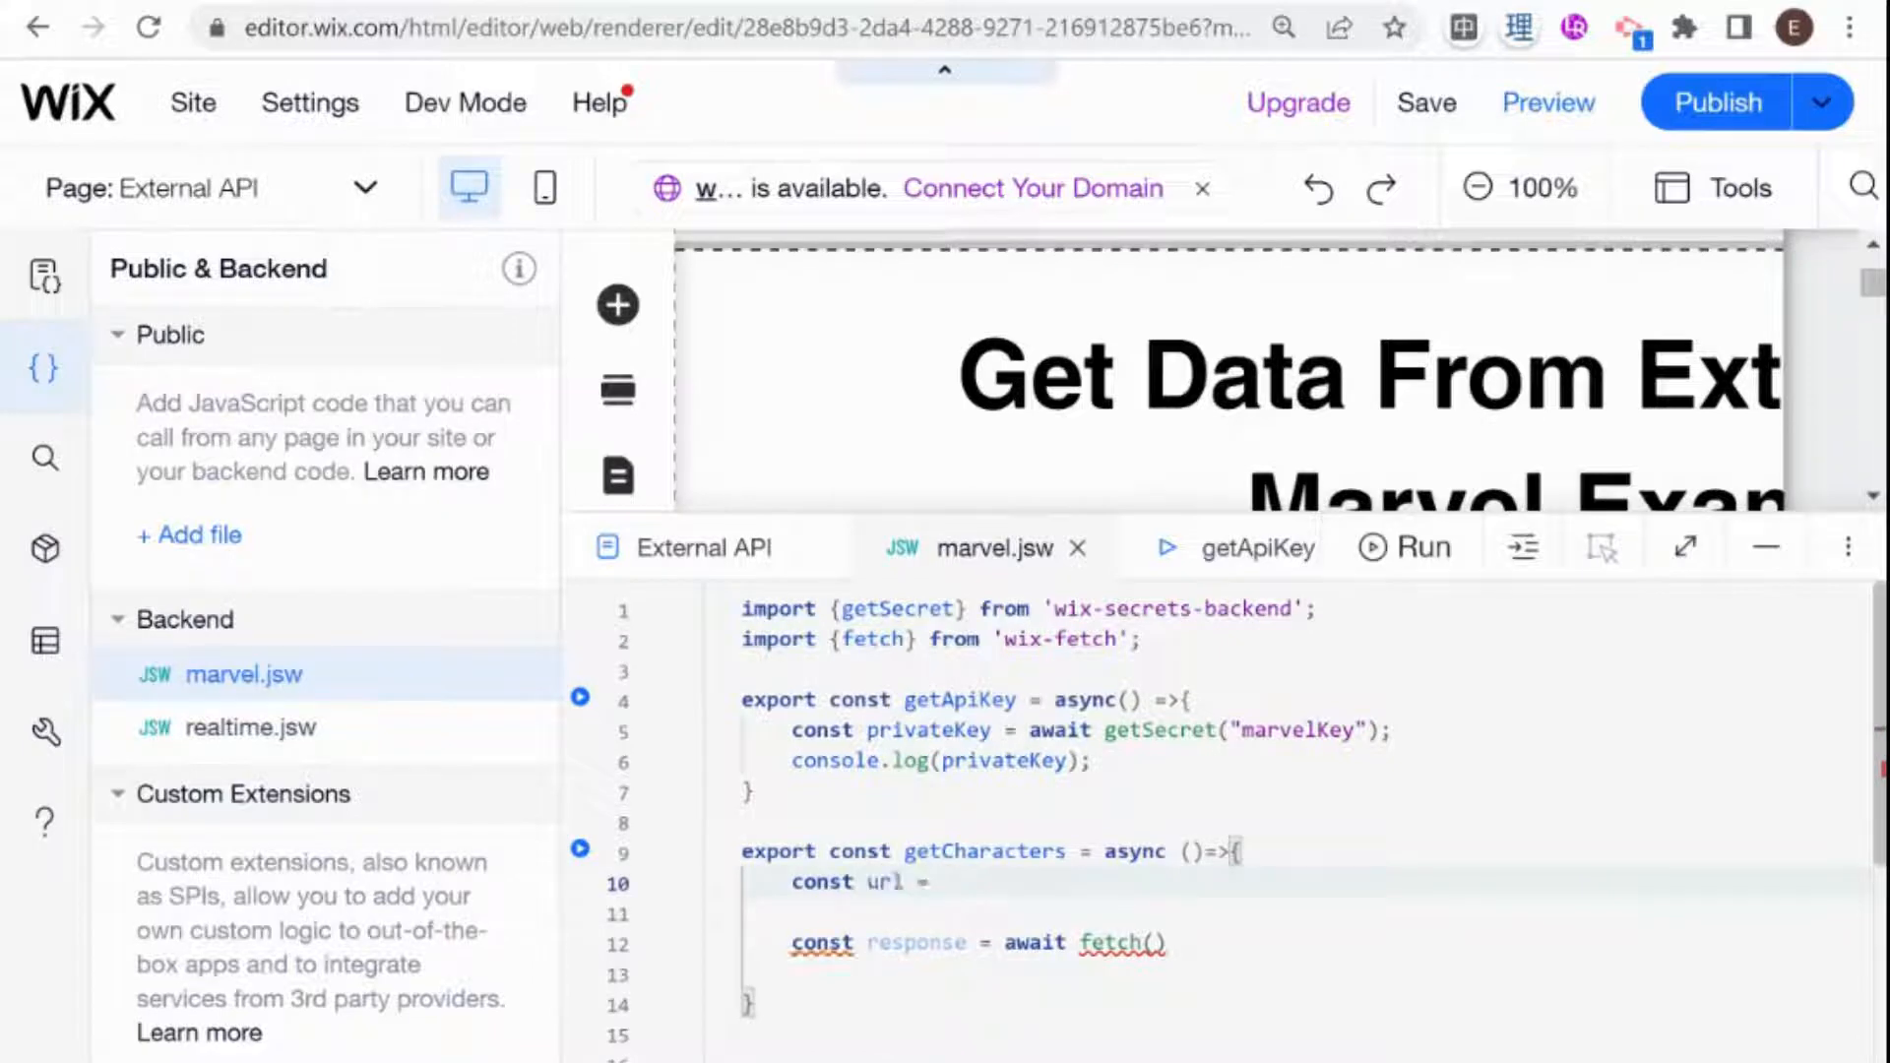
text(`http(s)://gateway.marvel.com/)
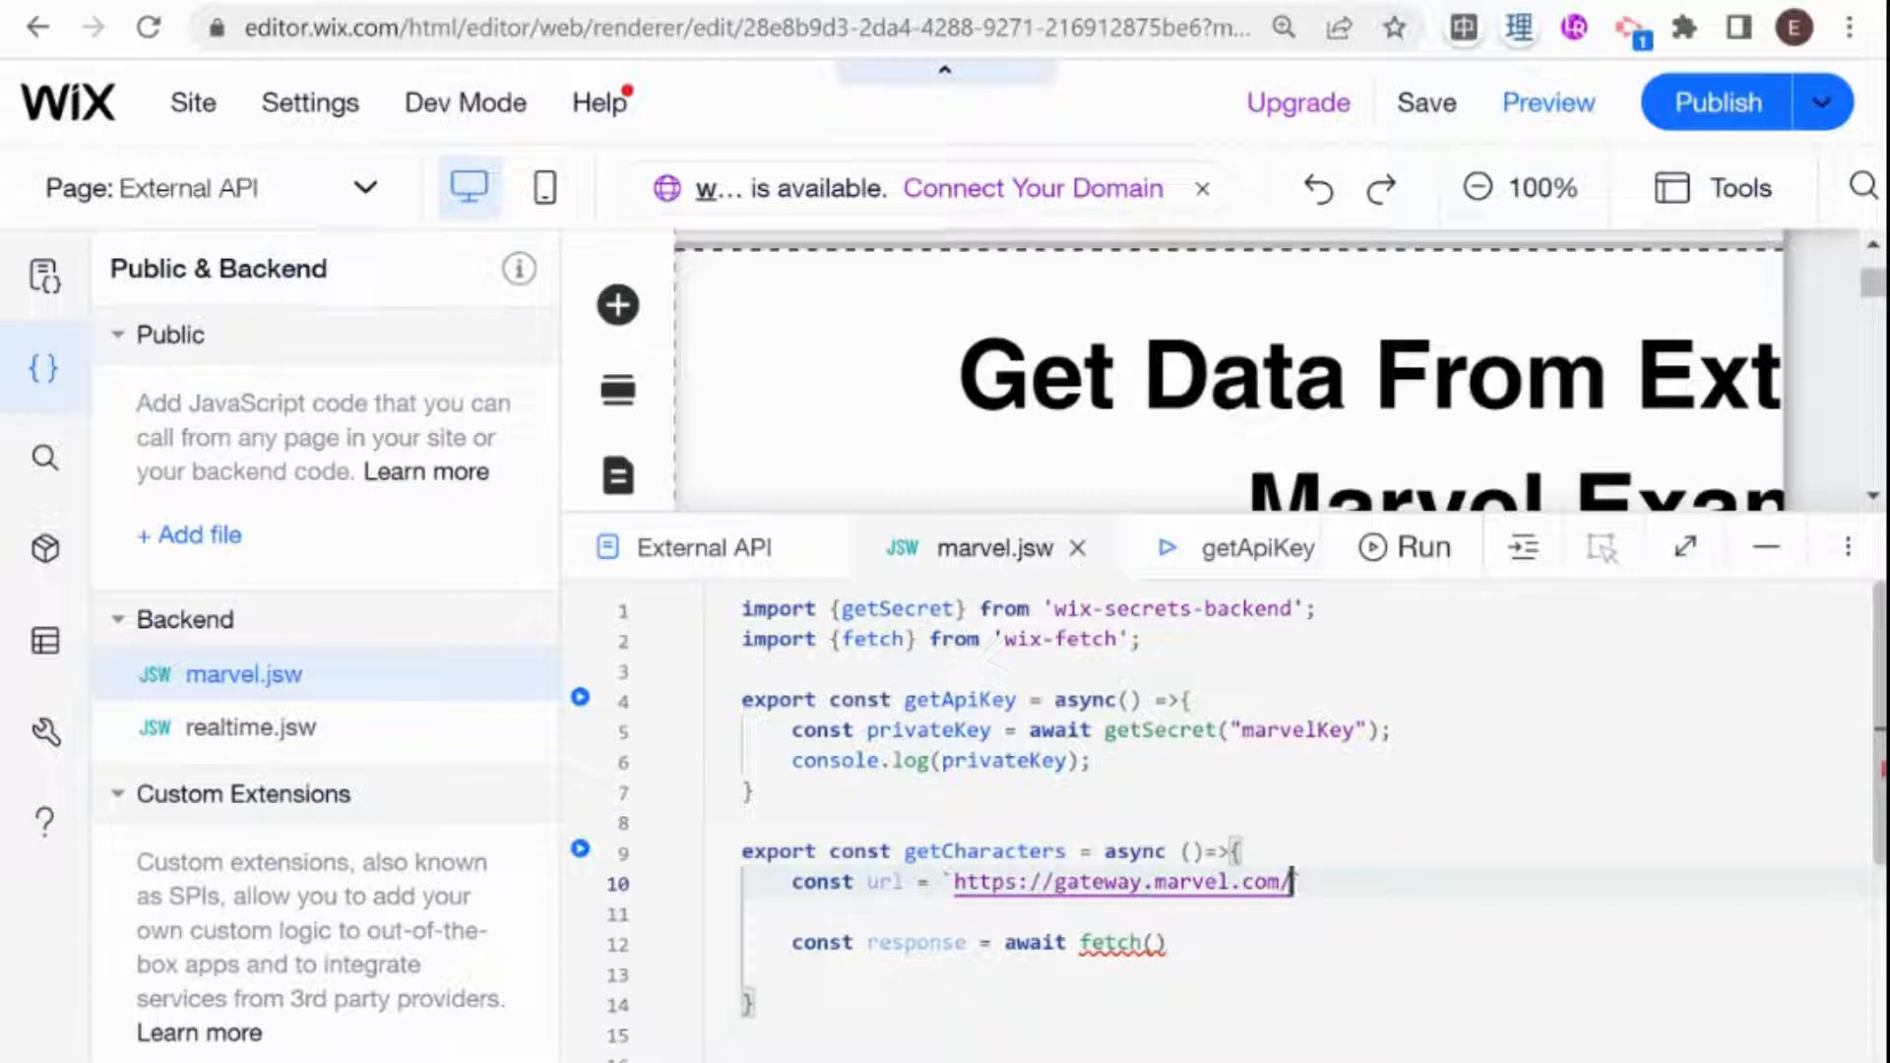
mouse_move(771, 367)
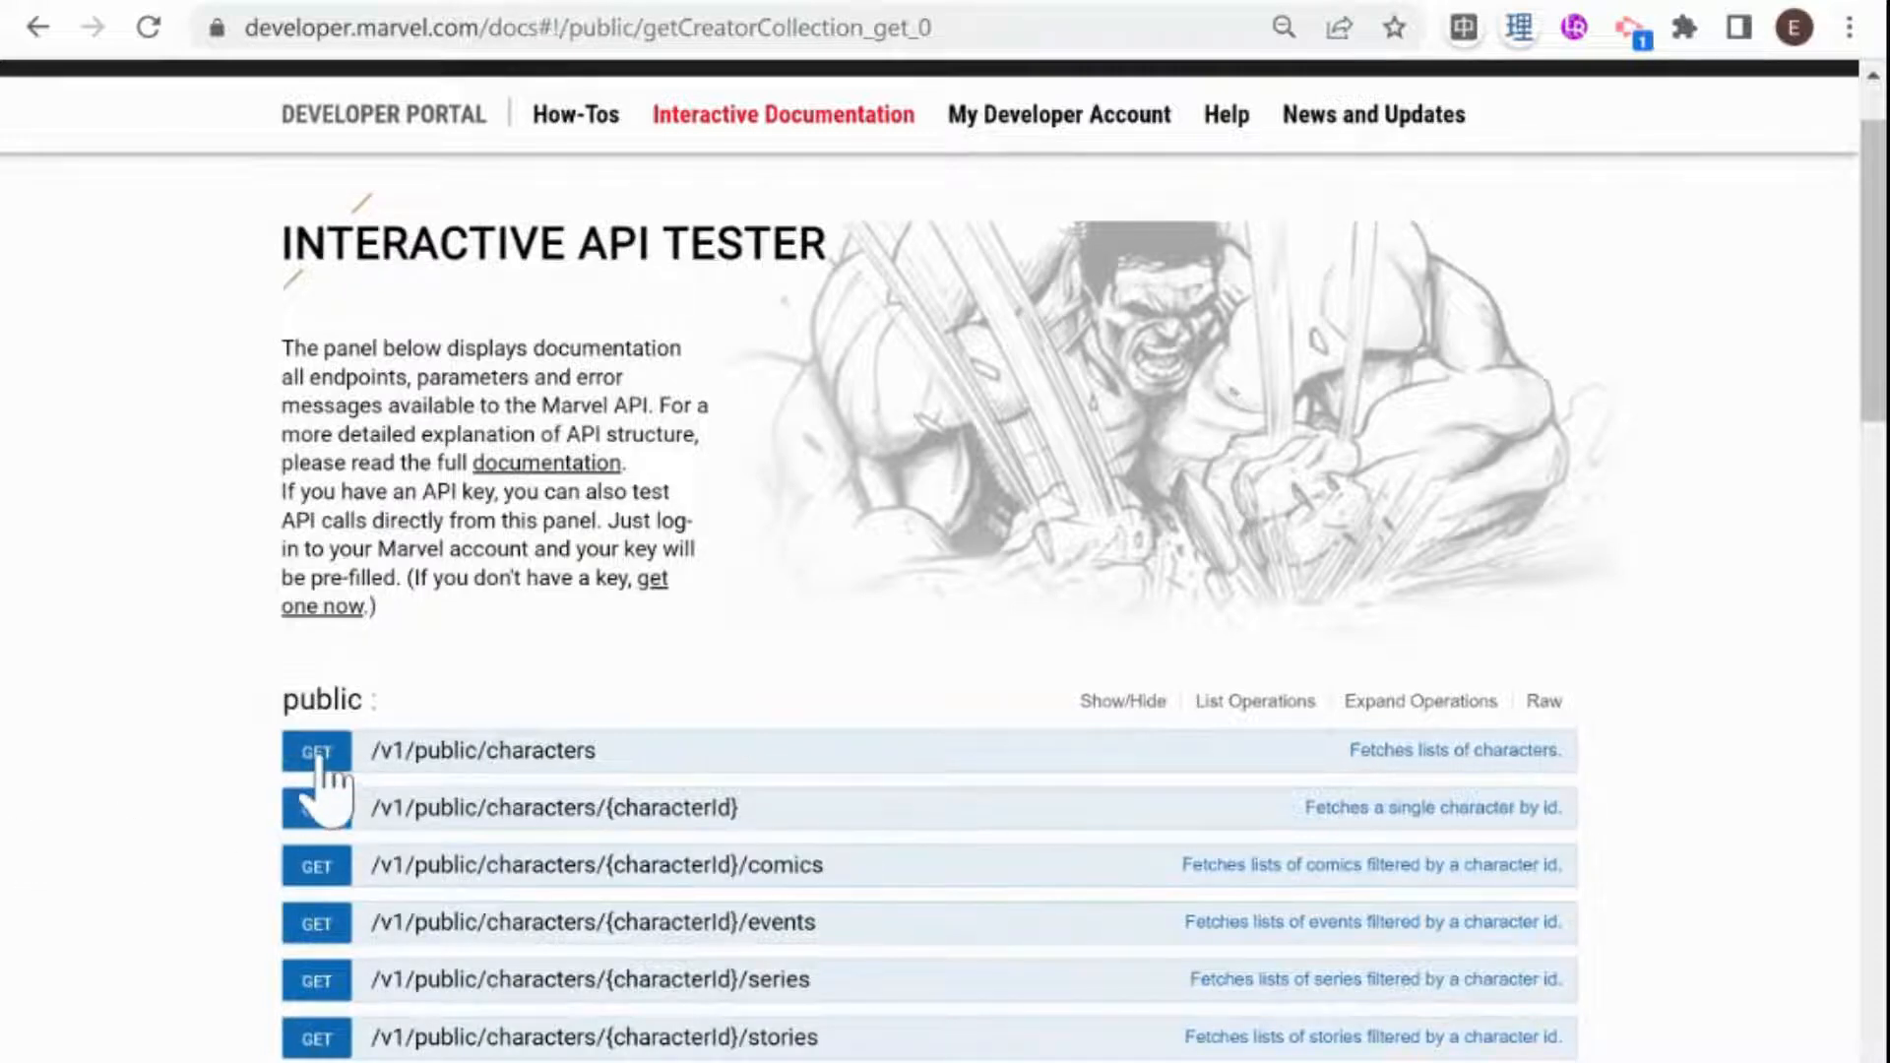
mouse_move(1386, 784)
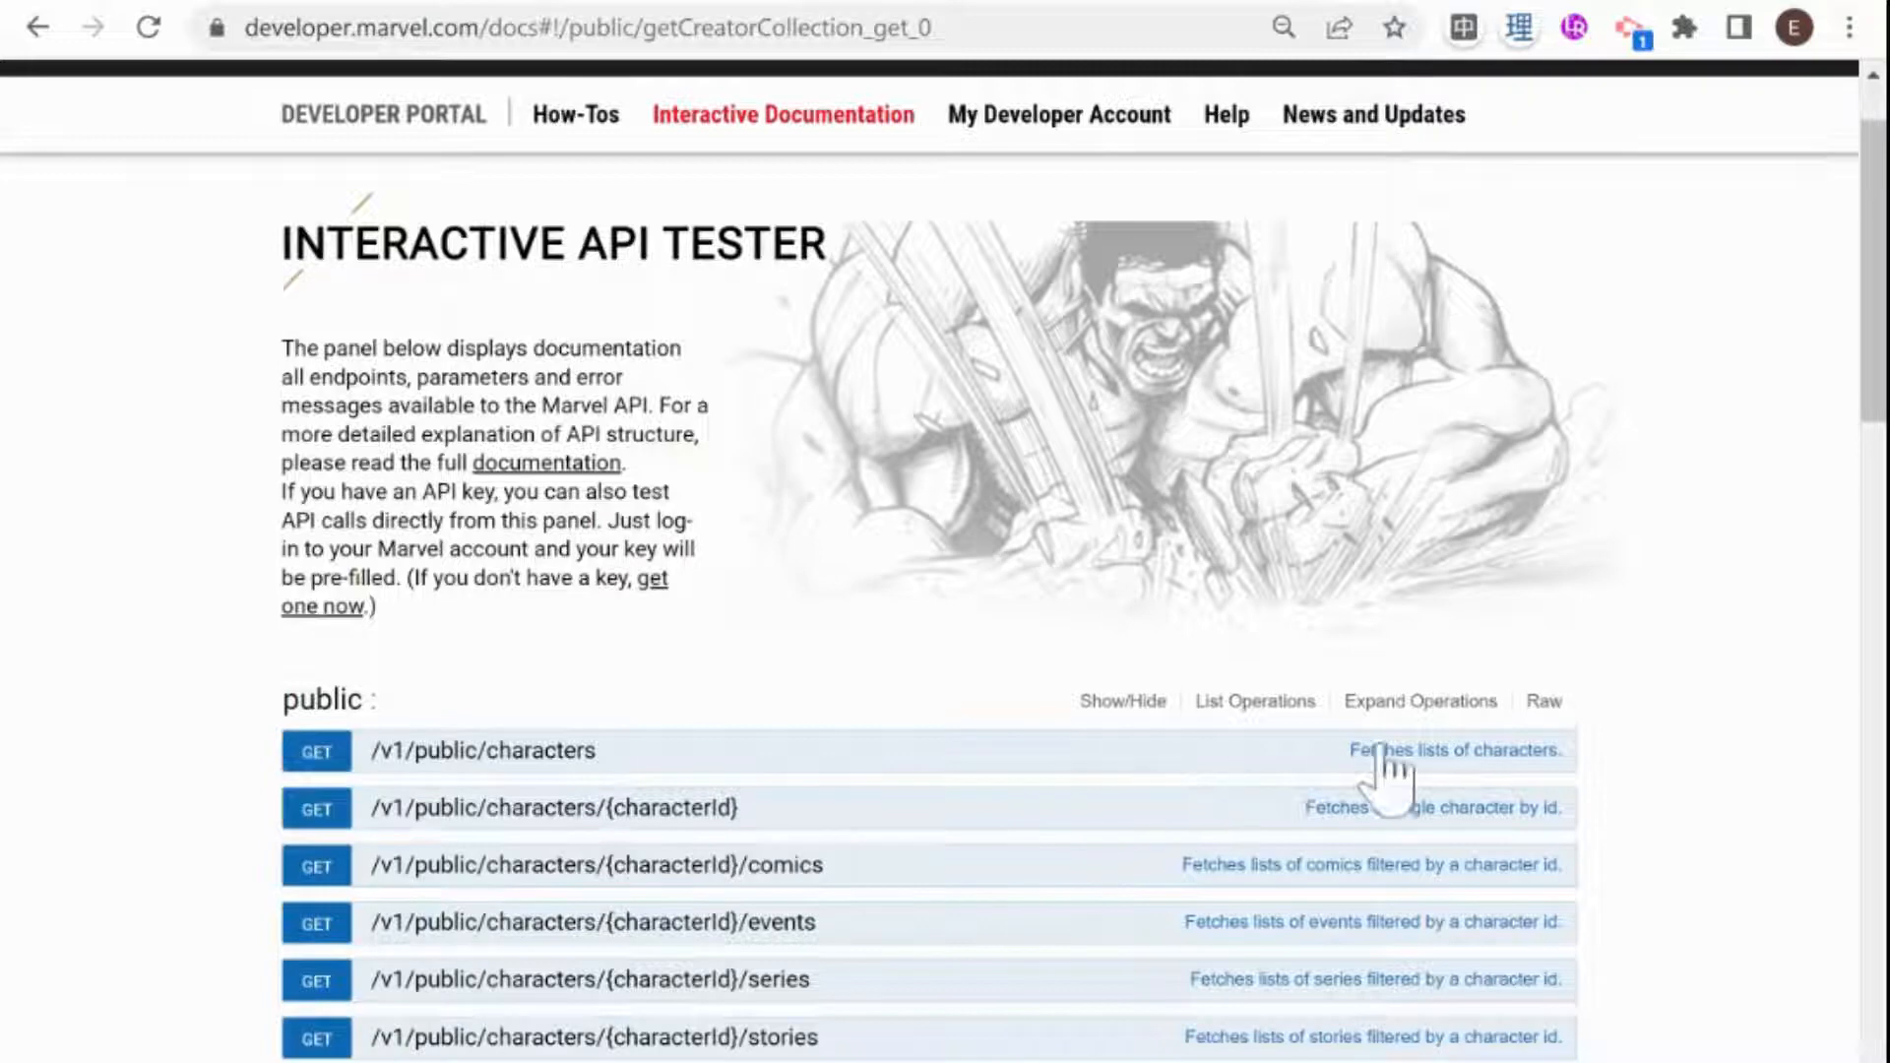
mouse_move(1380, 778)
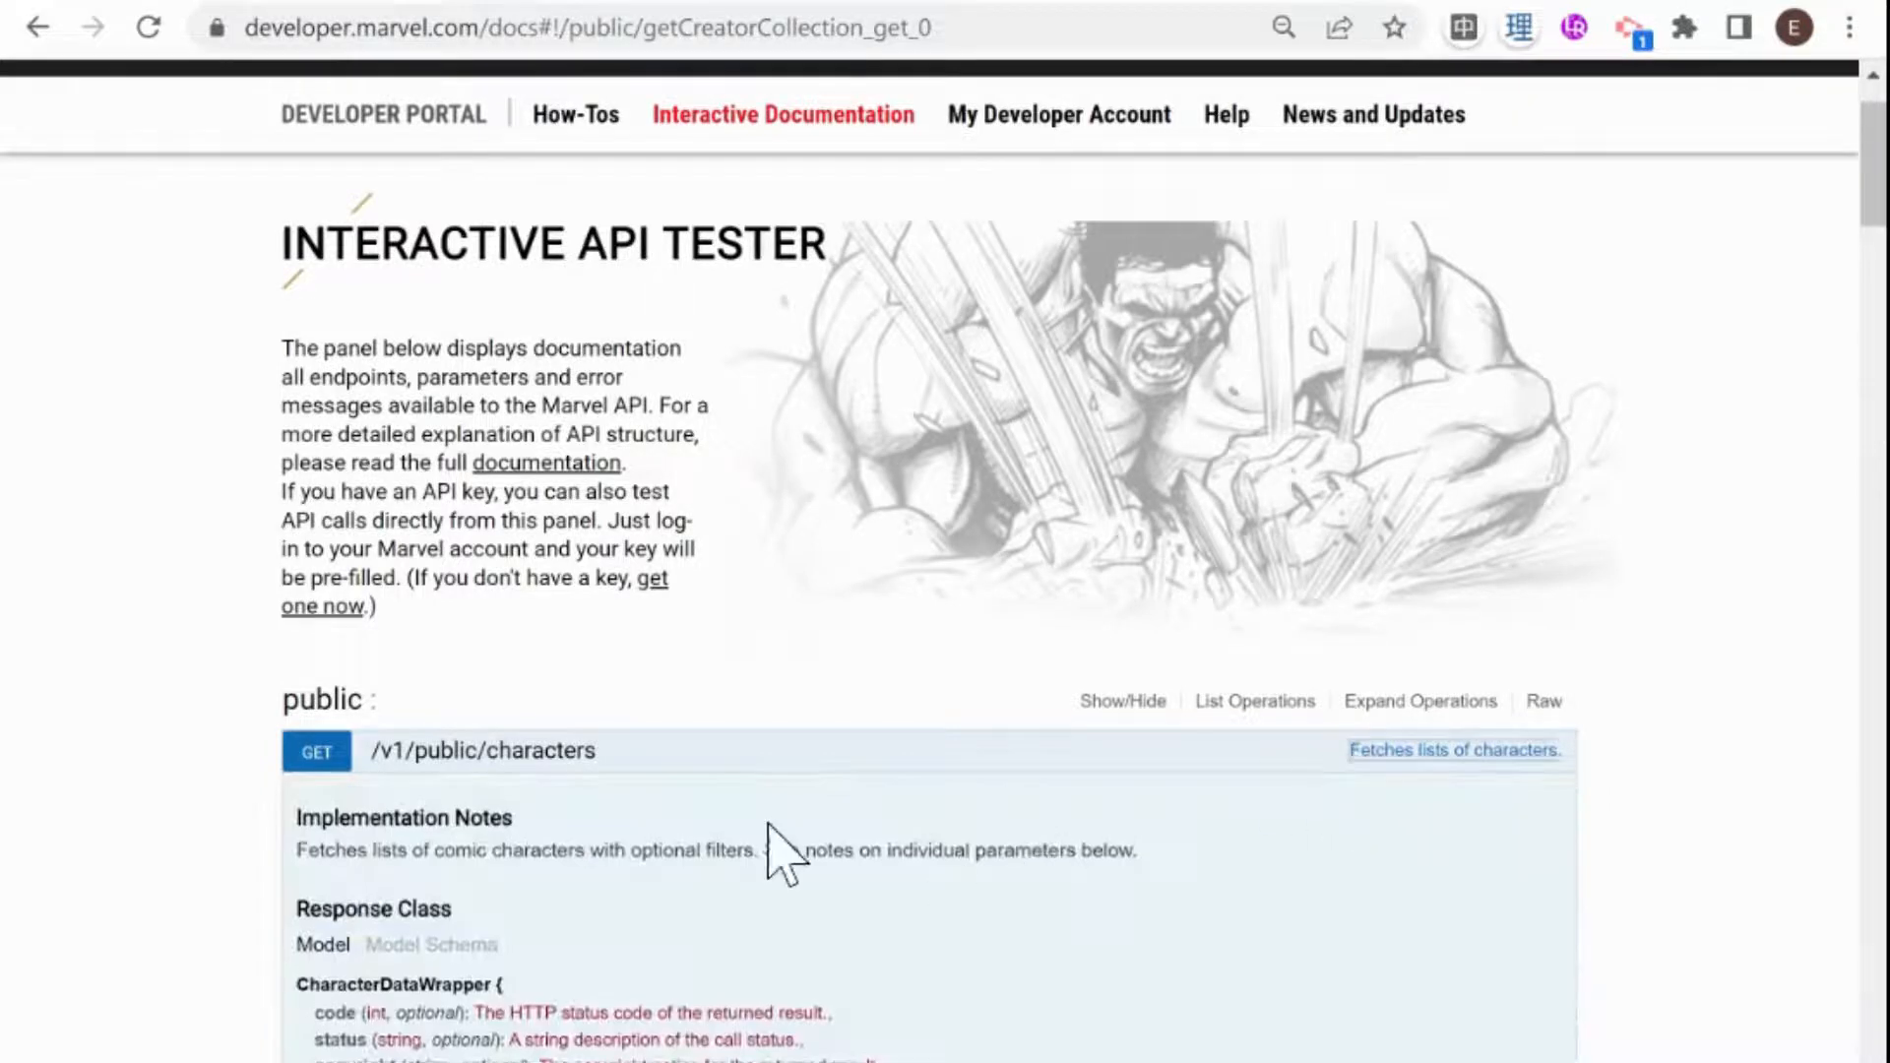
scroll(down, 3)
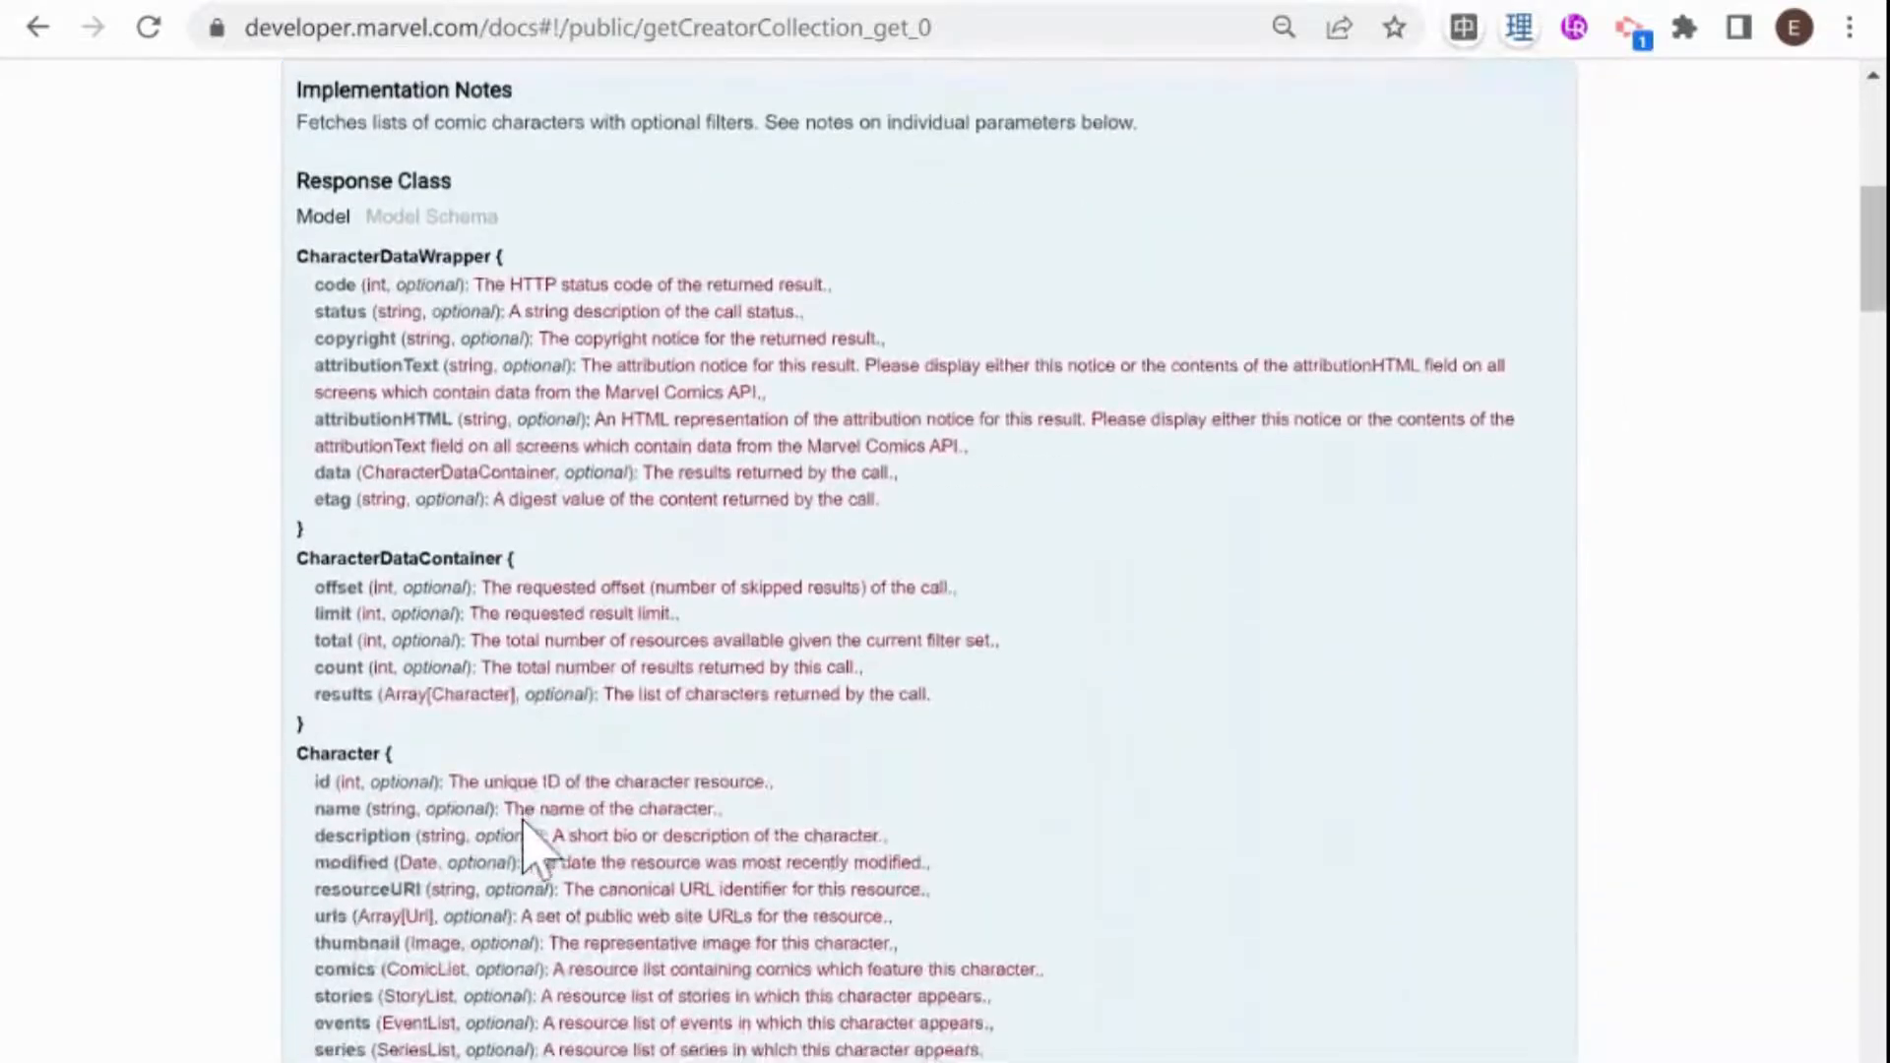
scroll(down, 3)
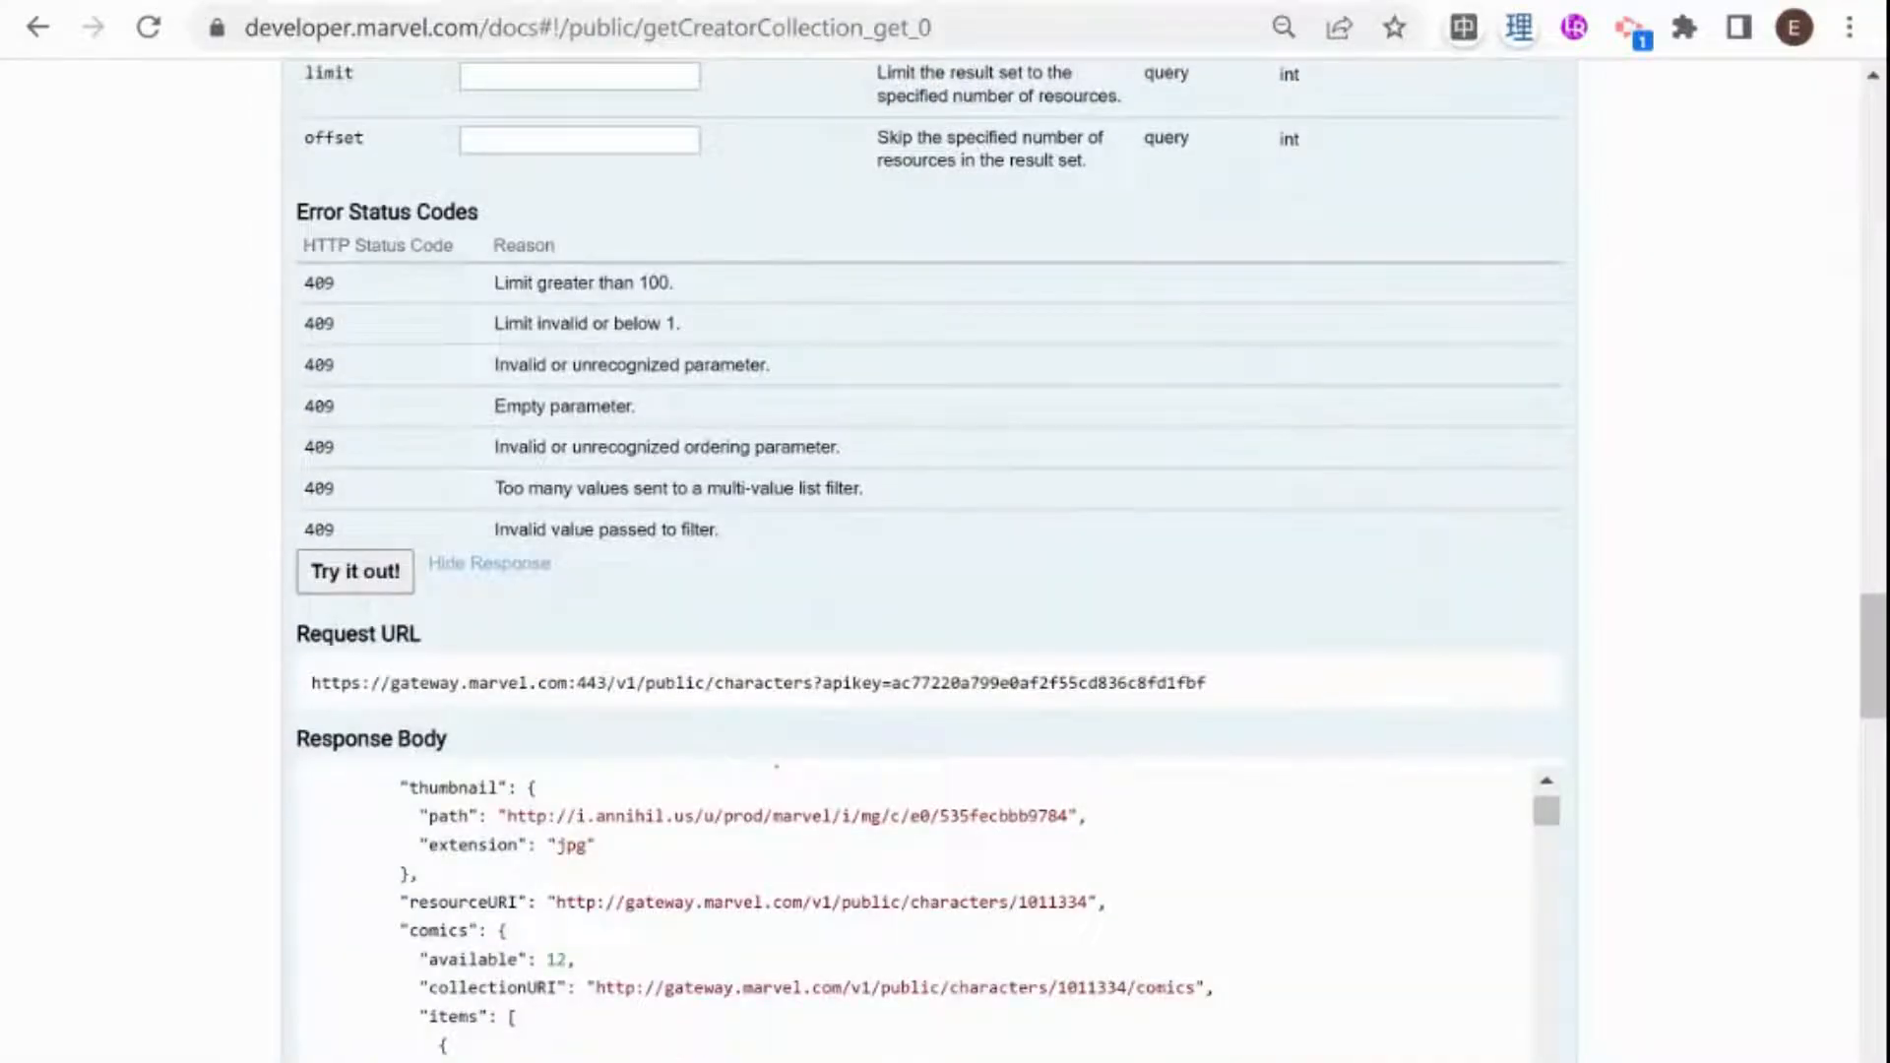
mouse_move(741, 742)
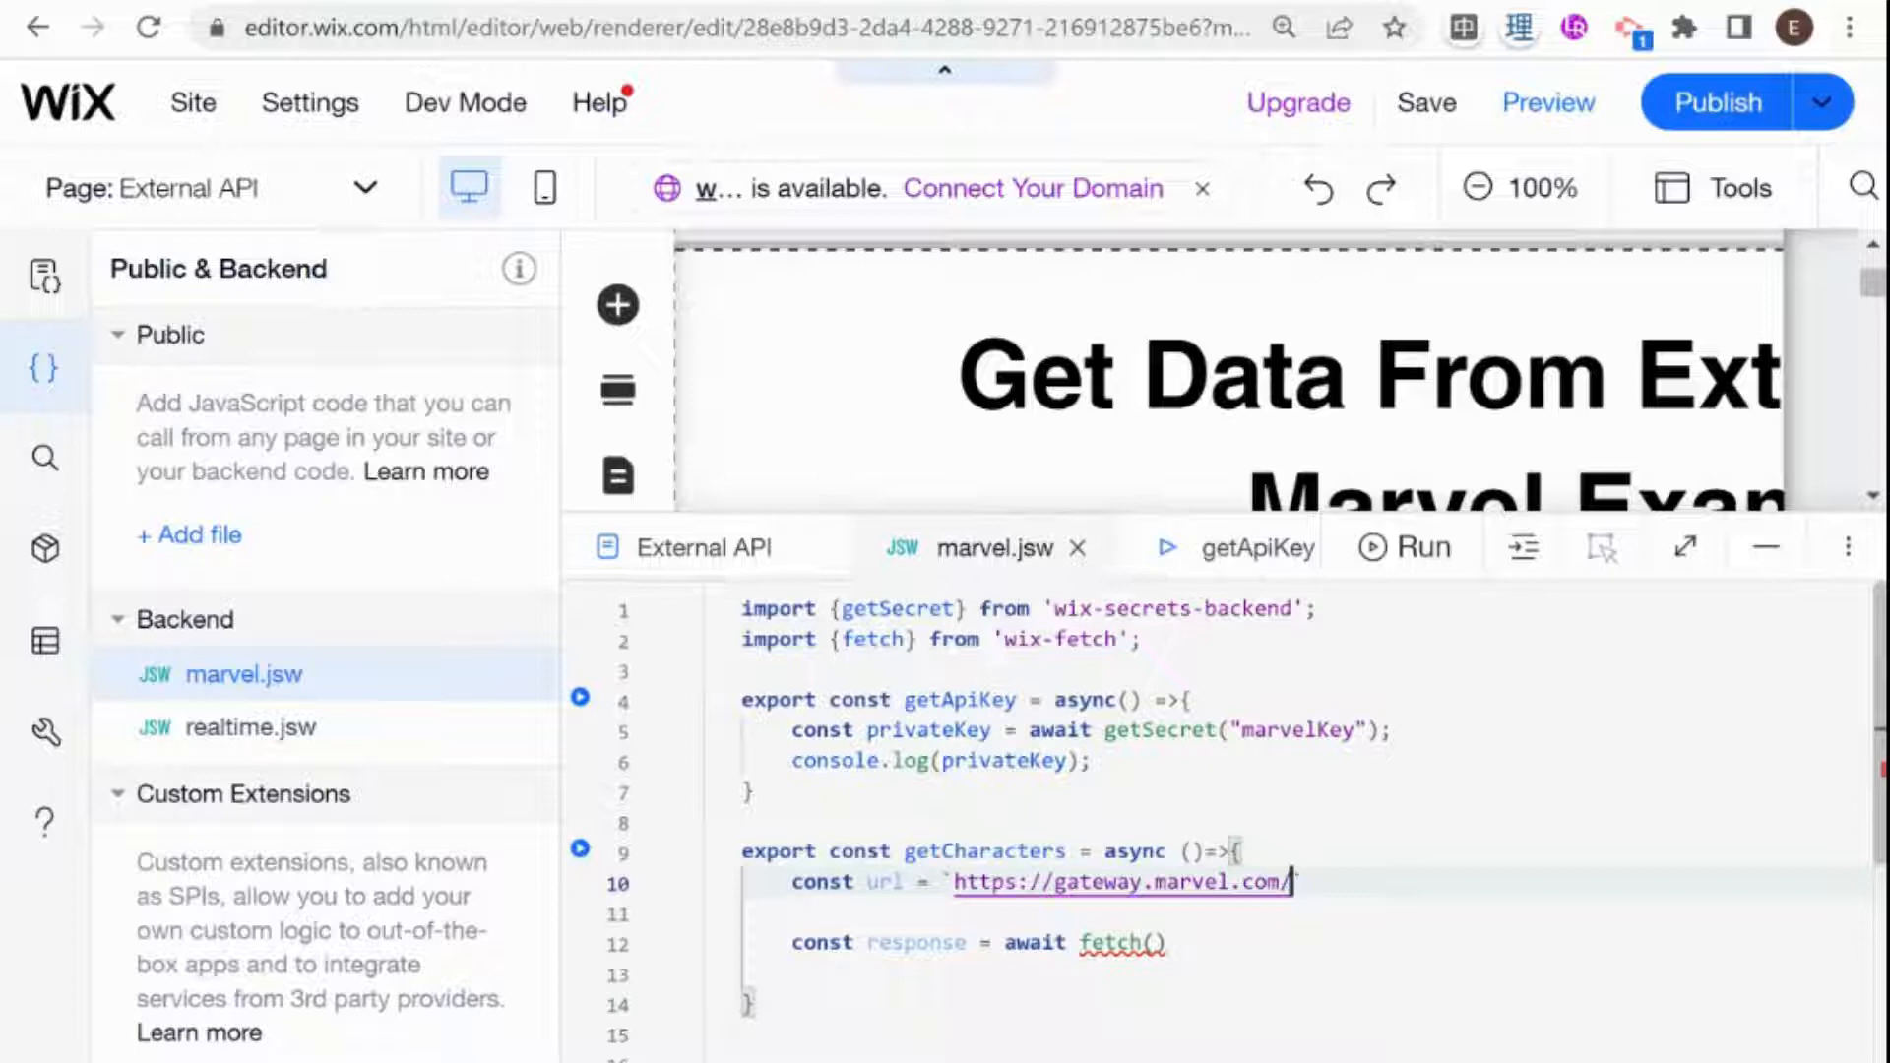
Paste 'GET /v1/public/characters' below the url constant in getCharacters
text(GET /v1/public/characters`)
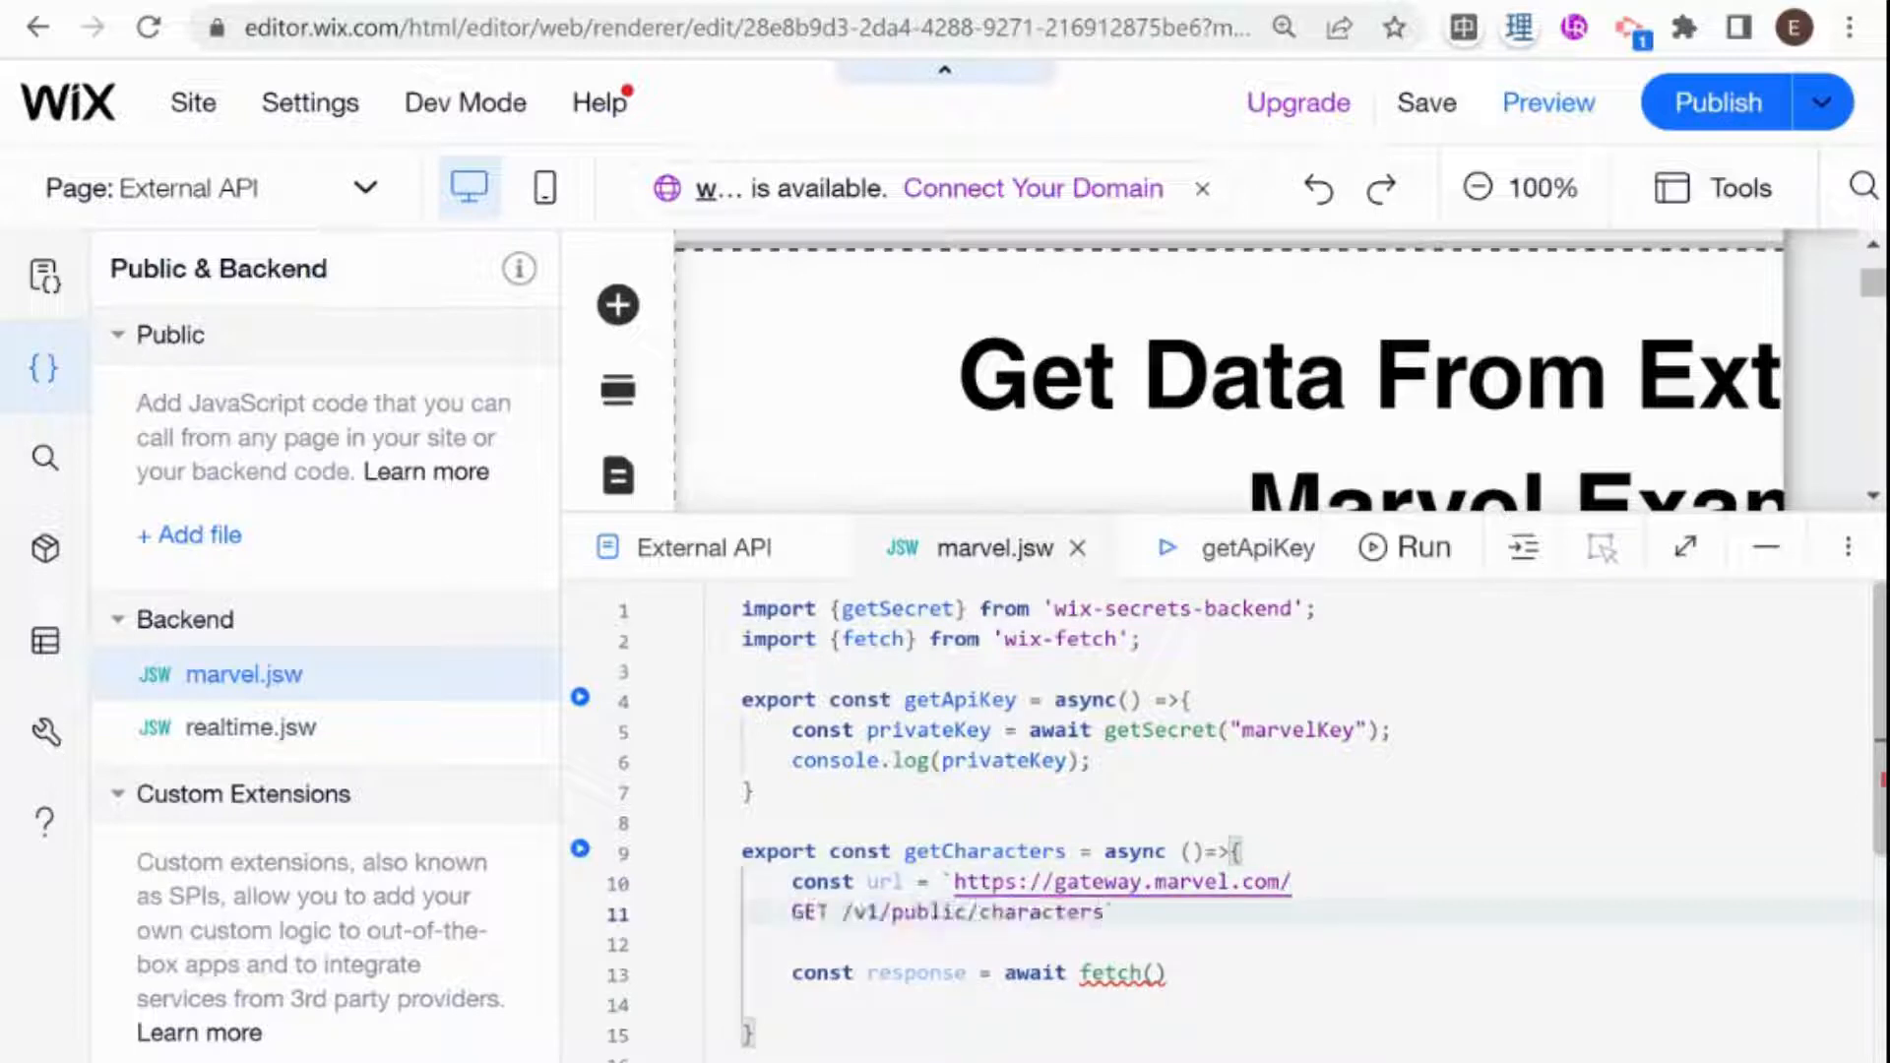
click(777, 913)
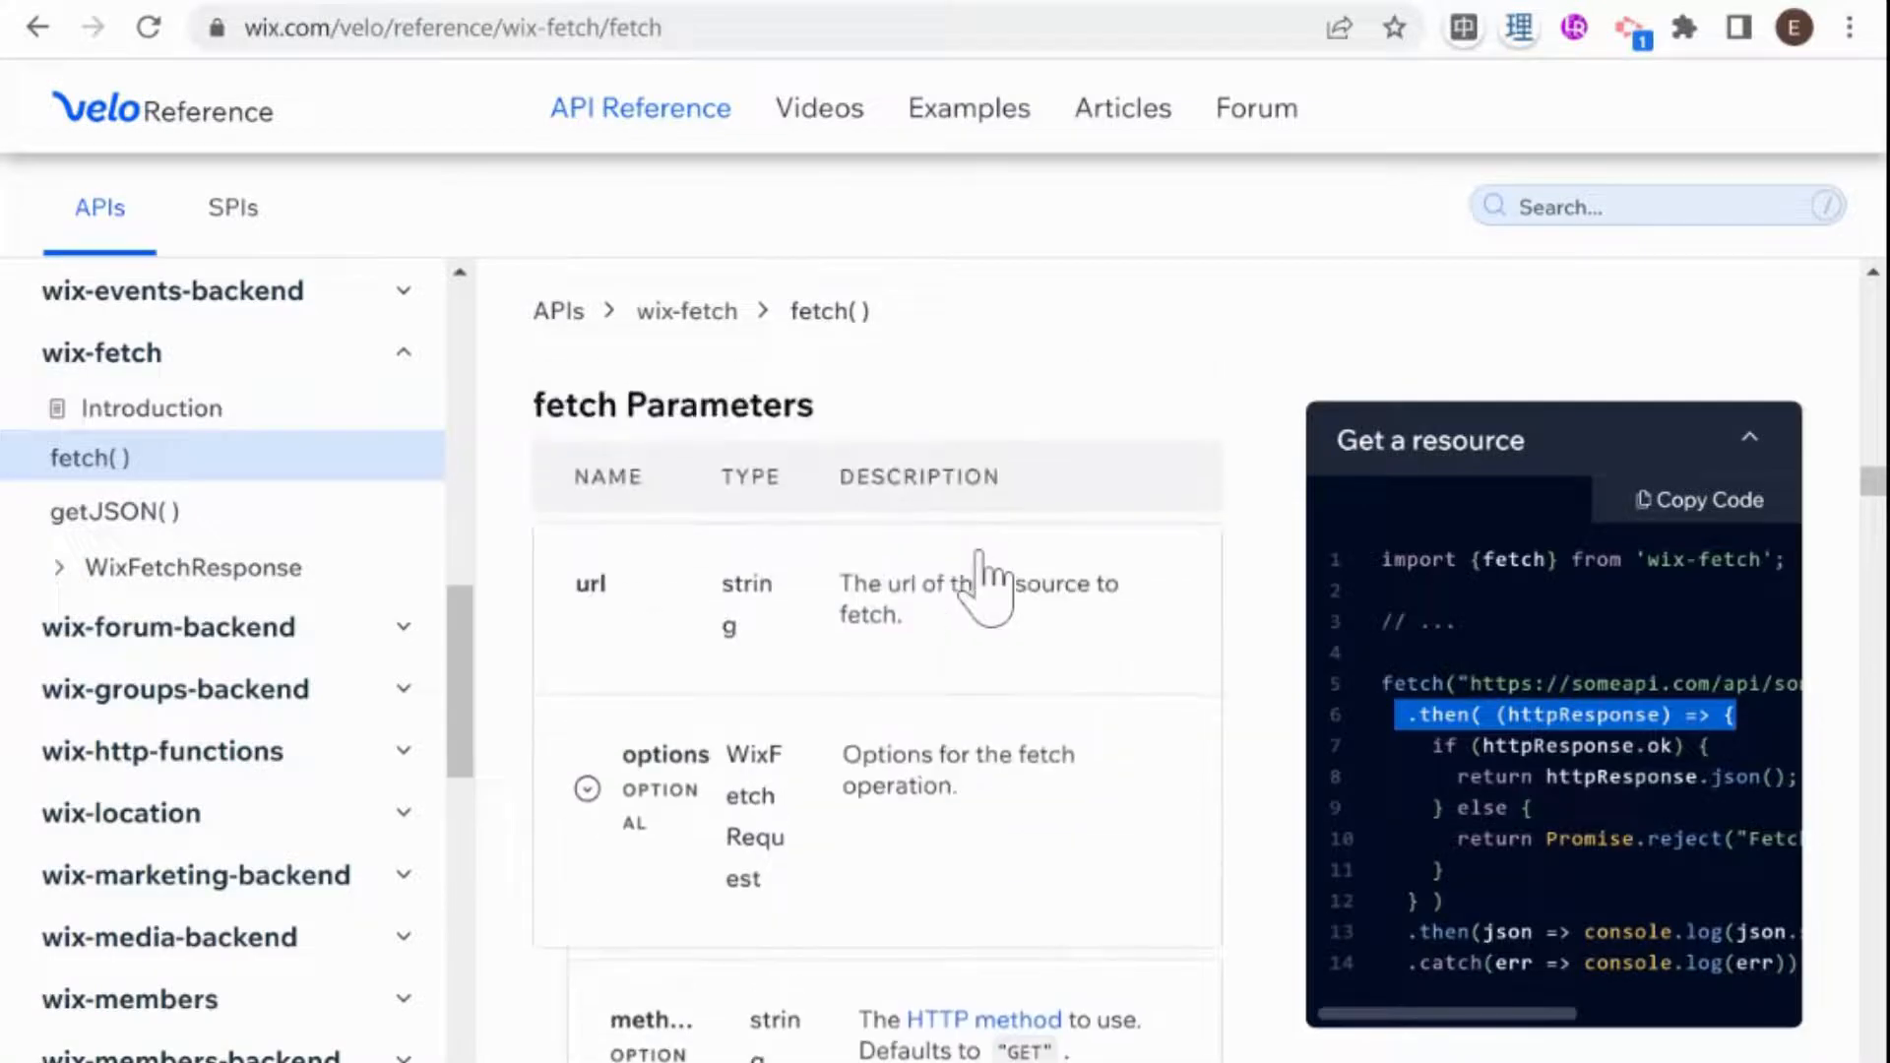
scroll(down, 3)
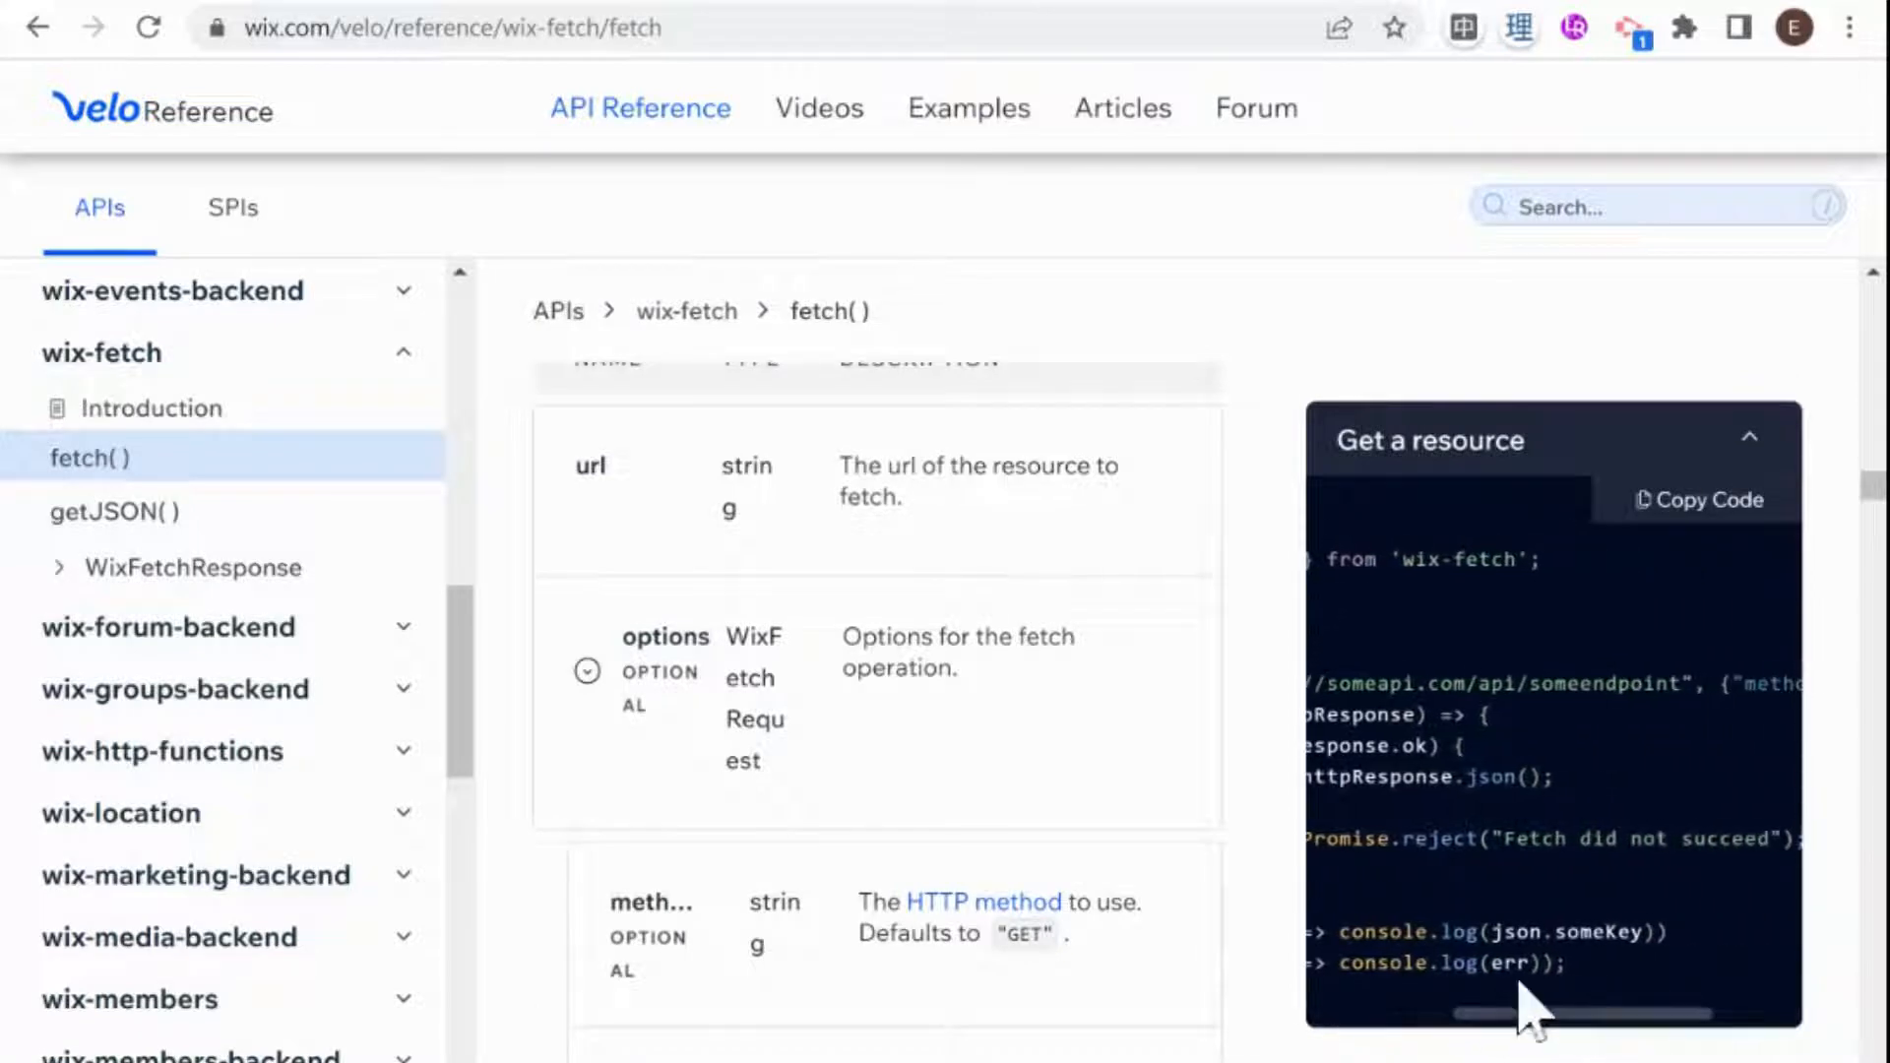
scroll(down, 3)
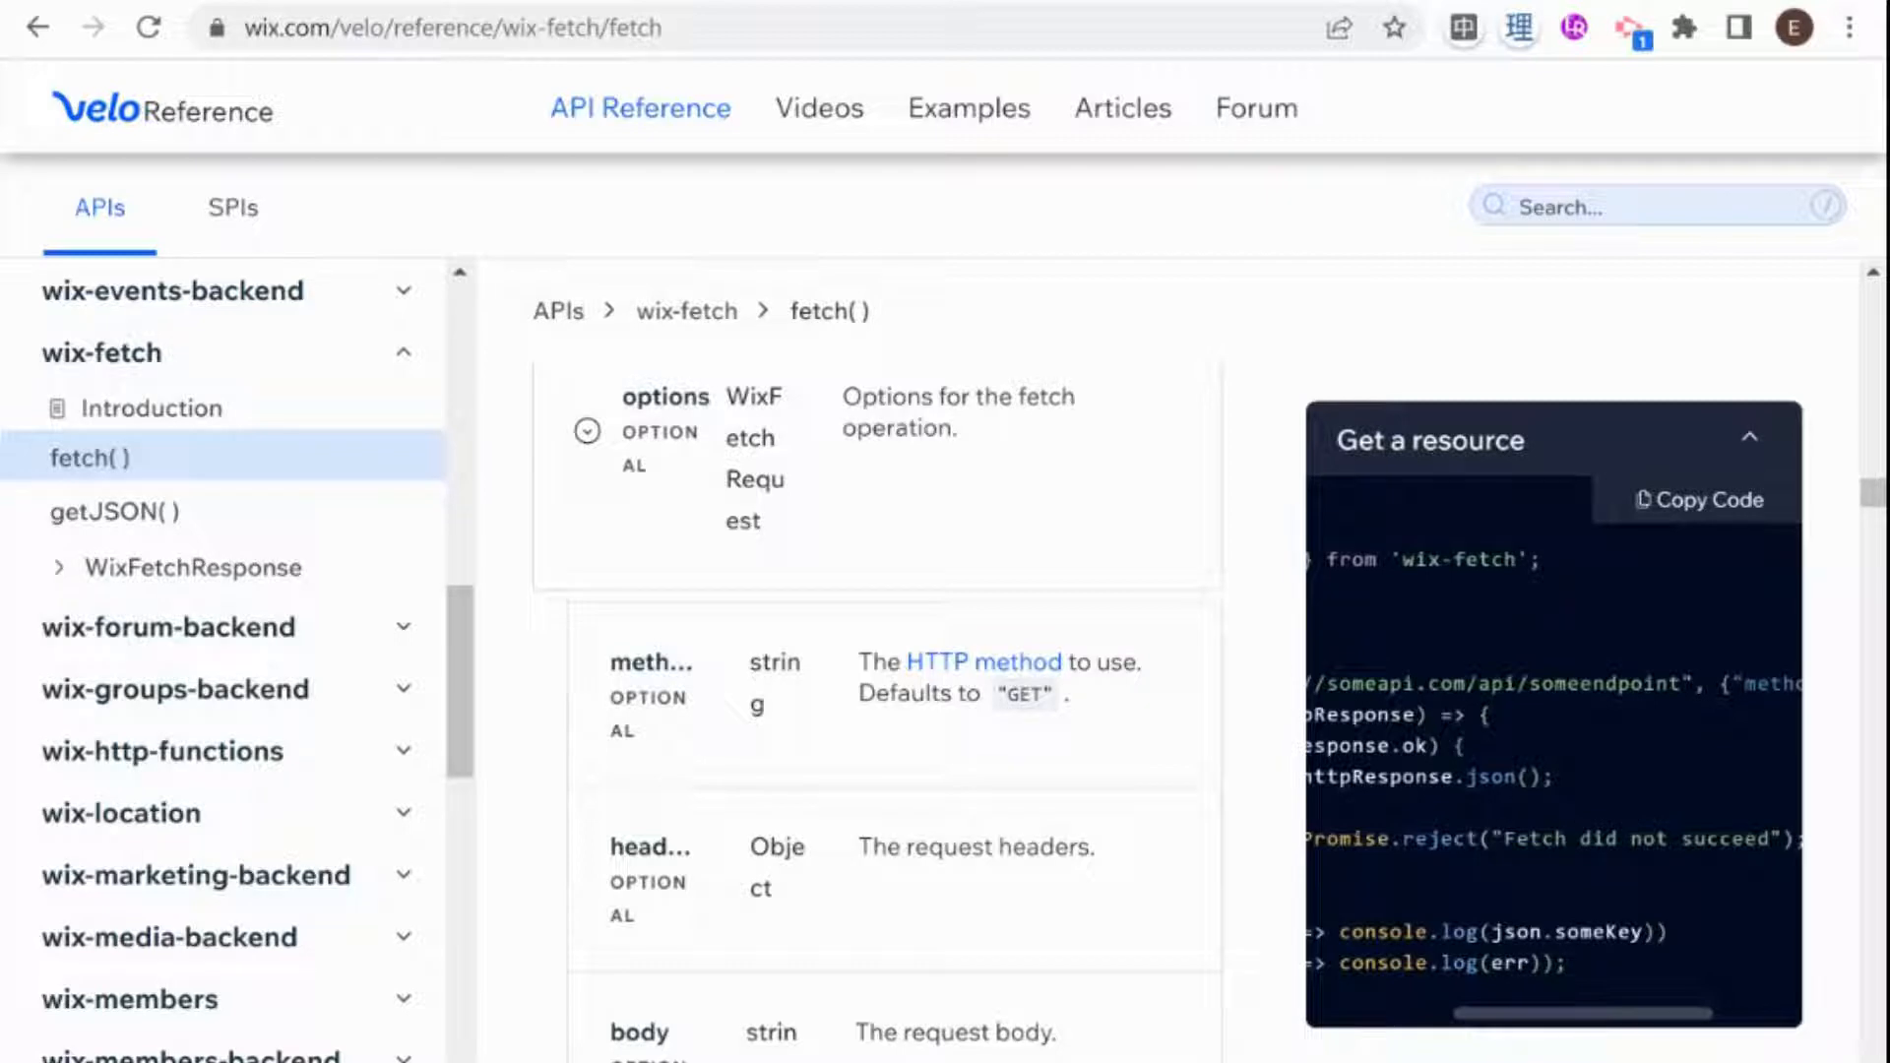
mouse_move(1006, 735)
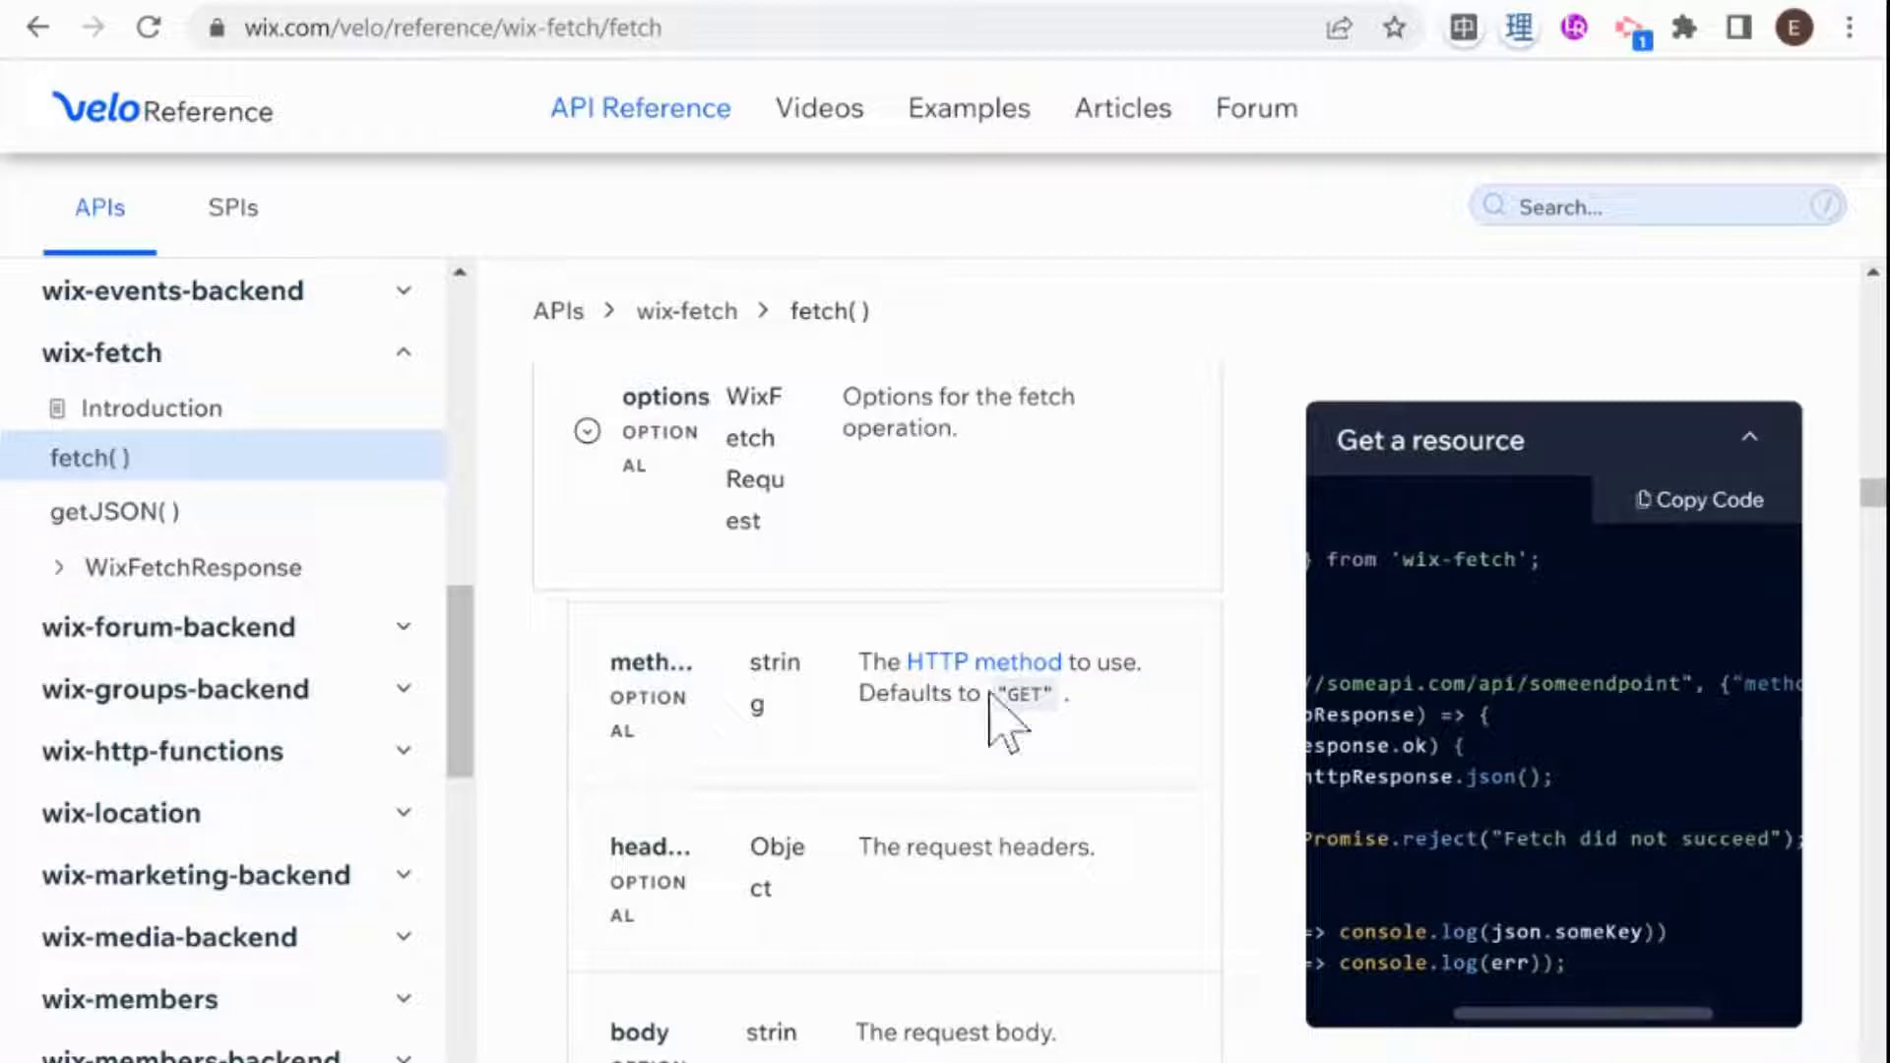
mouse_move(1073, 742)
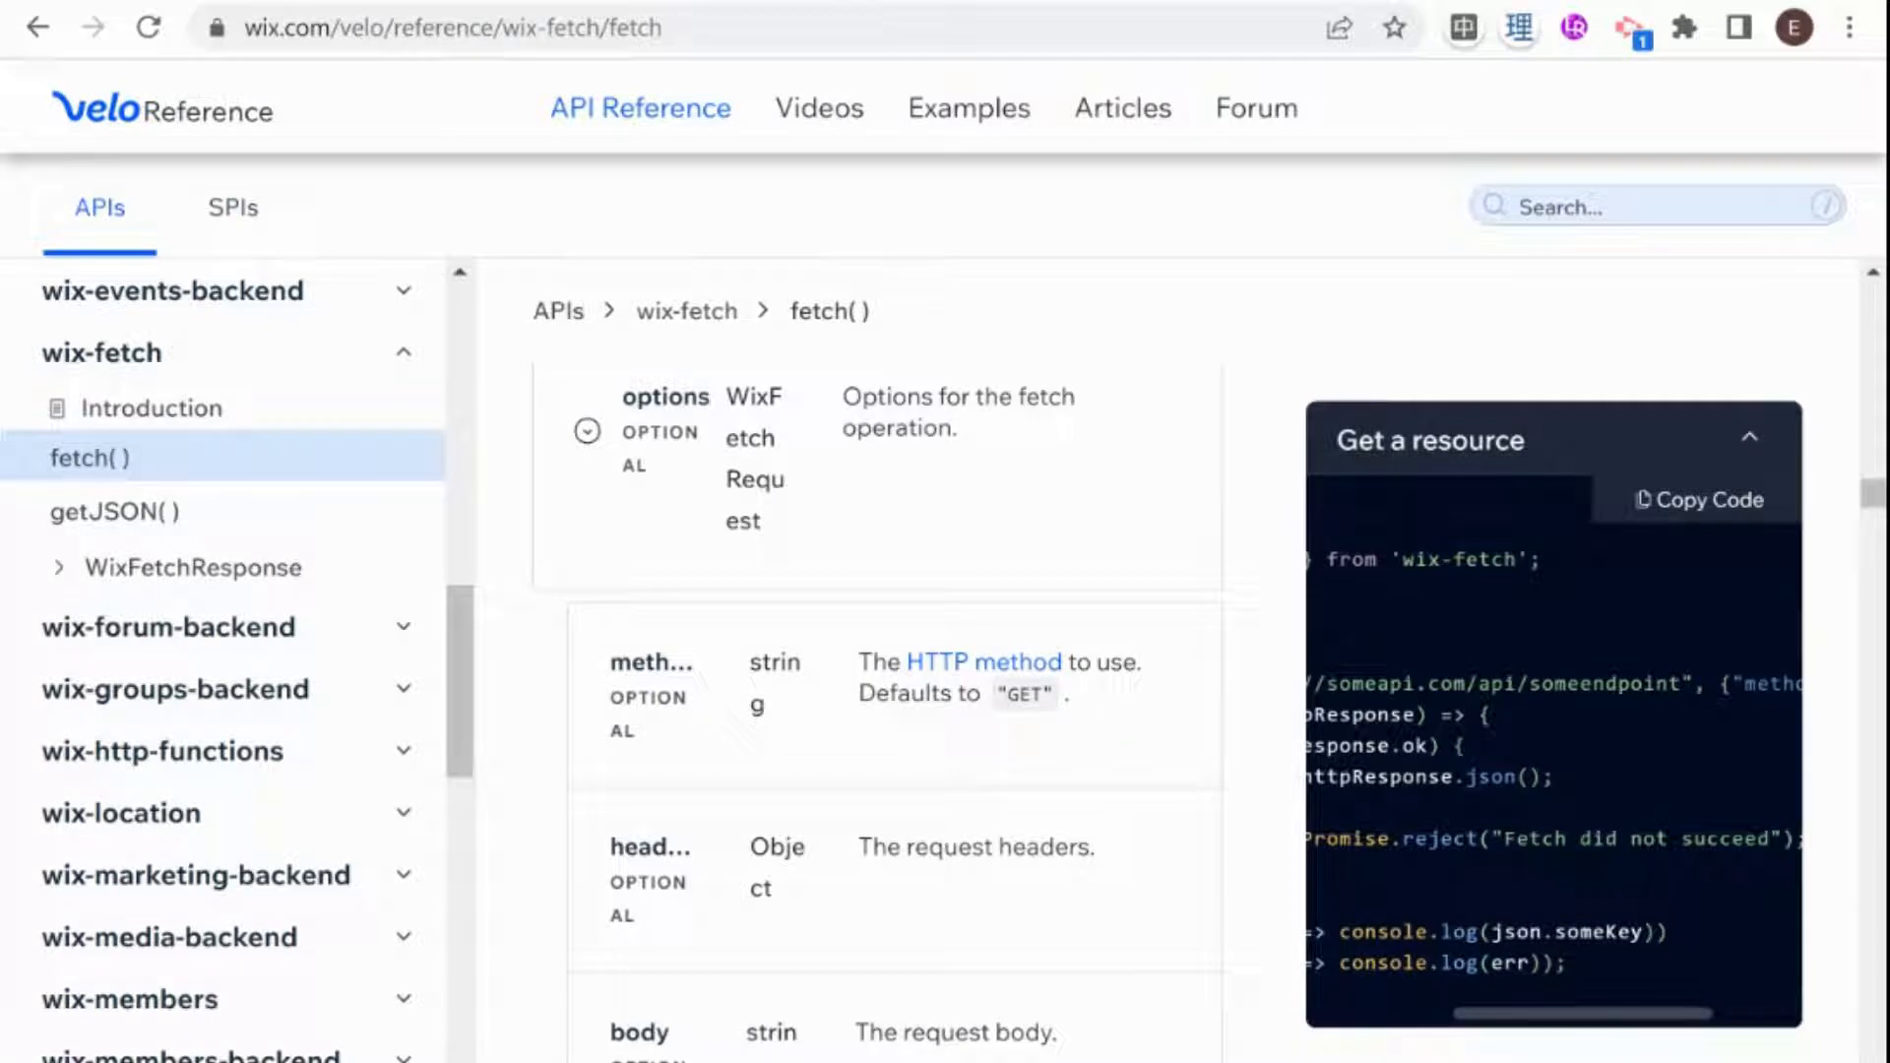
scroll(down, 3)
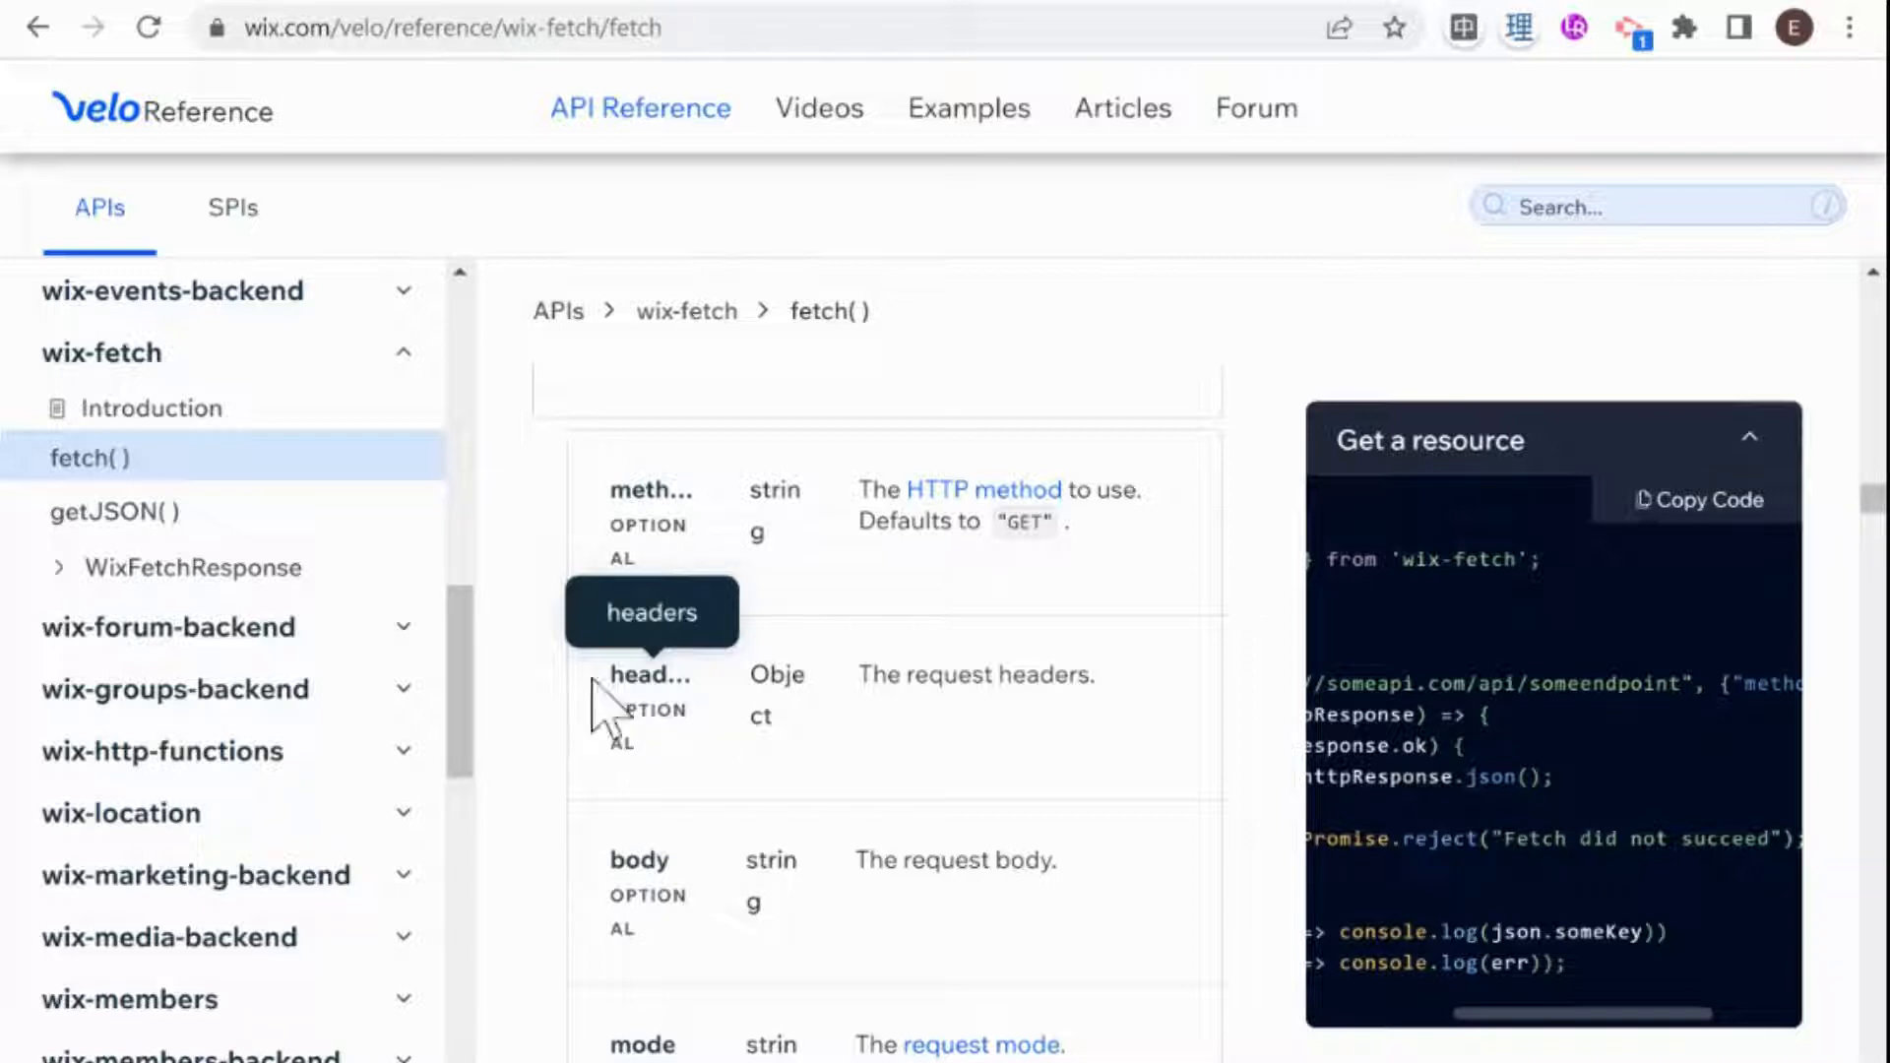
mouse_move(723, 784)
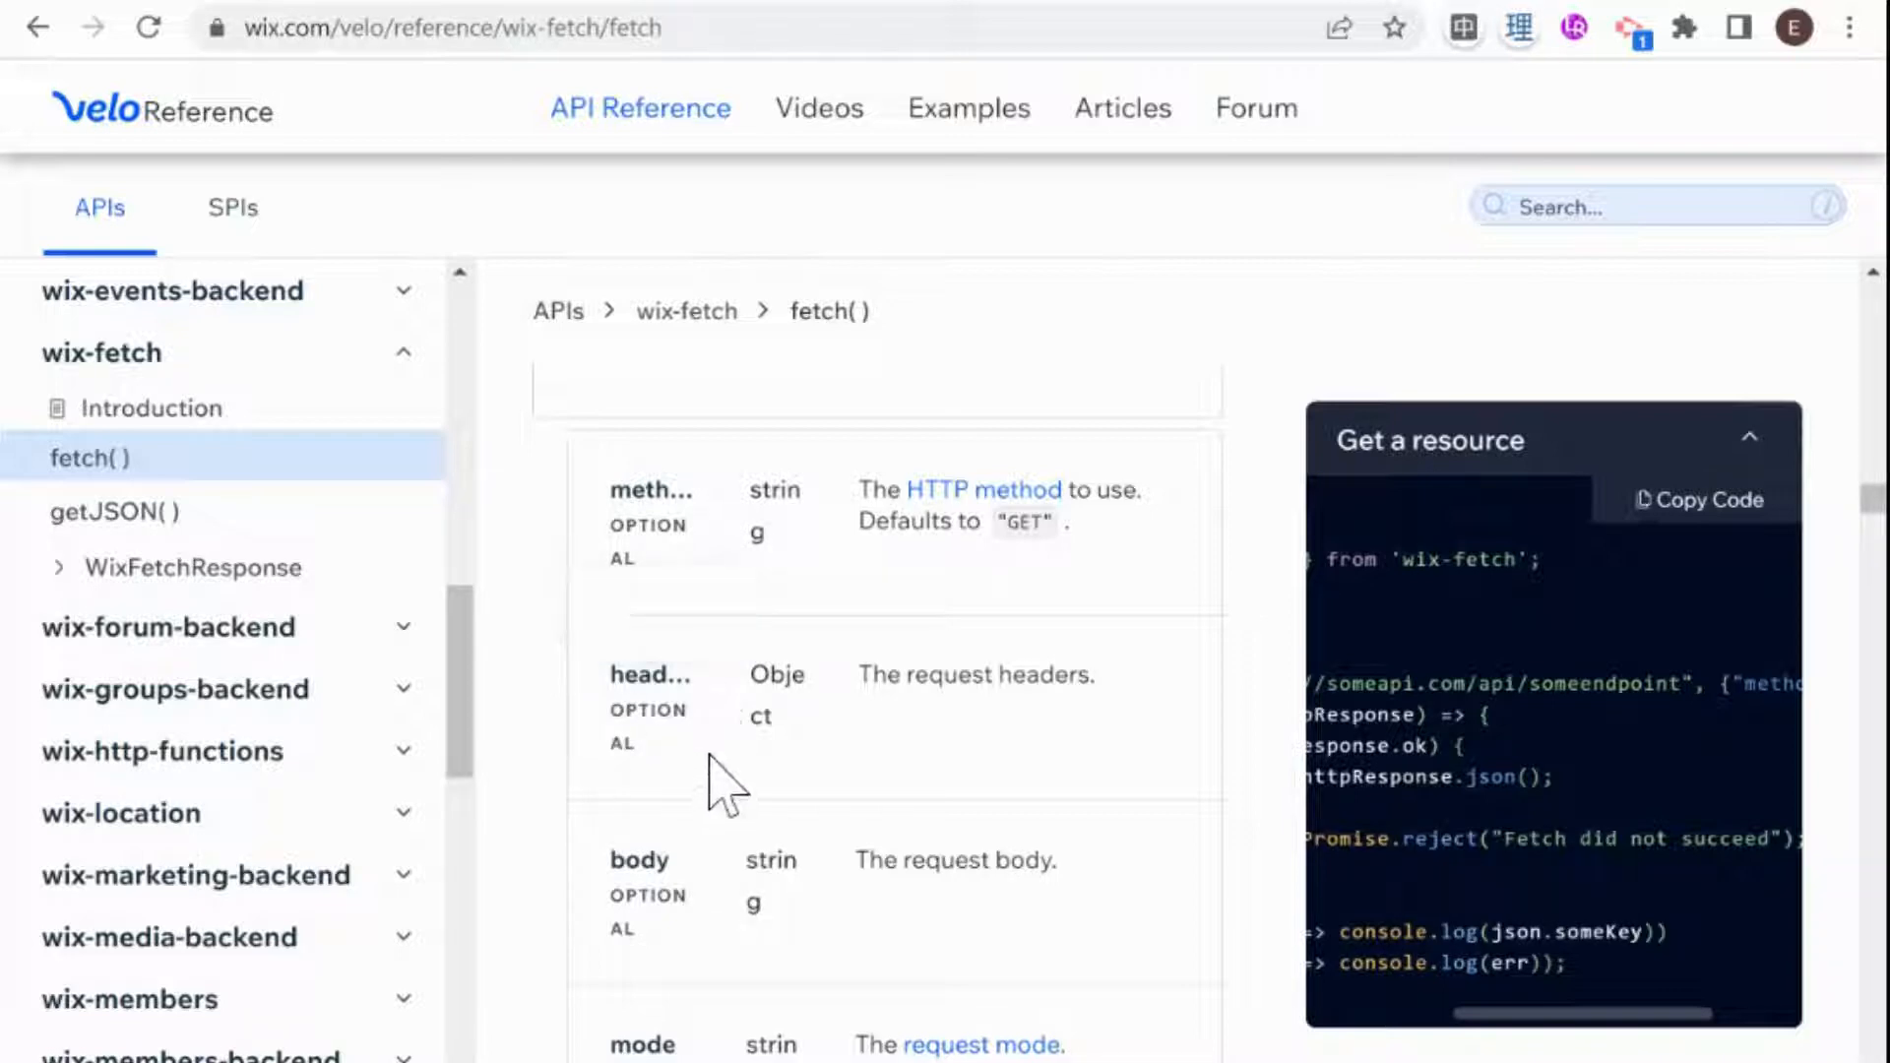
scroll(down, 3)
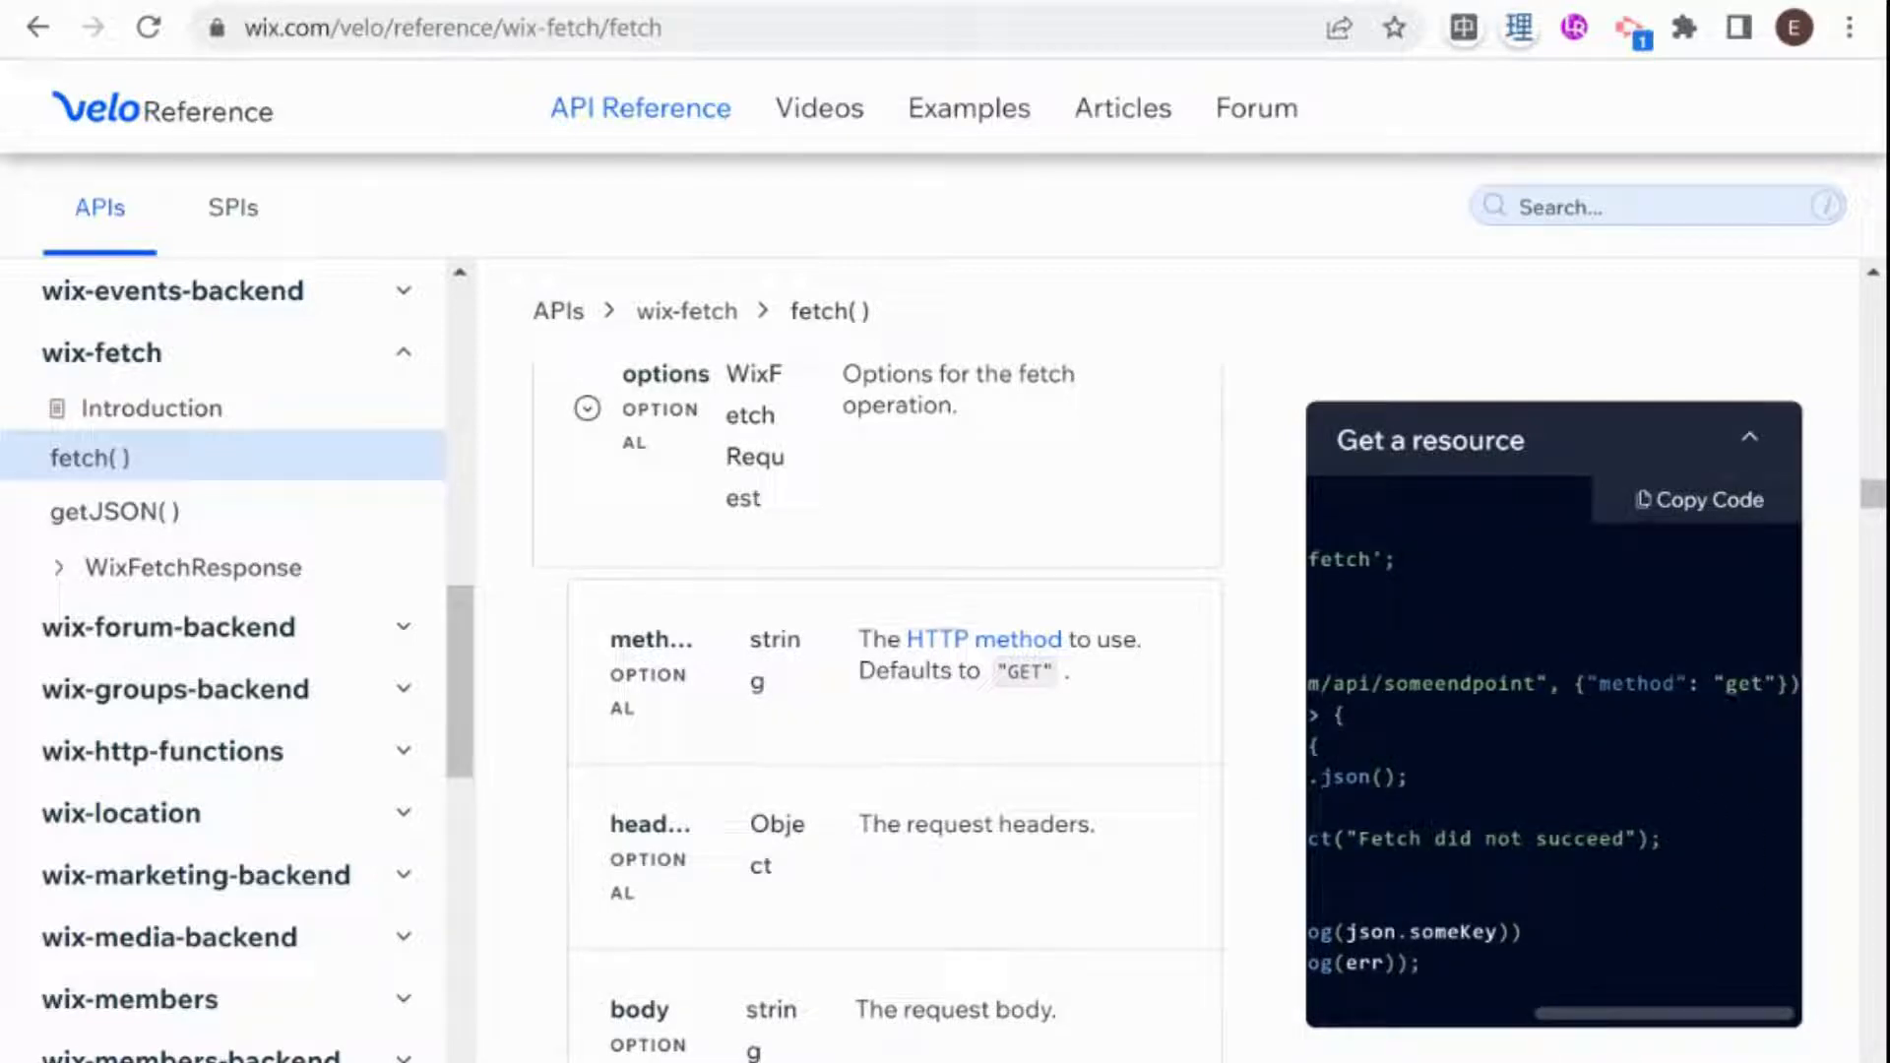
mouse_move(1498, 820)
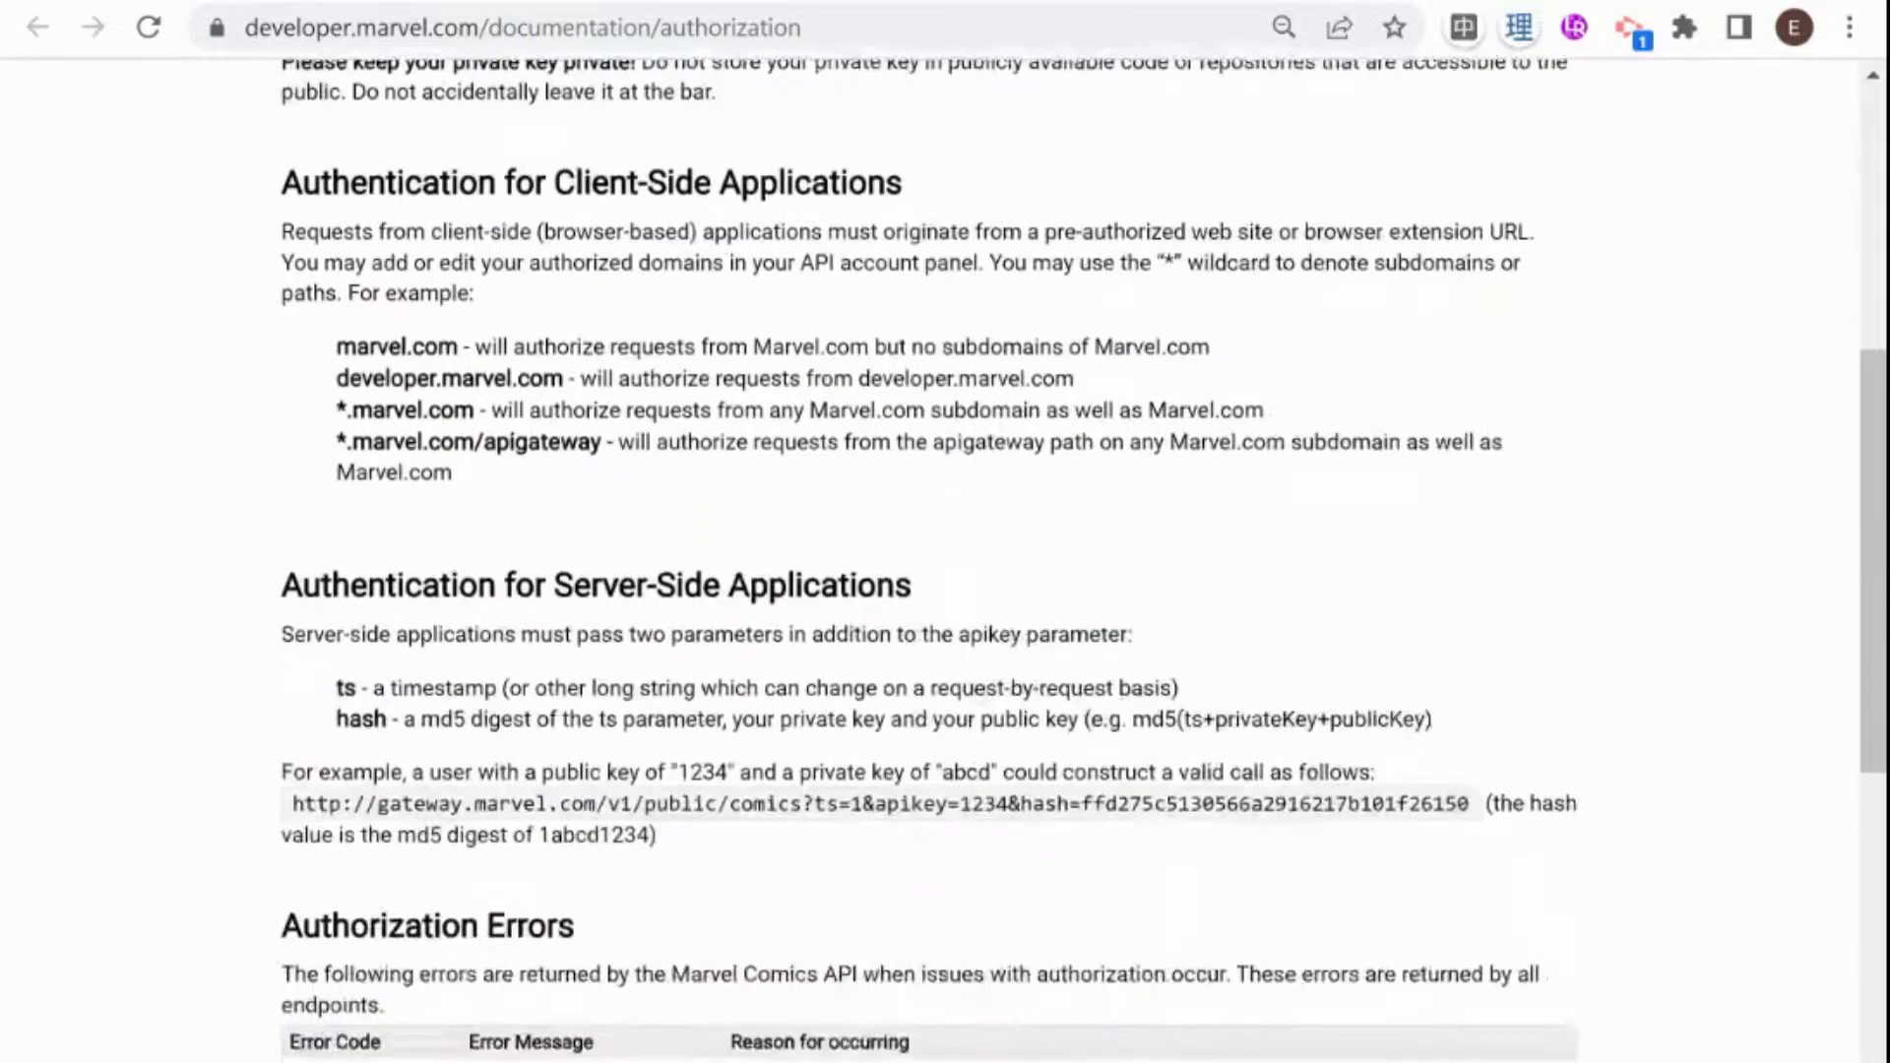
scroll(down, 3)
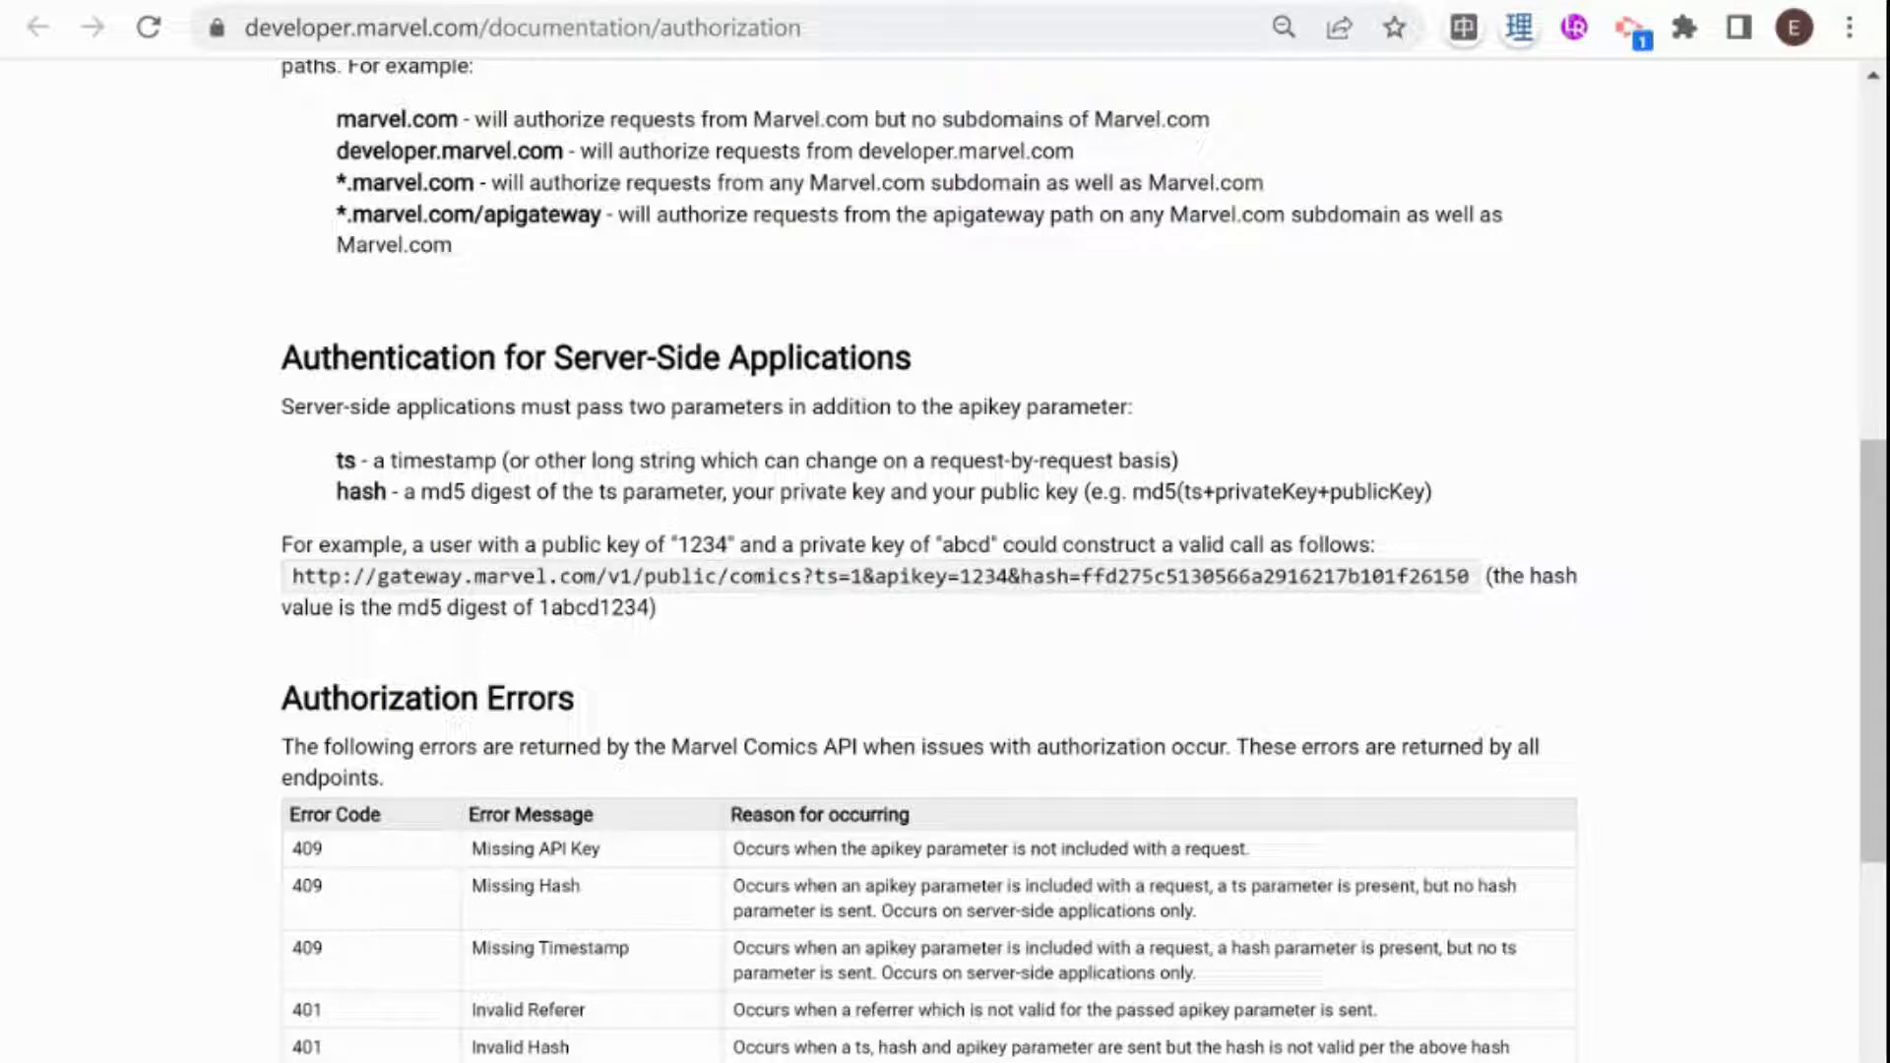
double_click(856, 575)
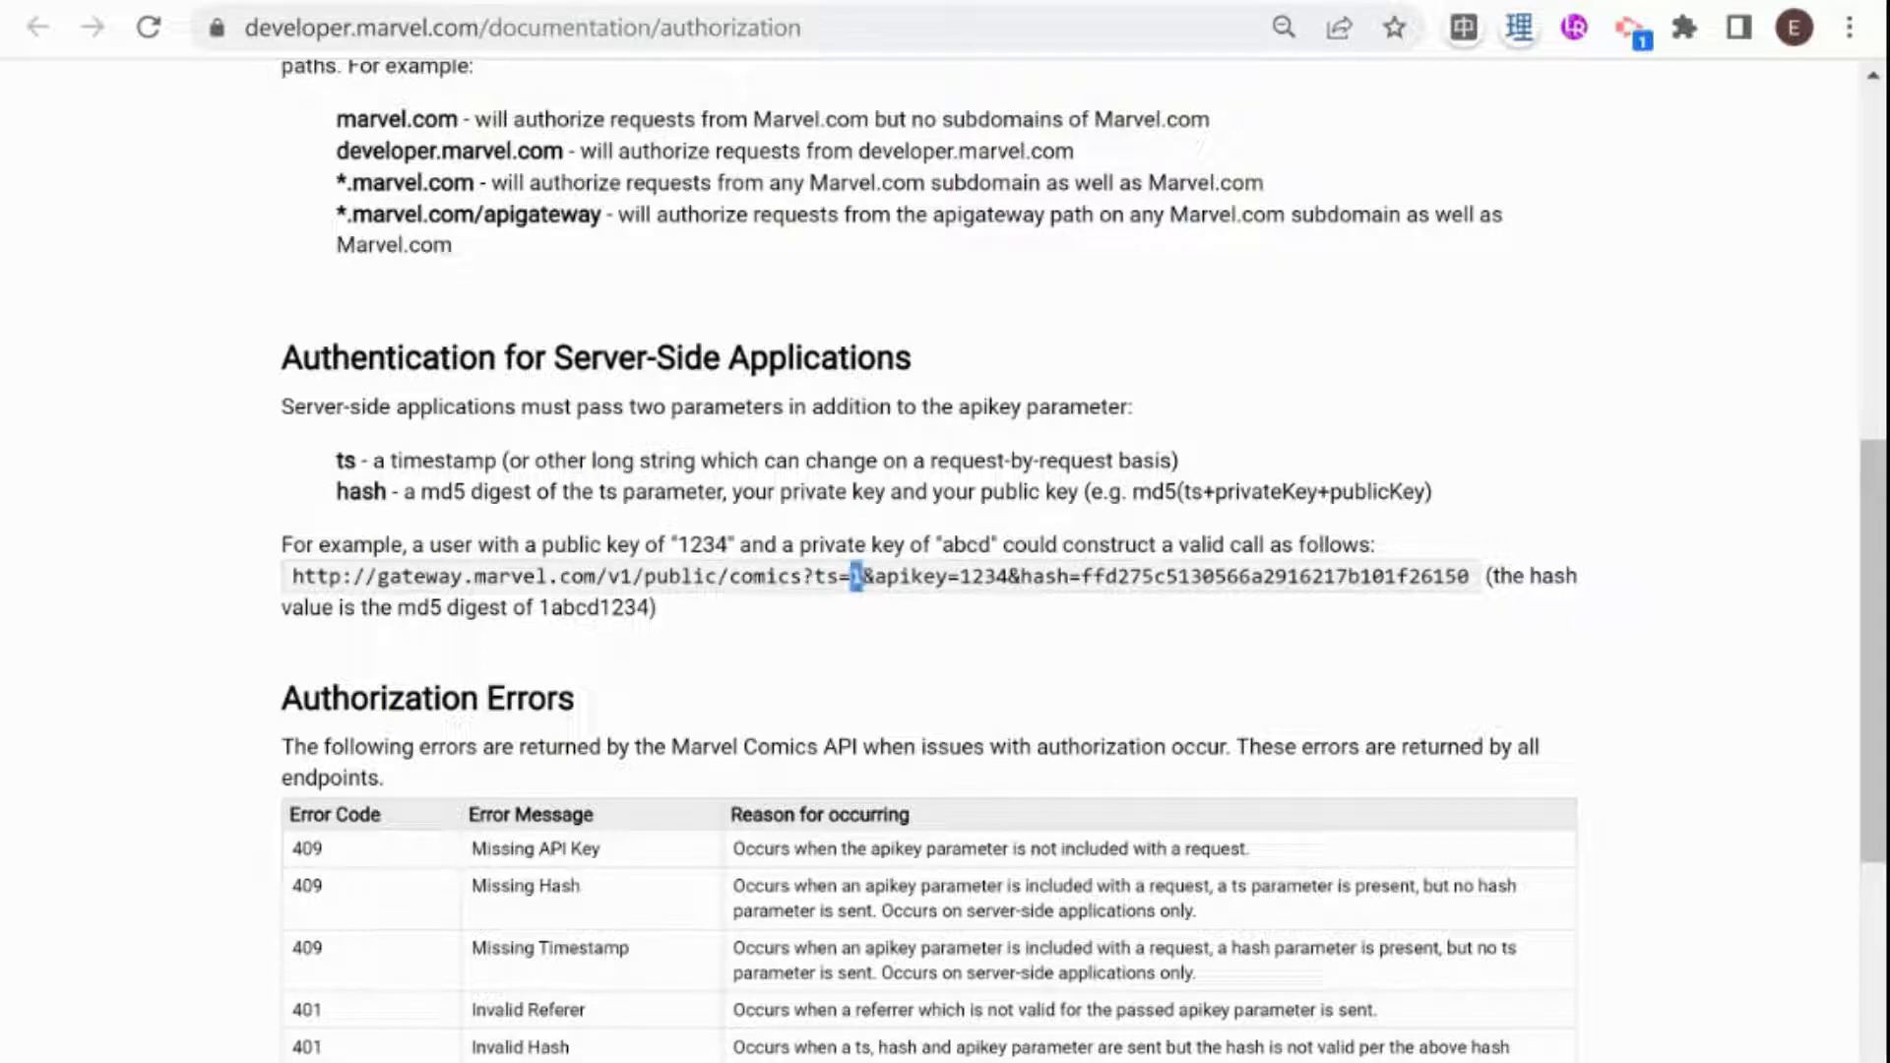
scroll(down, 3)
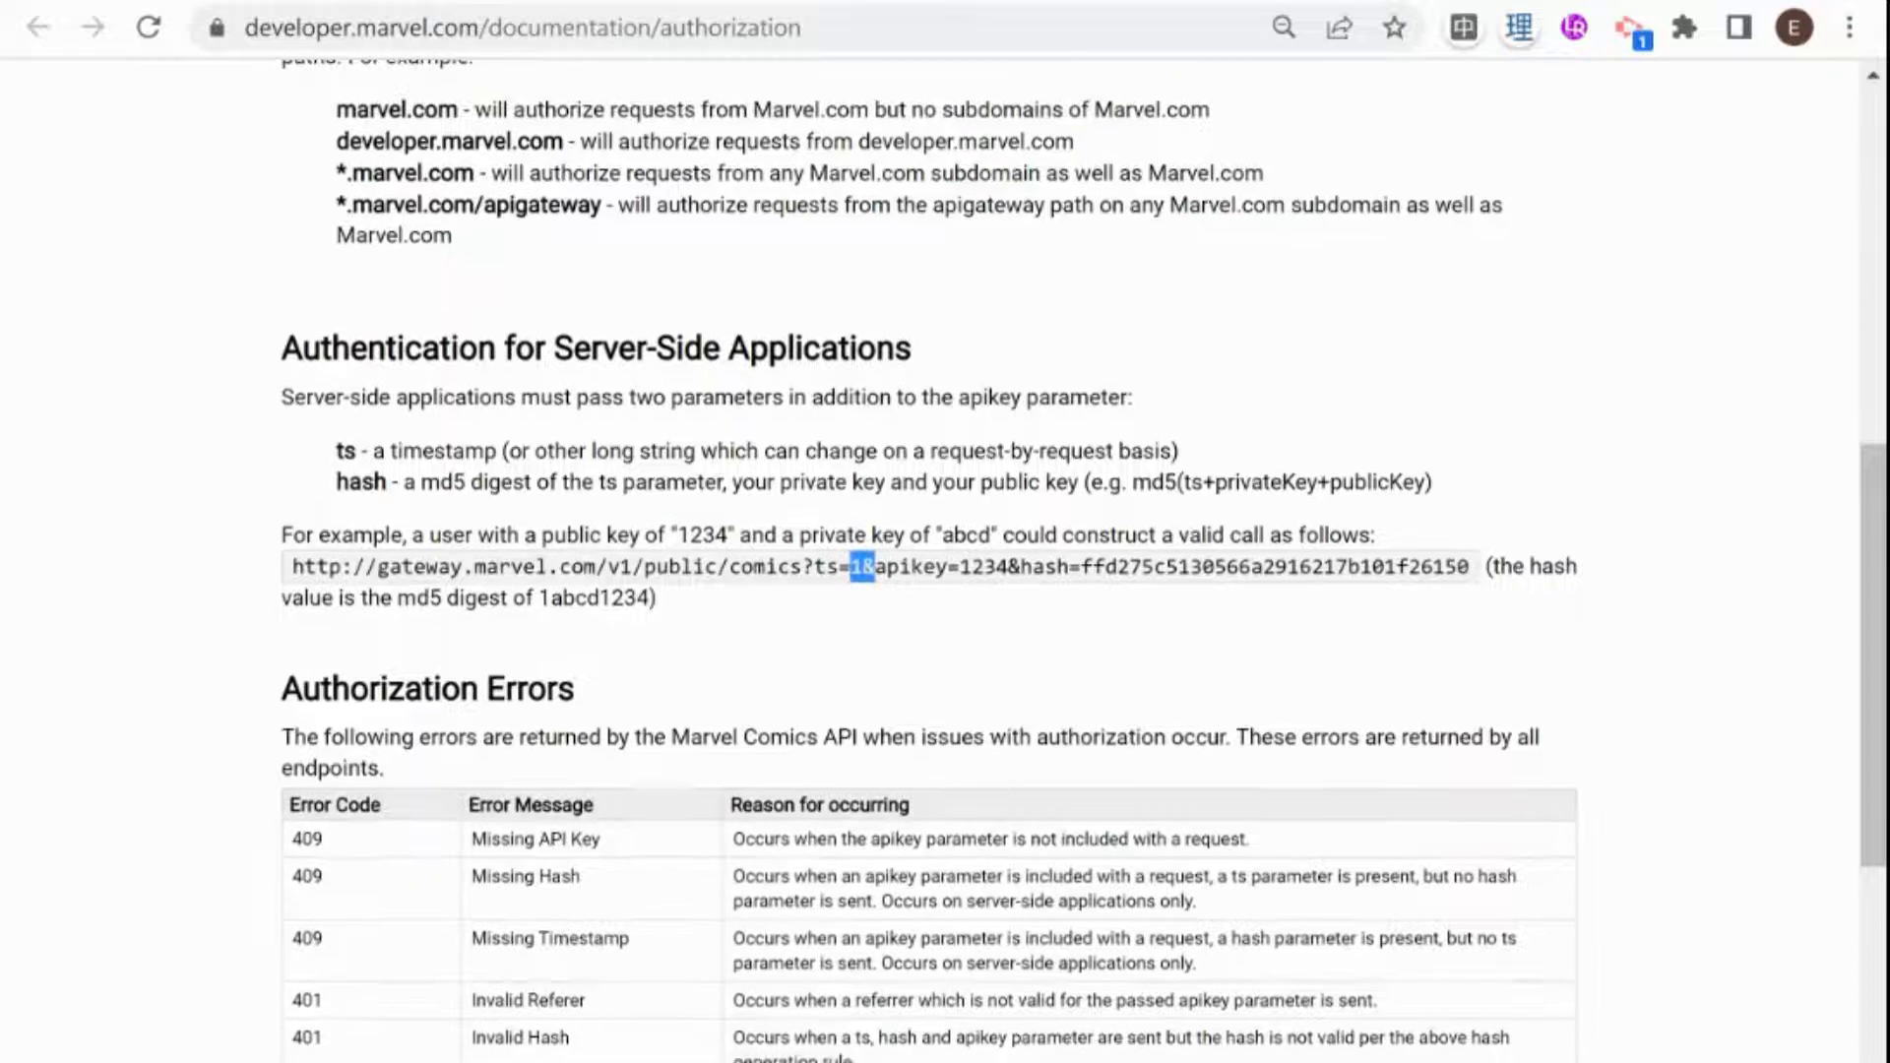
scroll(up, 3)
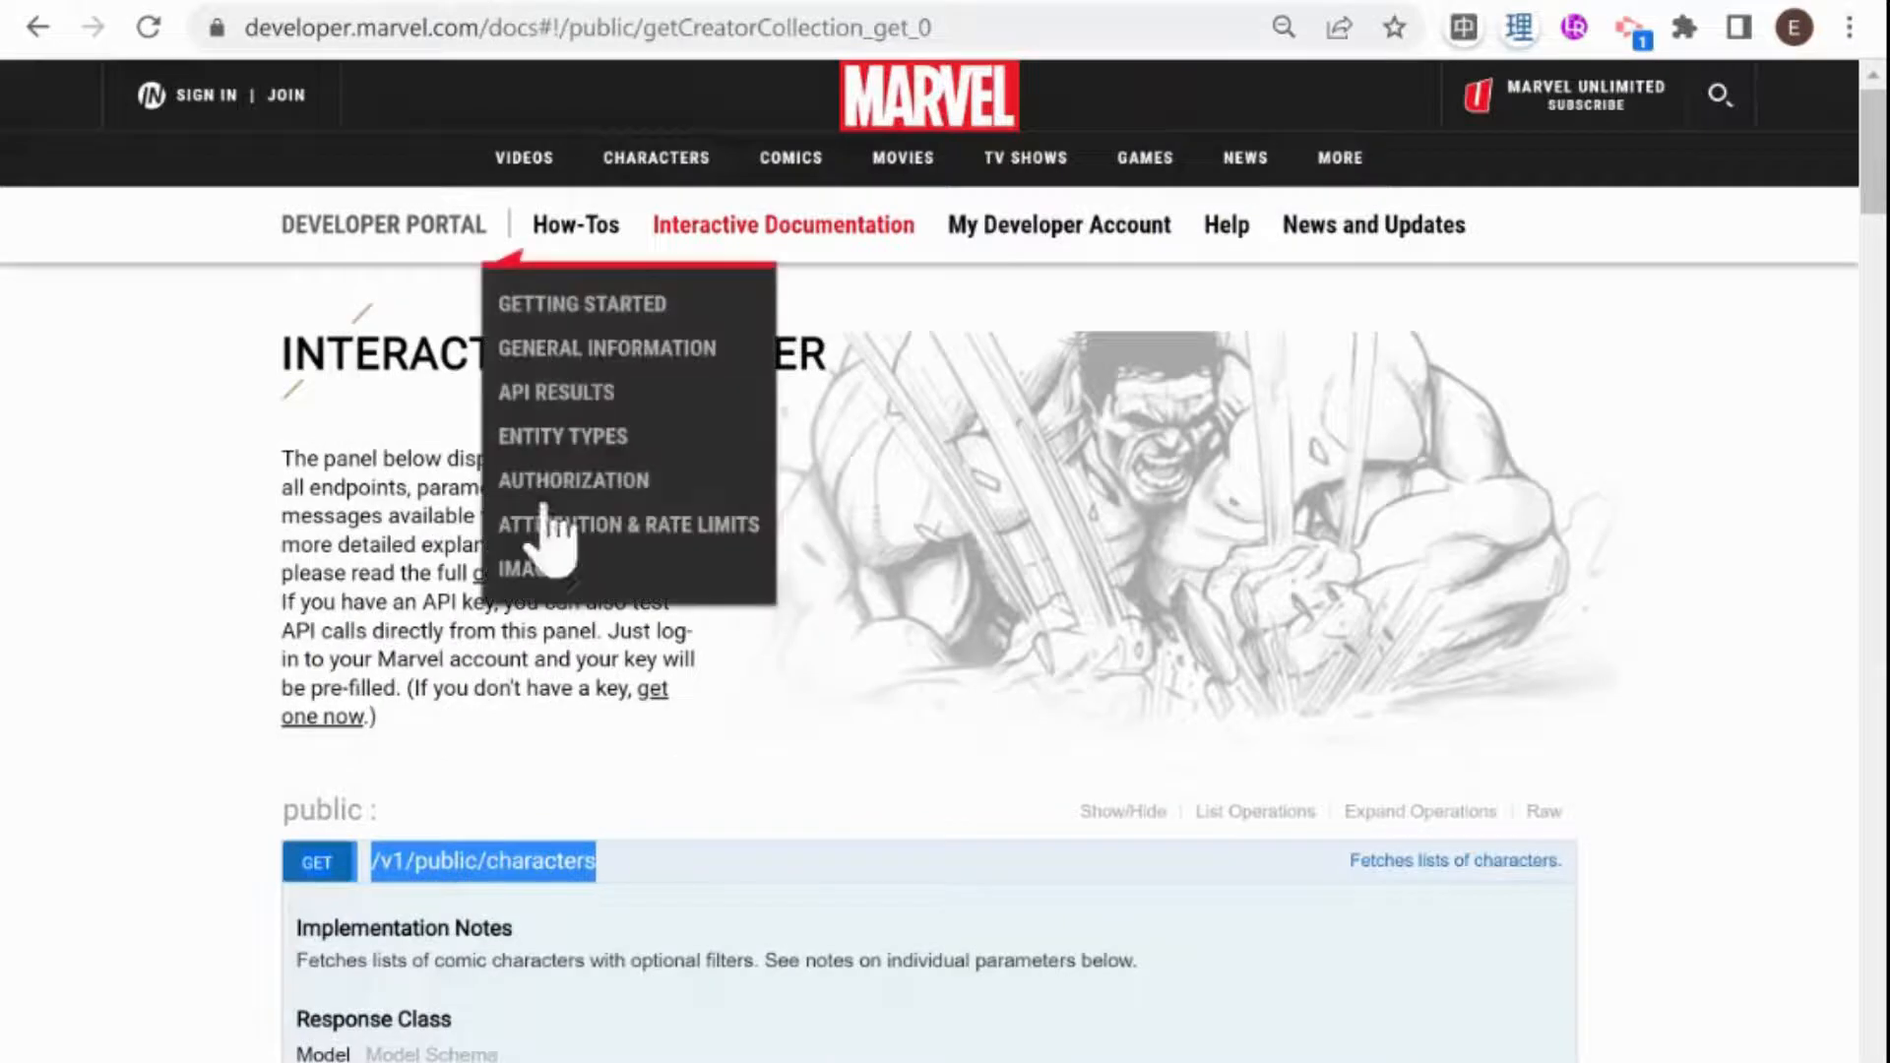
click(605, 348)
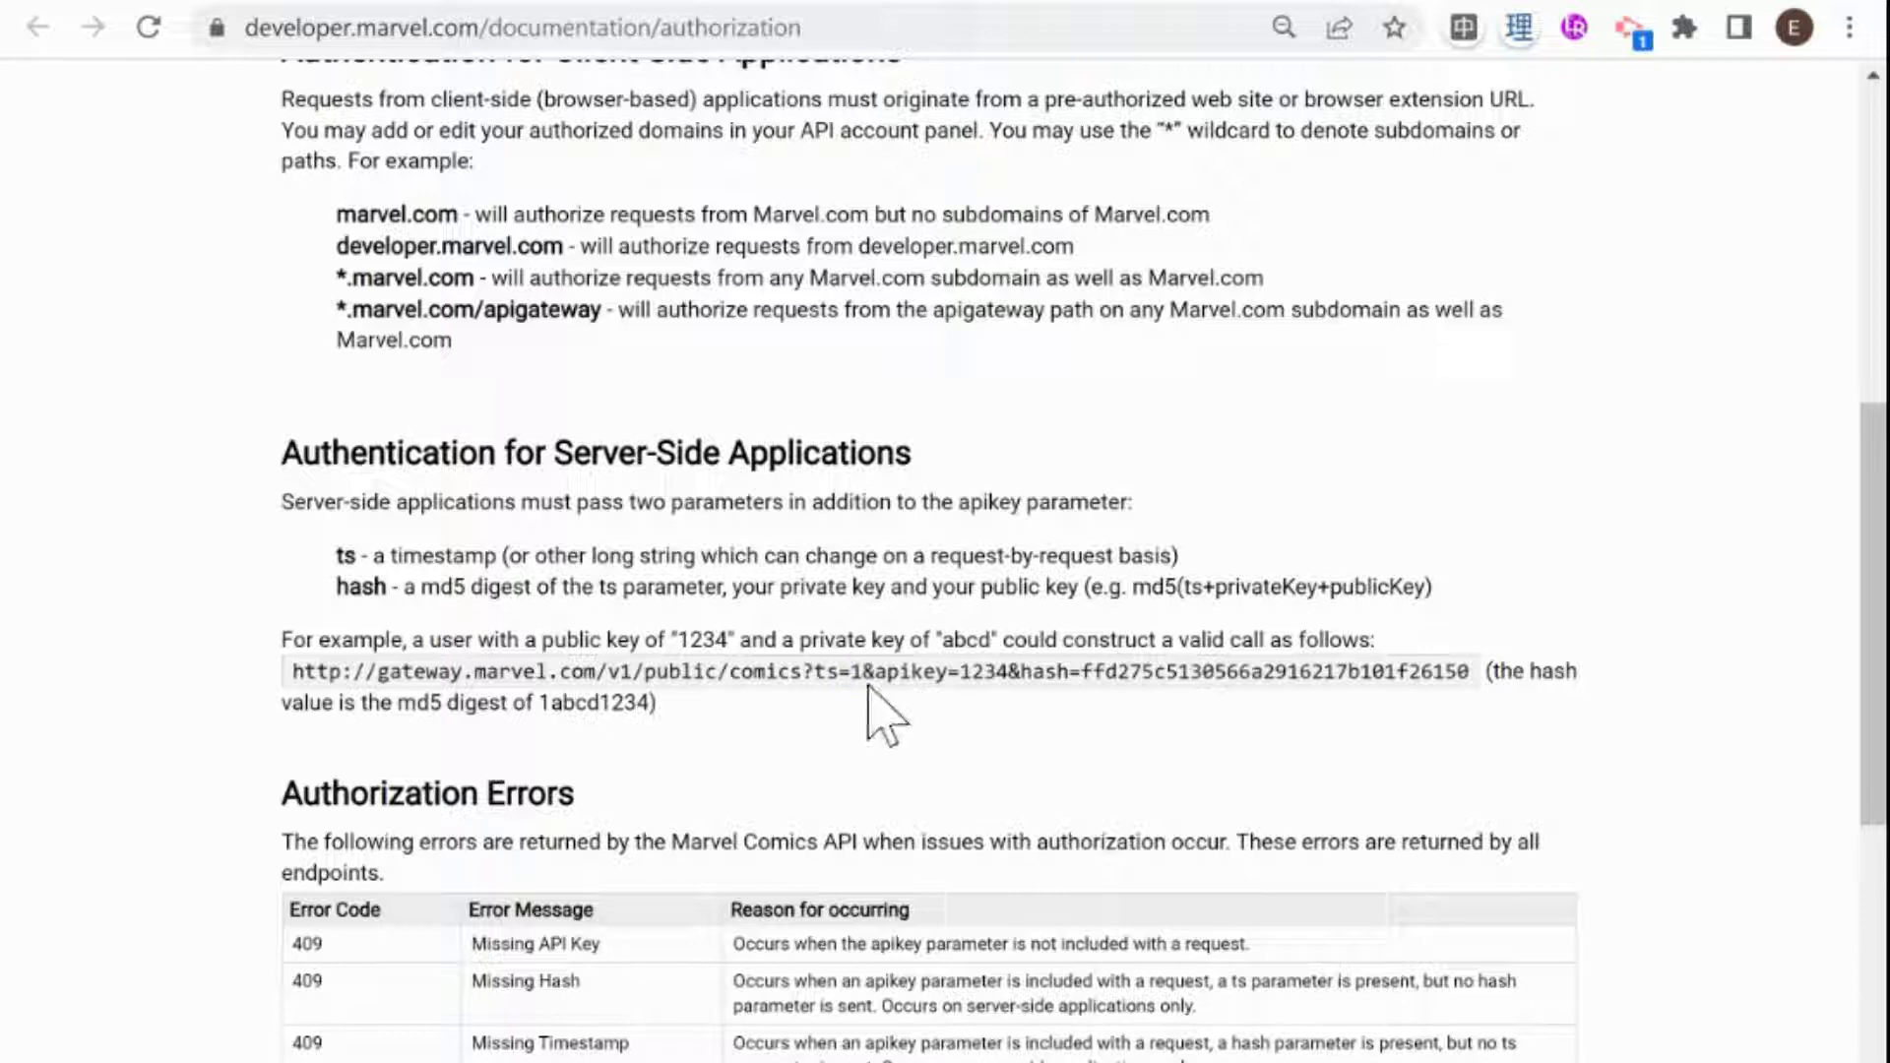
mouse_move(552, 688)
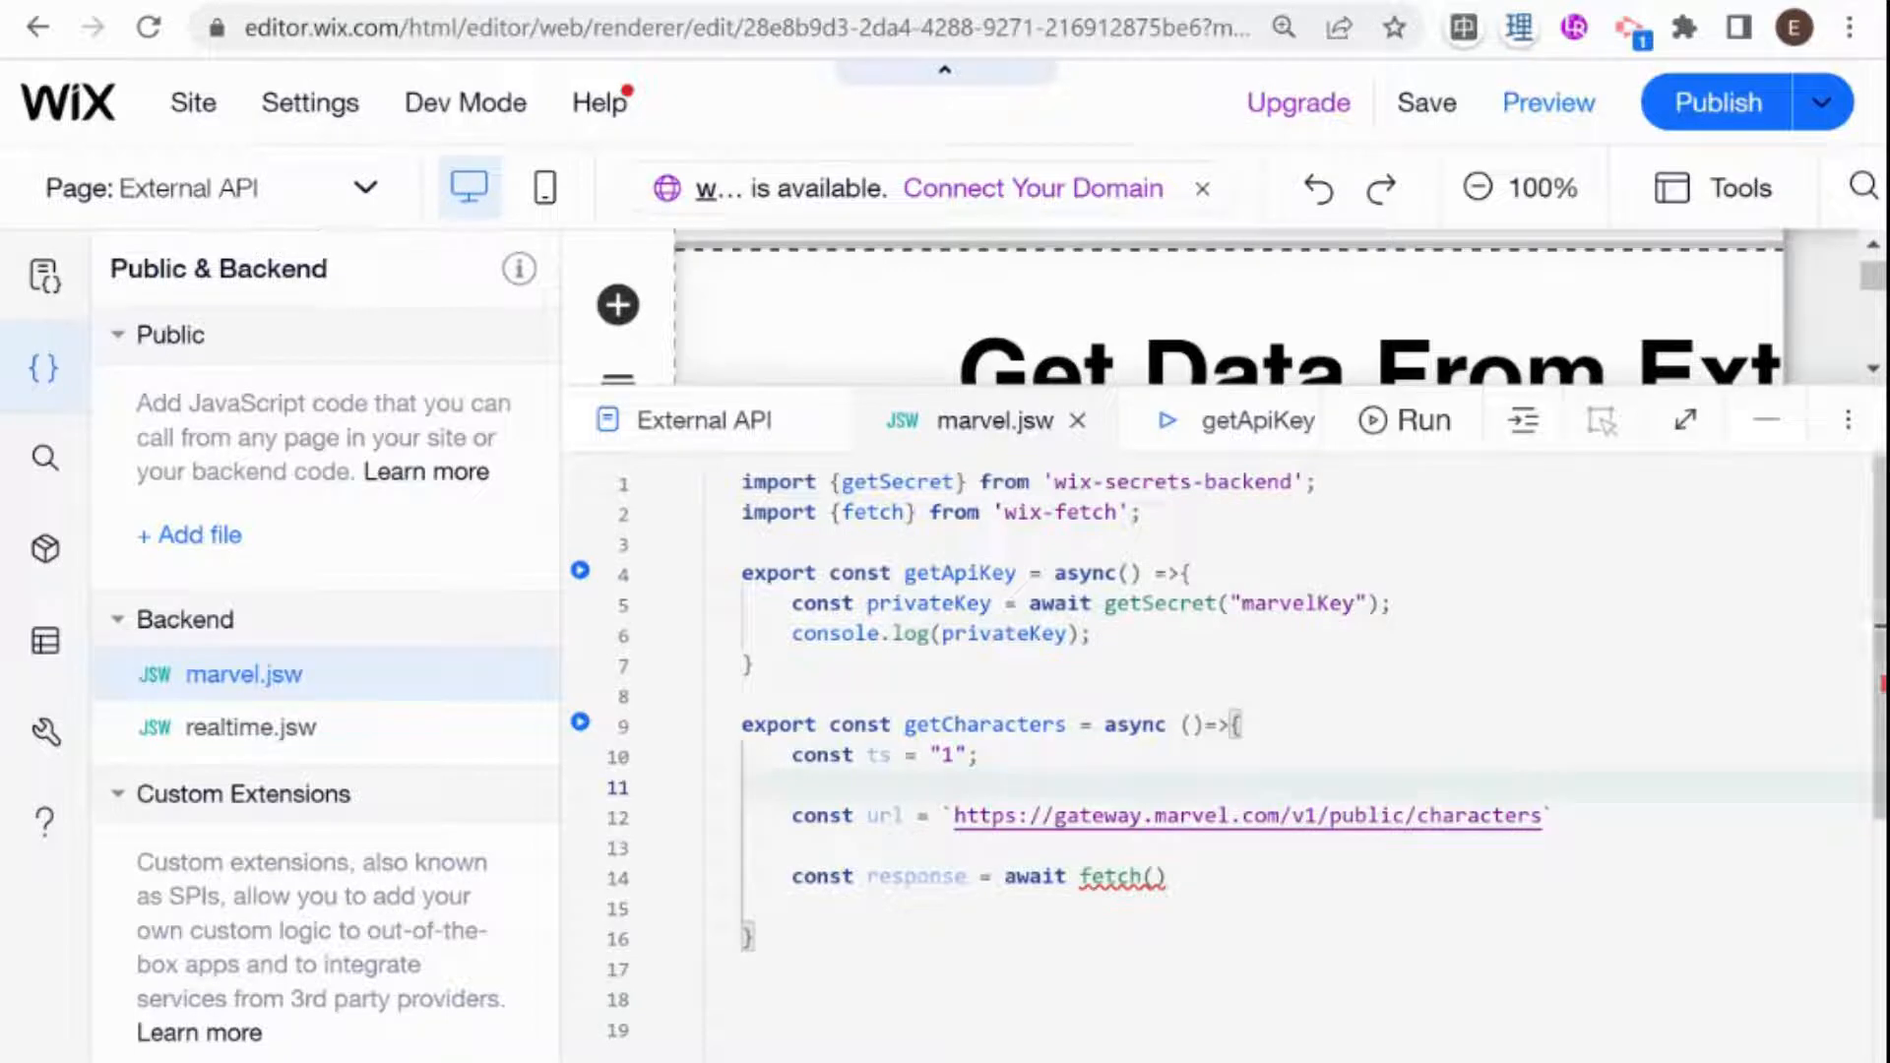
Begin 'const publicKey =' on line 11 inside getCharacters
text(const publicKey)
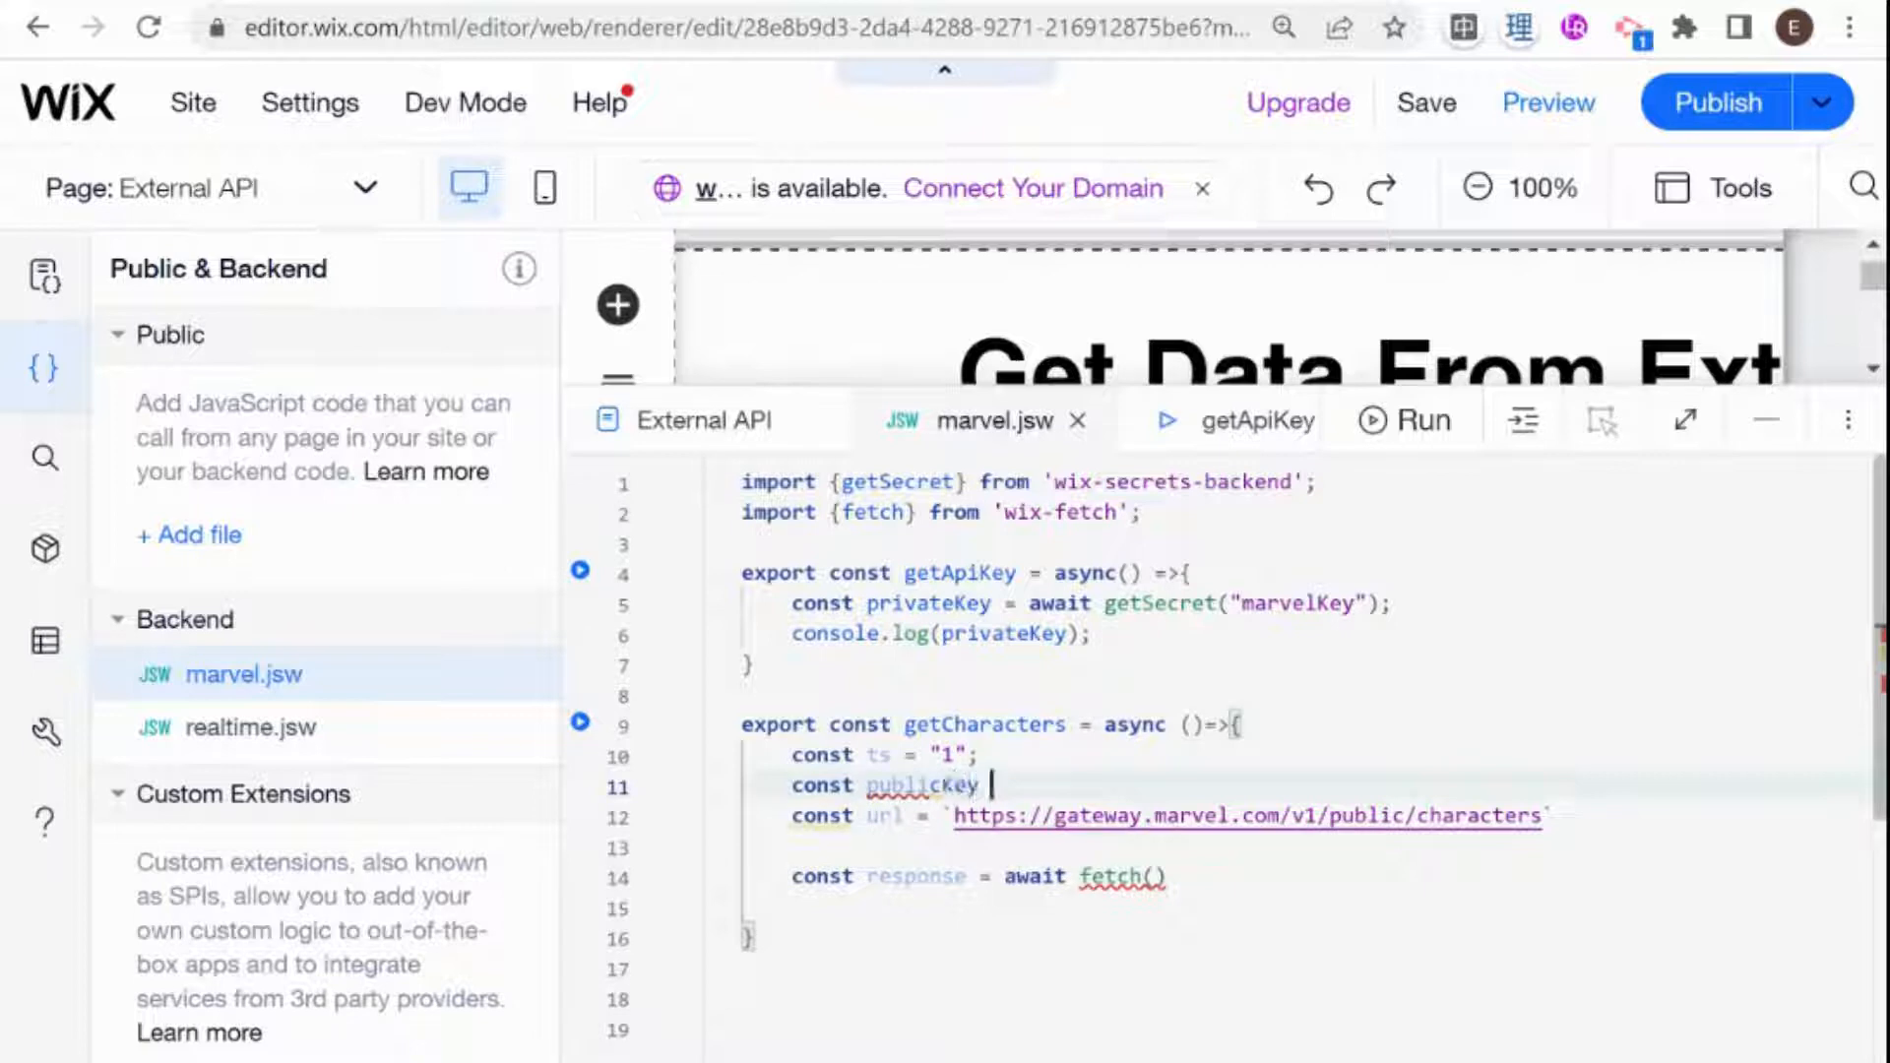
text(=)
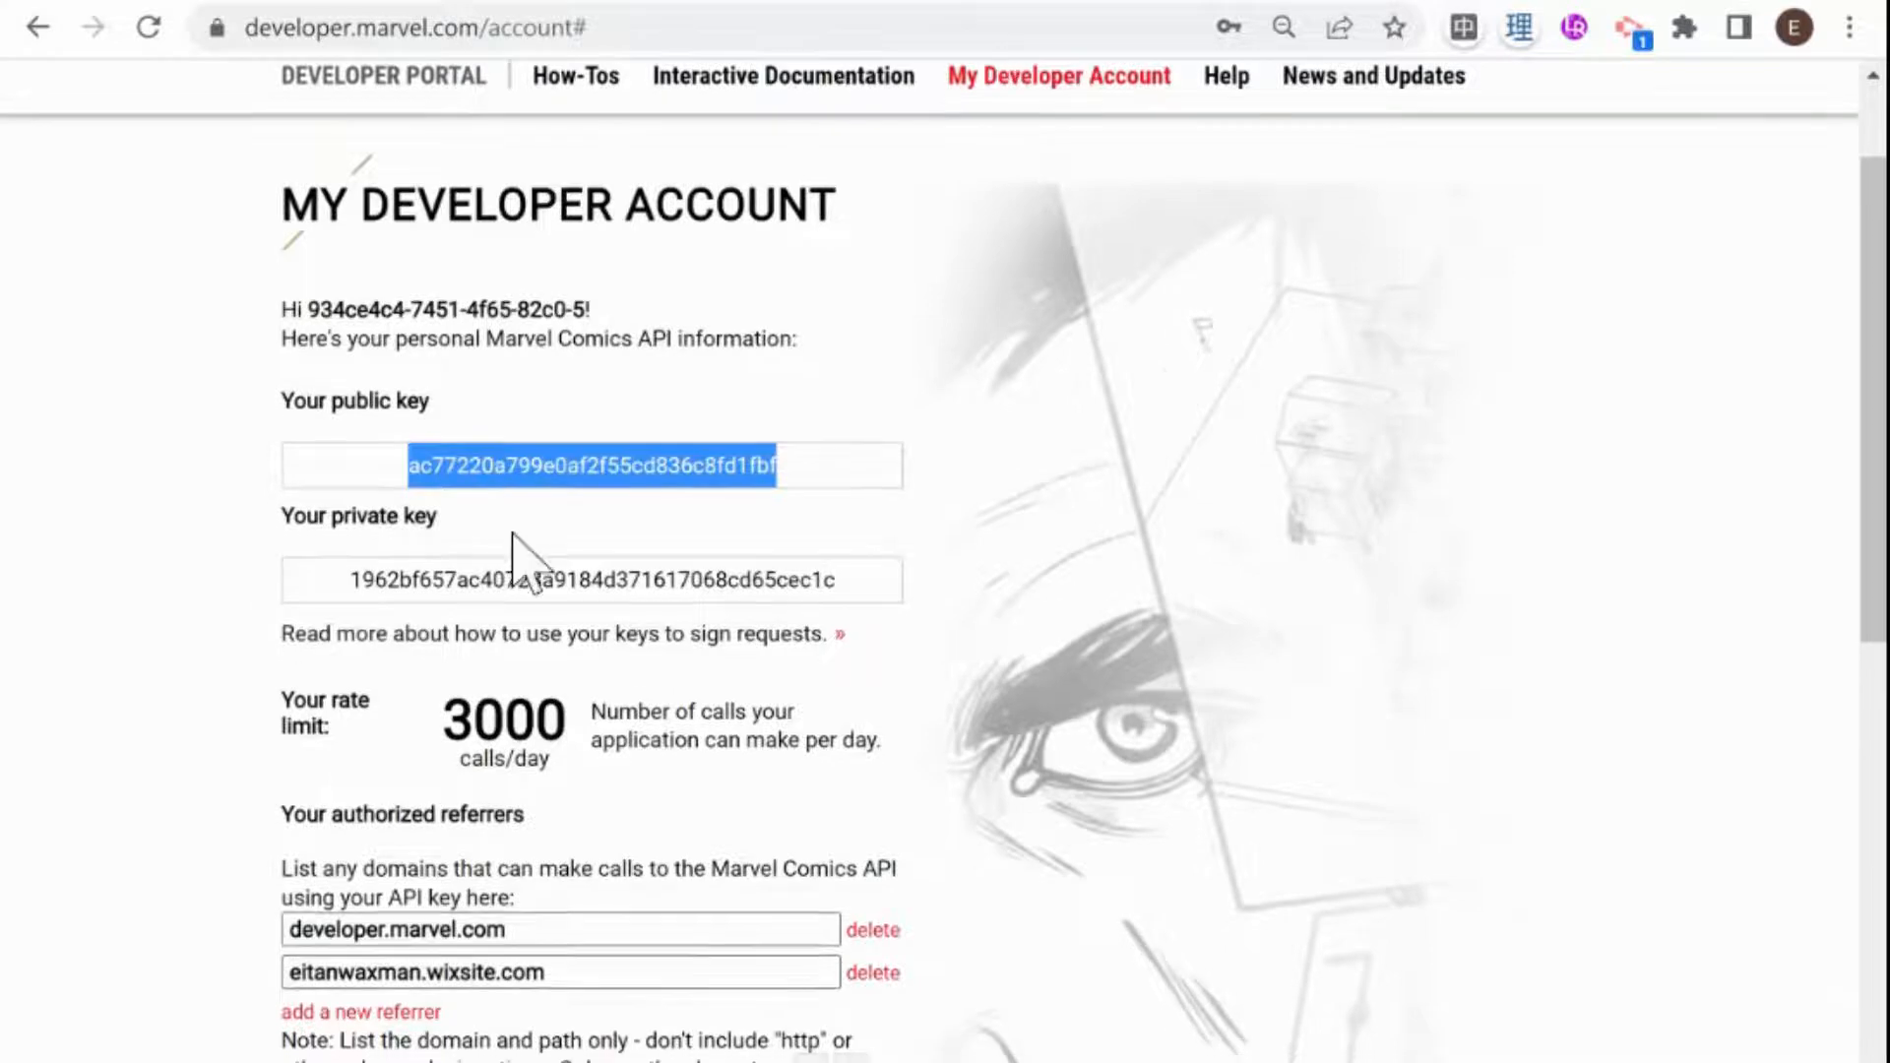
scroll(down, 3)
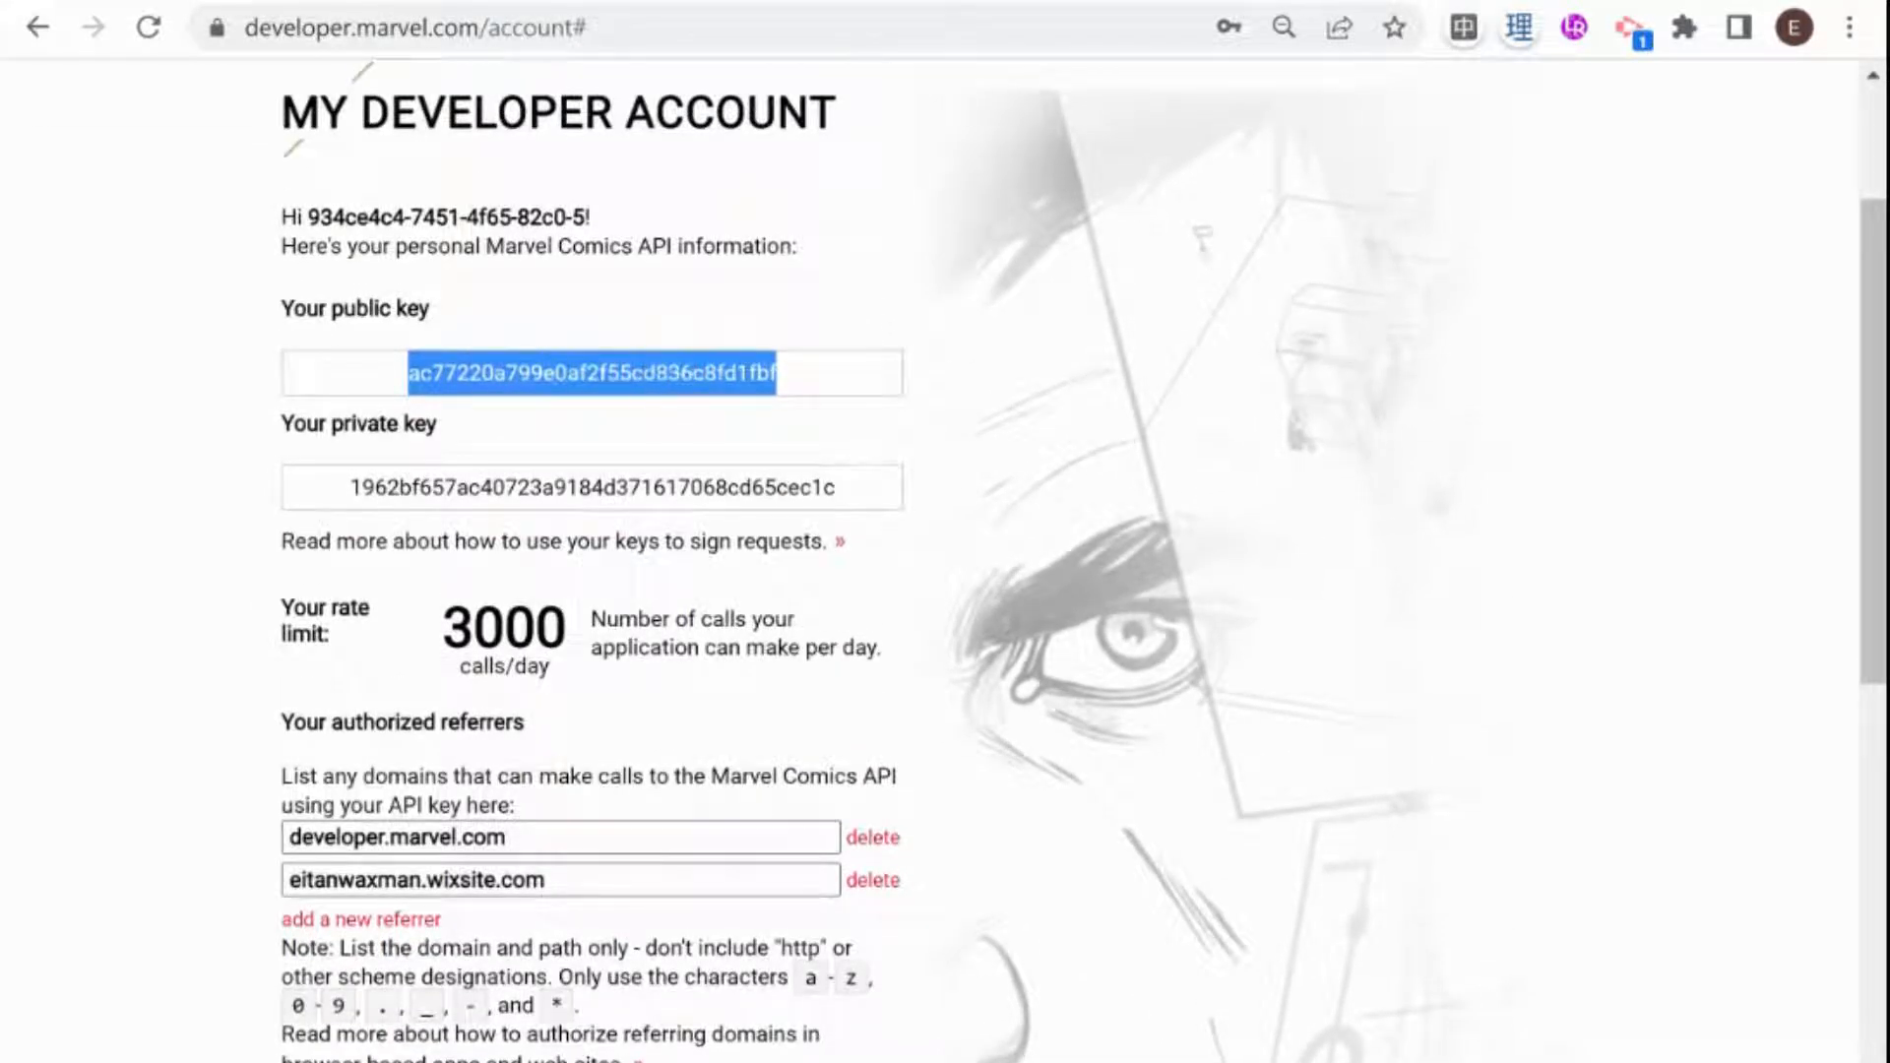
mouse_move(190, 123)
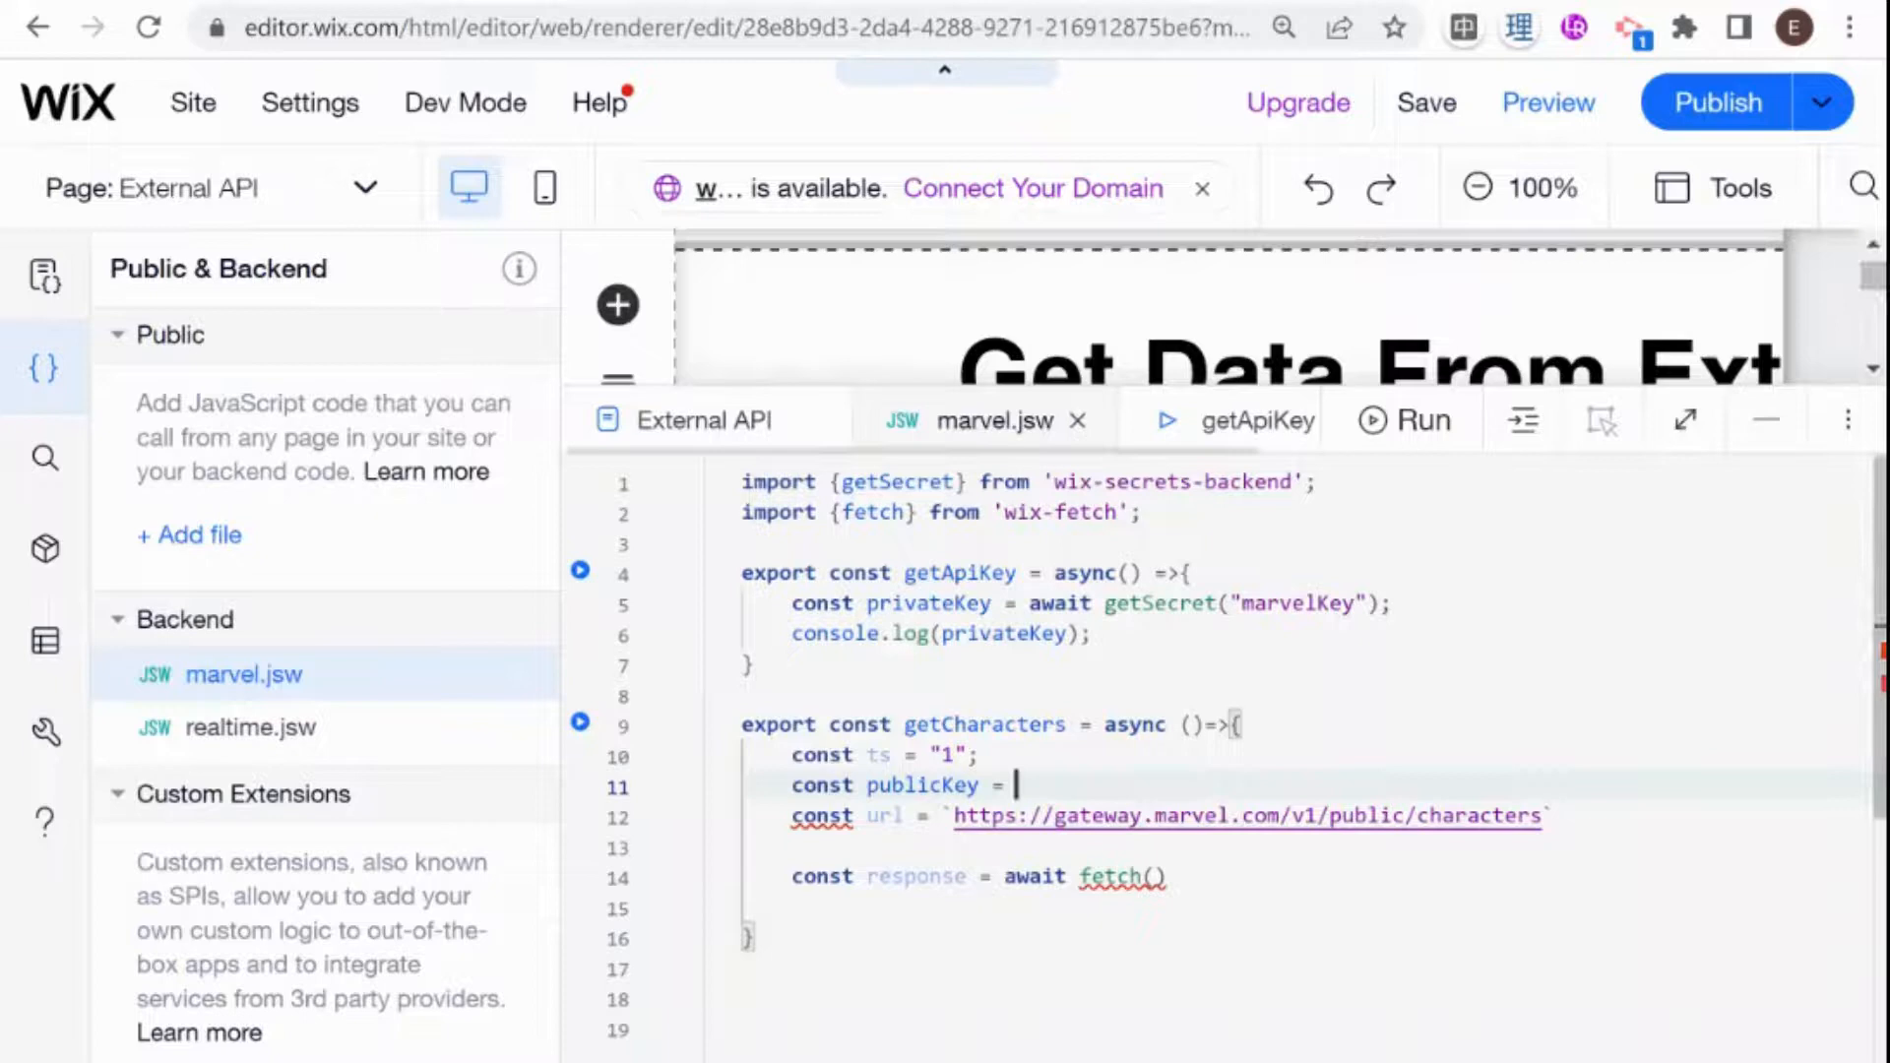
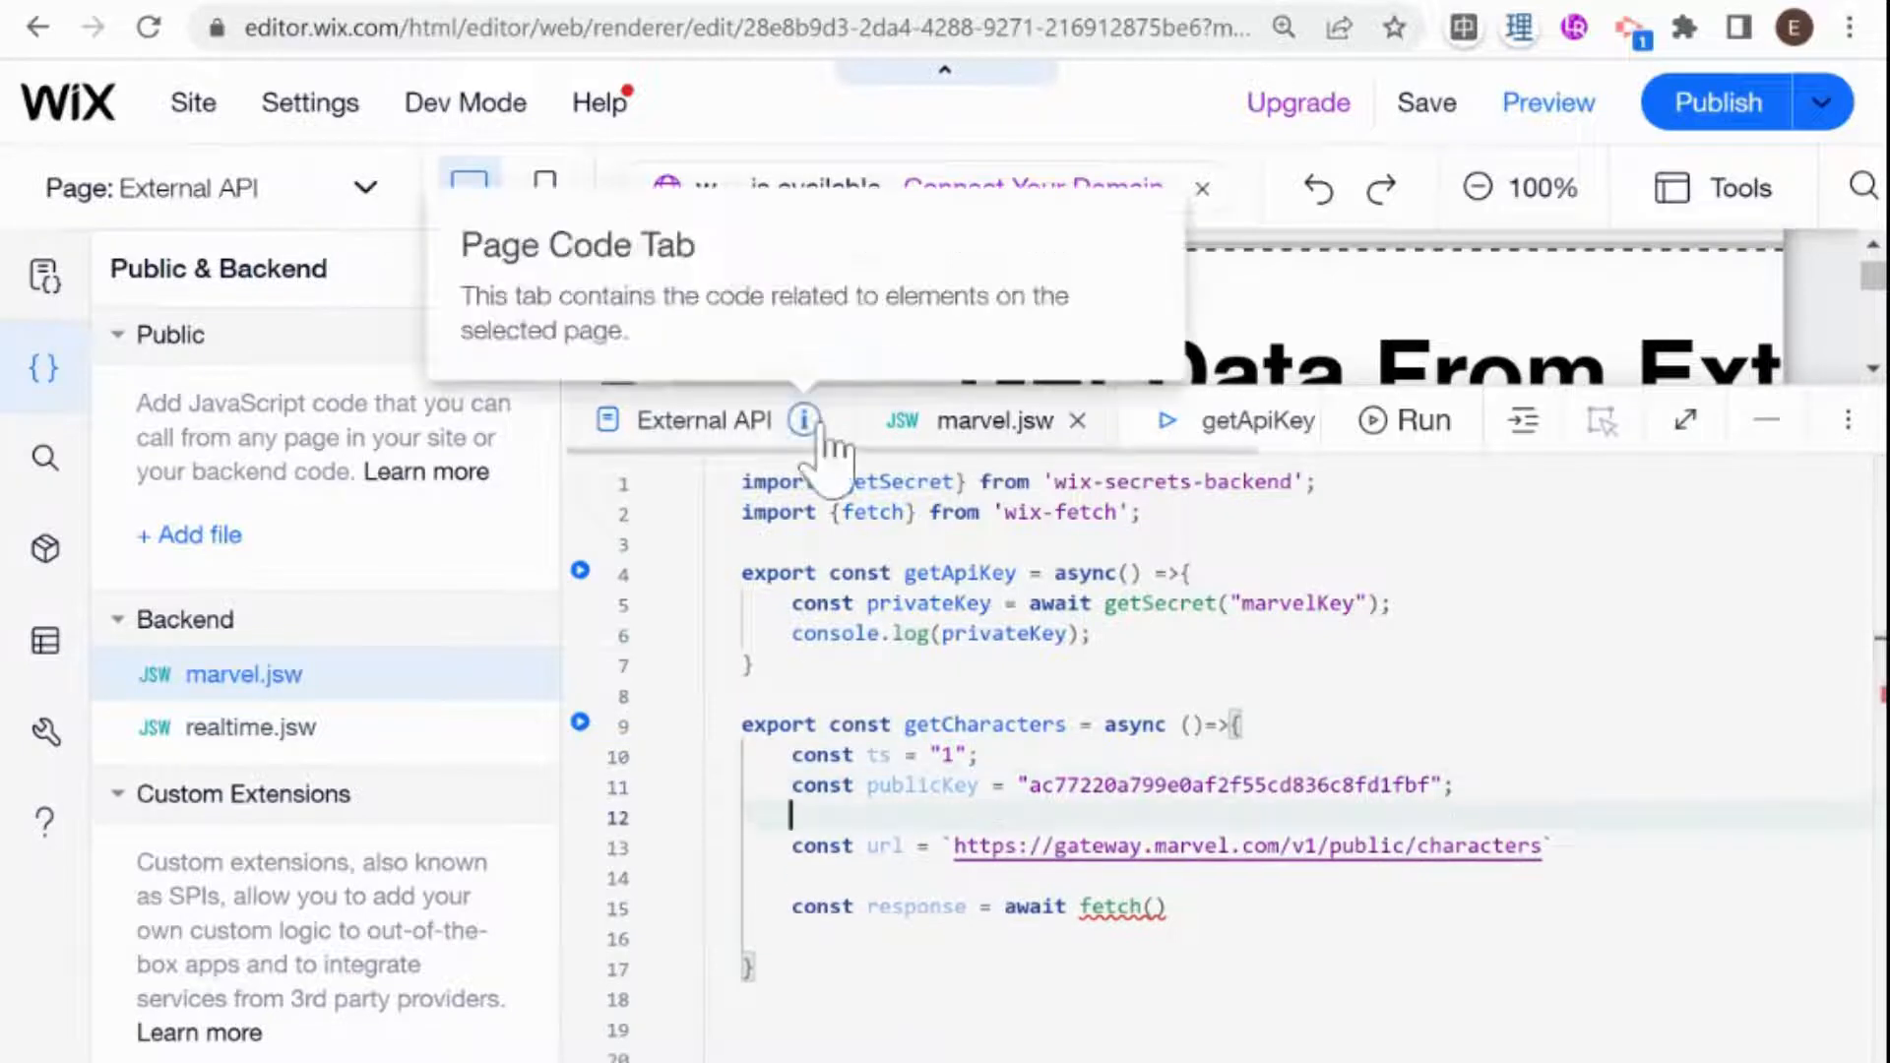
mouse_move(591, 24)
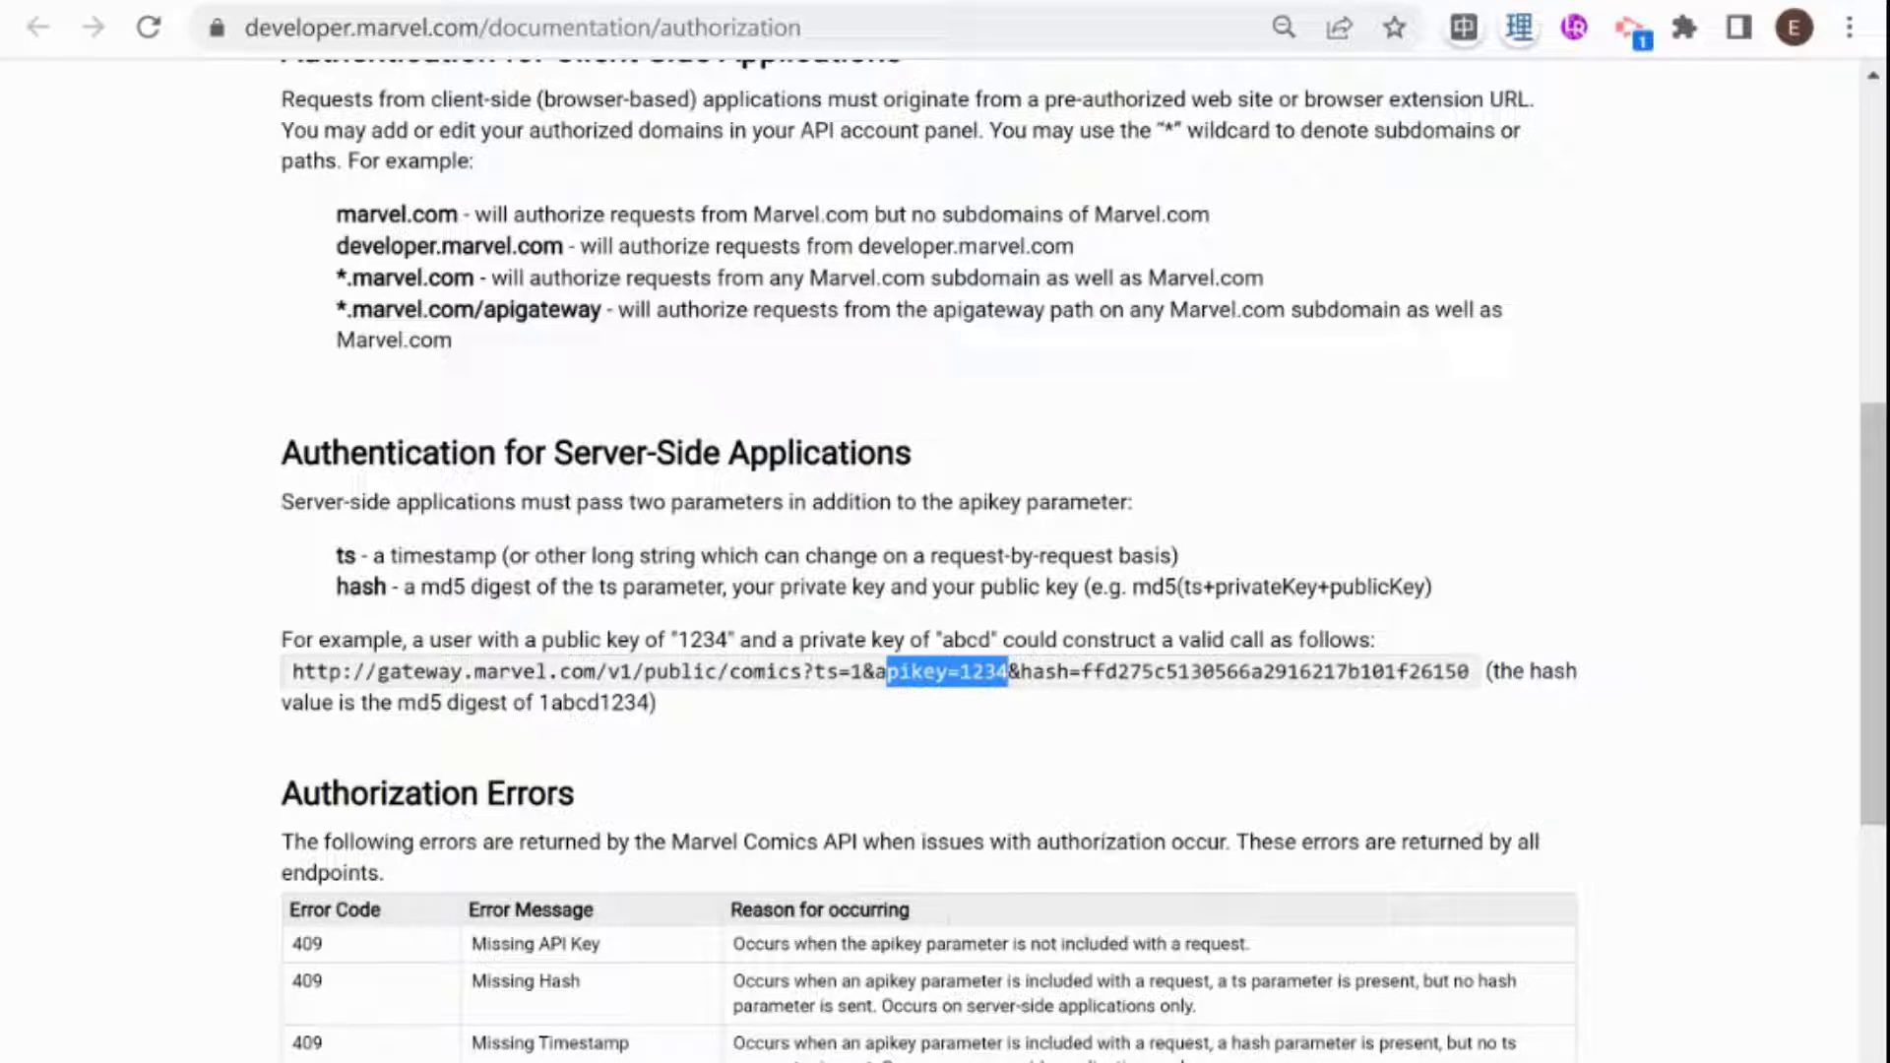
scroll(down, 3)
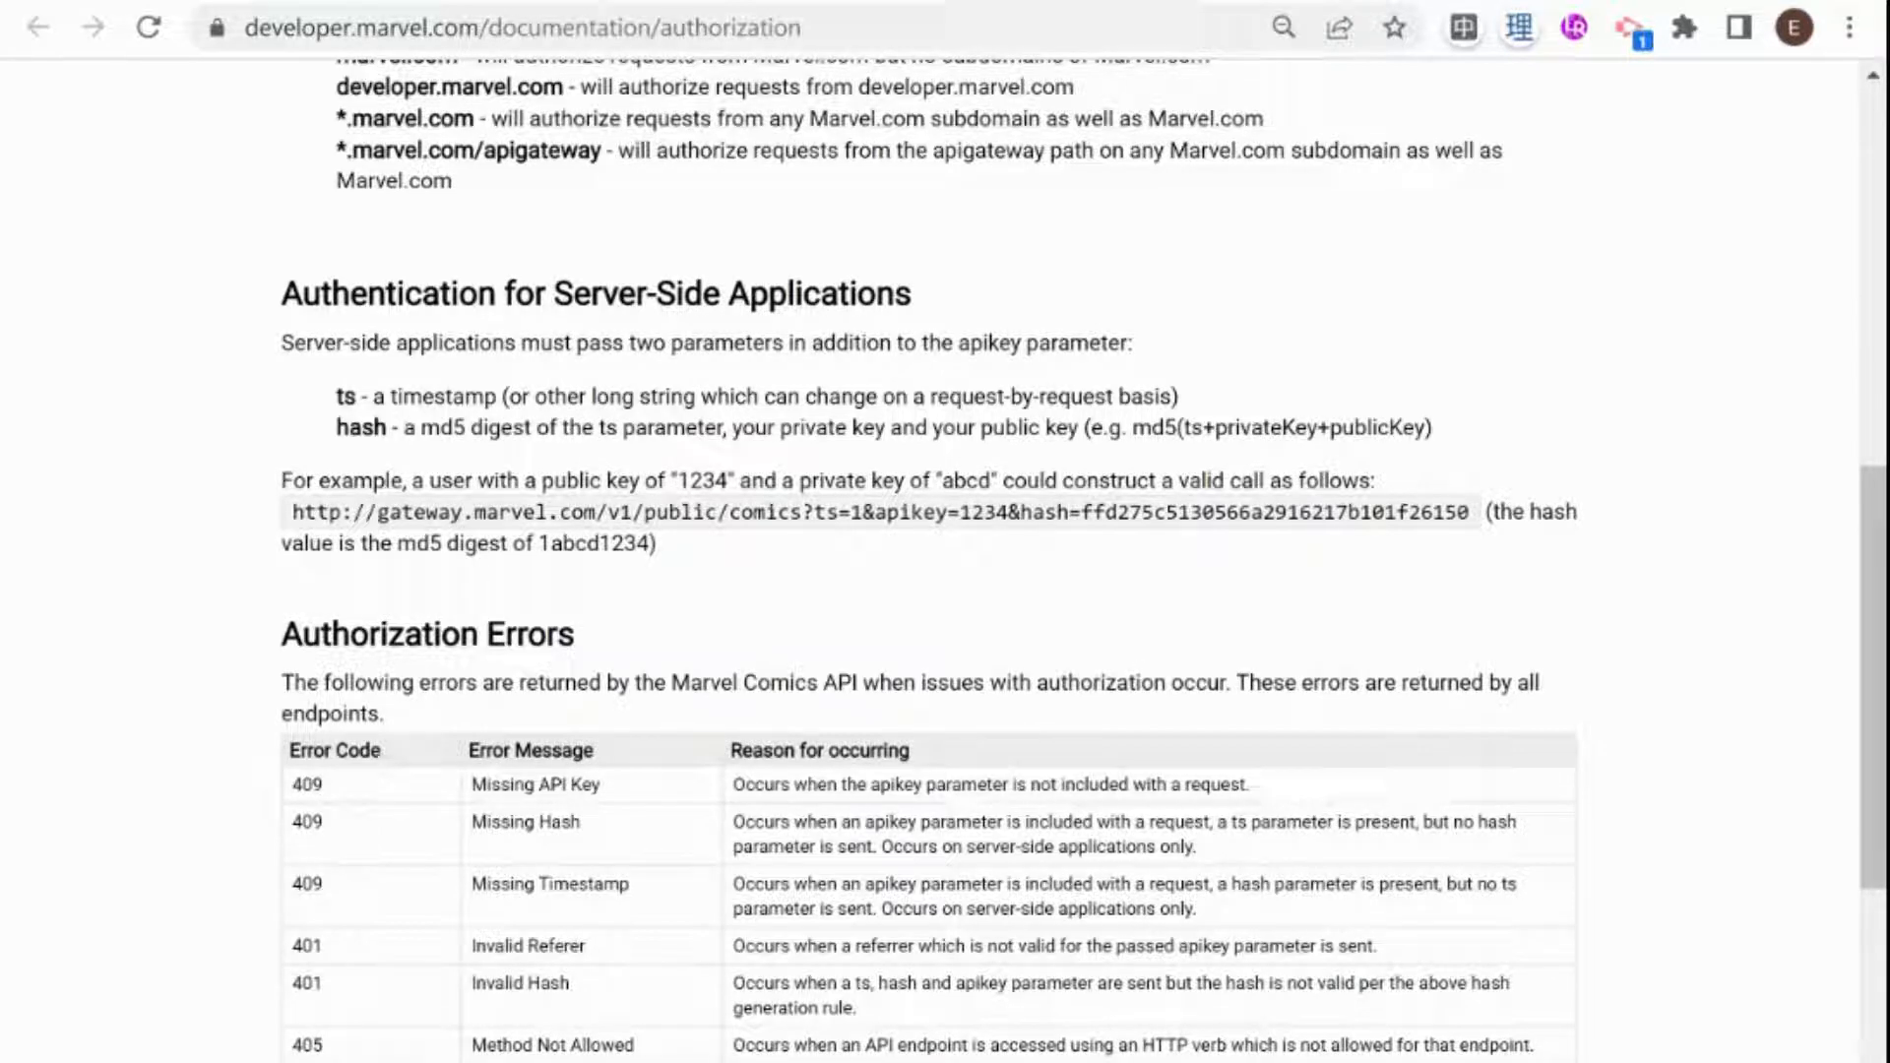
mouse_move(1079, 500)
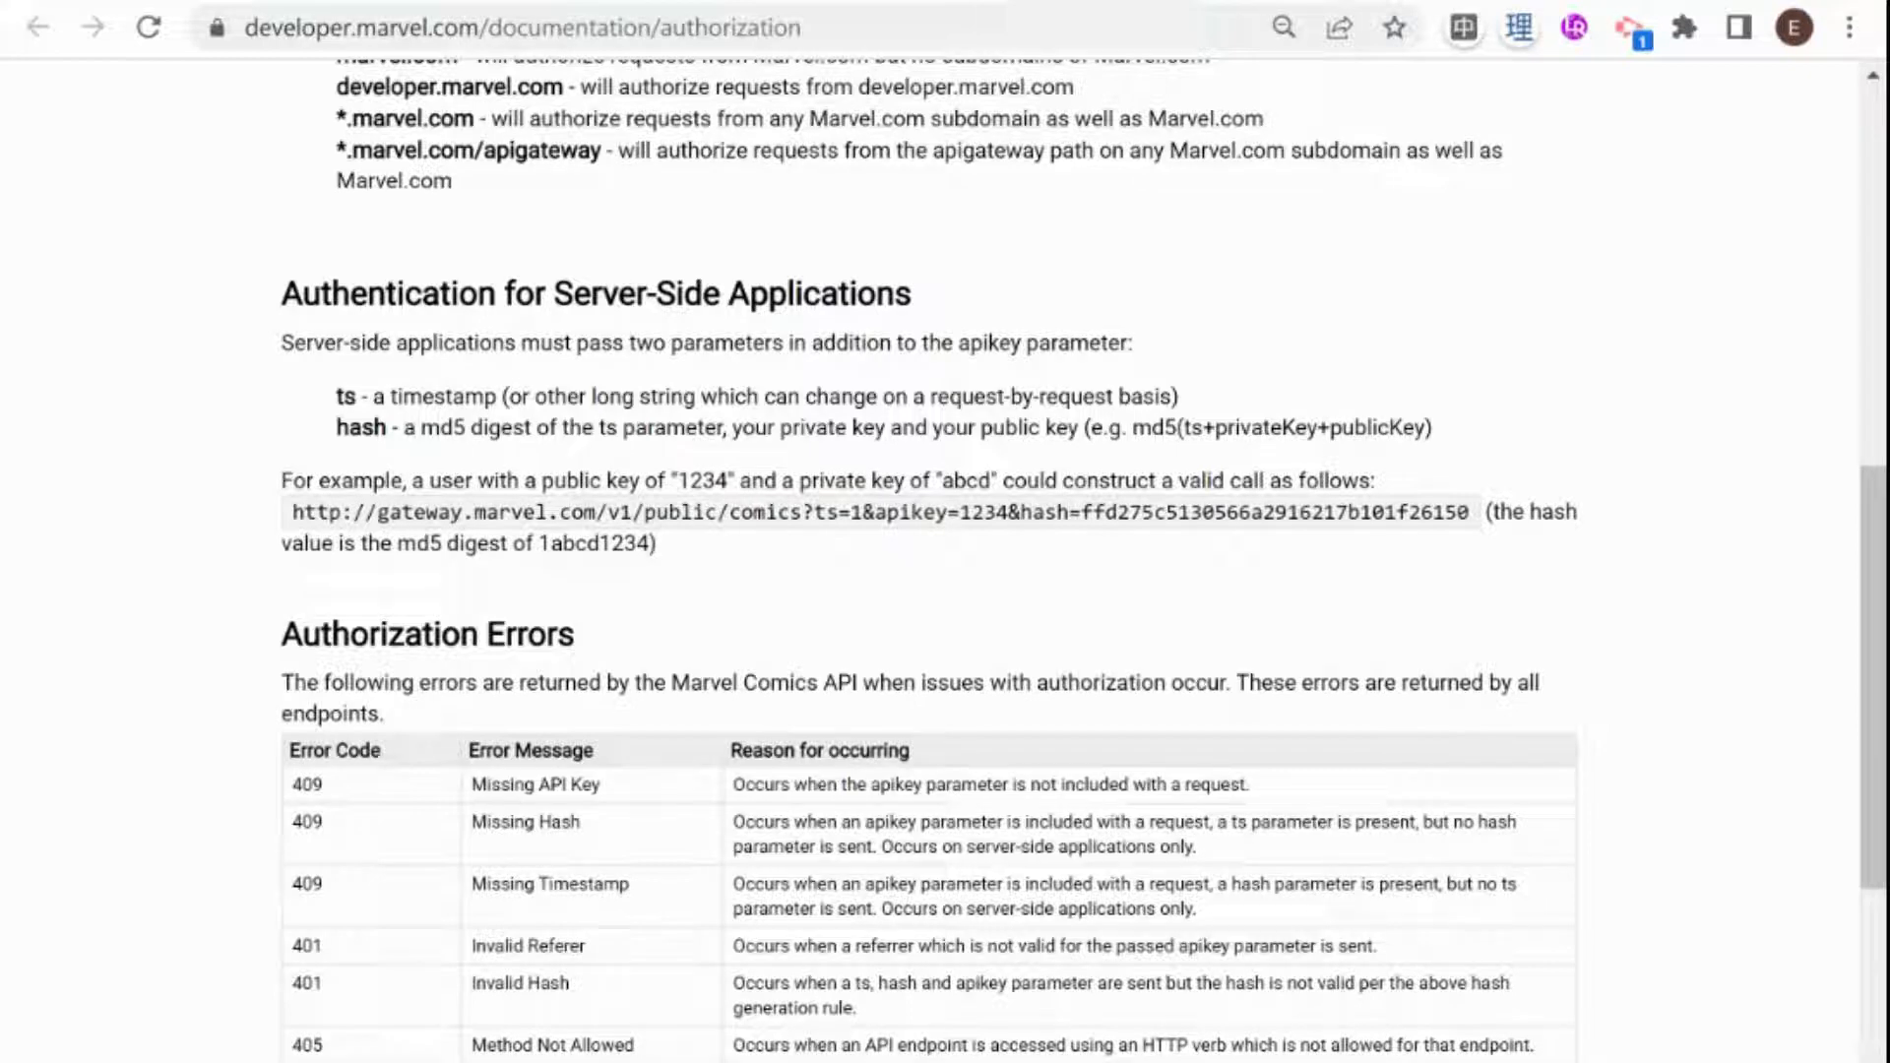
drag(334, 426, 483, 426)
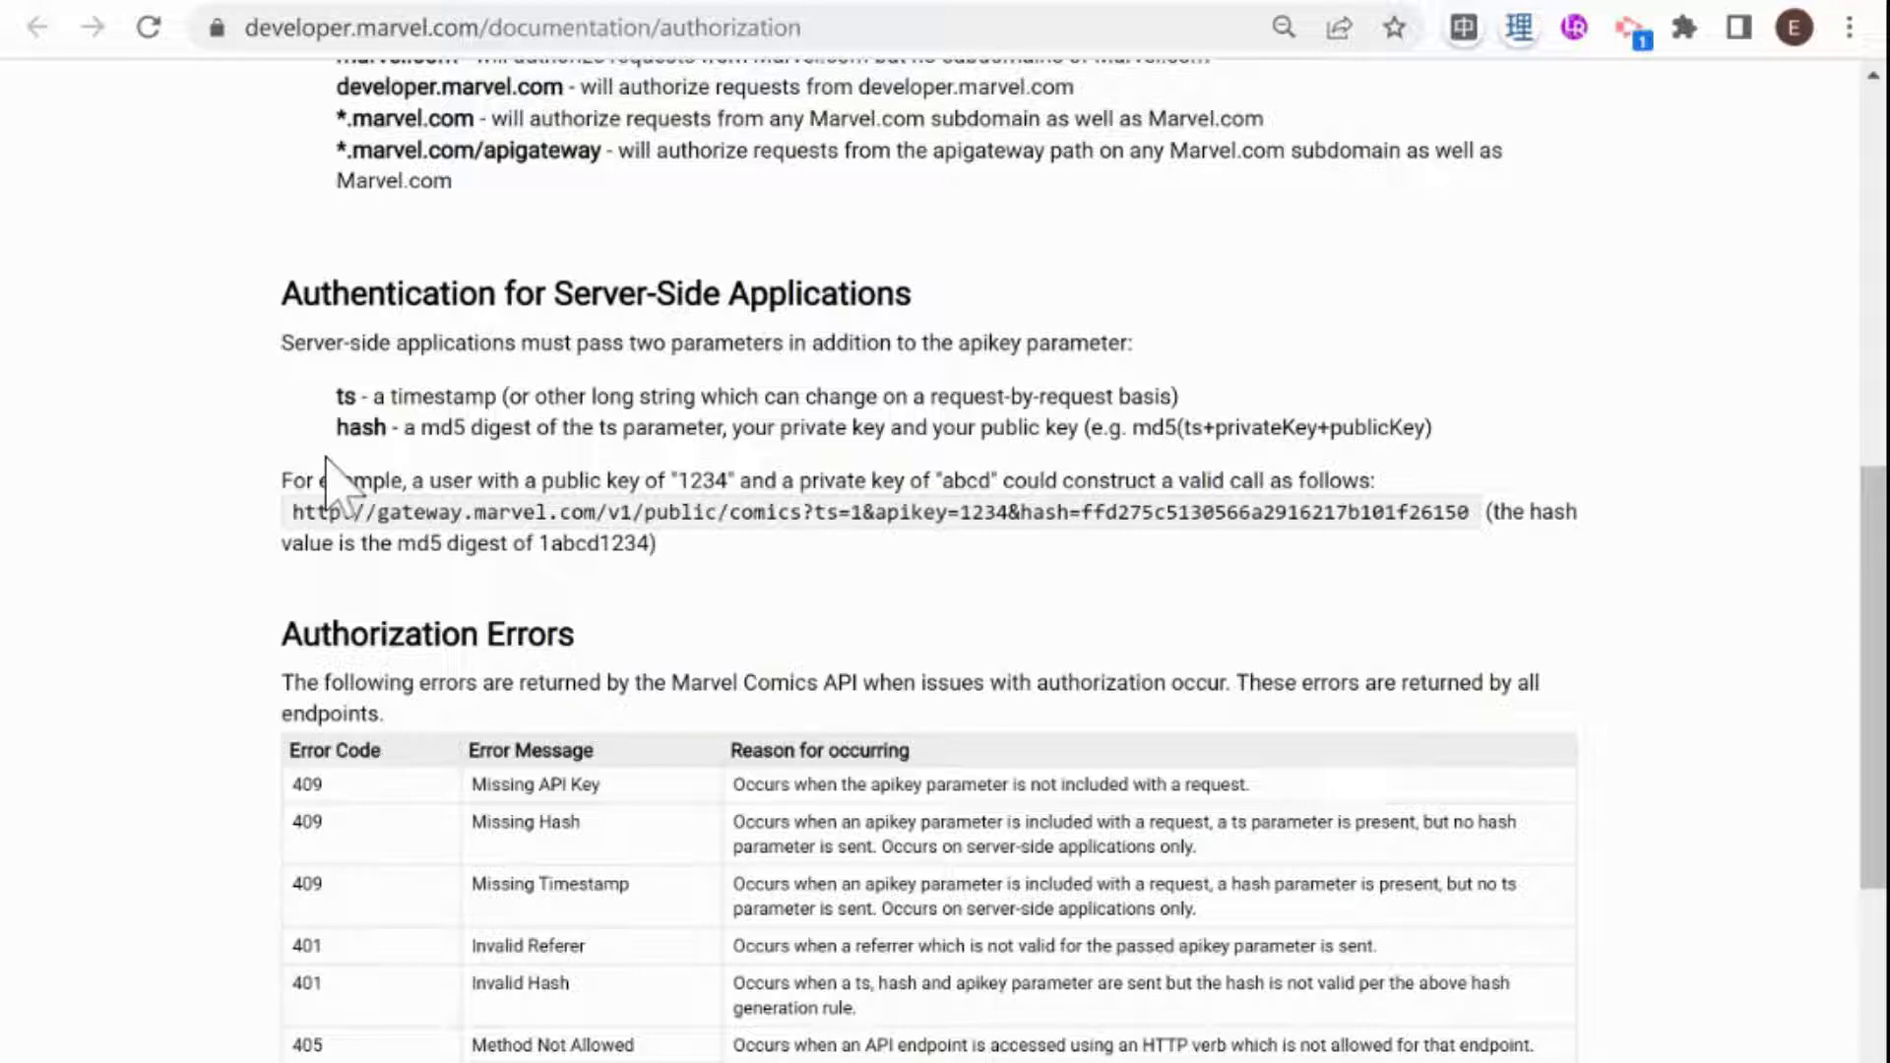
mouse_move(296, 162)
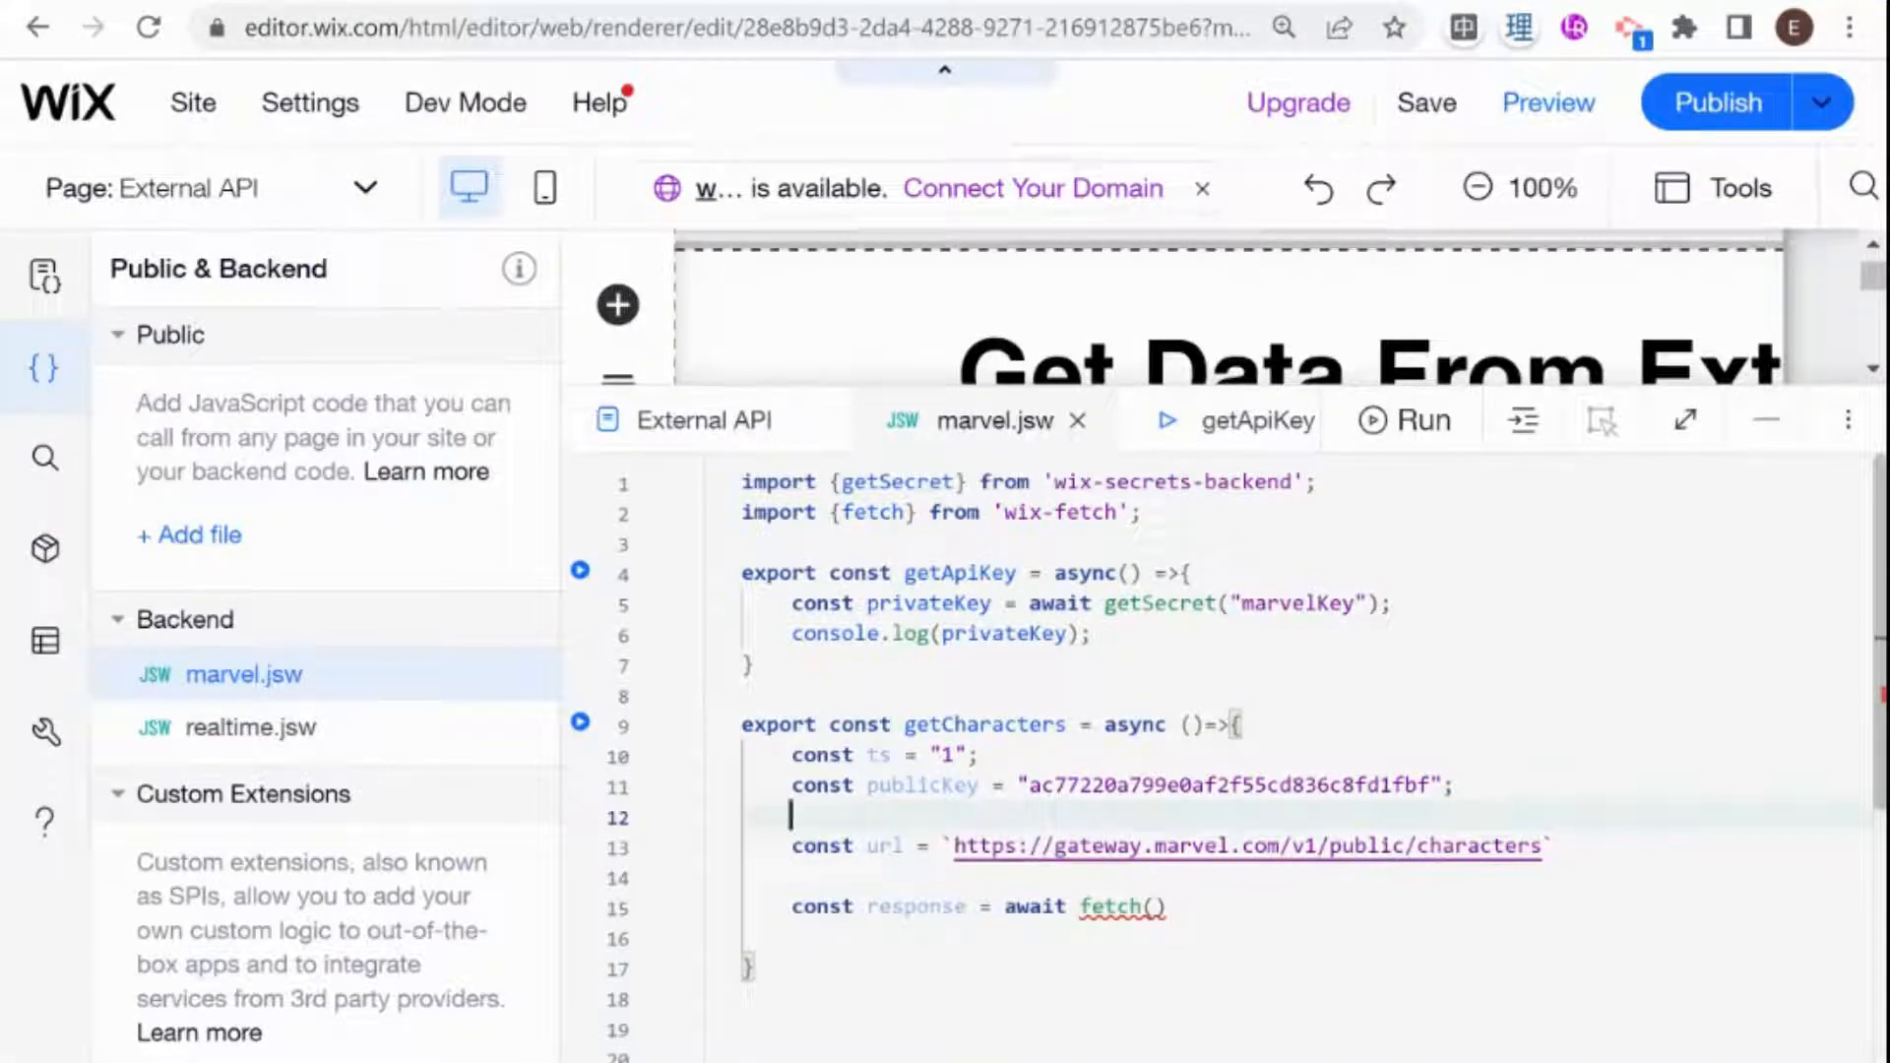
Declare 'let hash;' and start the URL query string with ts=${ts}&
text(let hash;)
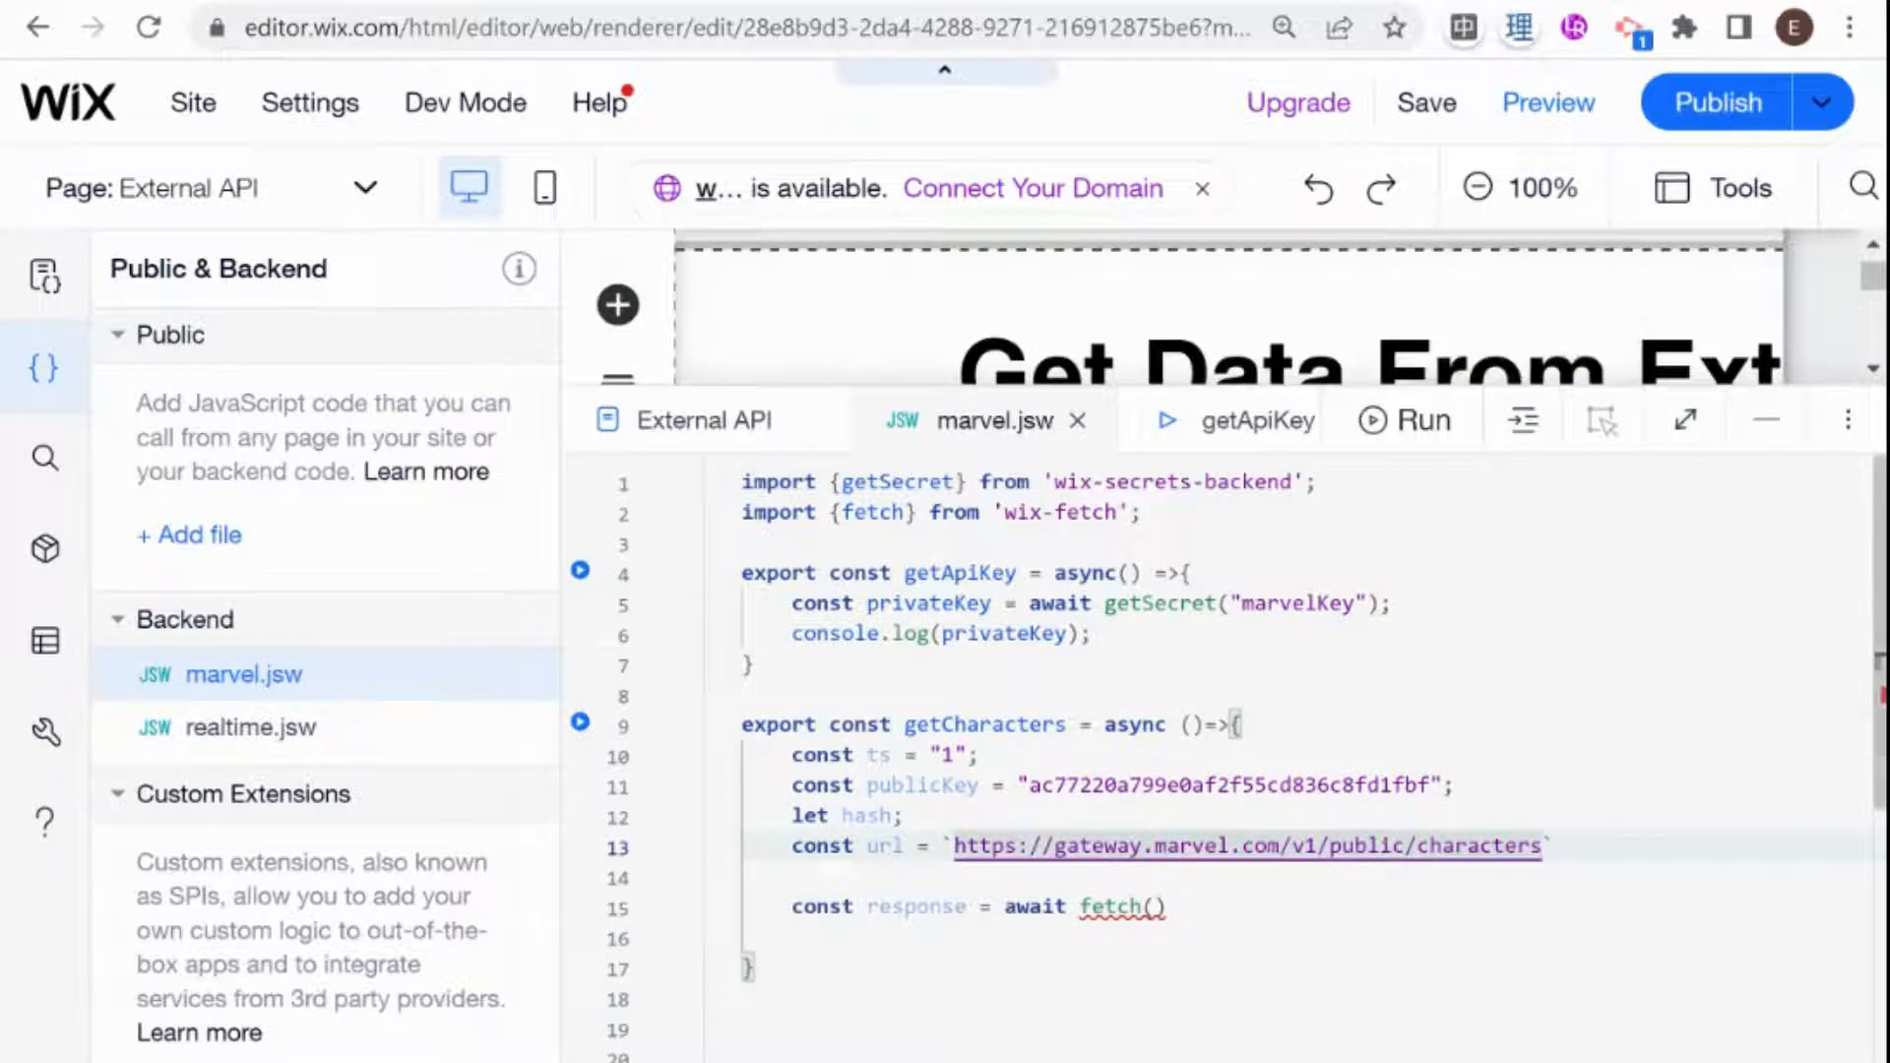
click(1547, 845)
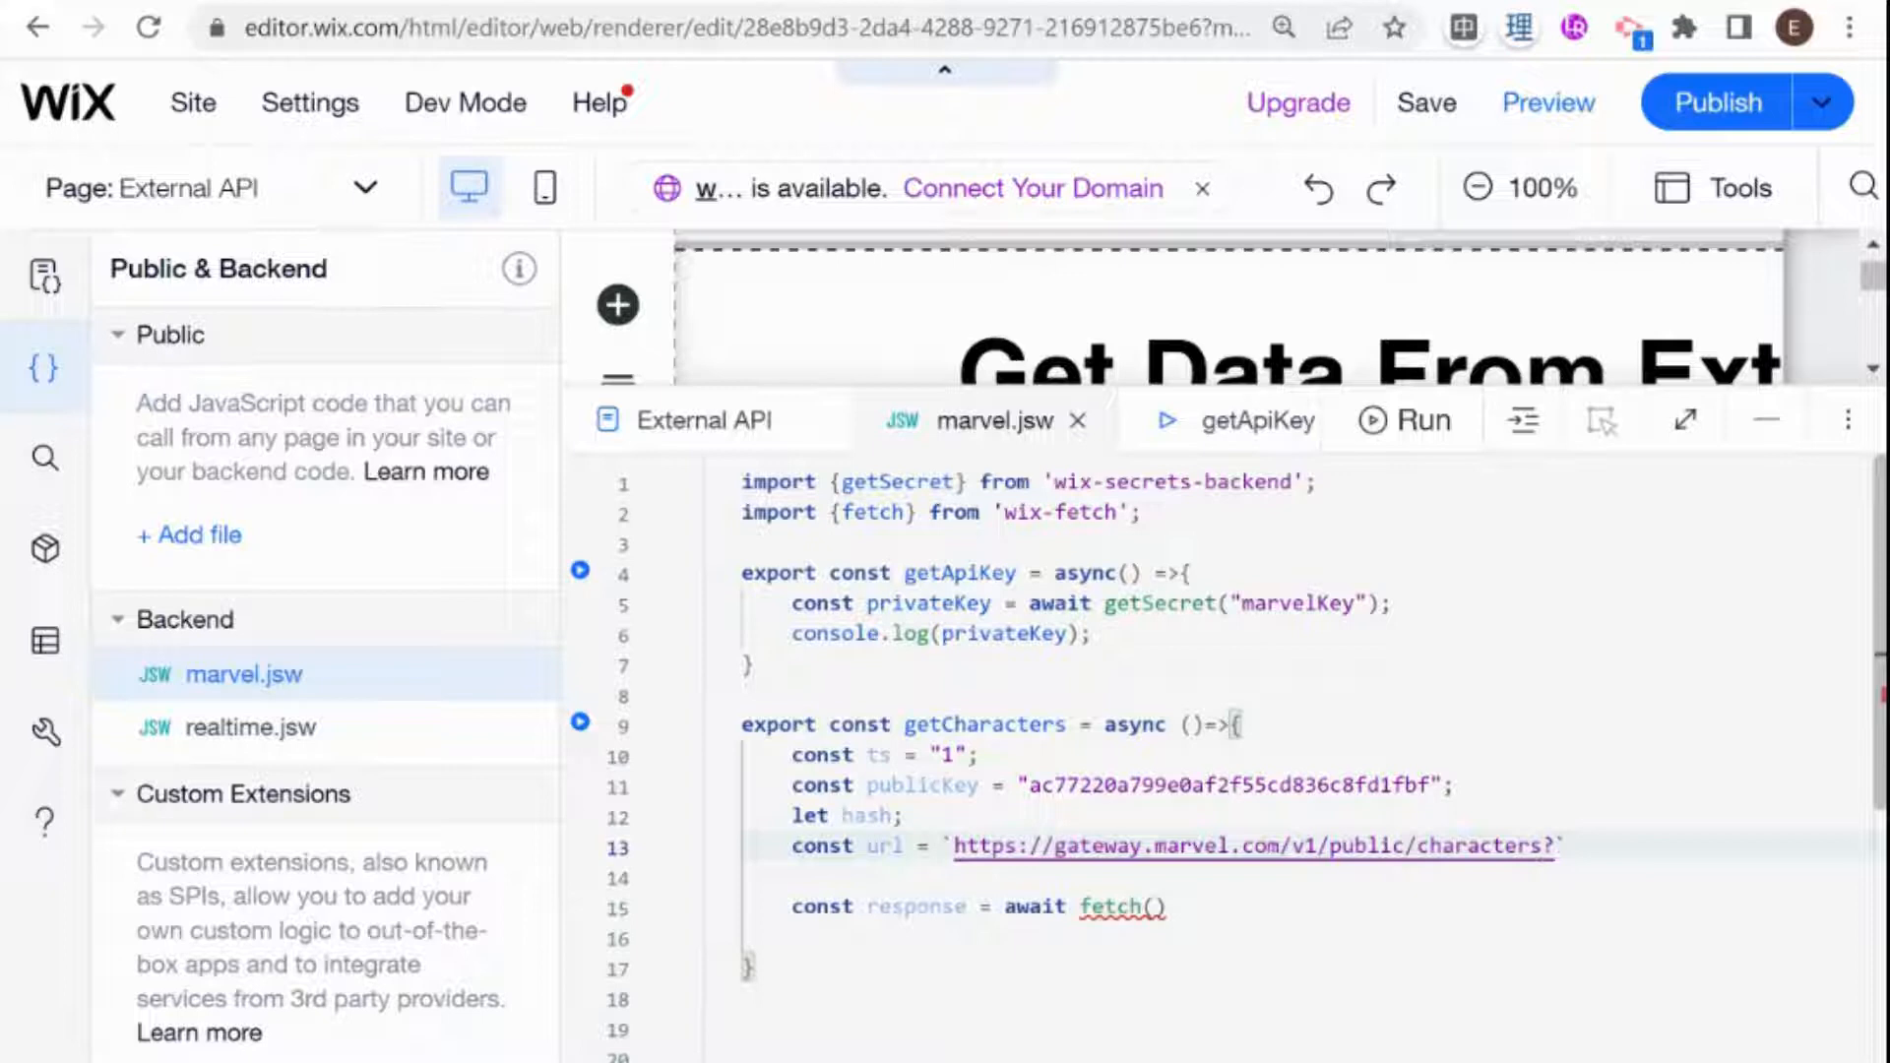
text(ts)
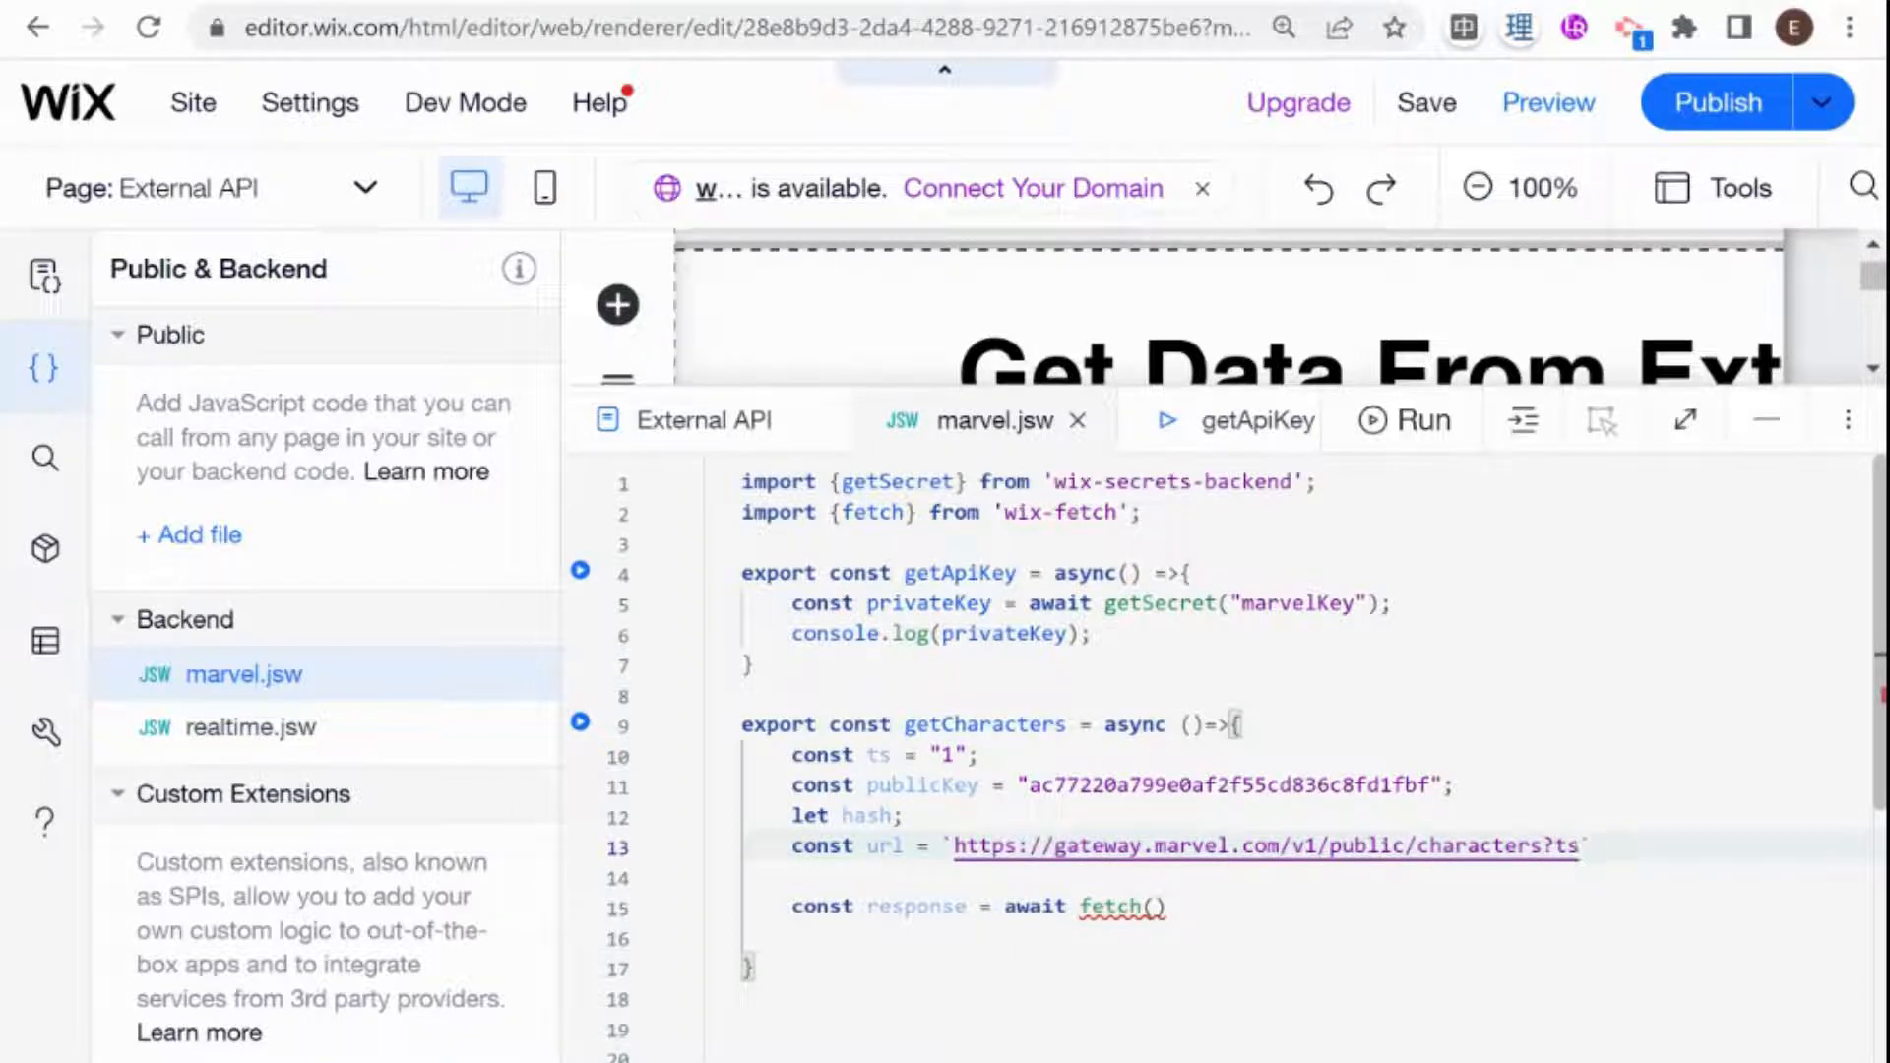
text(=)
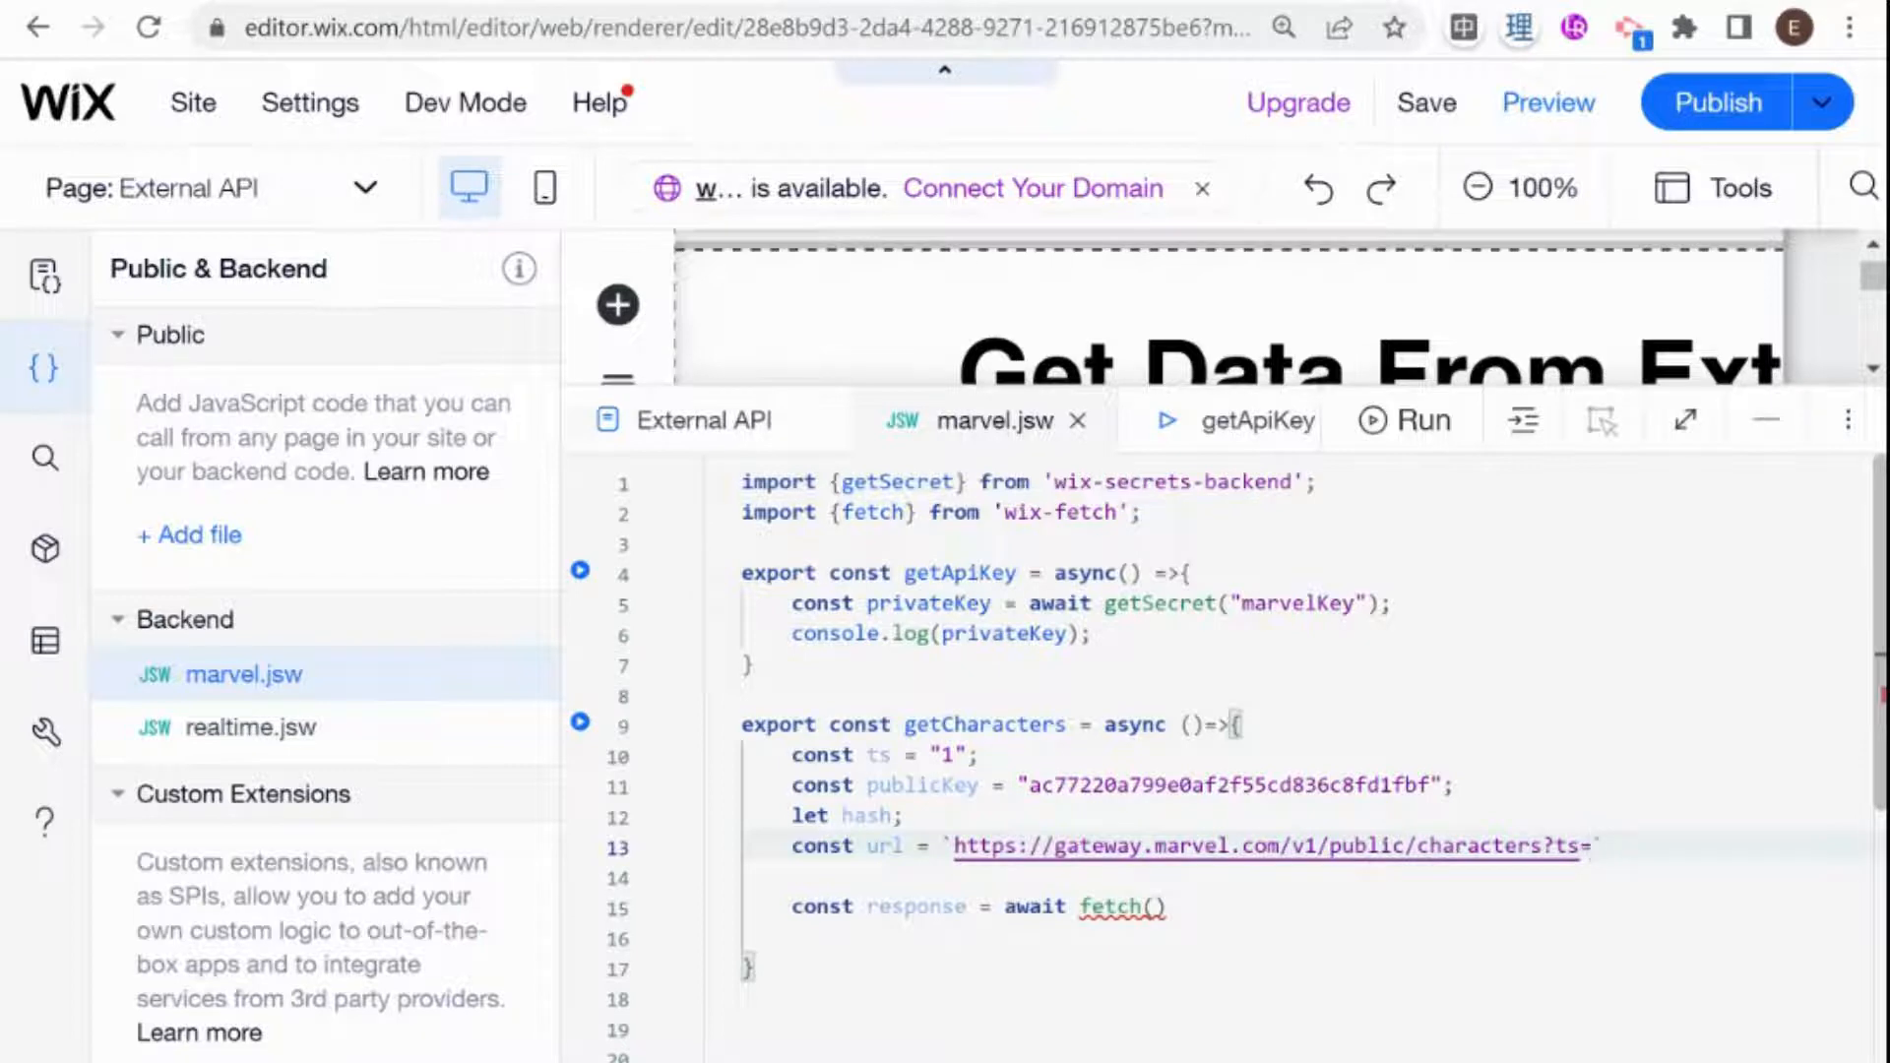
text(${})
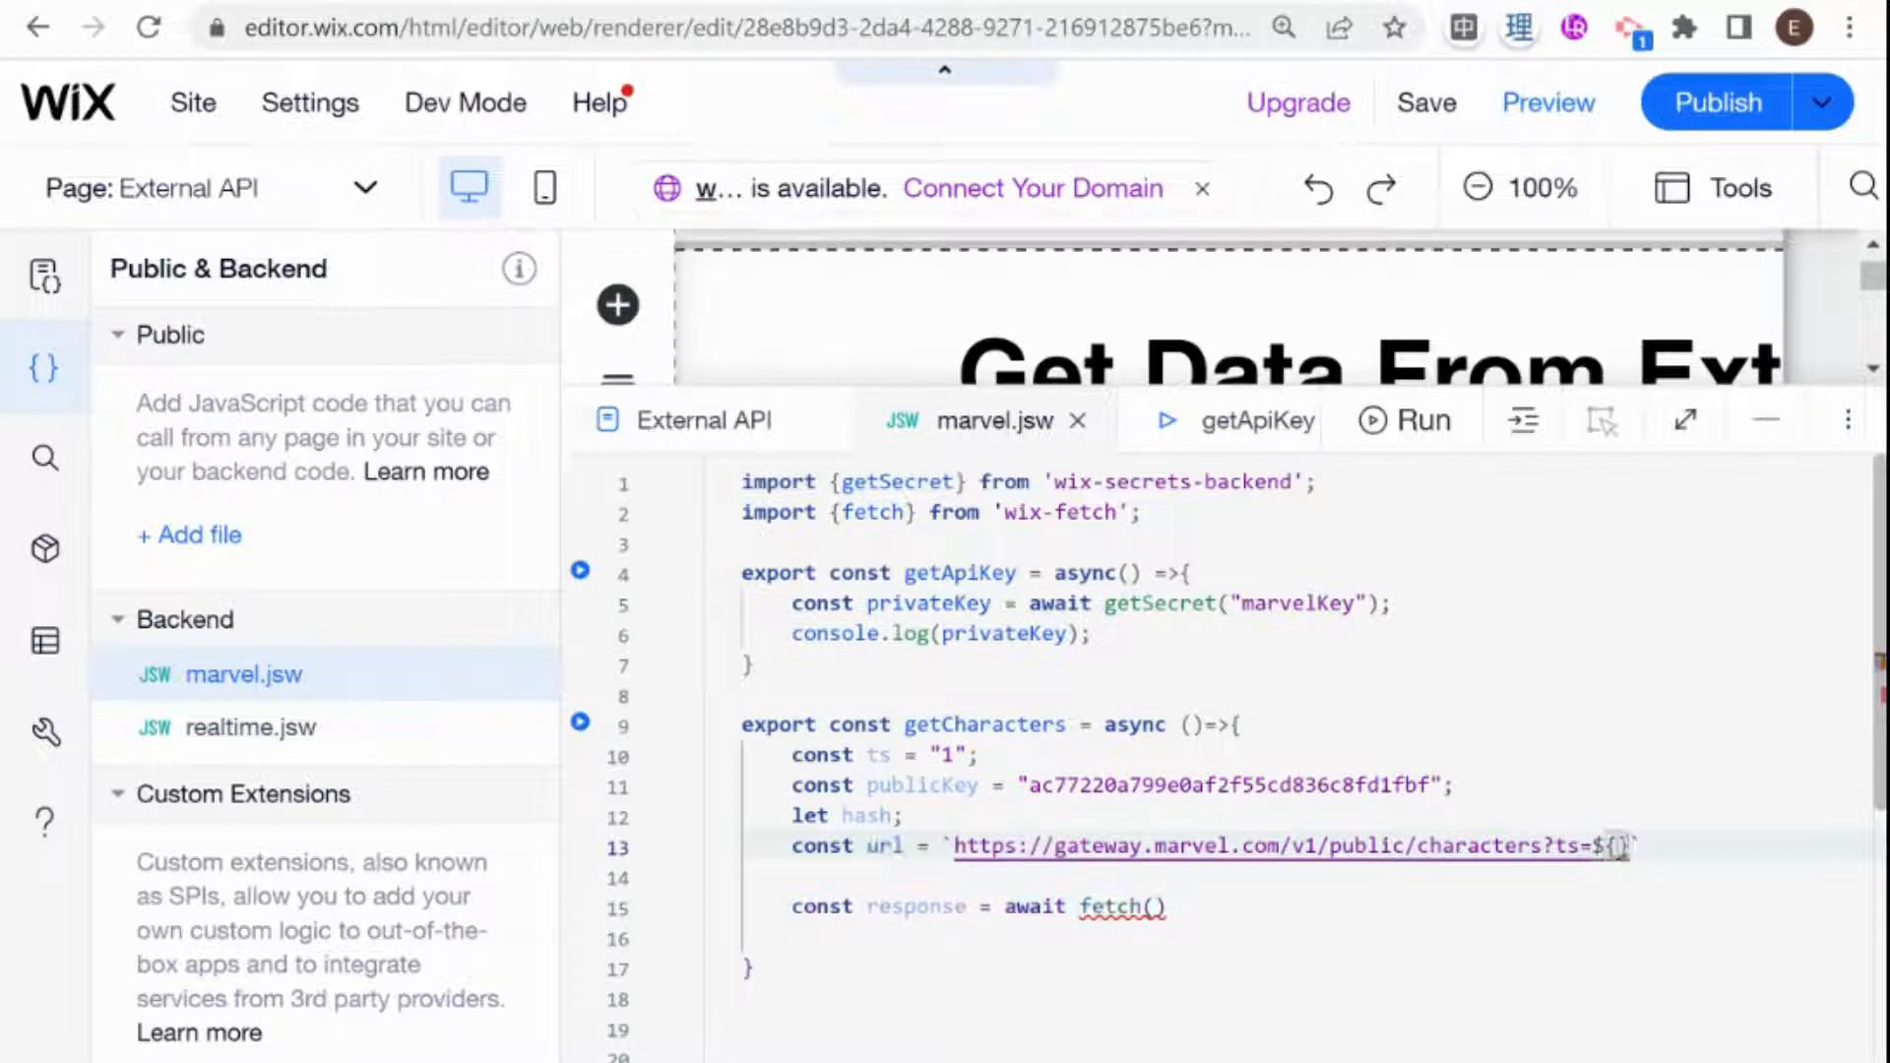
text(ts)
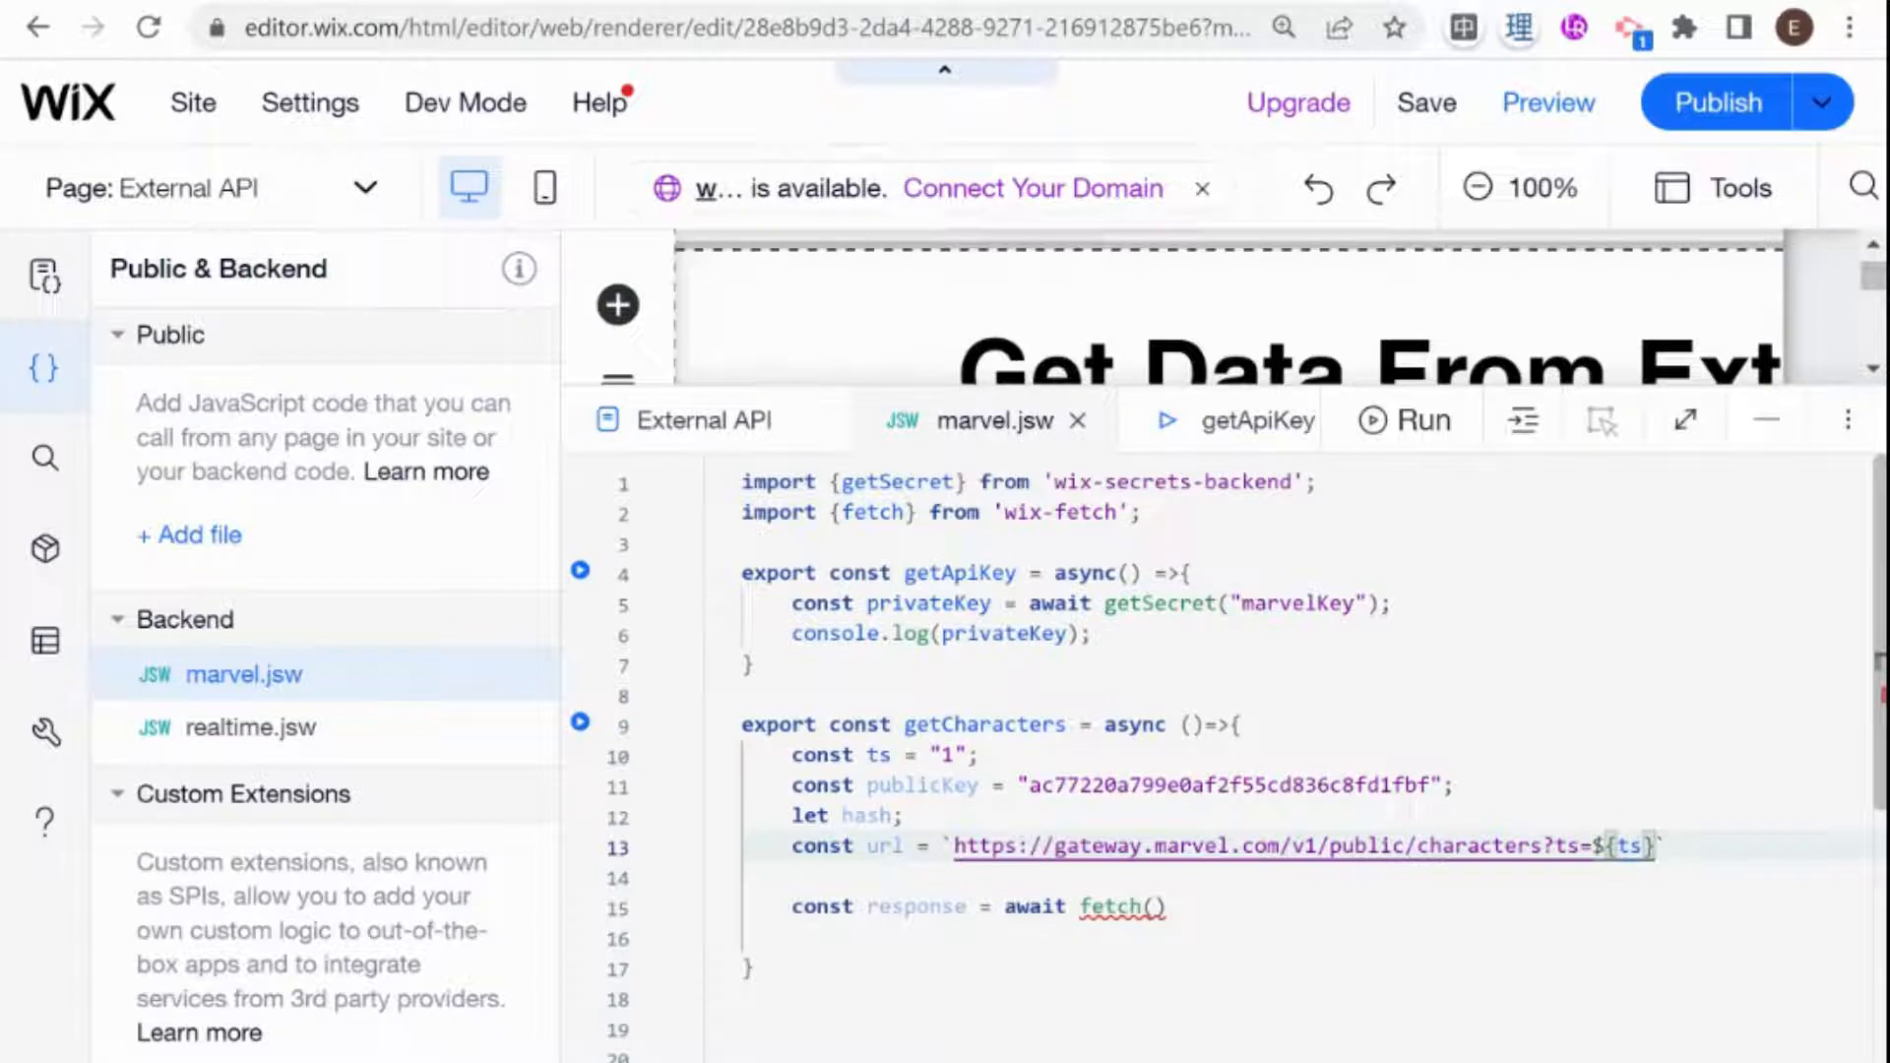
text(&)
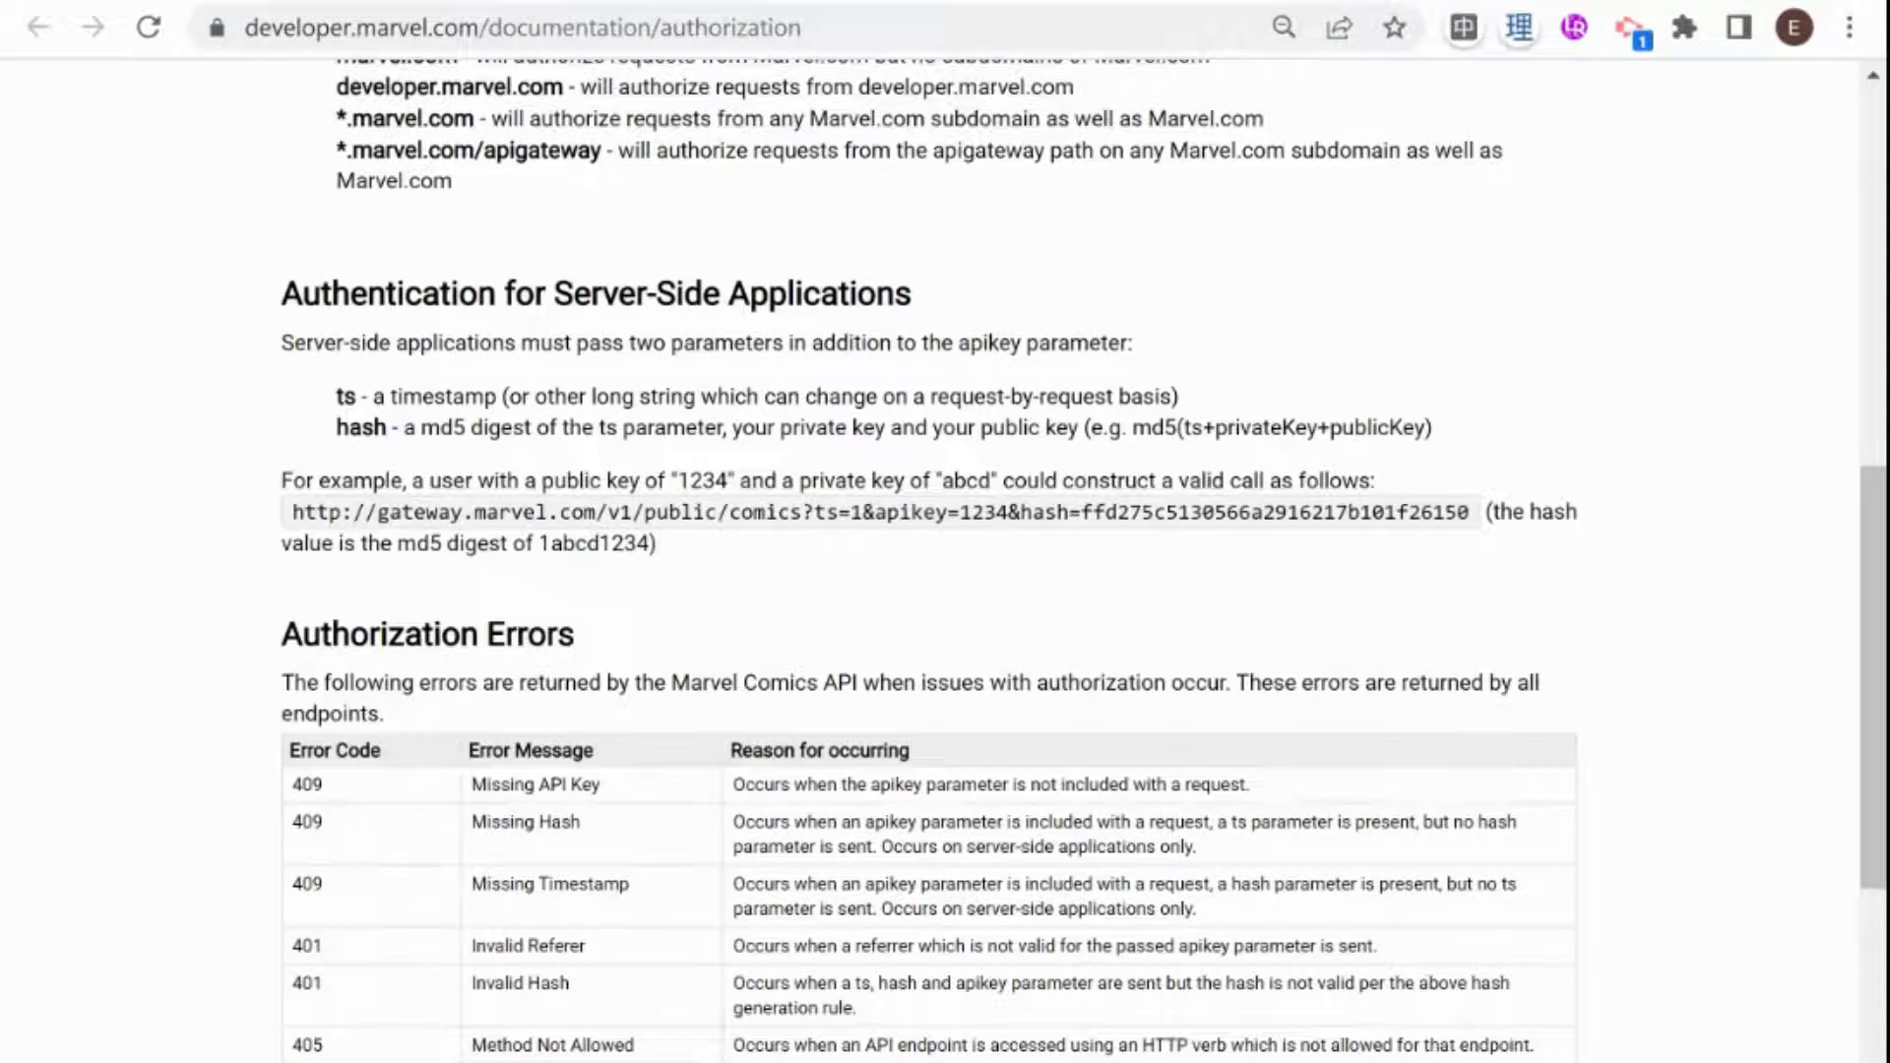
Add the apikey and hash parameters to the URL and pass url to fetch()
double_click(918, 511)
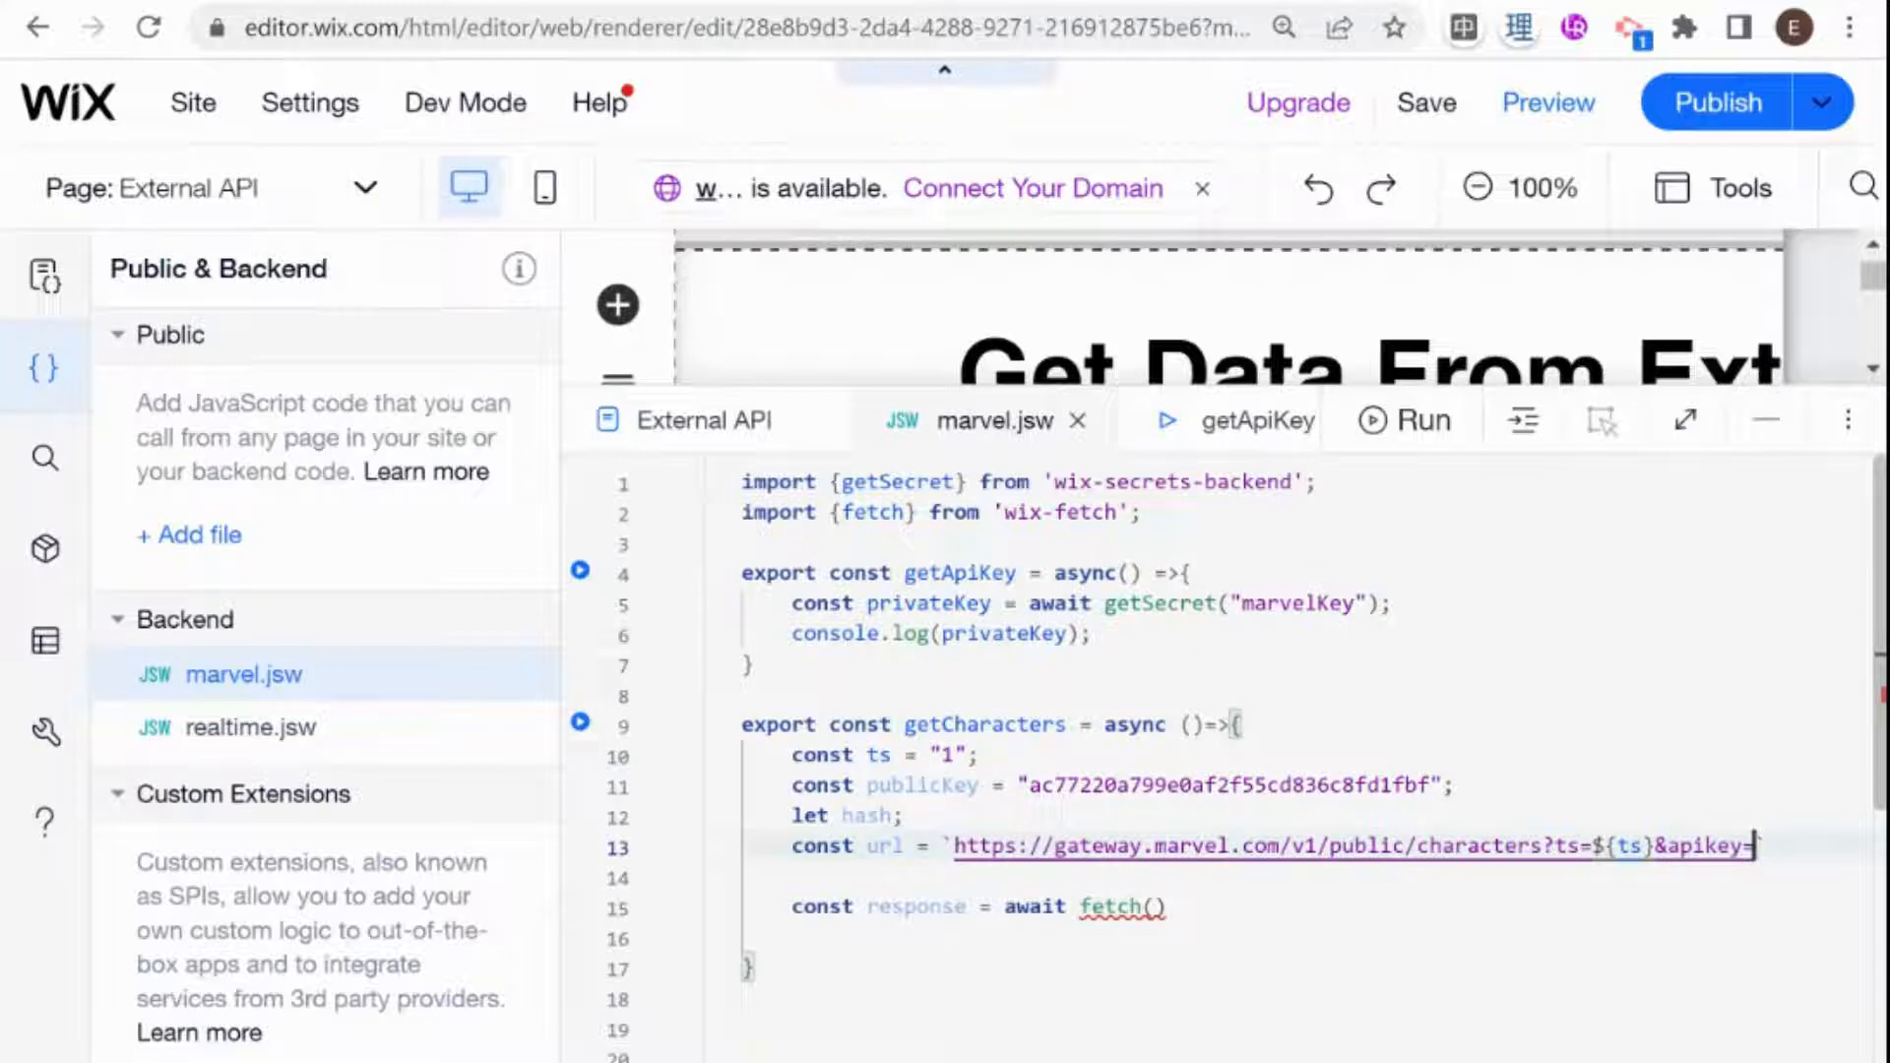
text(${publicKey}&hash=${hash)
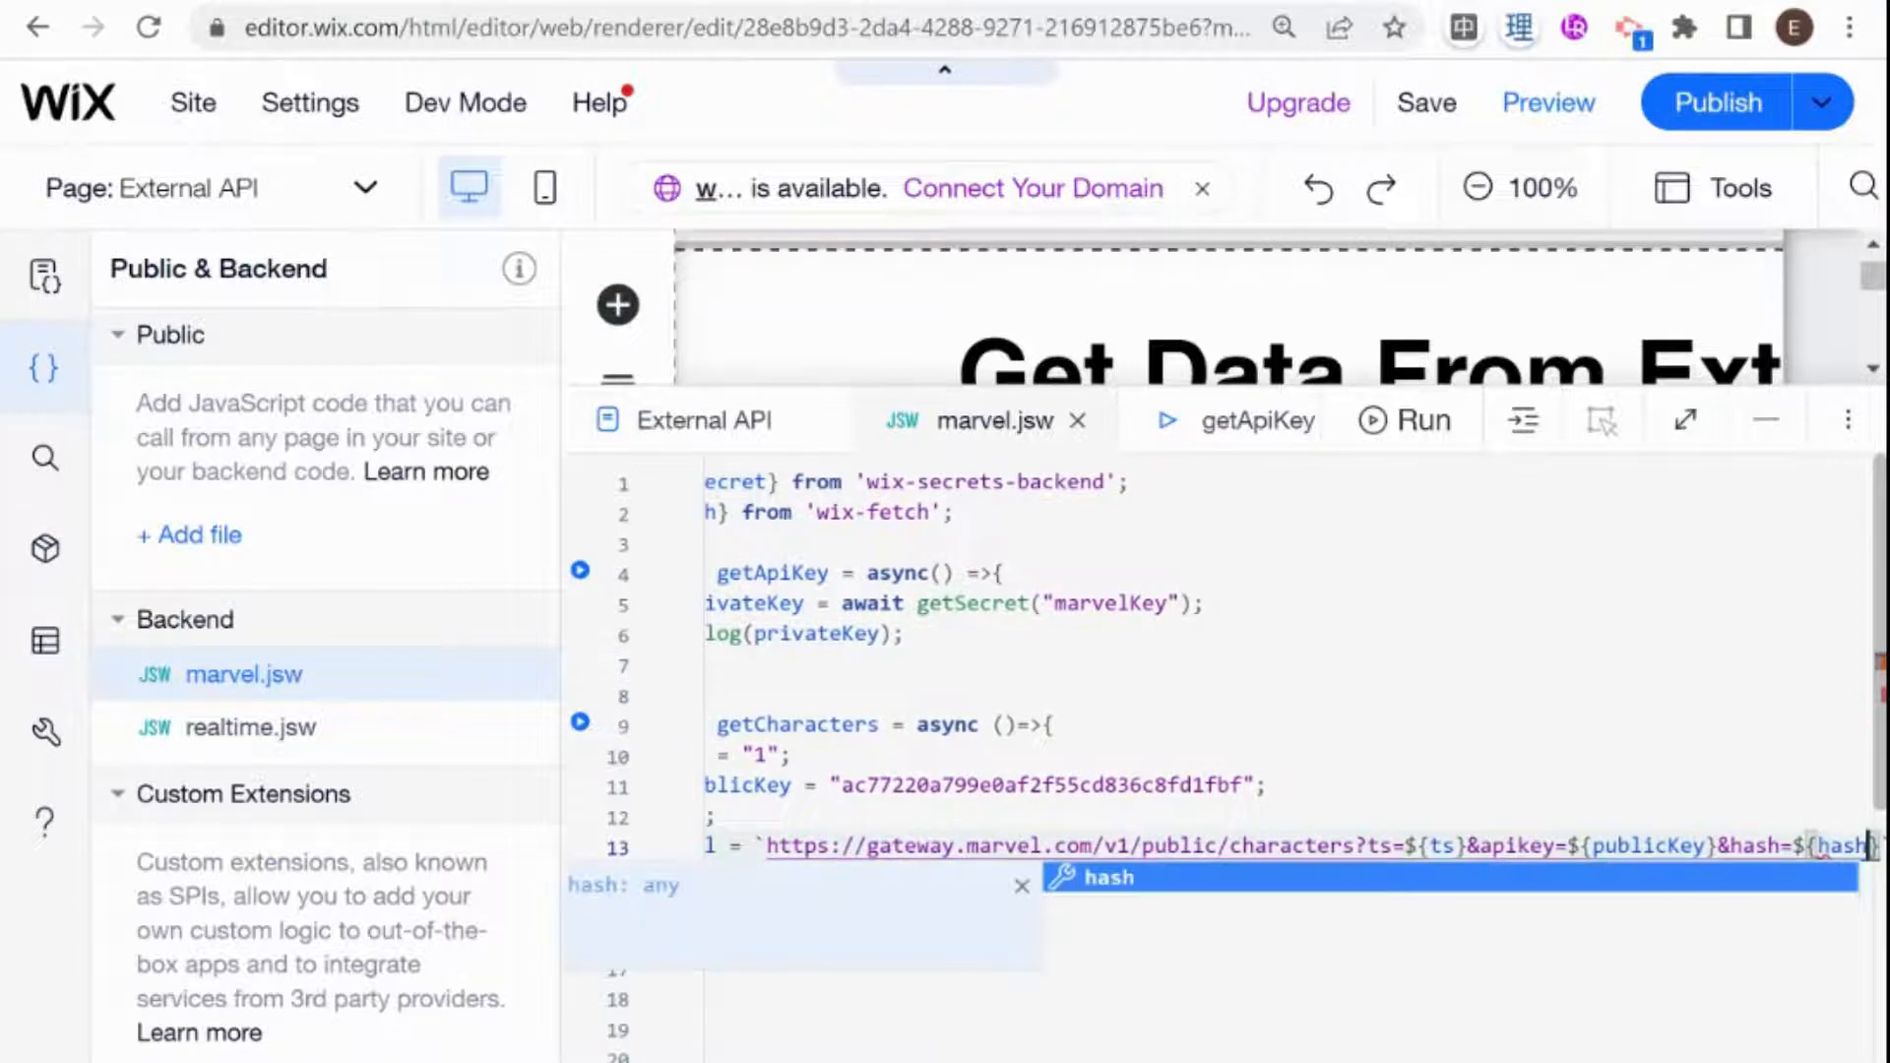
scroll(left, 3)
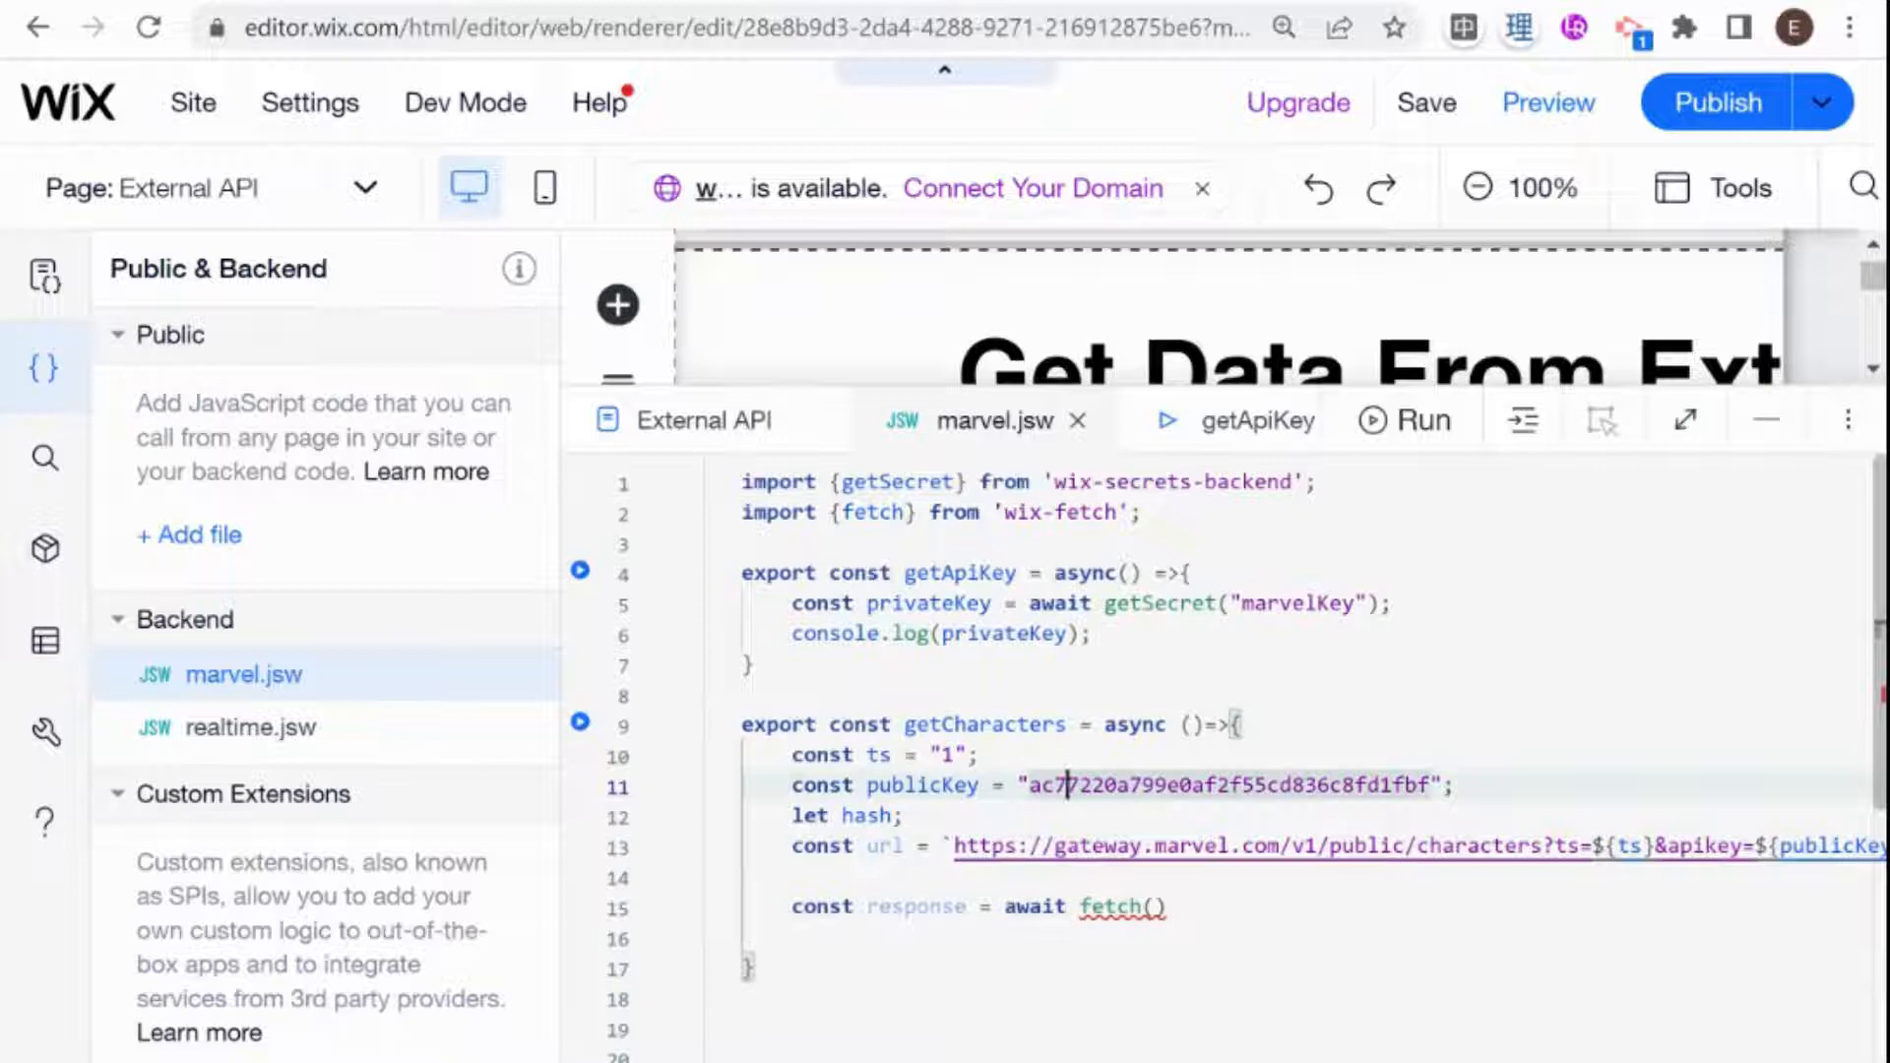
text(url)
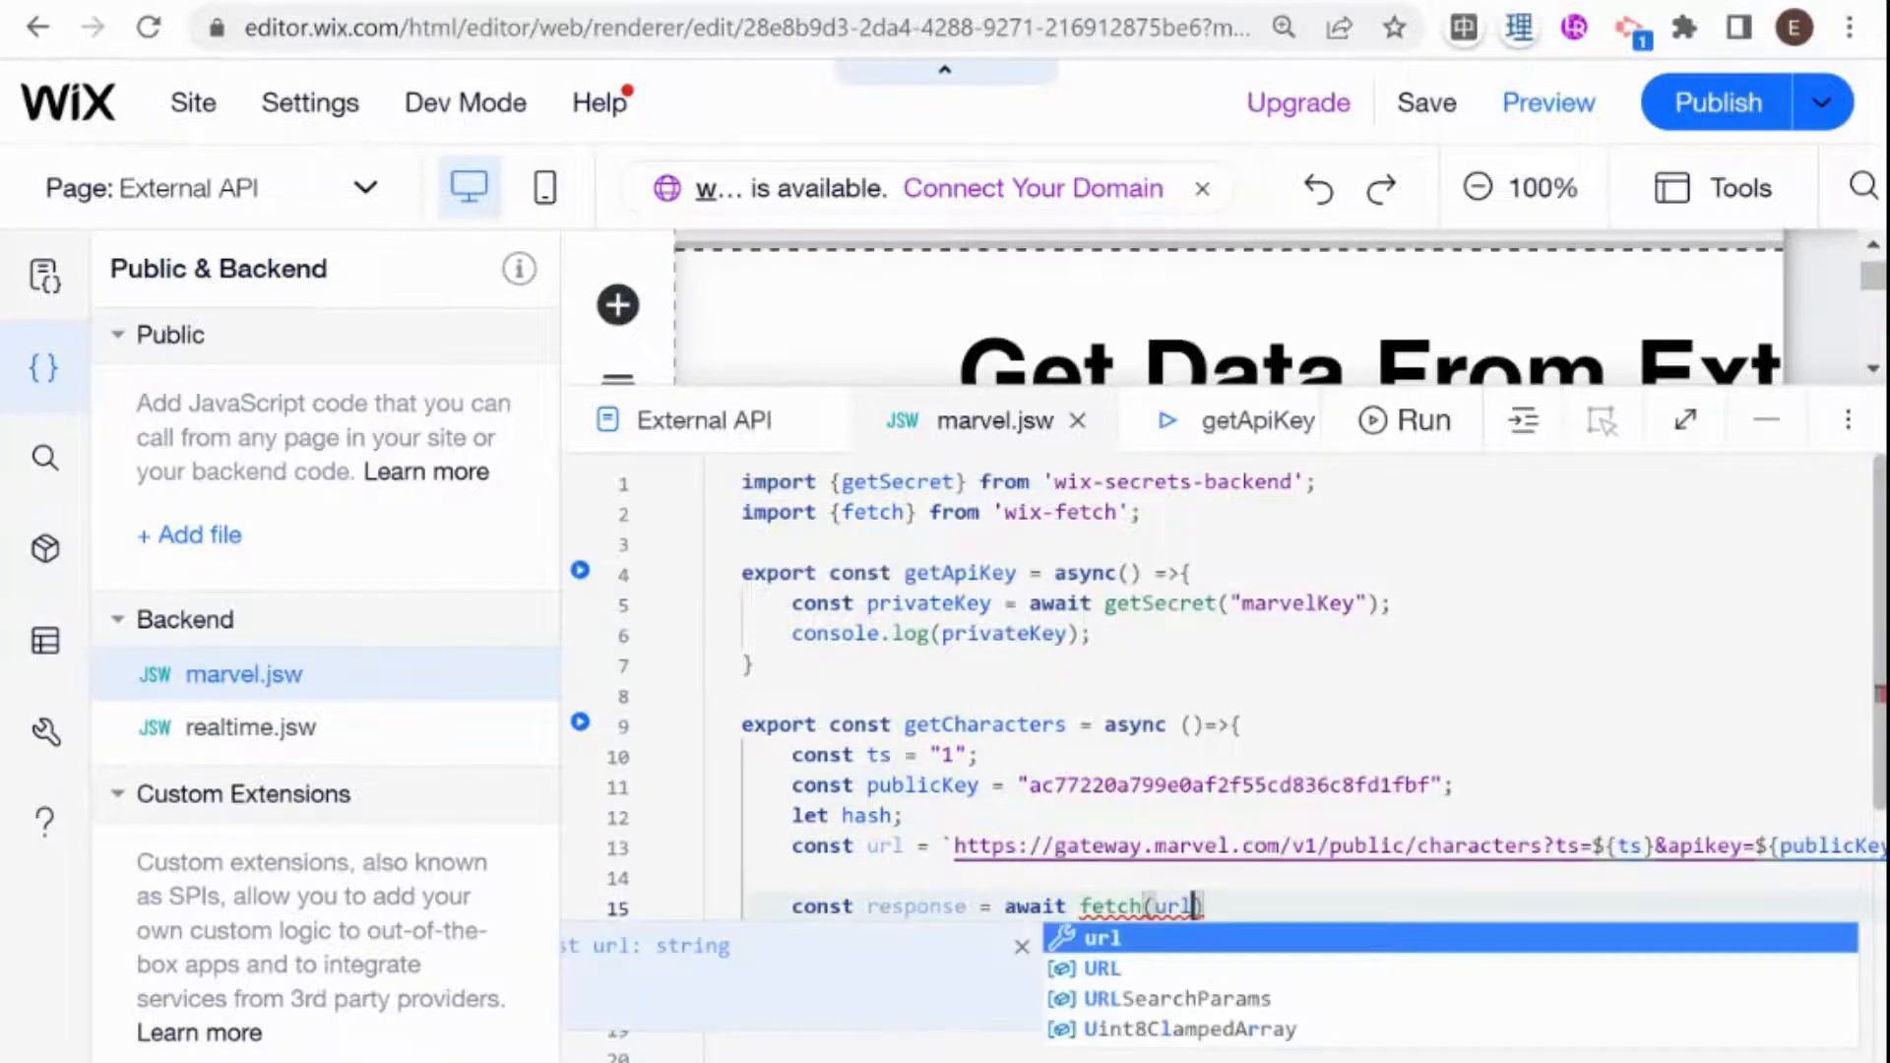
scroll(down, 3)
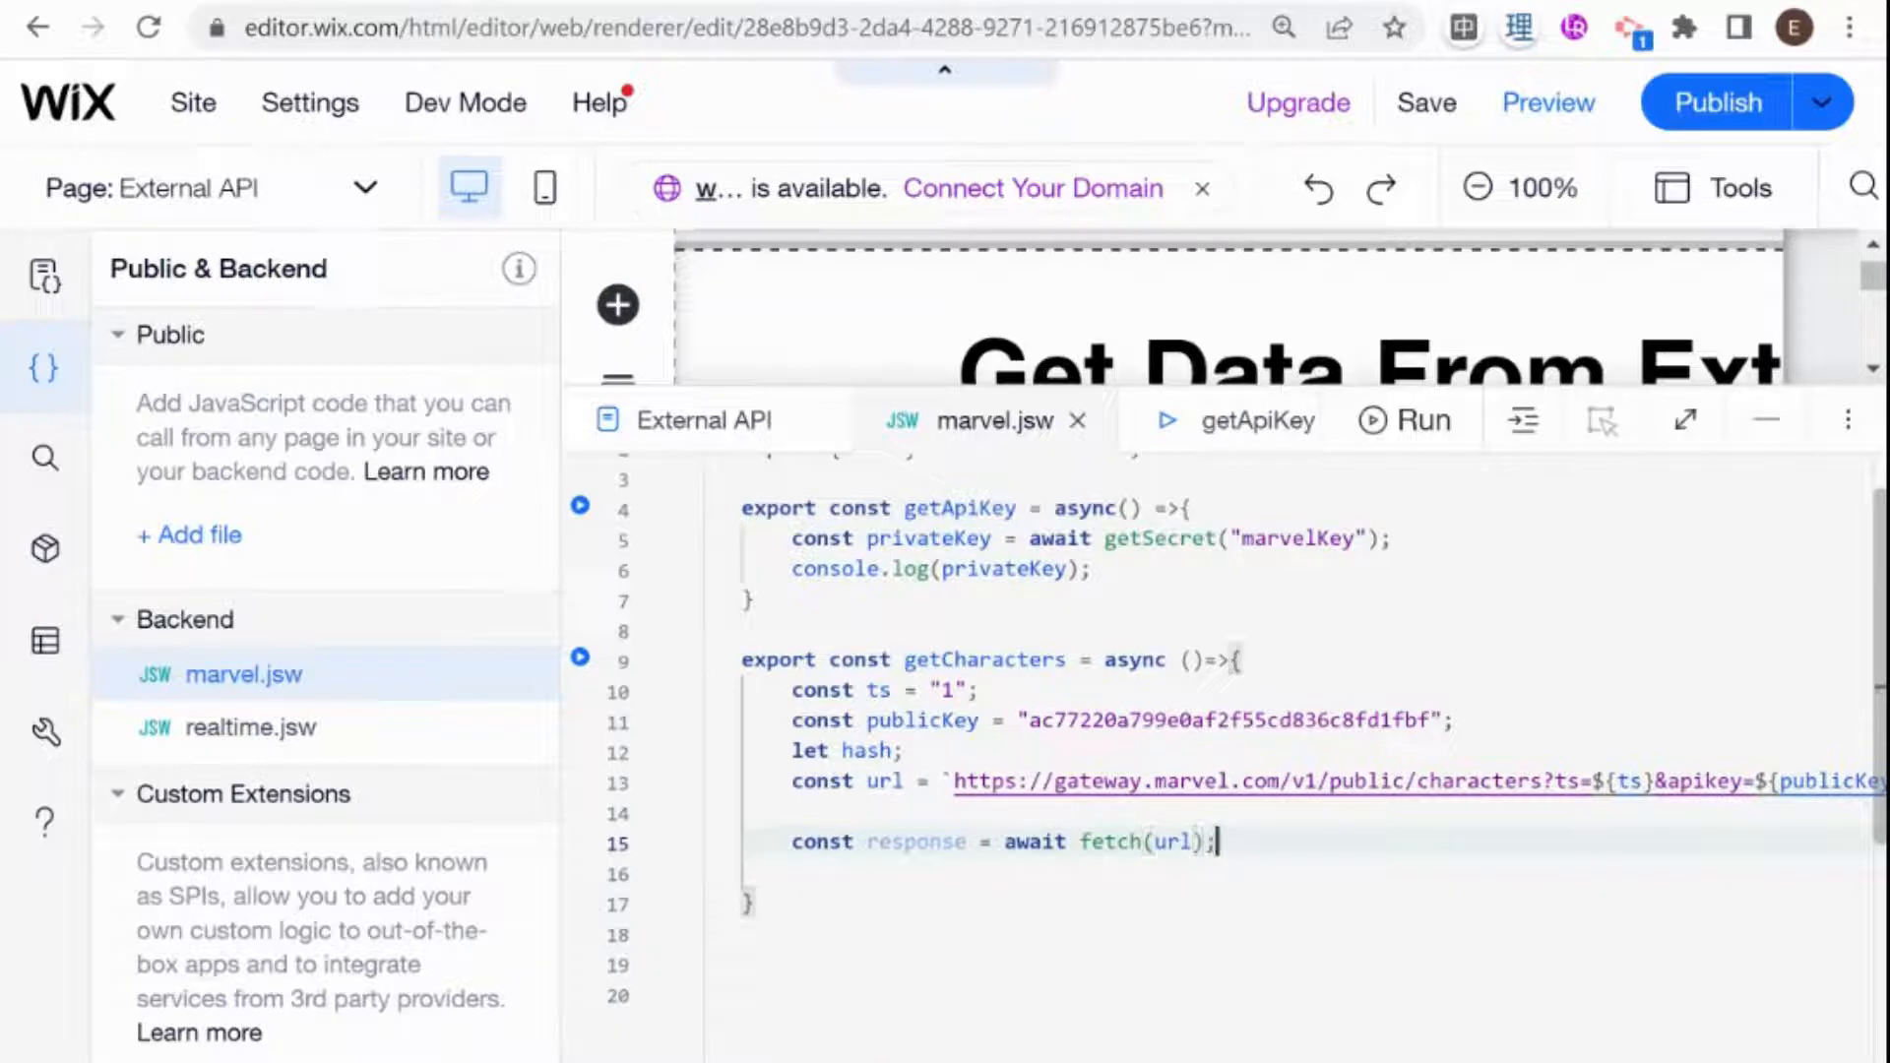
Add 'const characterList = await response.json();' below the fetch call
key(Enter)
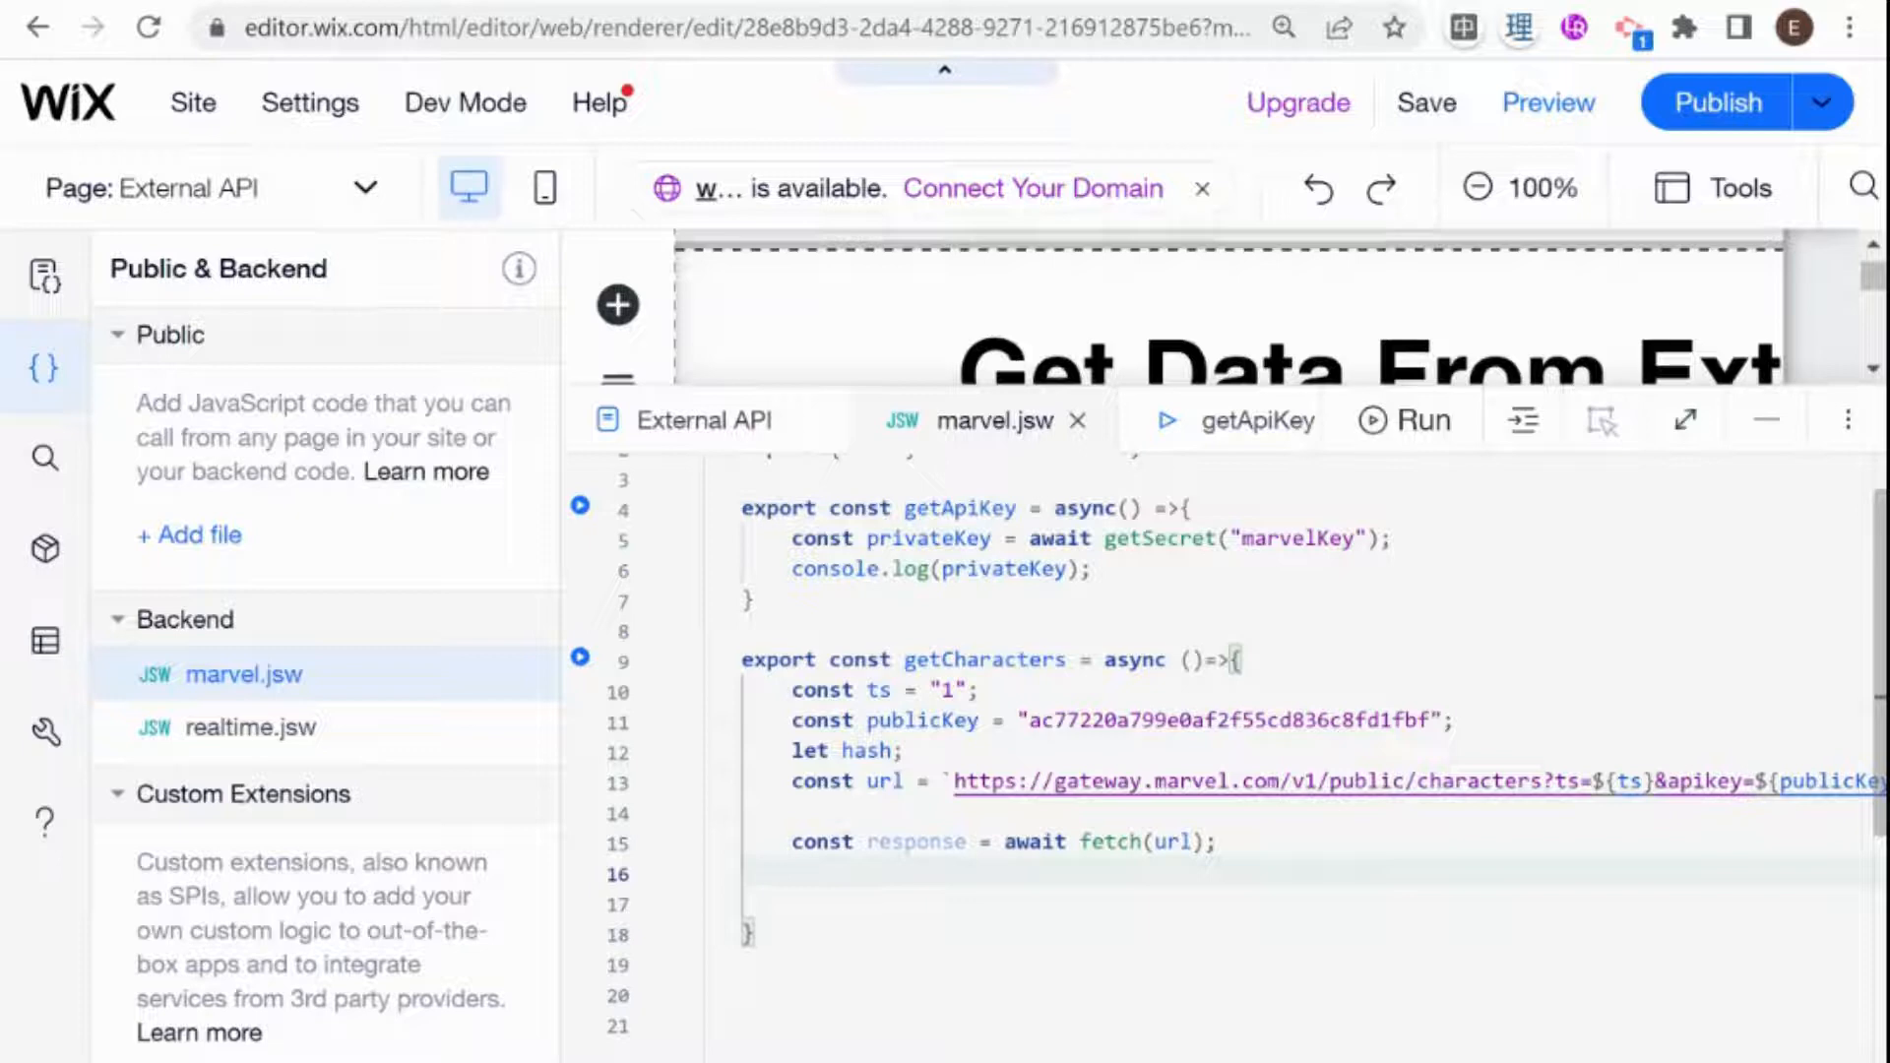
text(onst charac)
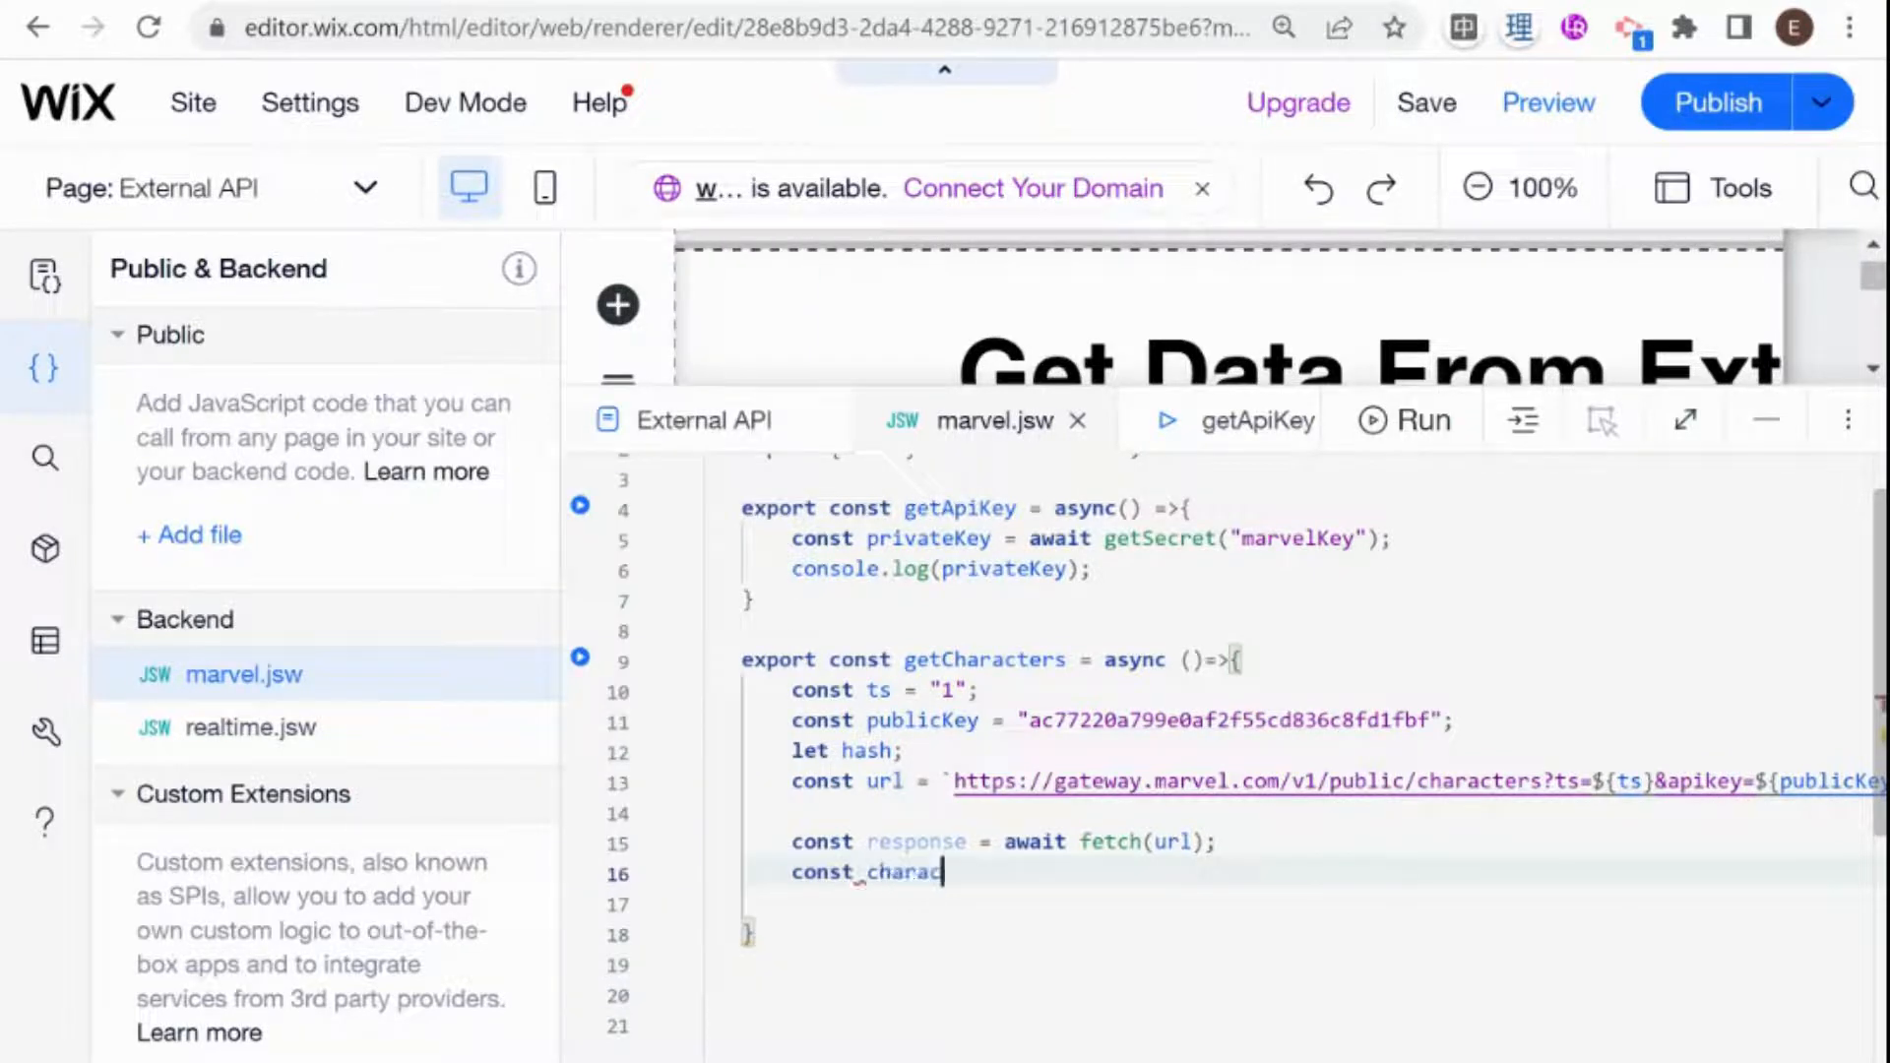
text(h)
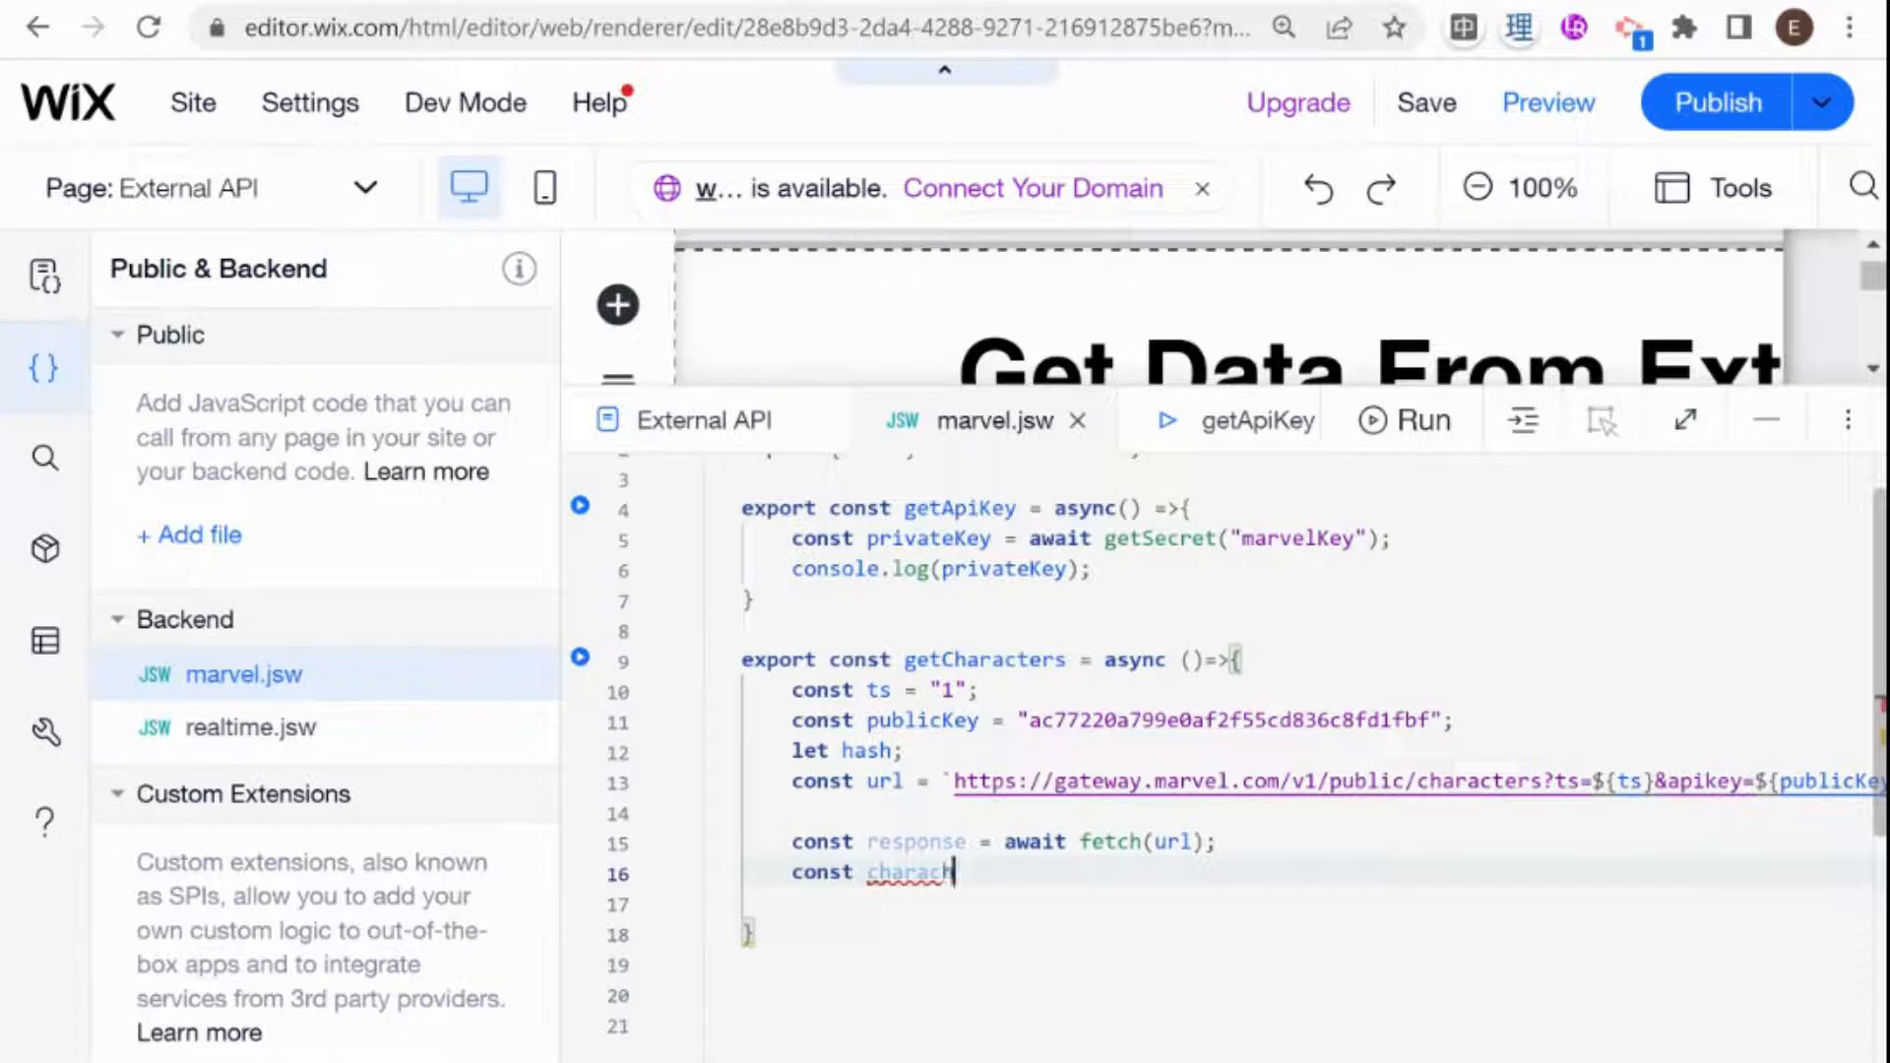
text(orList)
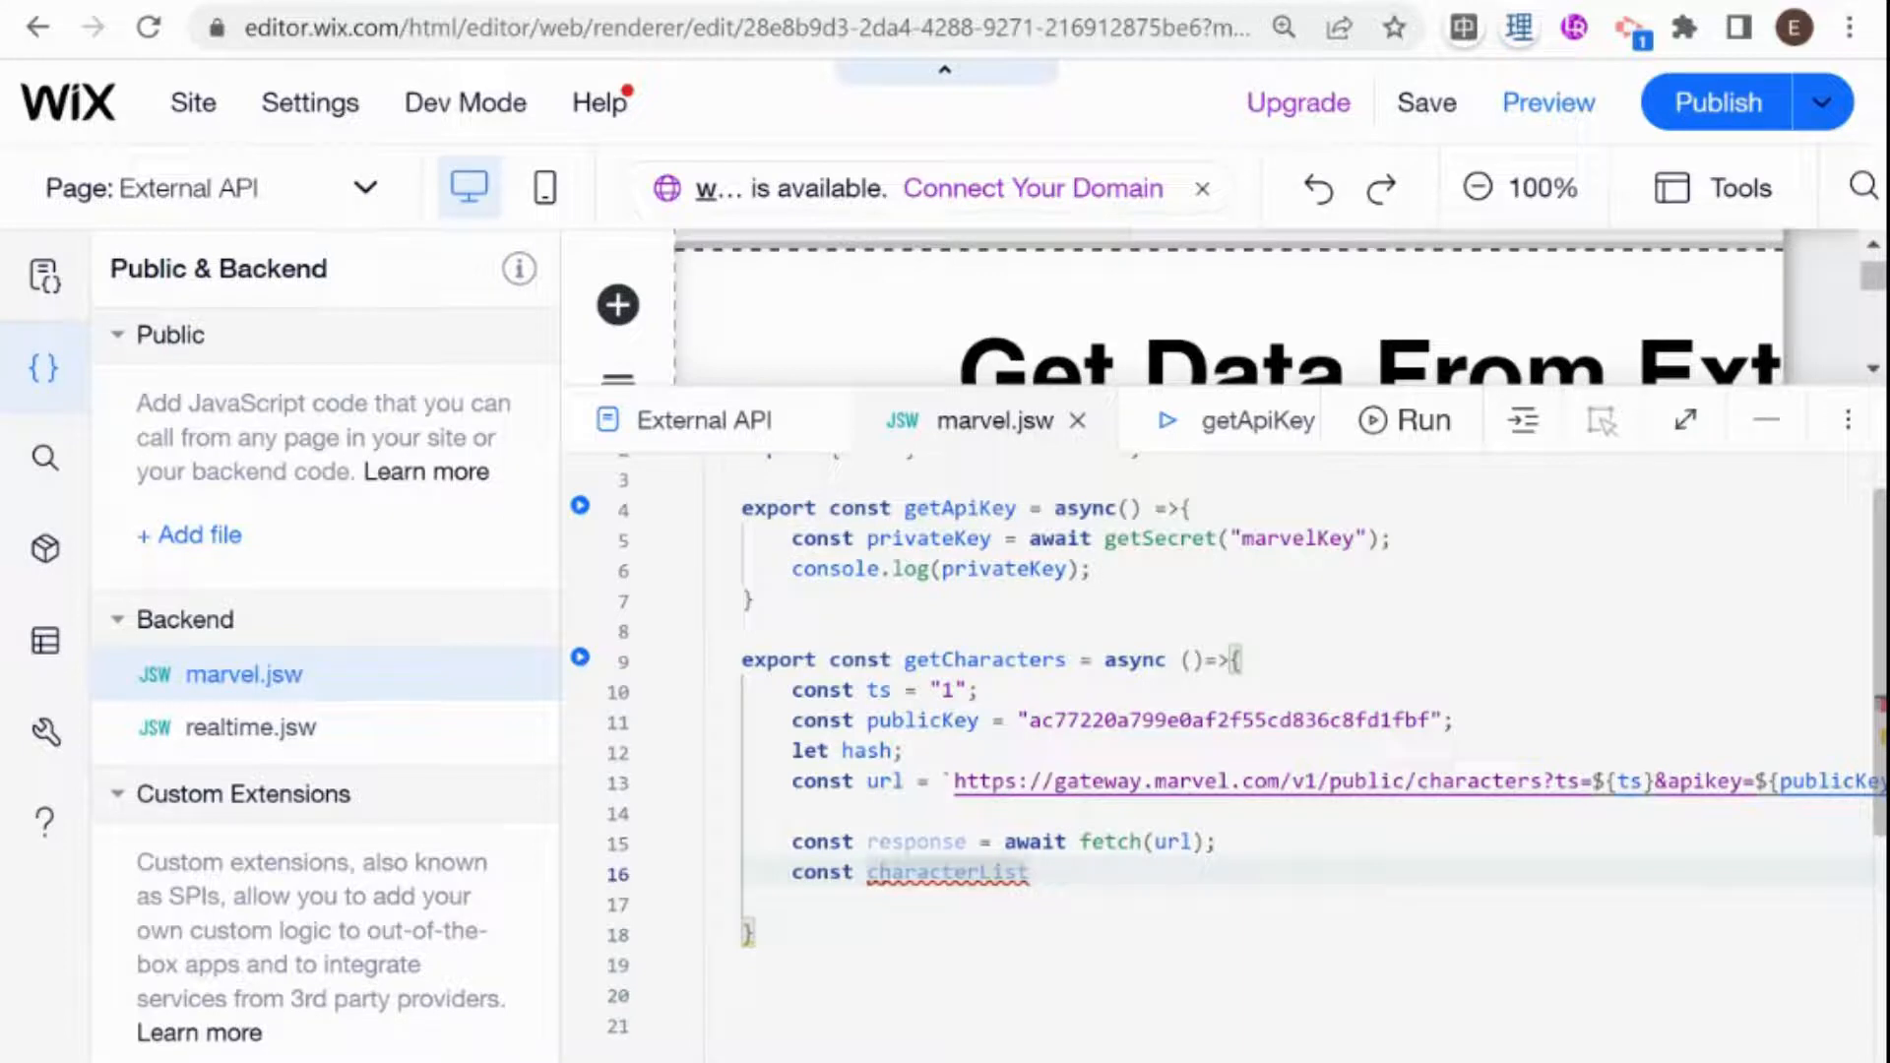
text(r)
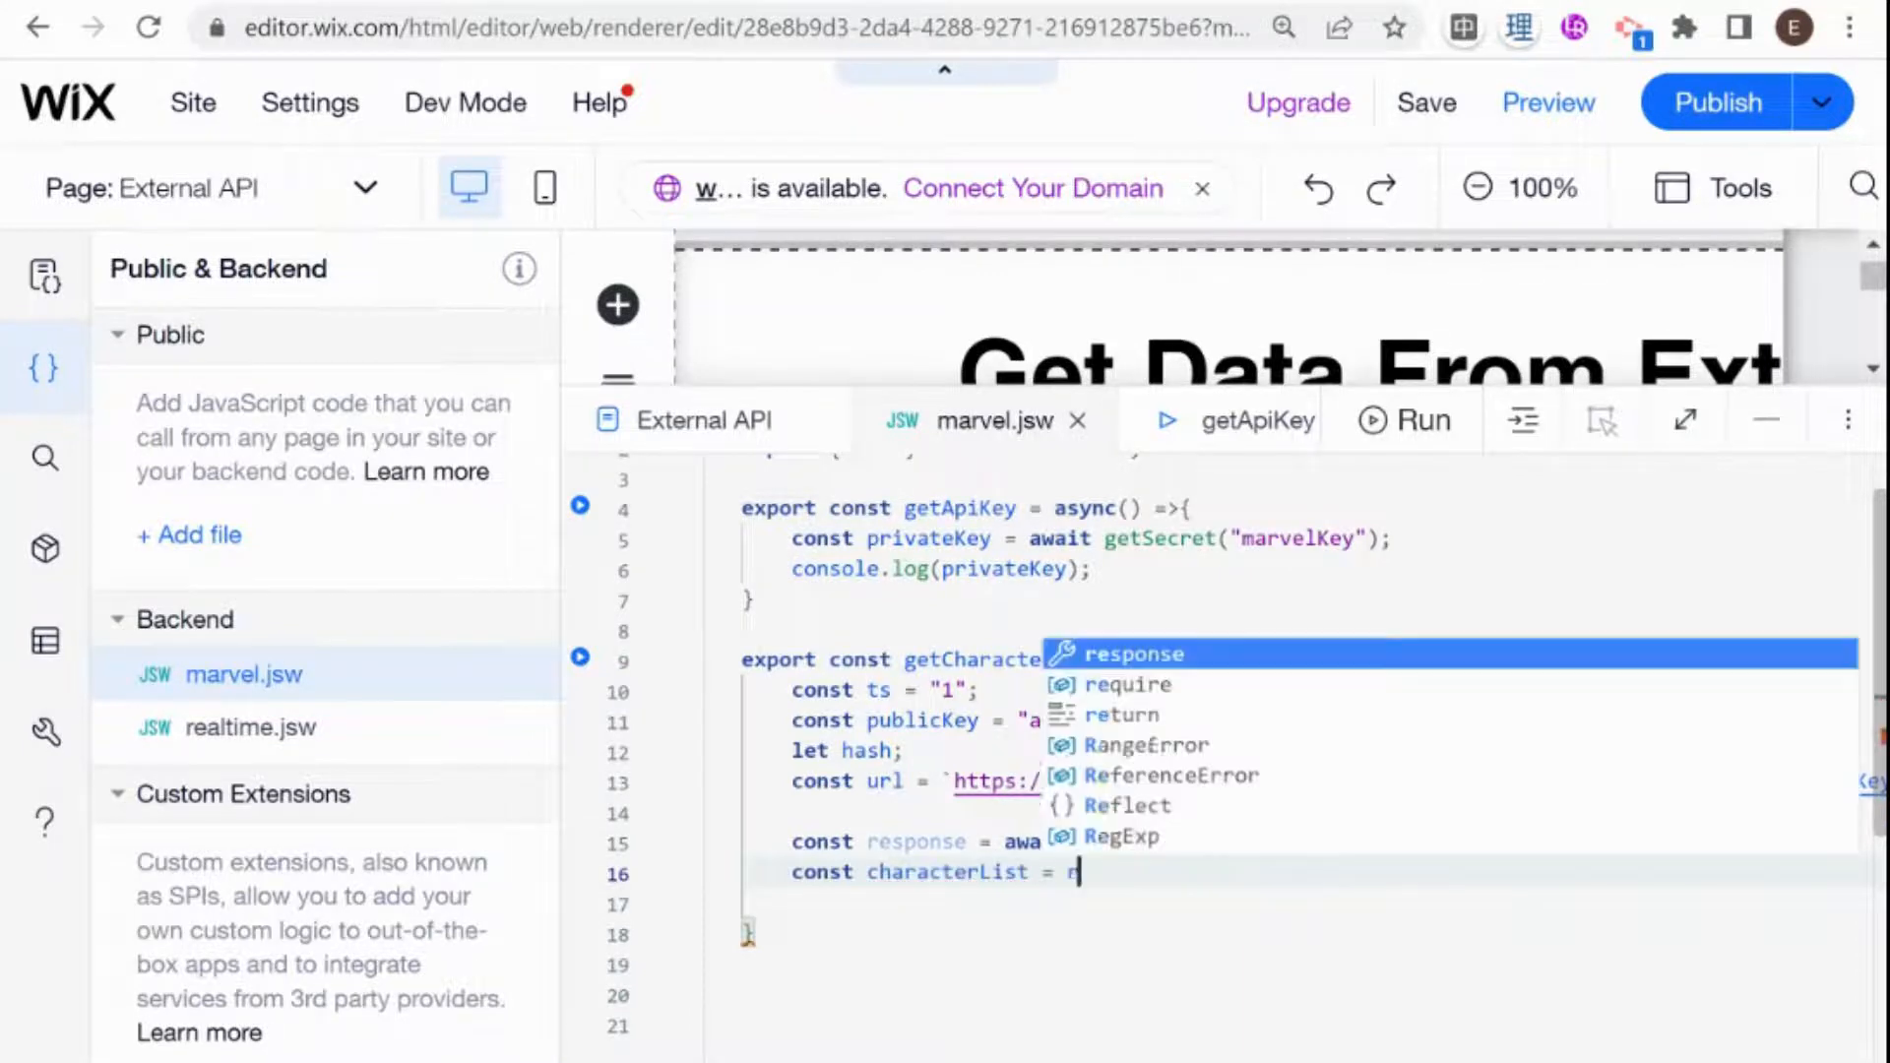
text(response.json();)
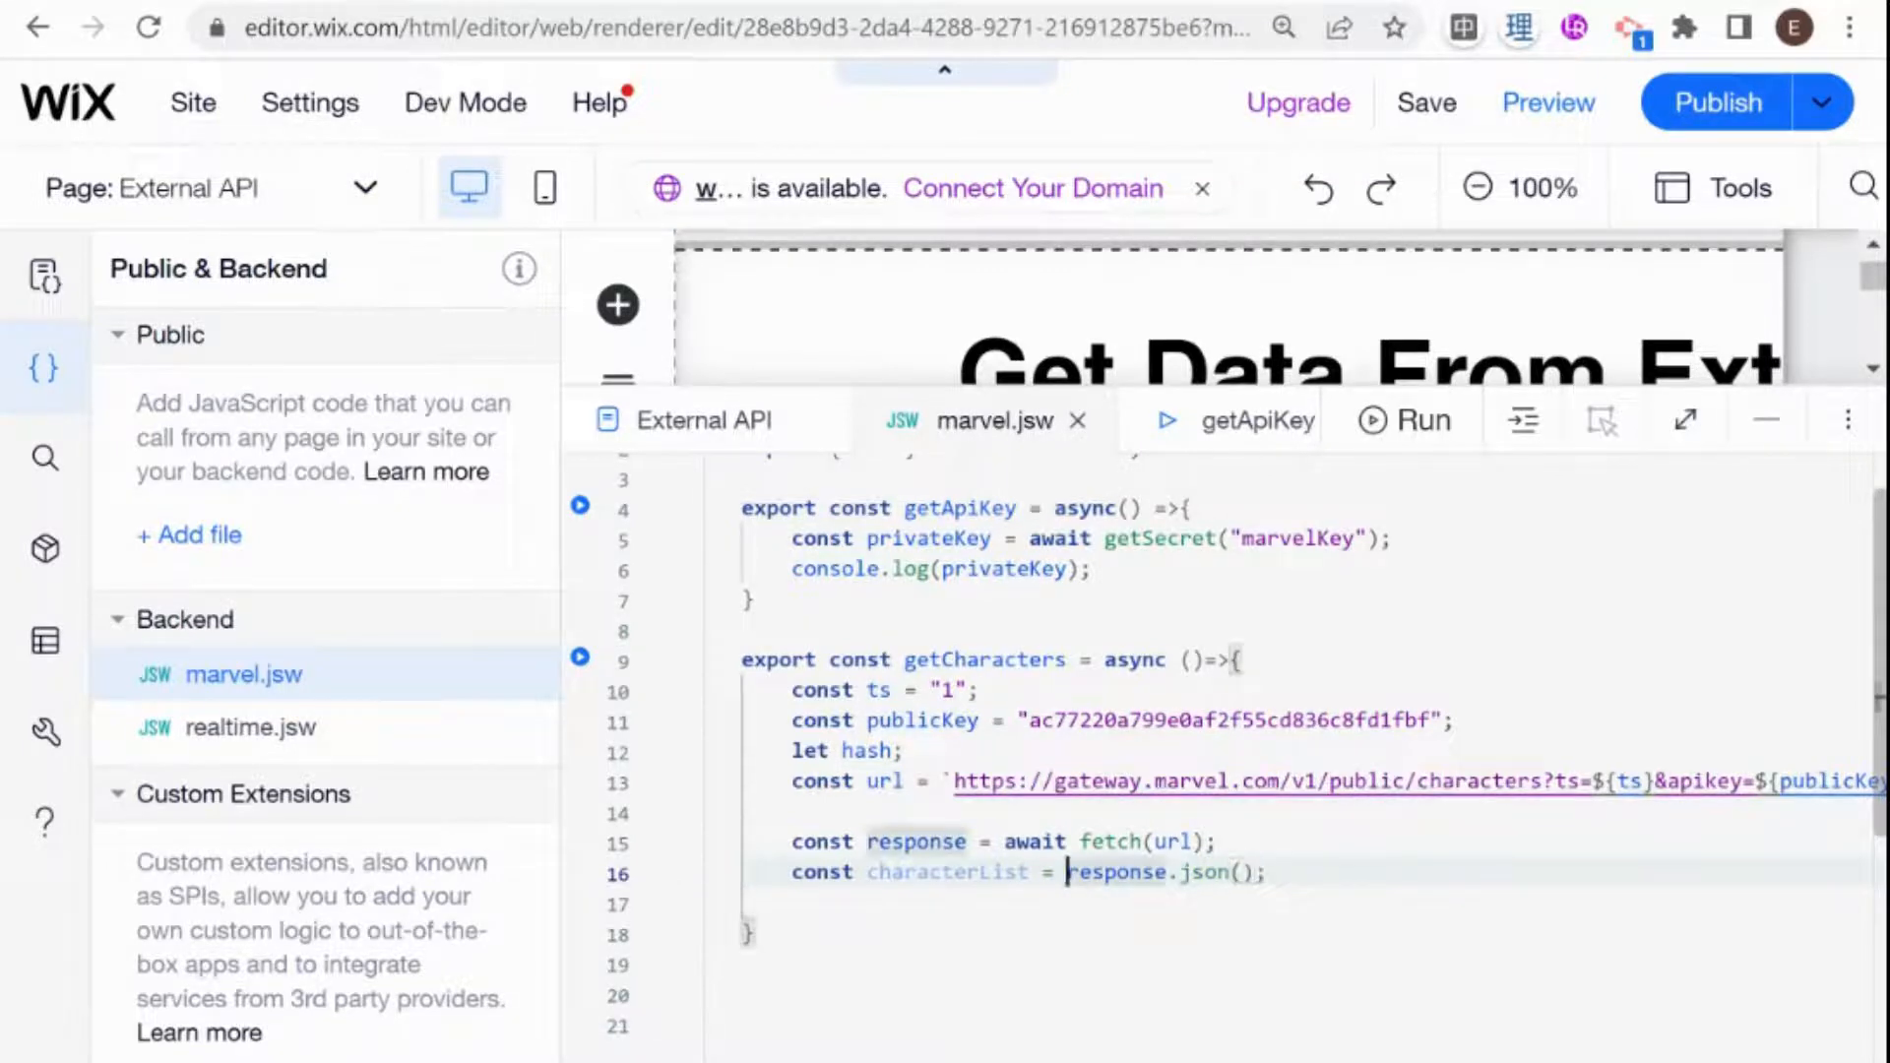
text(await)
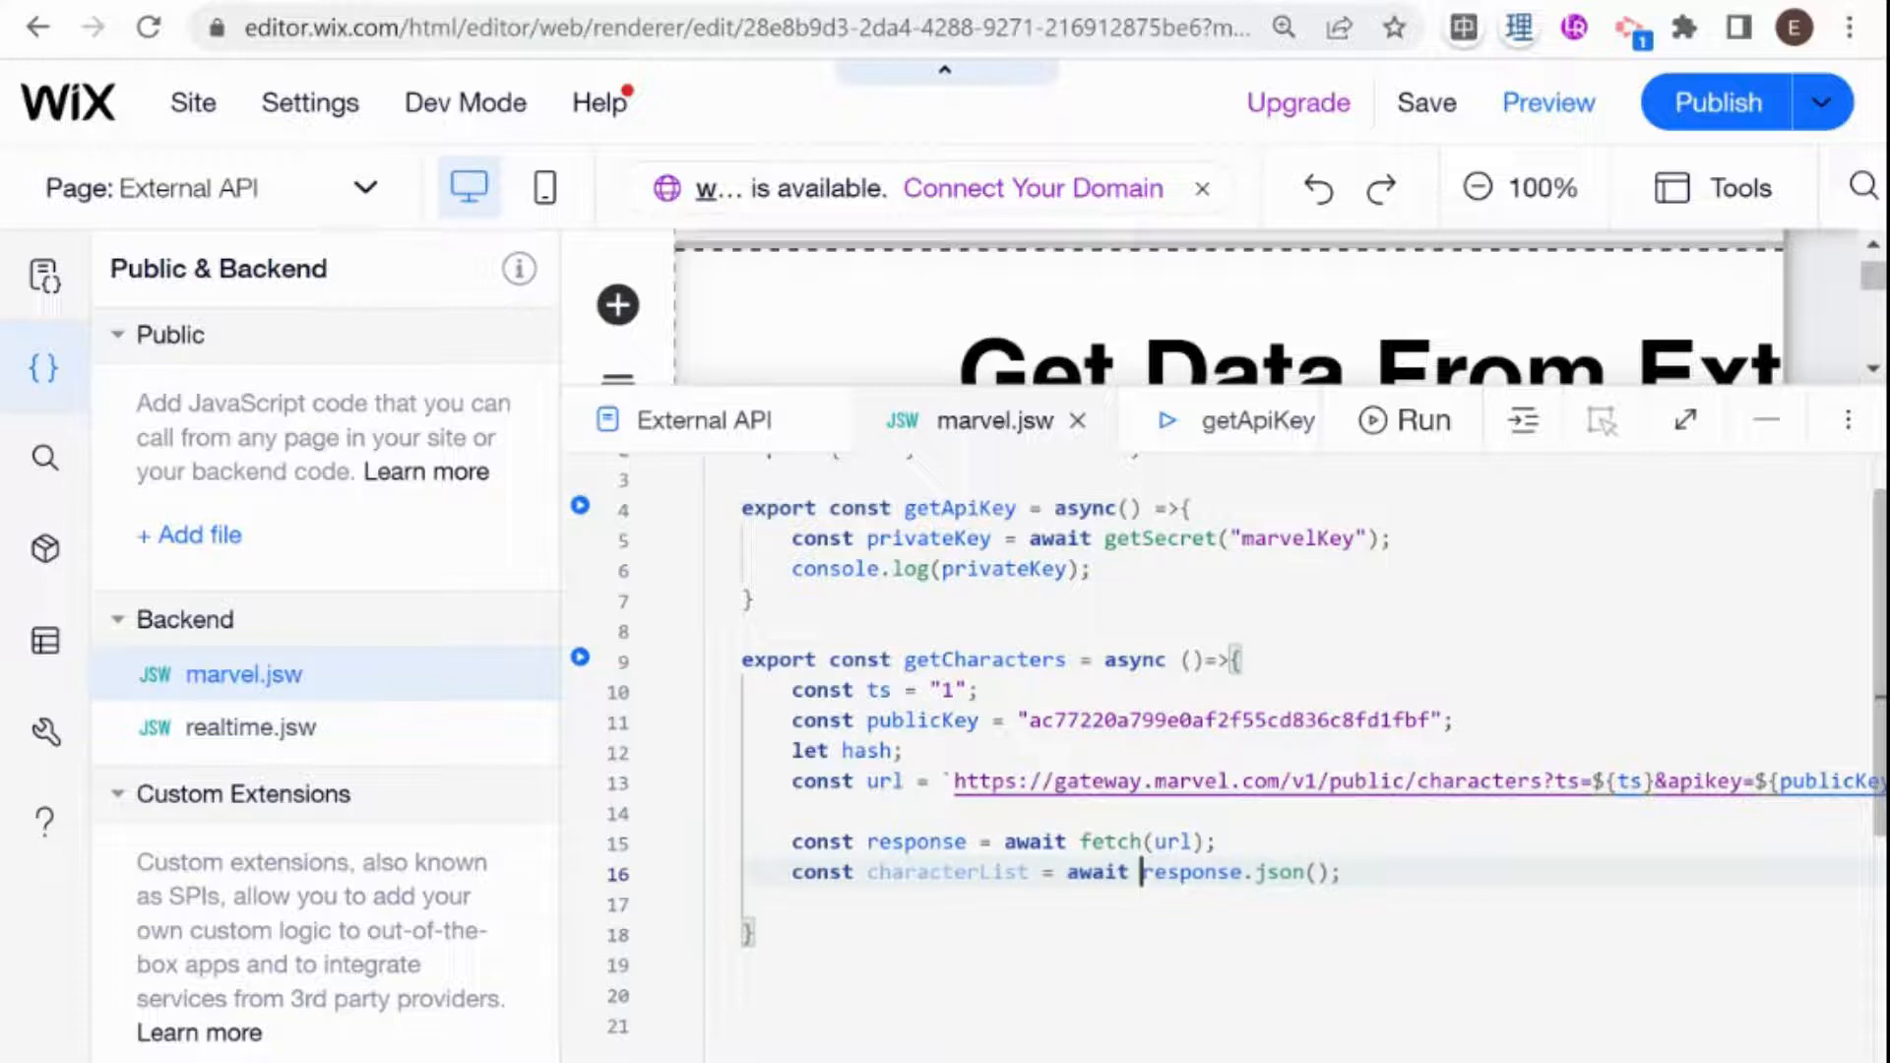
text(onsole.log(characterList);)
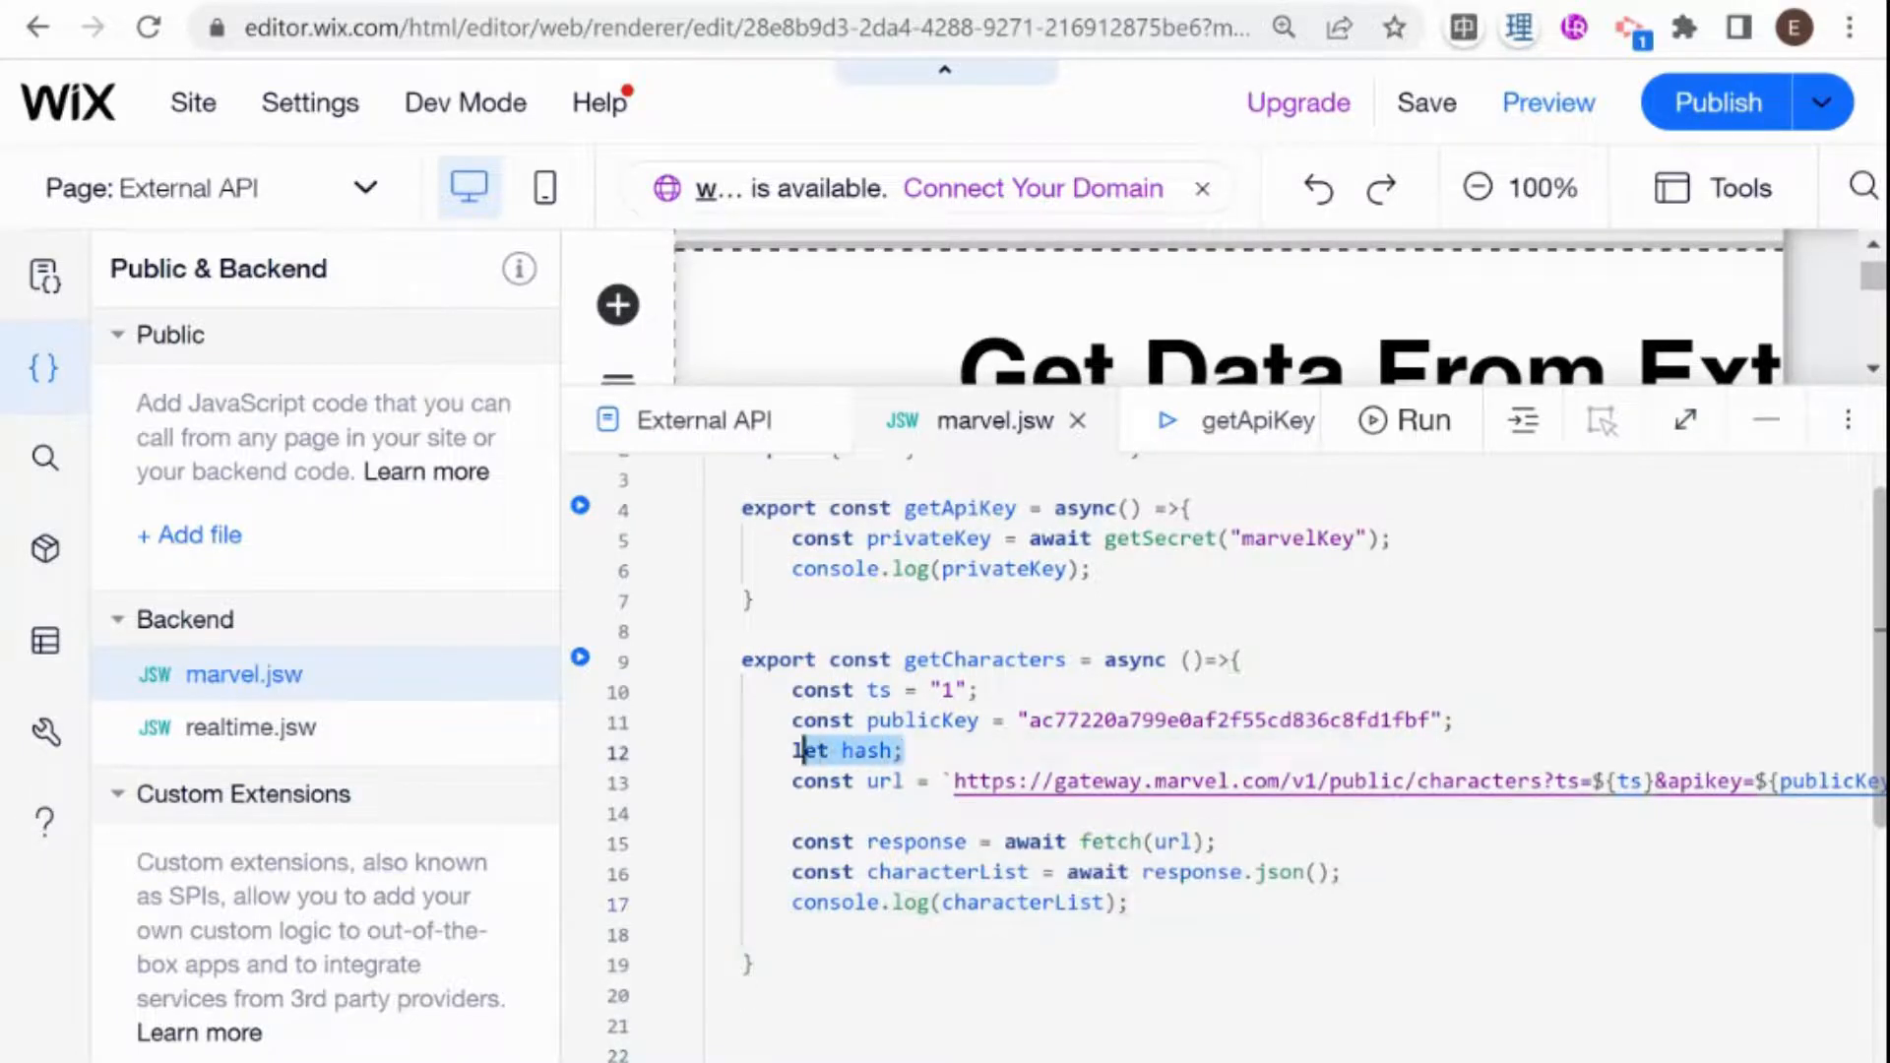
triple_click(844, 751)
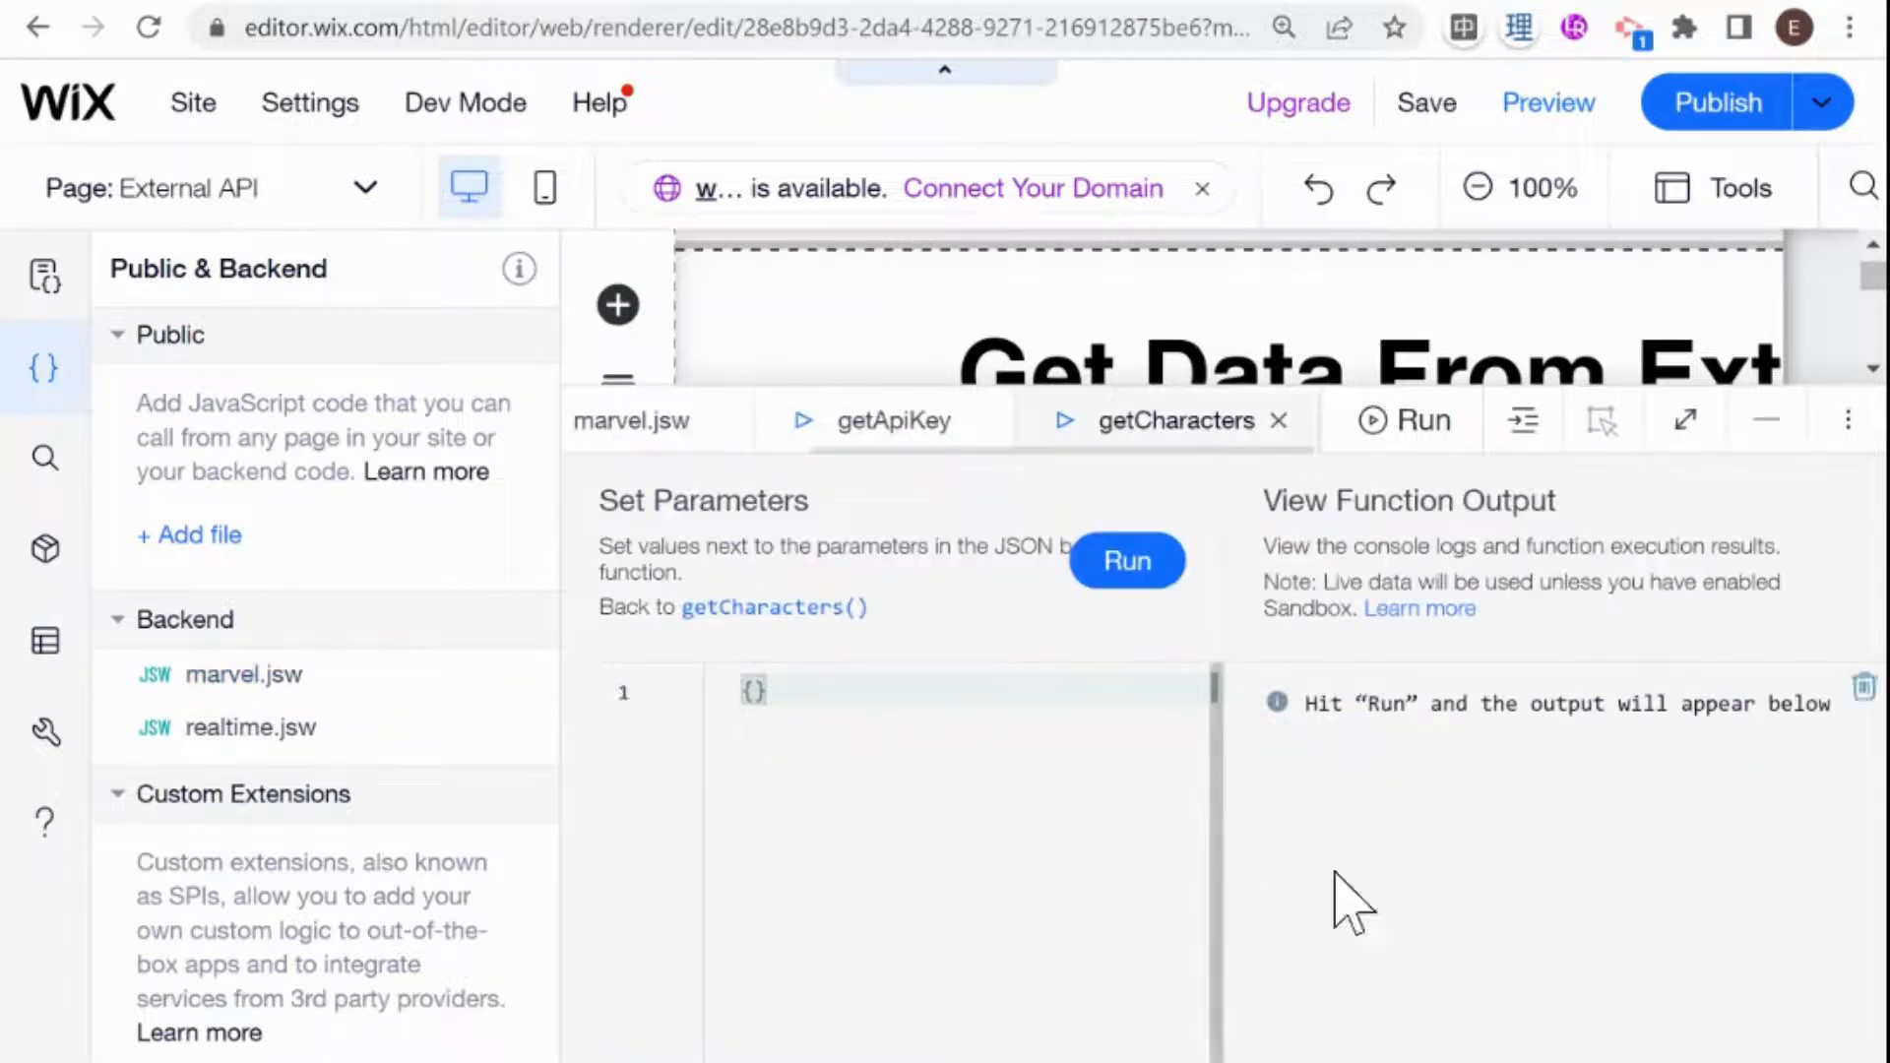
mouse_move(1127, 559)
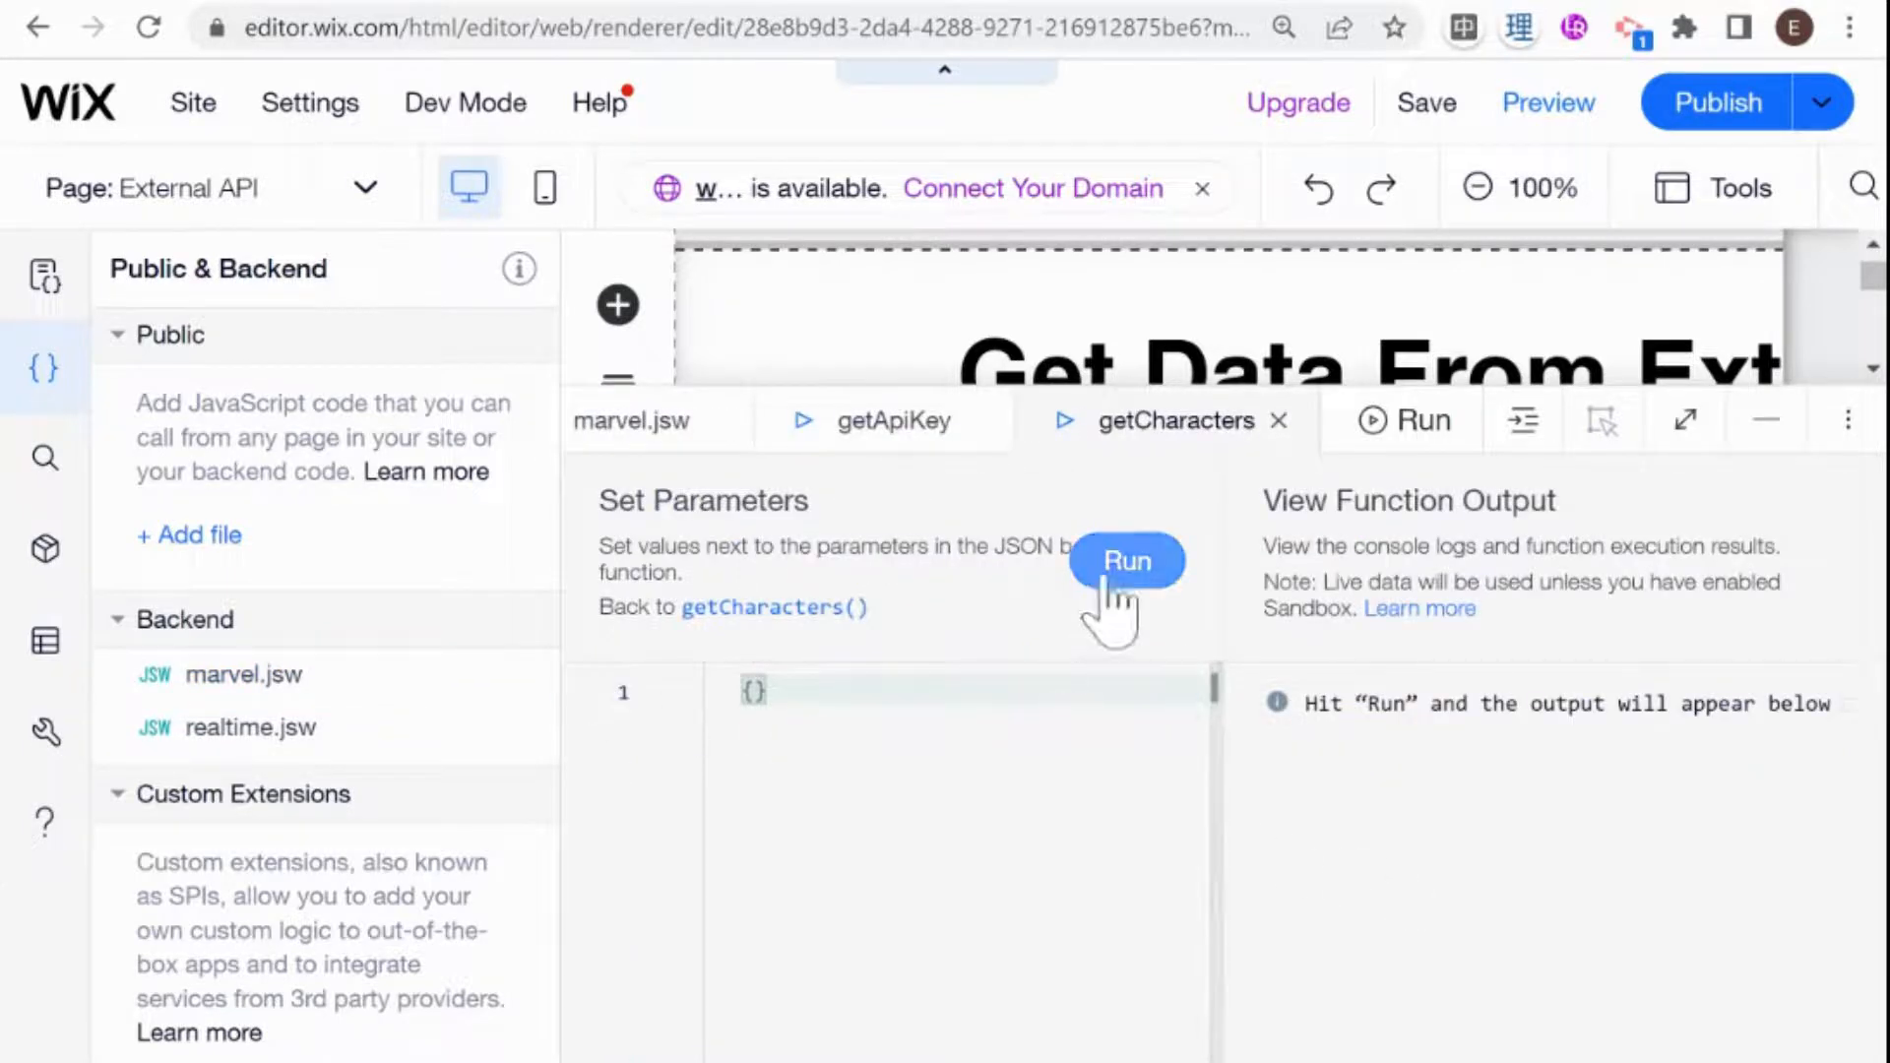
Run getCharacters and inspect its logged output showing the InvalidCredentials error code
click(1126, 560)
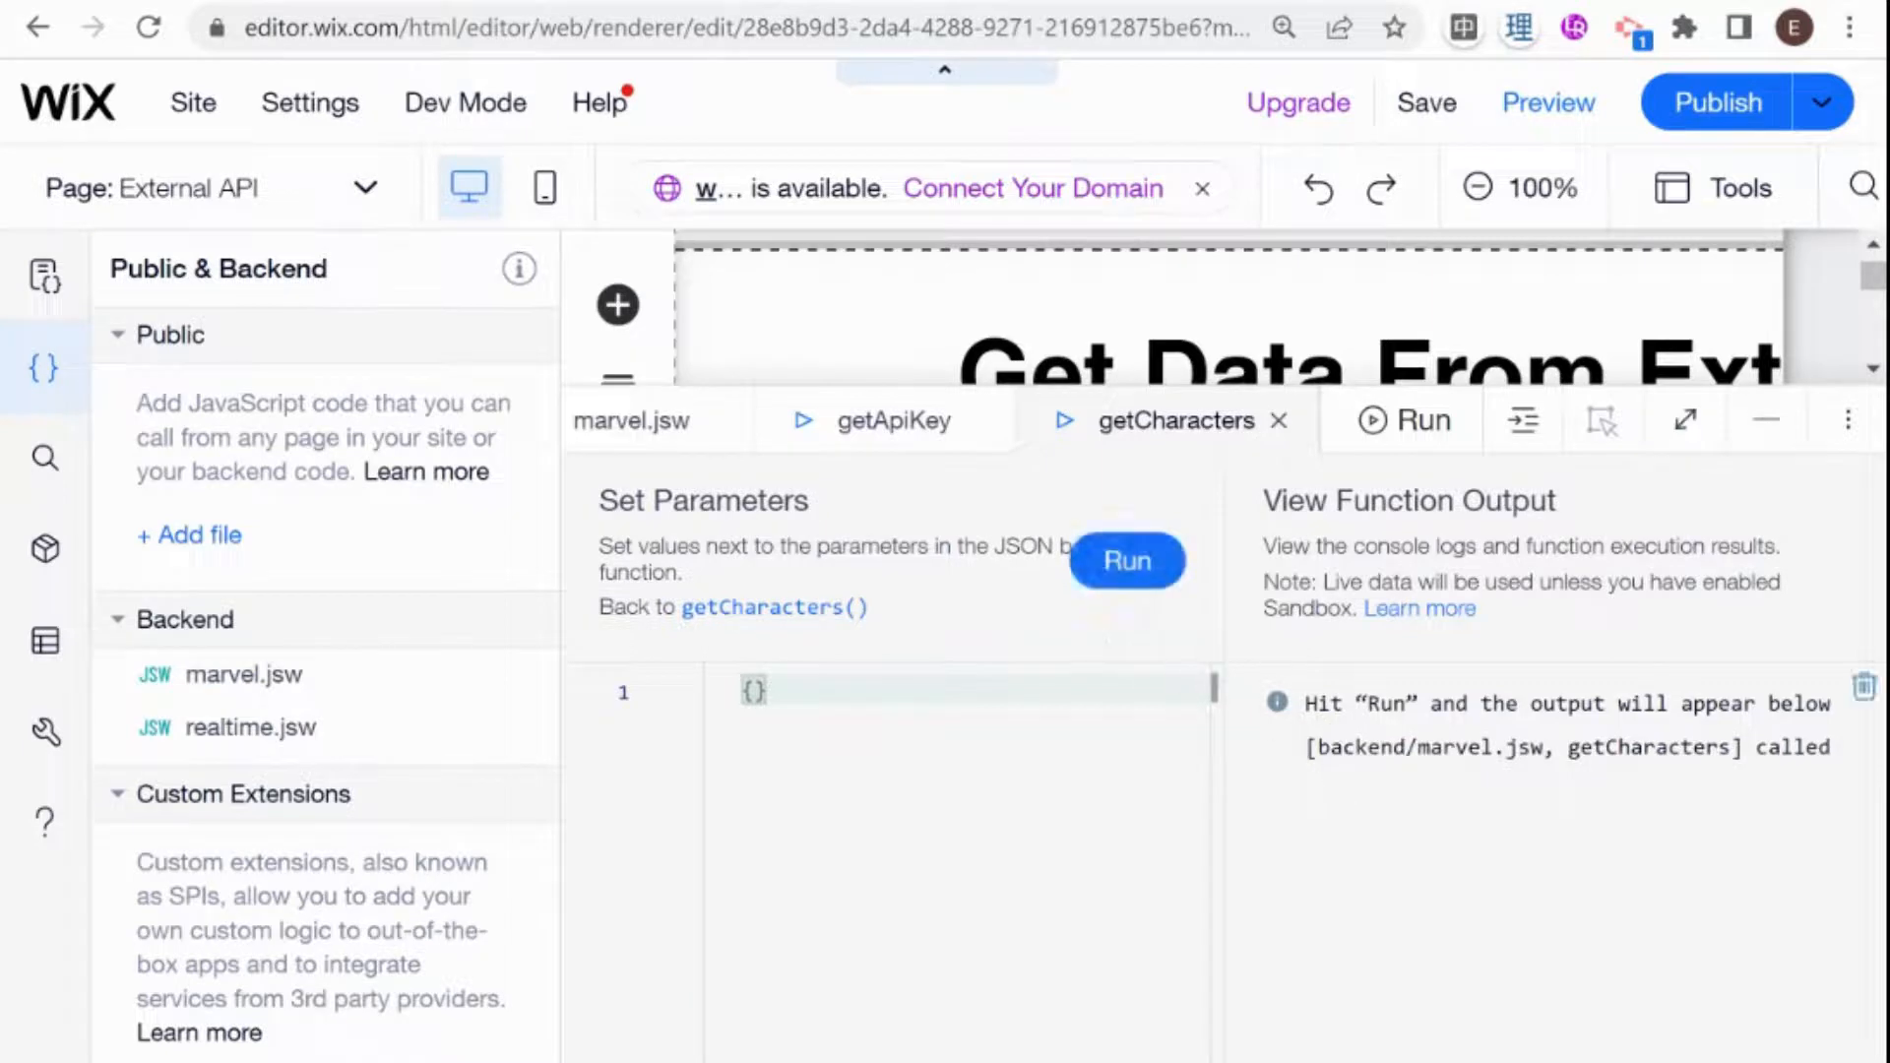
click(1124, 560)
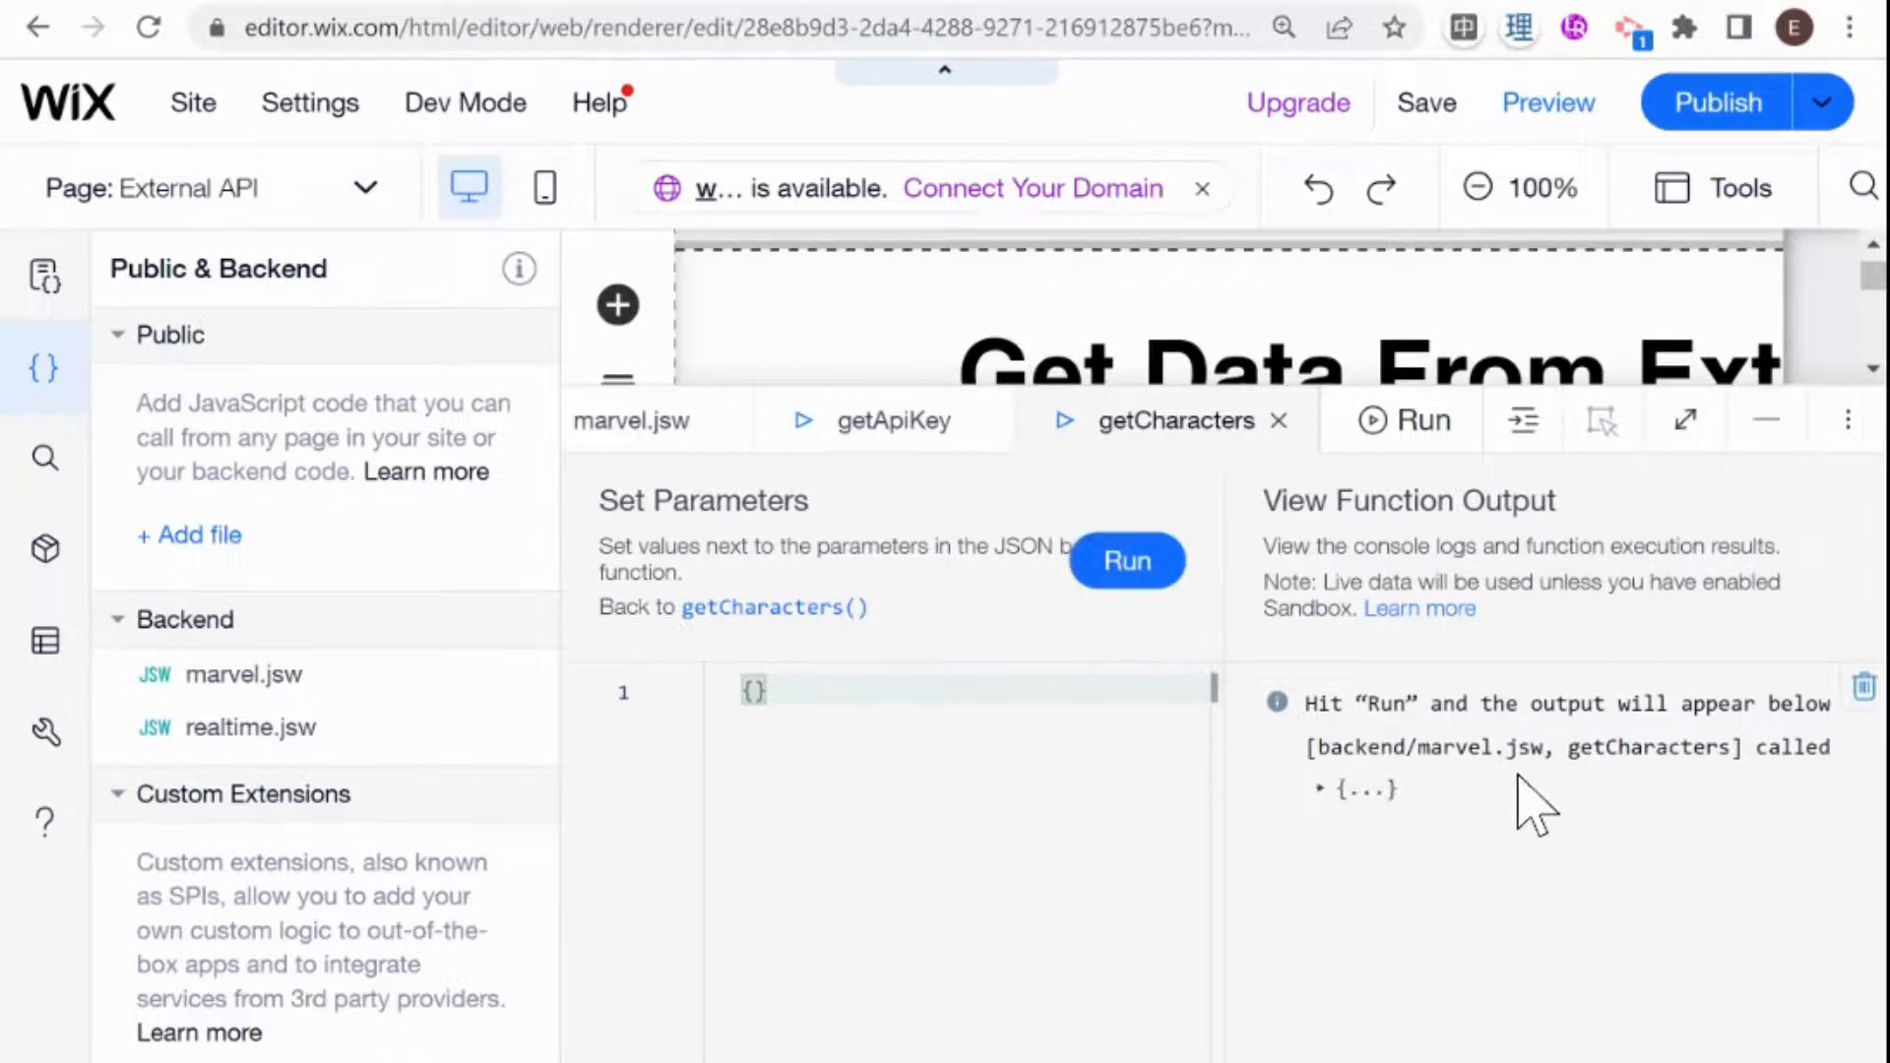
click(1348, 791)
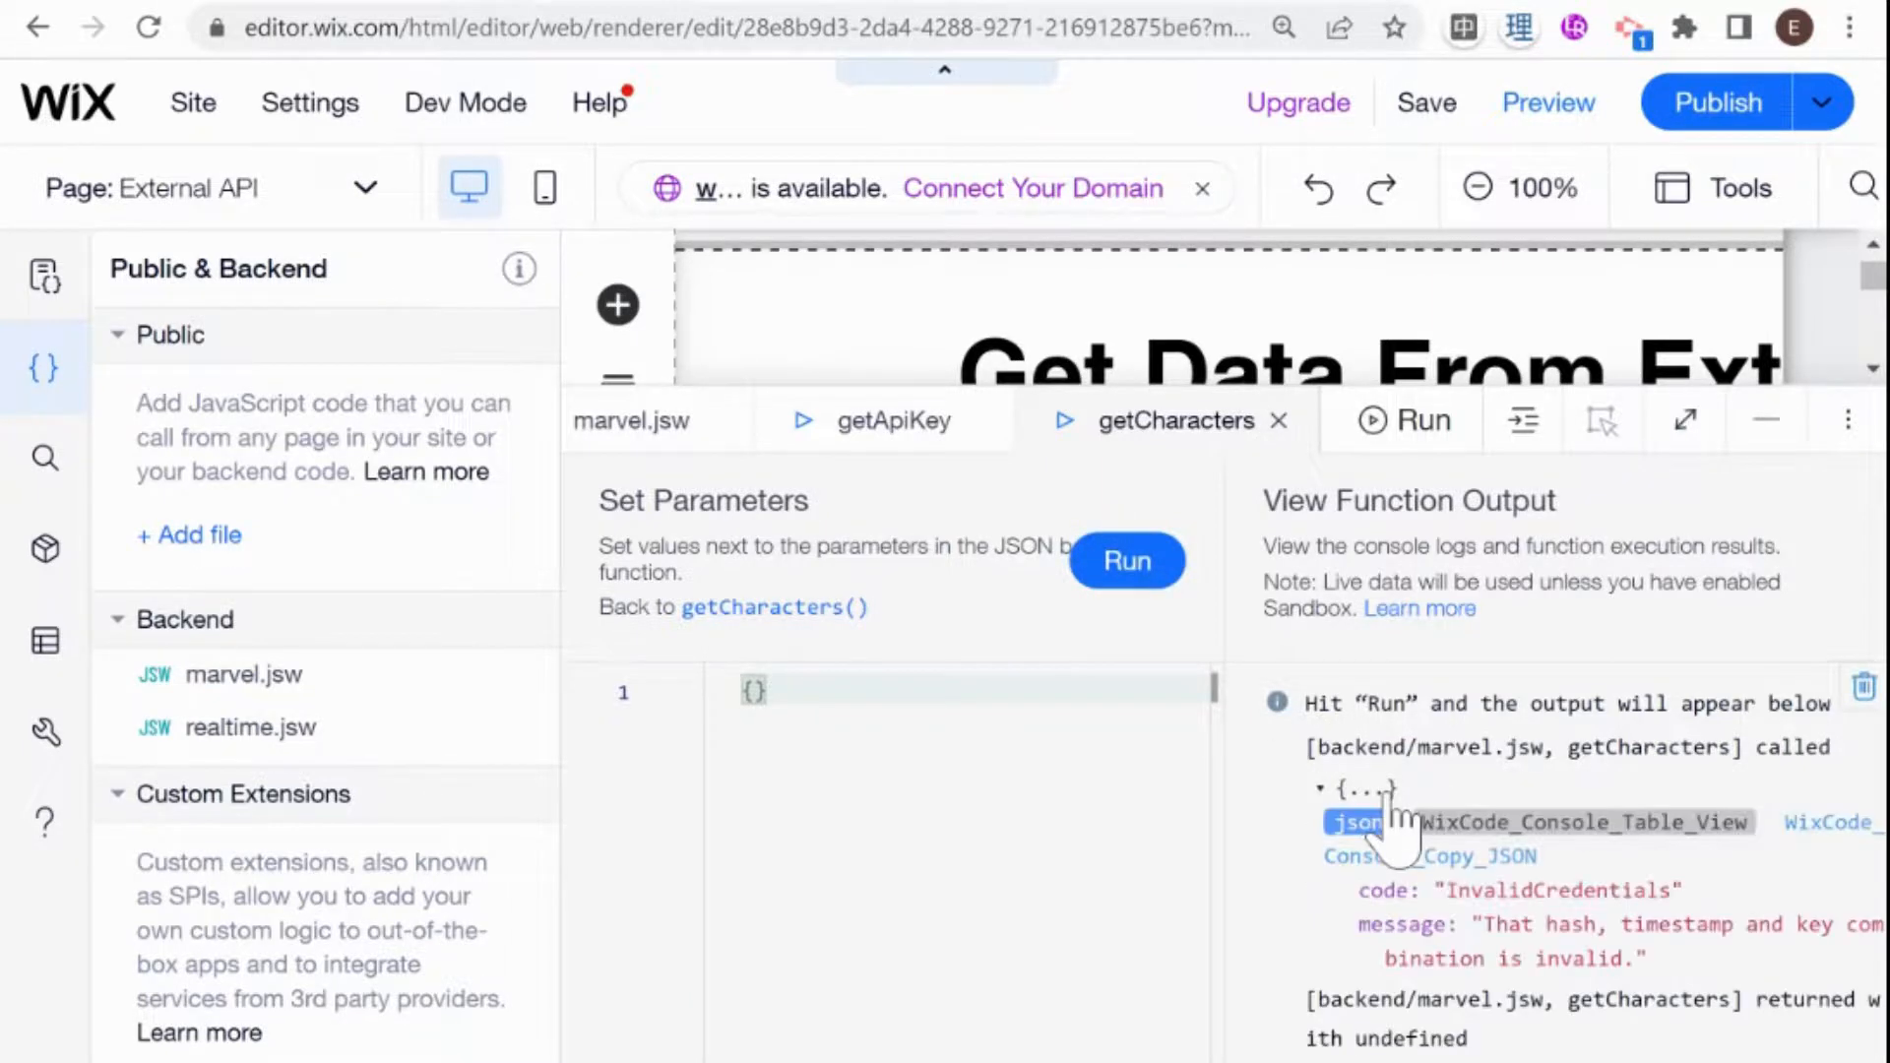
double_click(1480, 891)
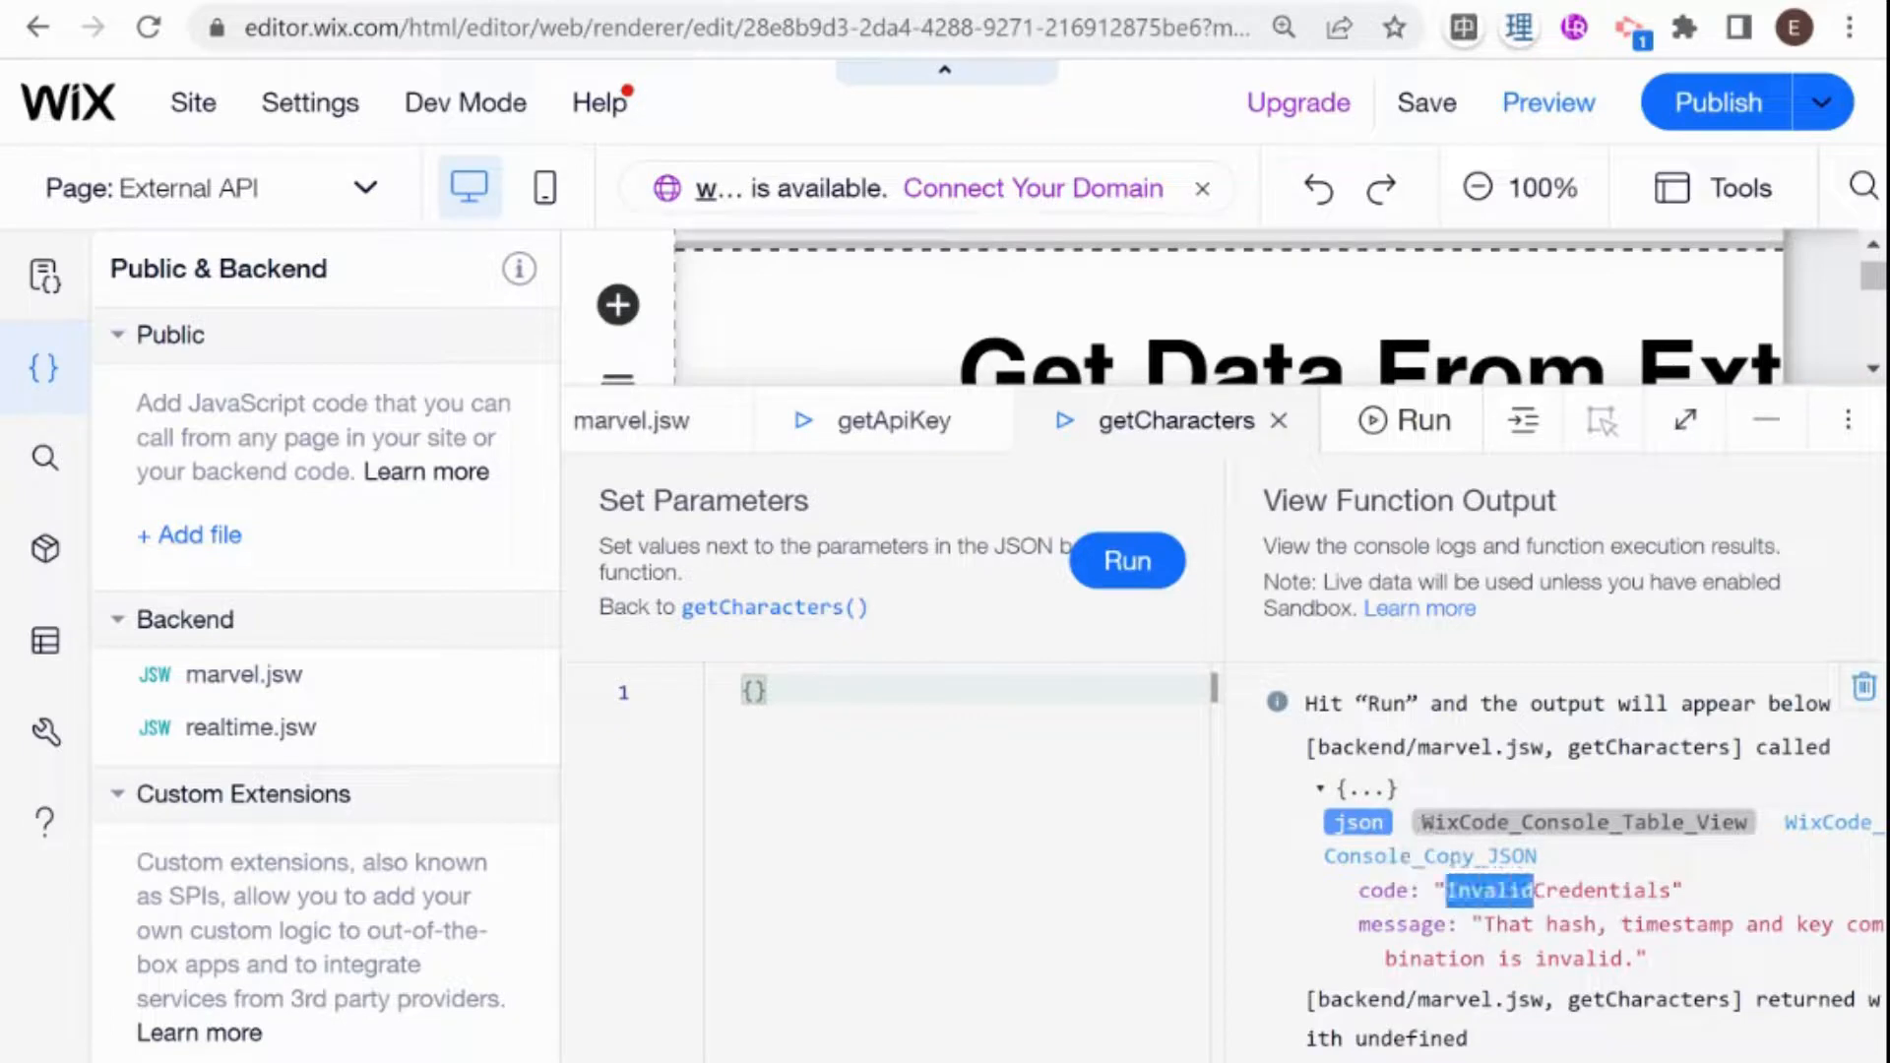